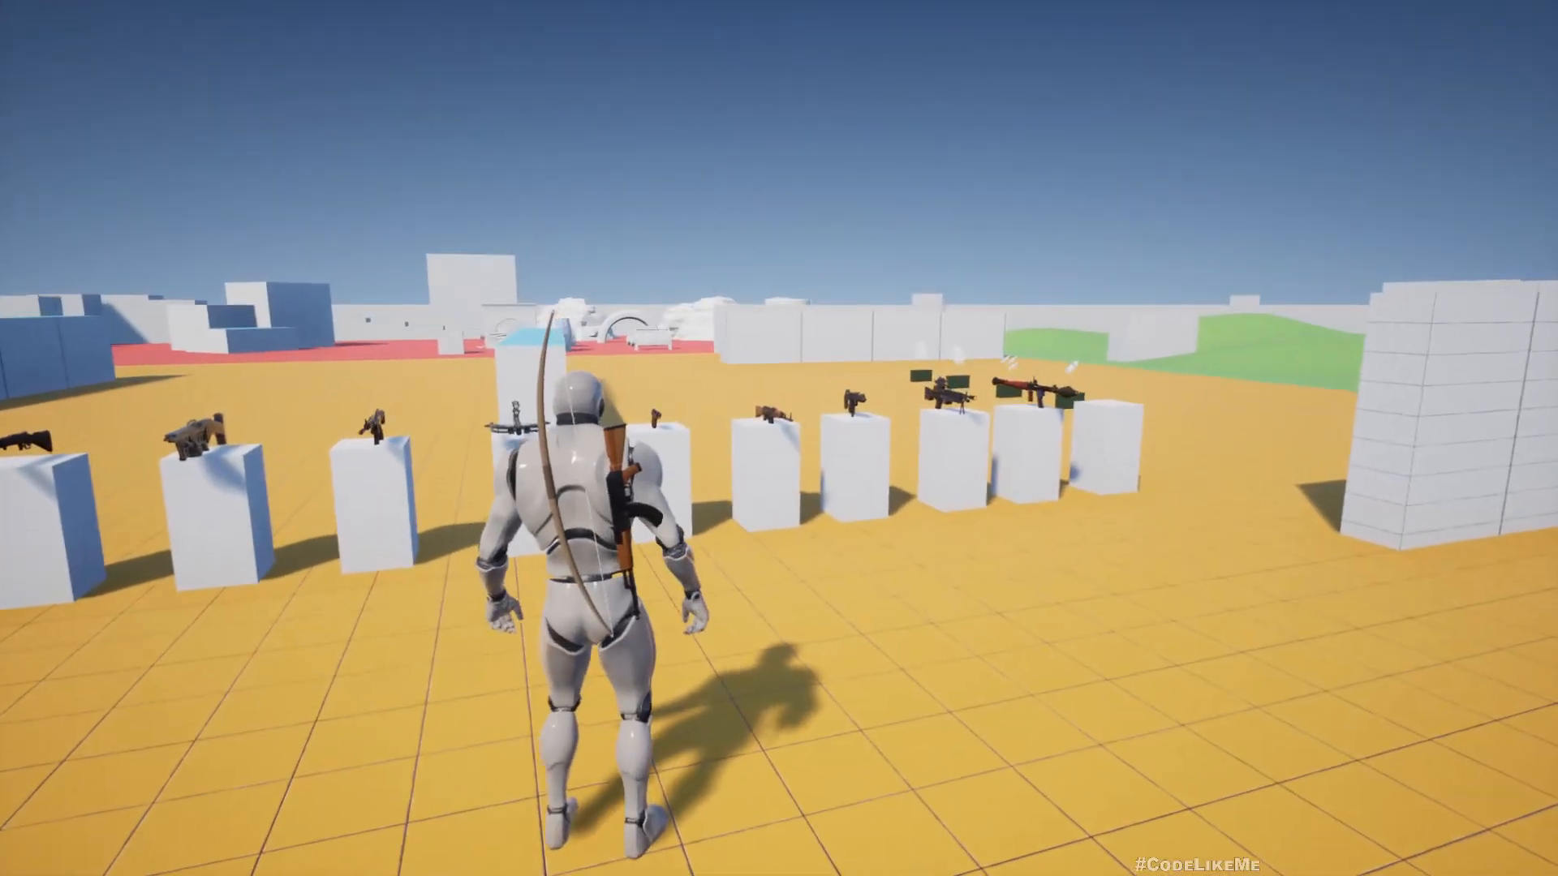
# Step: Play-test the level, choose a held-object state, and review the character's held-object logic
pyautogui.press('w')
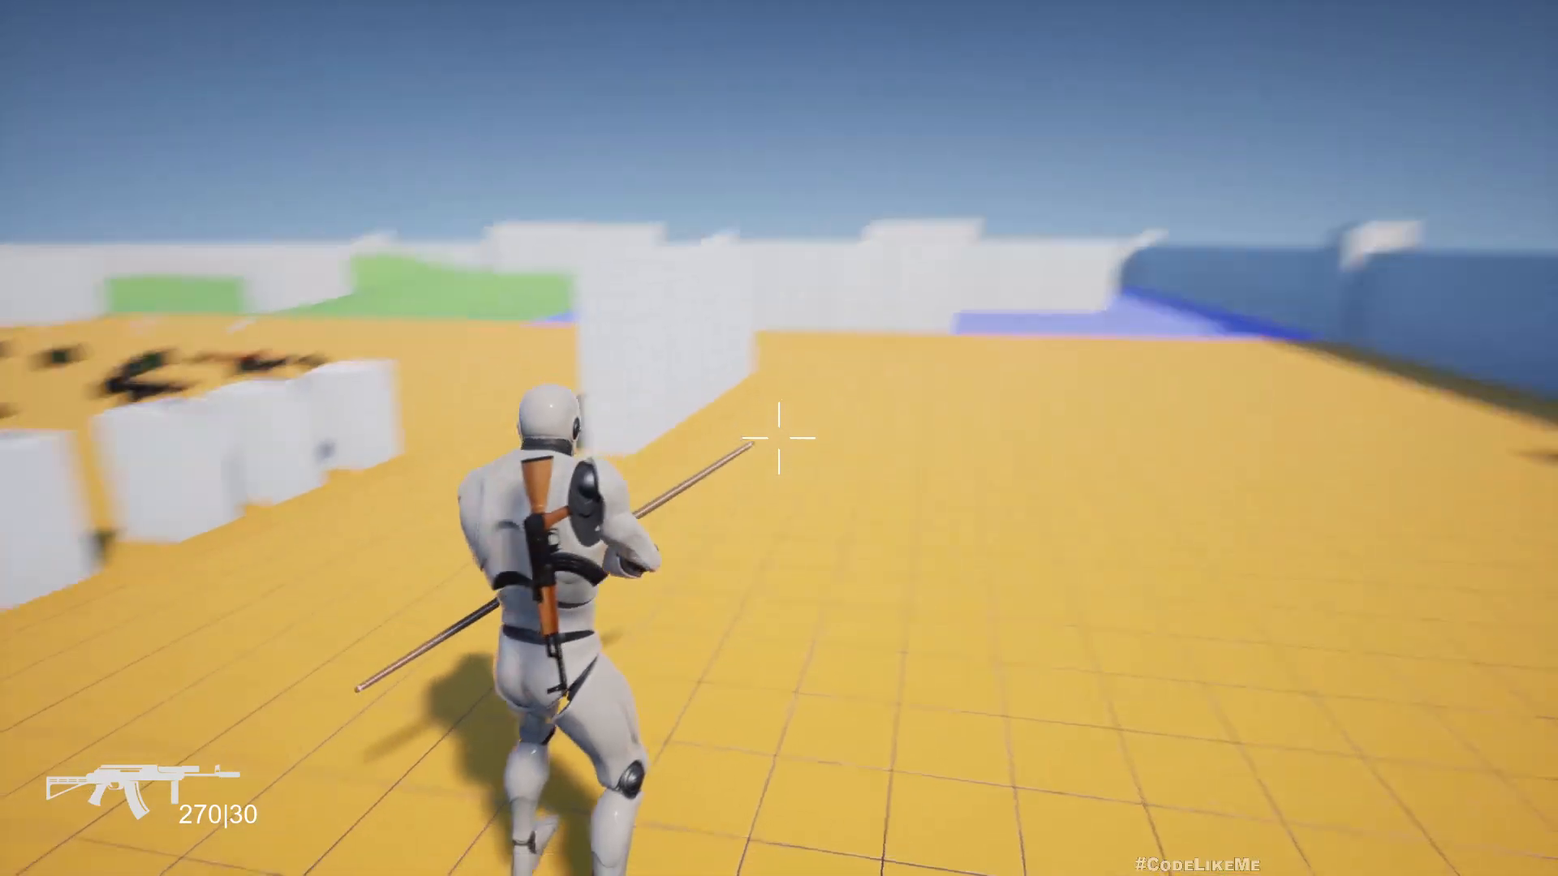
pyautogui.moveTo(778, 438)
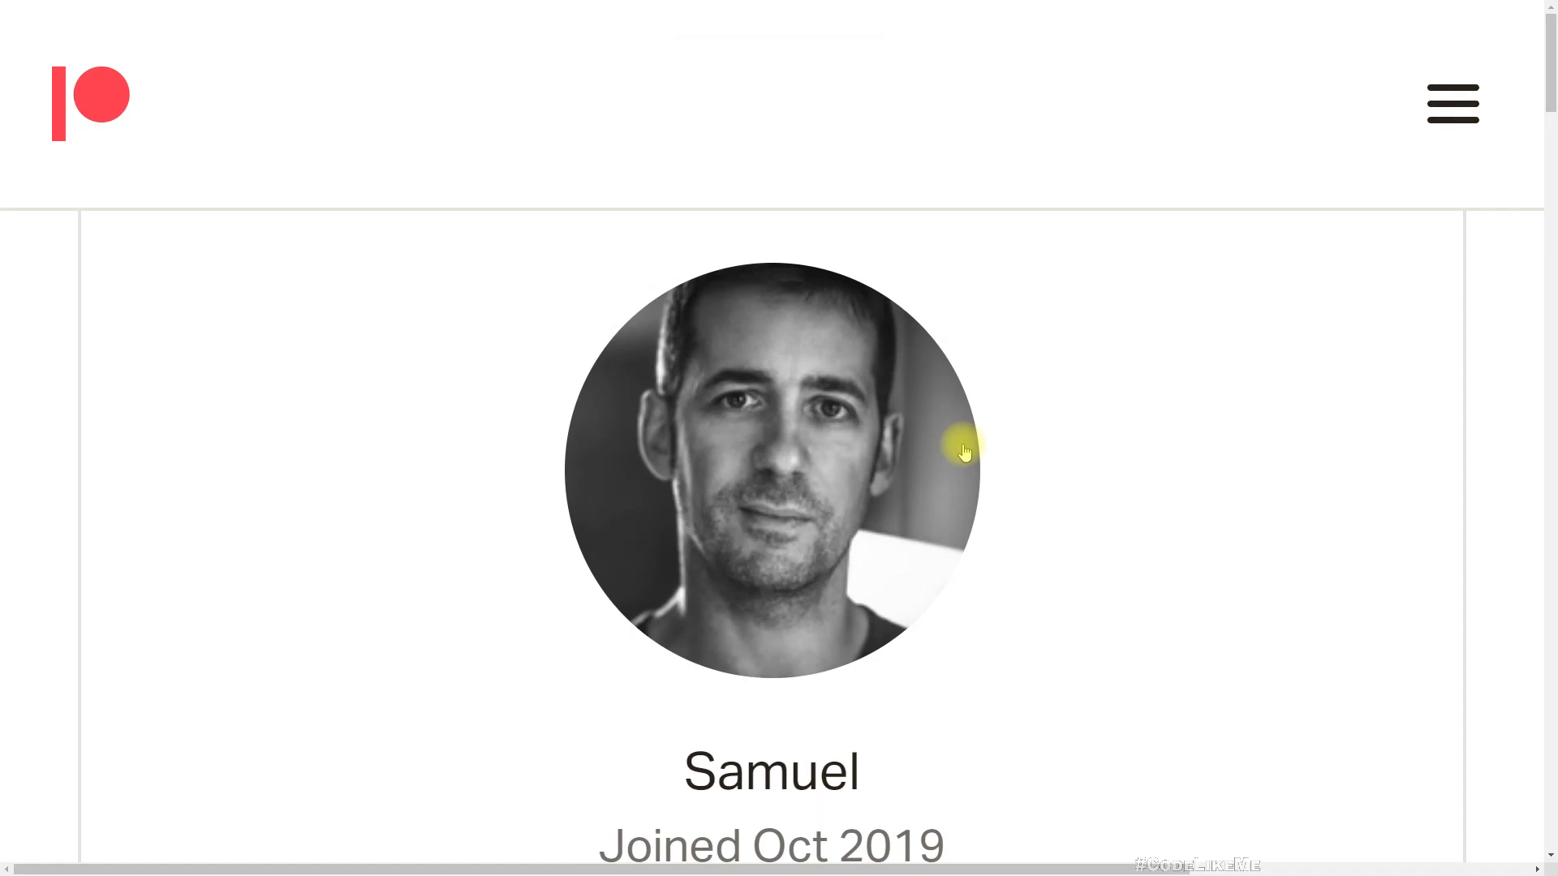
pyautogui.moveTo(15, 692)
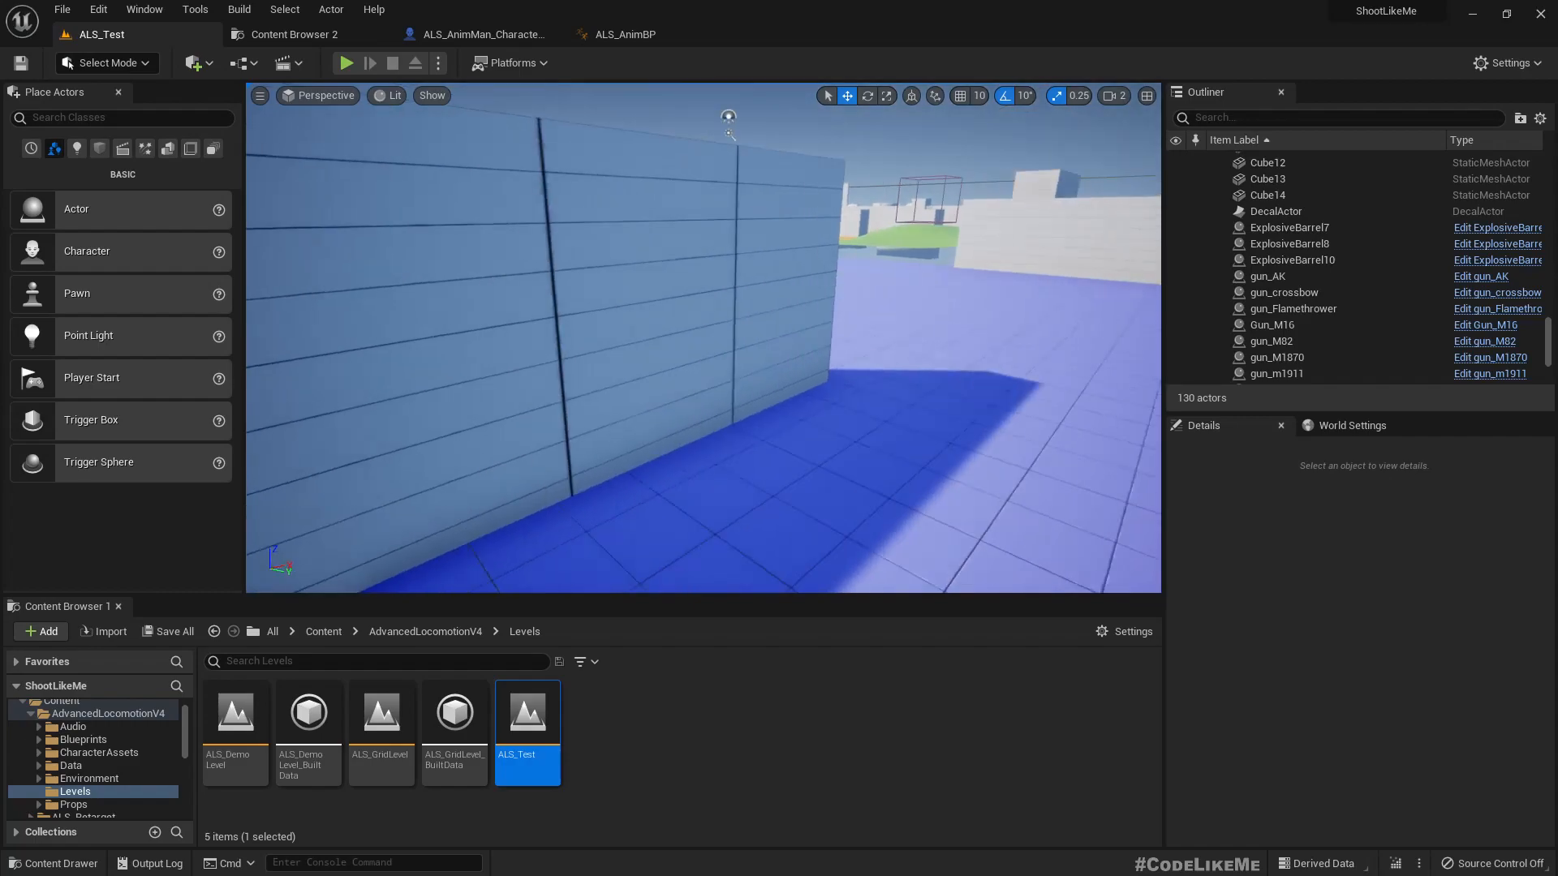
pyautogui.press('F11')
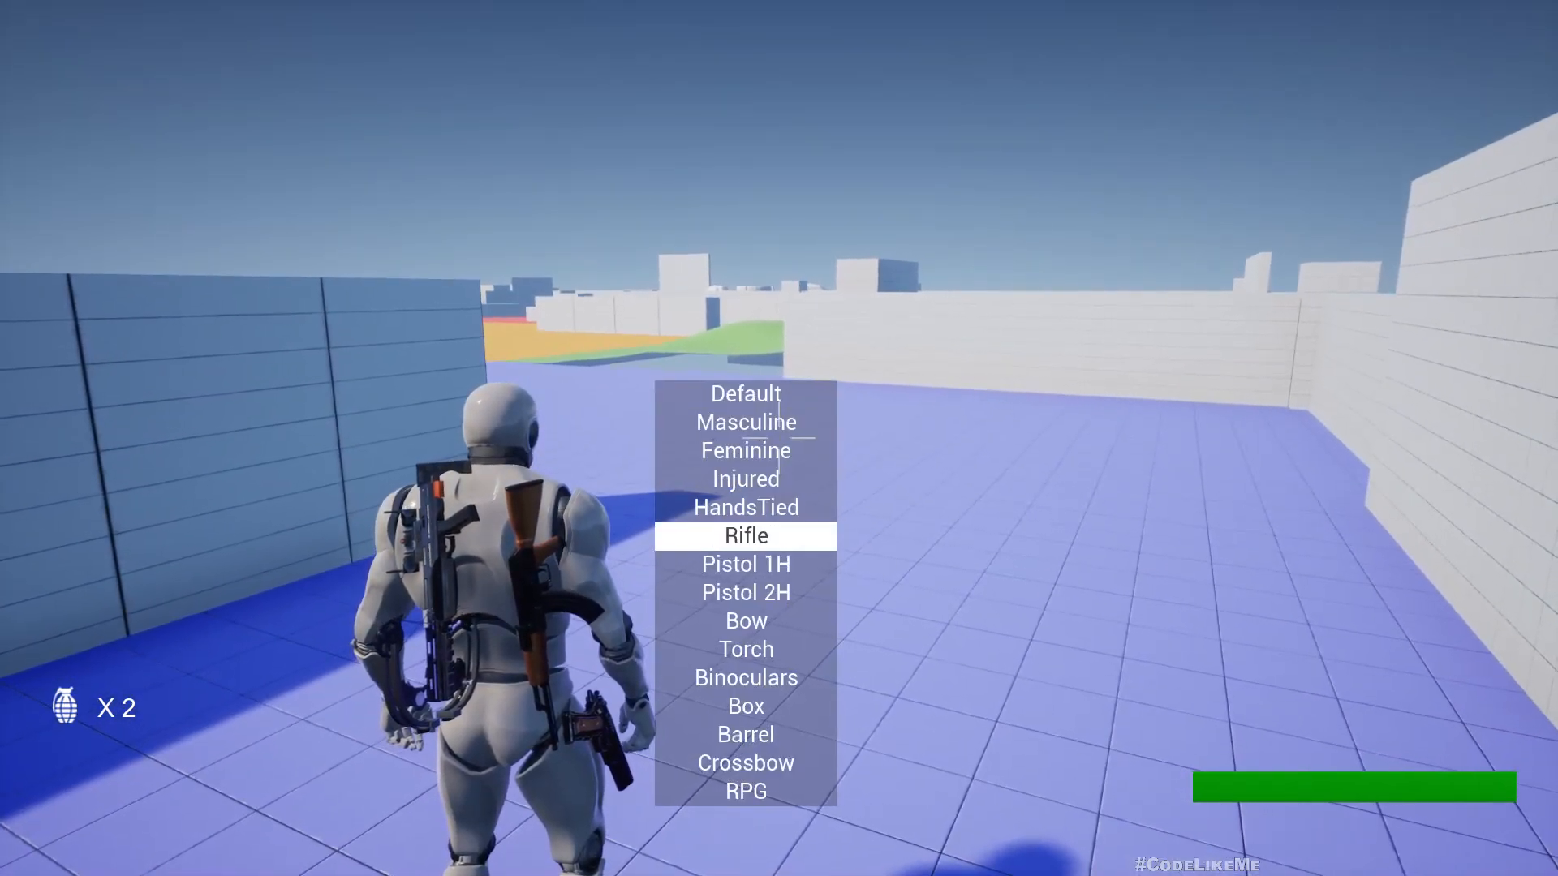
pyautogui.click(745, 620)
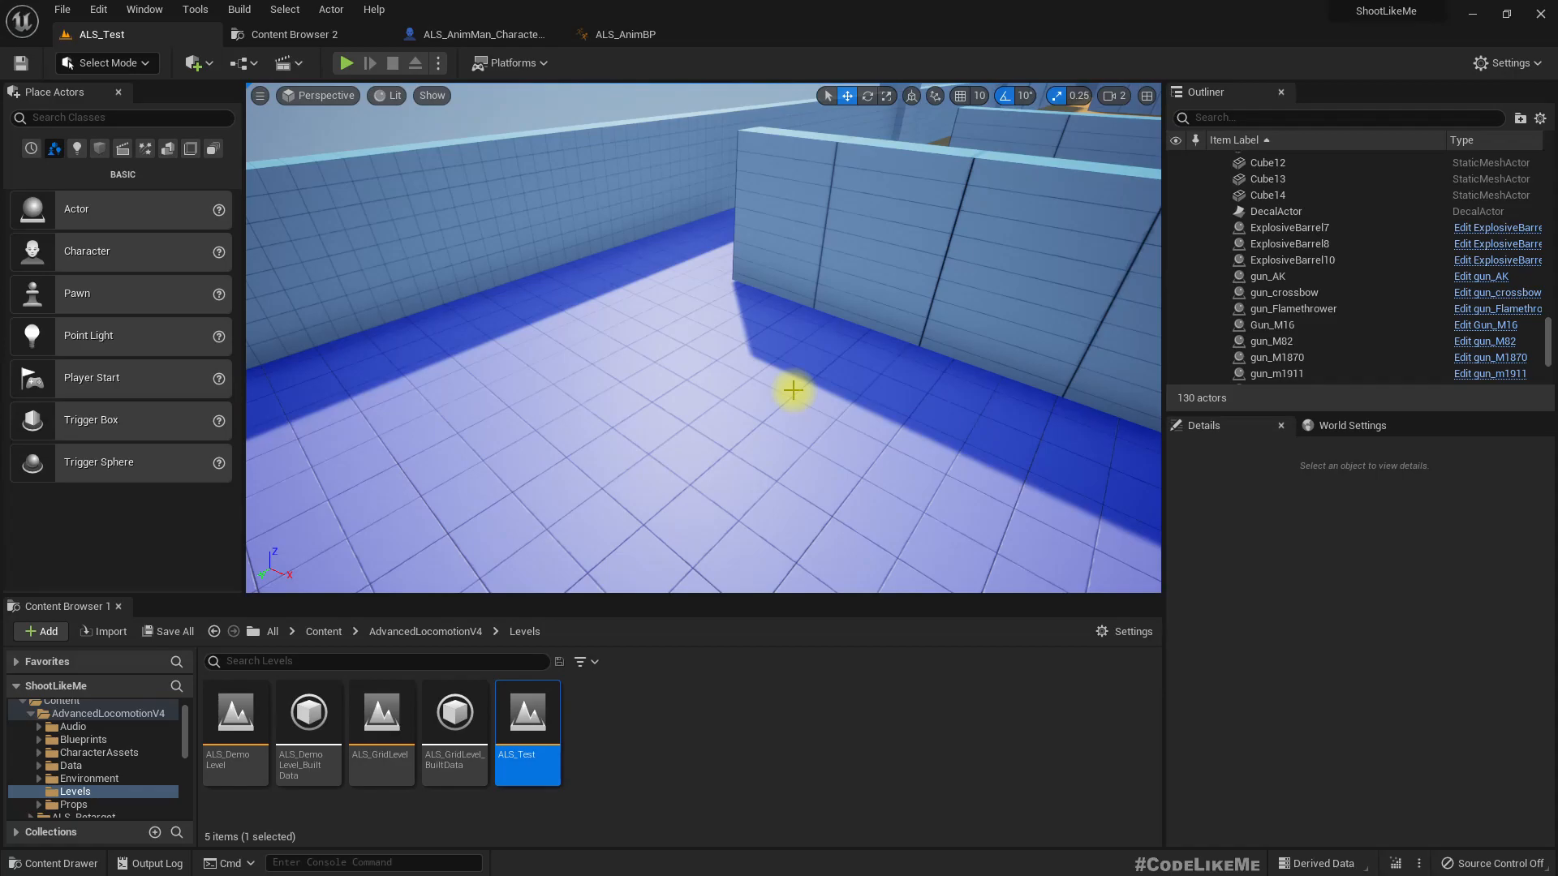
pyautogui.moveTo(775, 364)
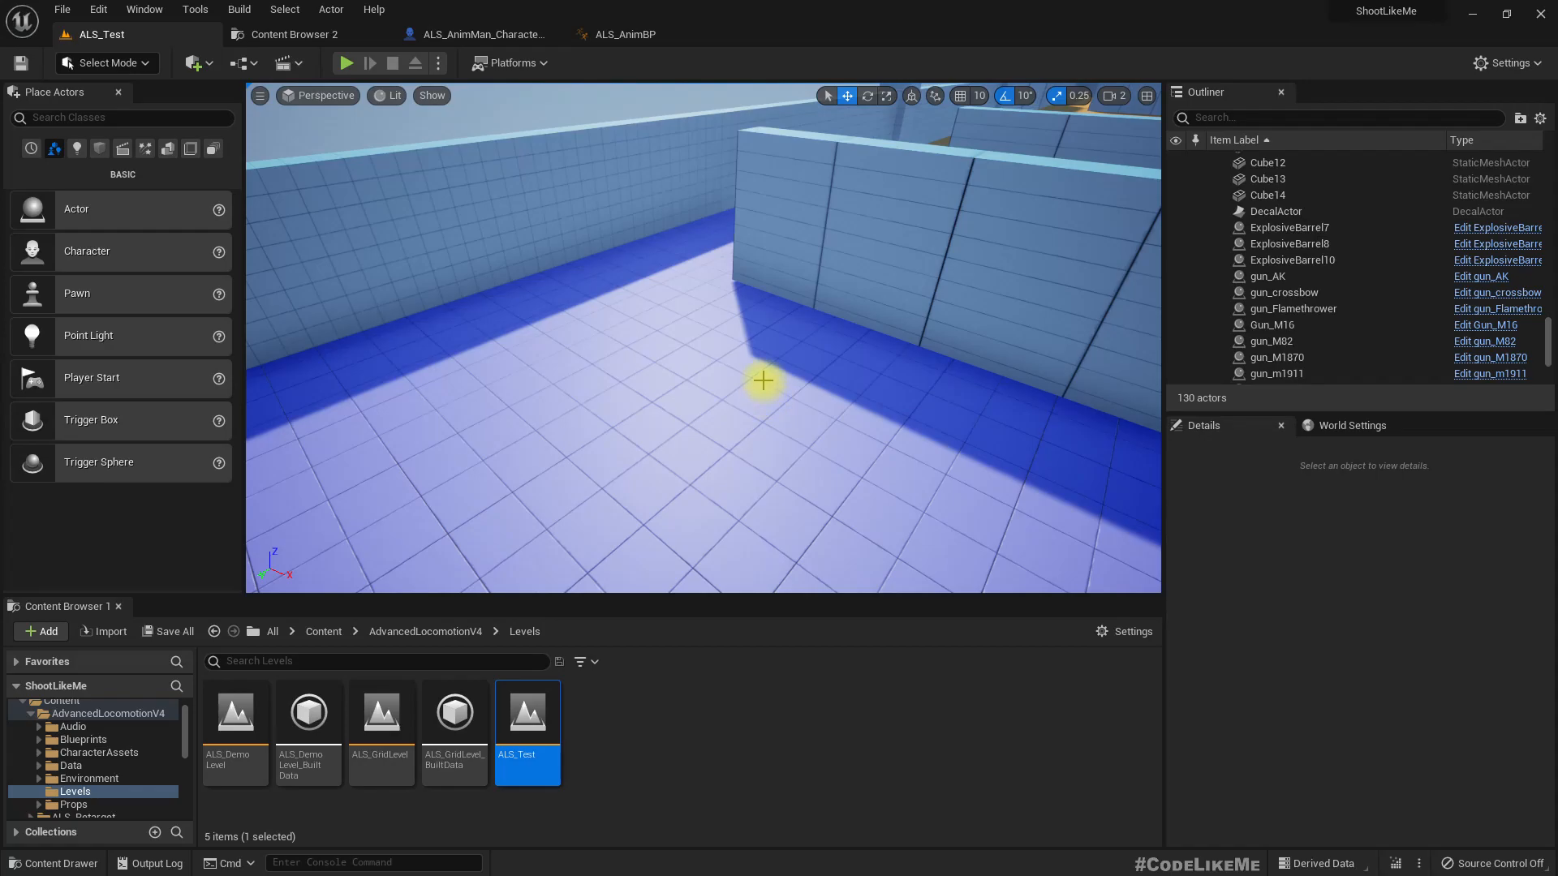
pyautogui.moveTo(288, 34)
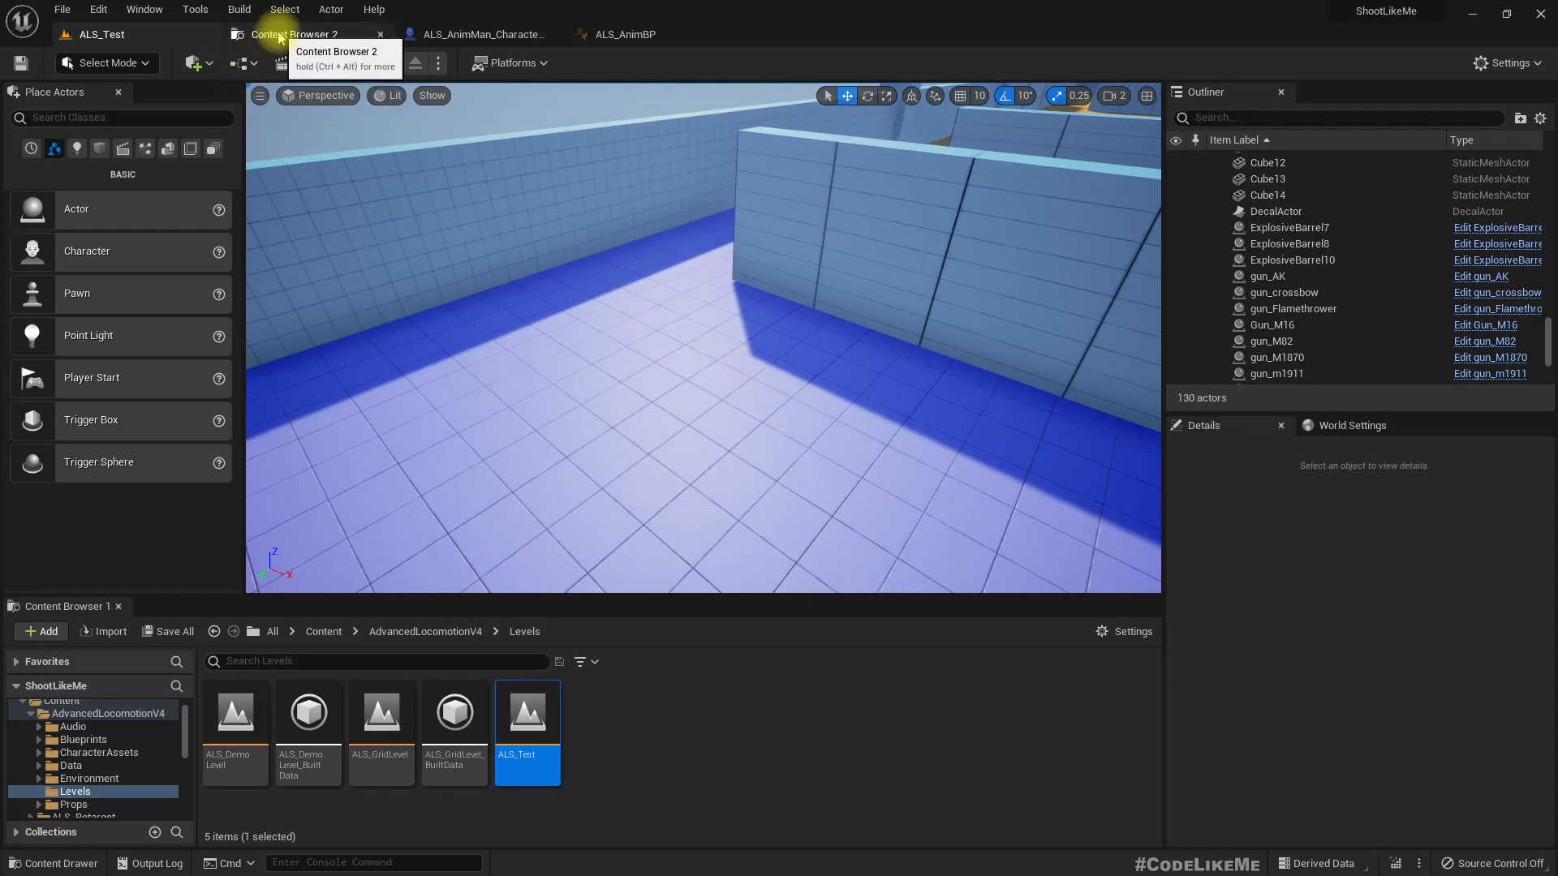
pyautogui.click(292, 34)
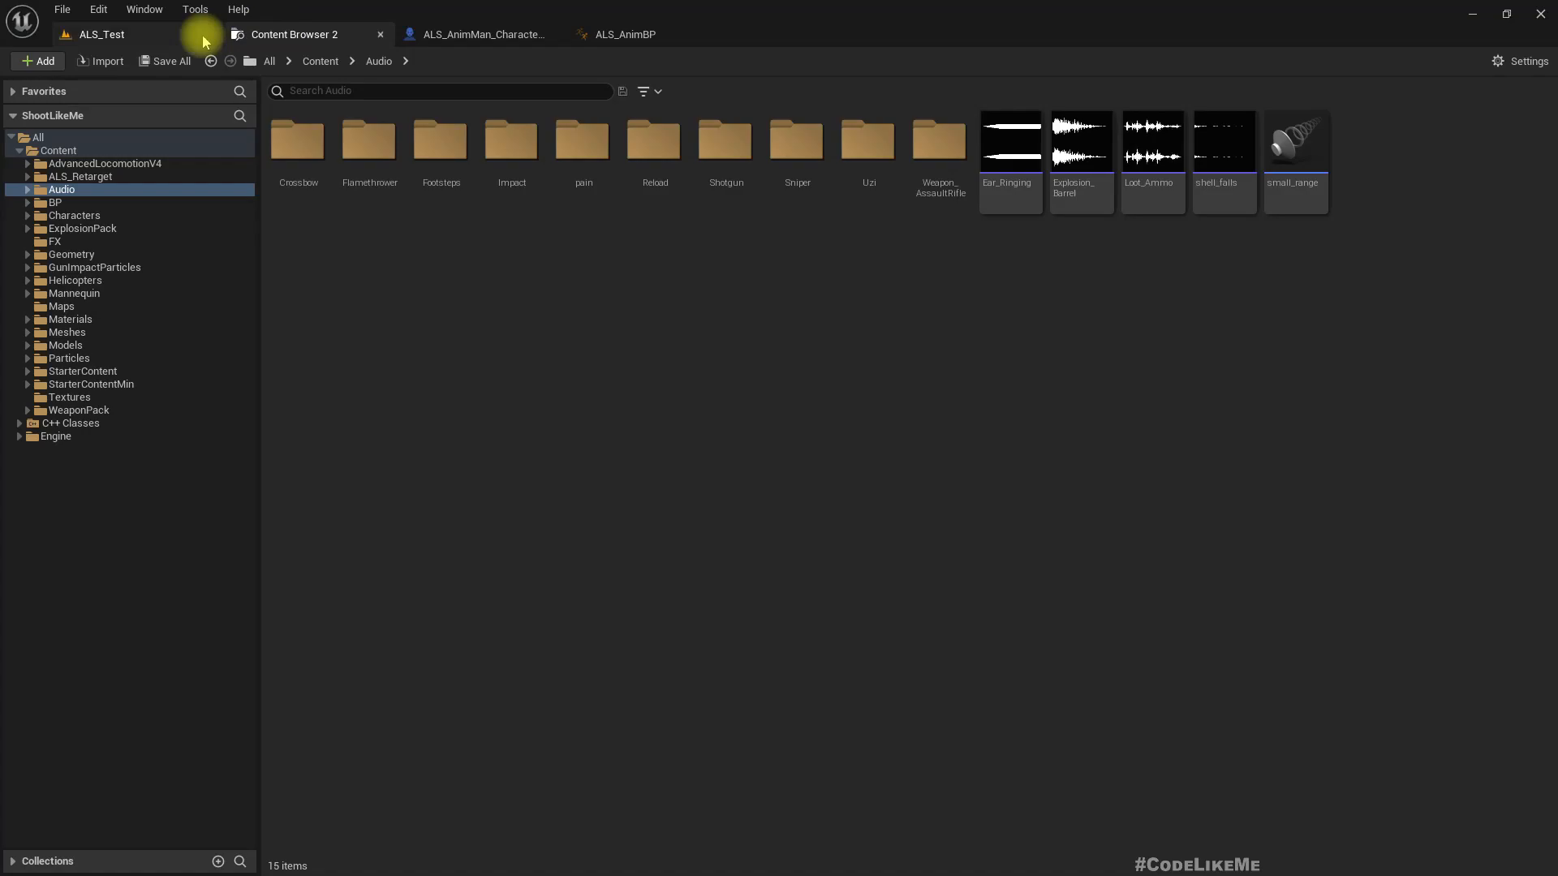
pyautogui.click(482, 34)
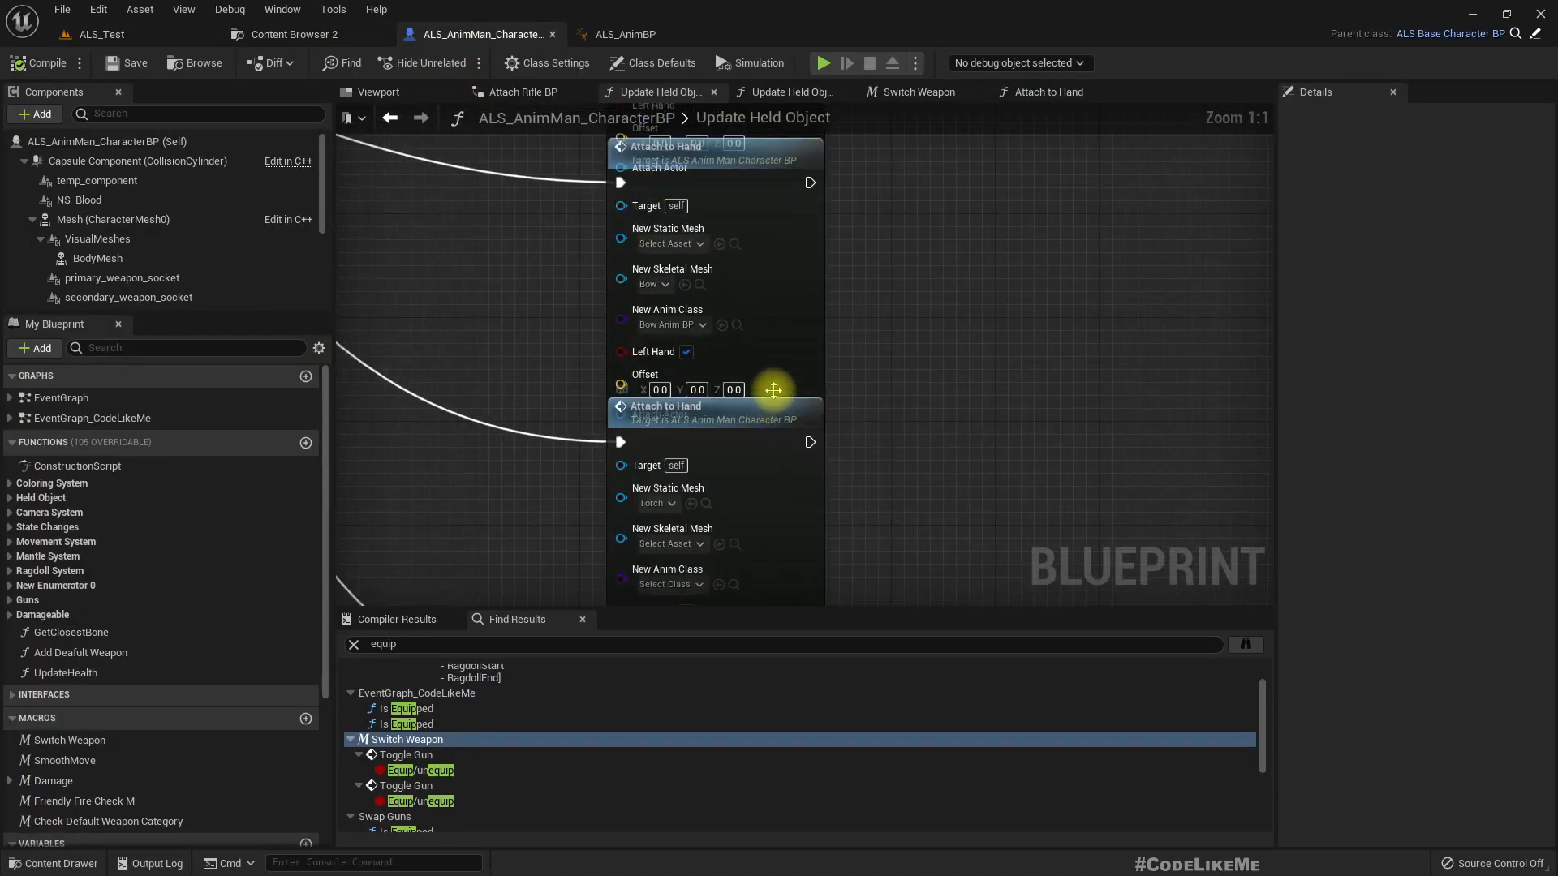
pyautogui.scroll(-3)
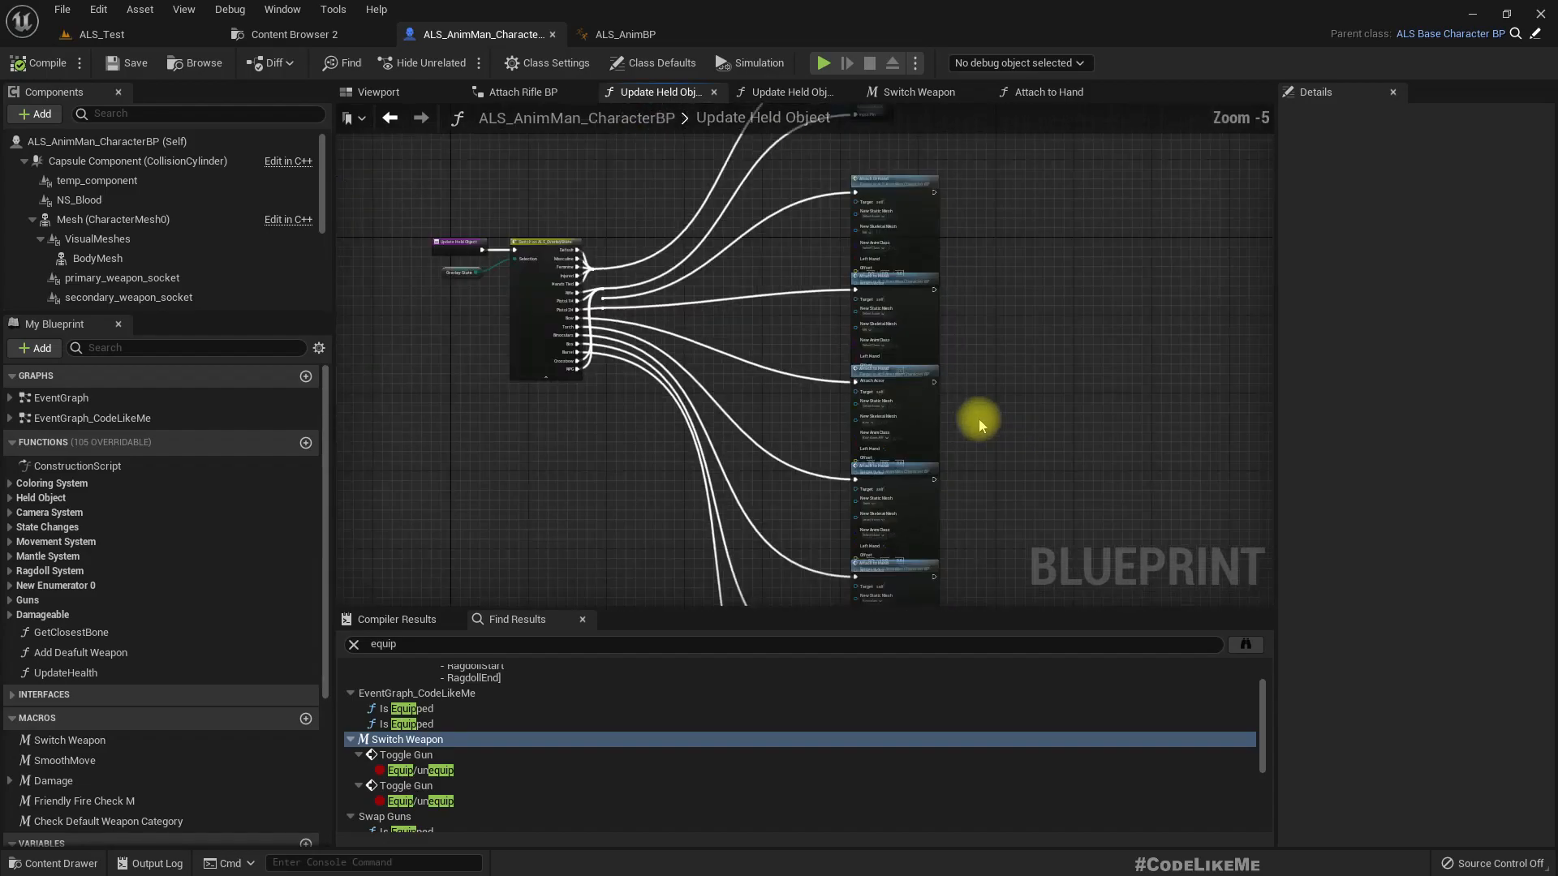
# Step: In Content Browser 2, browse from the BP folder into Guns
pyautogui.click(293, 34)
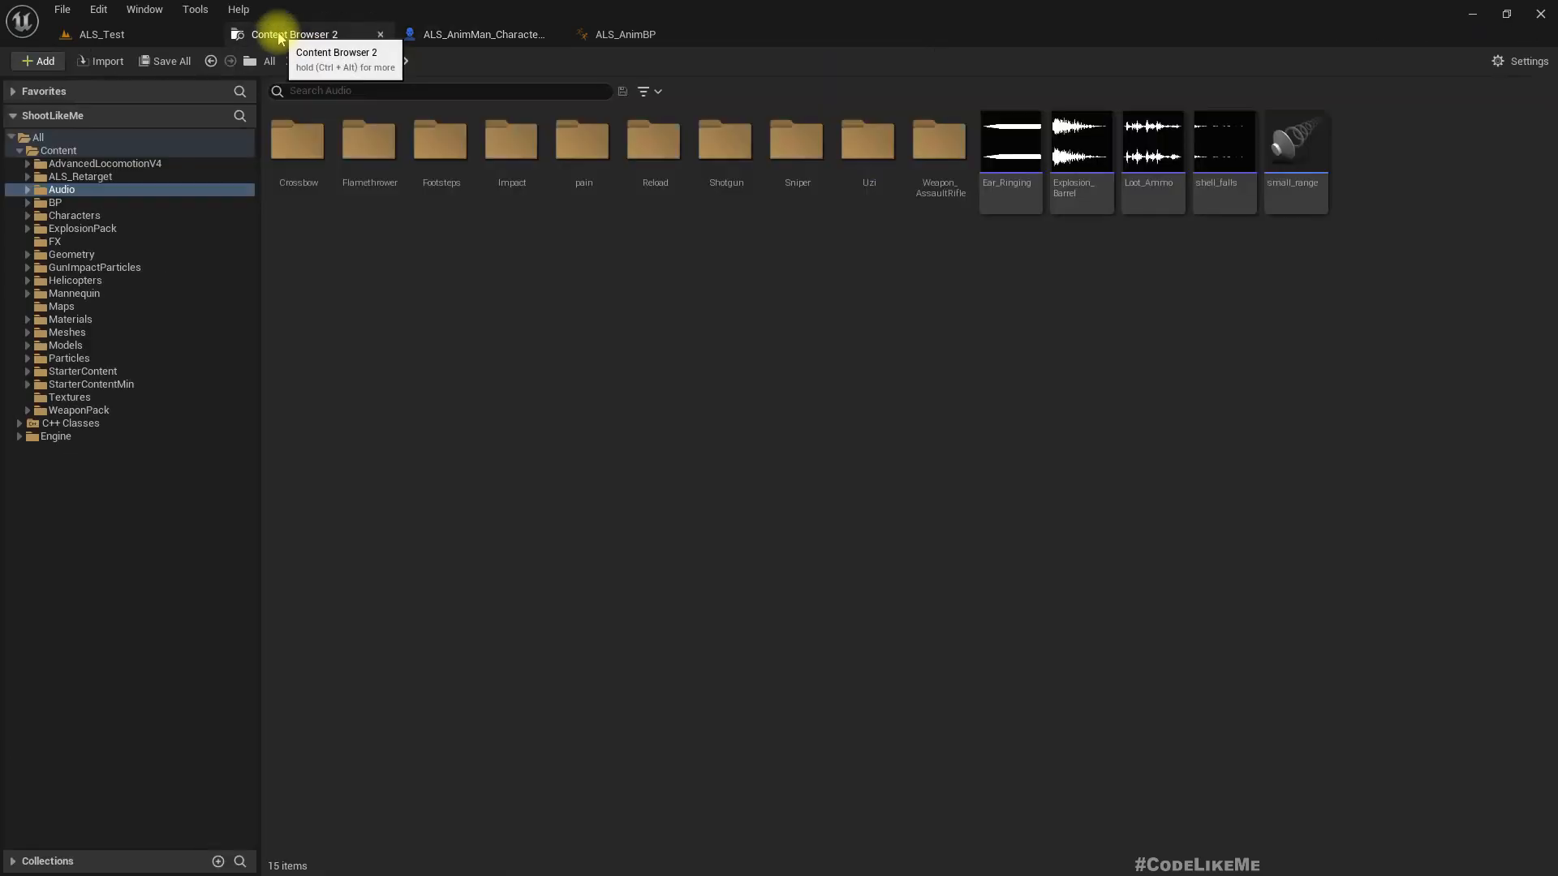
pyautogui.moveTo(611, 316)
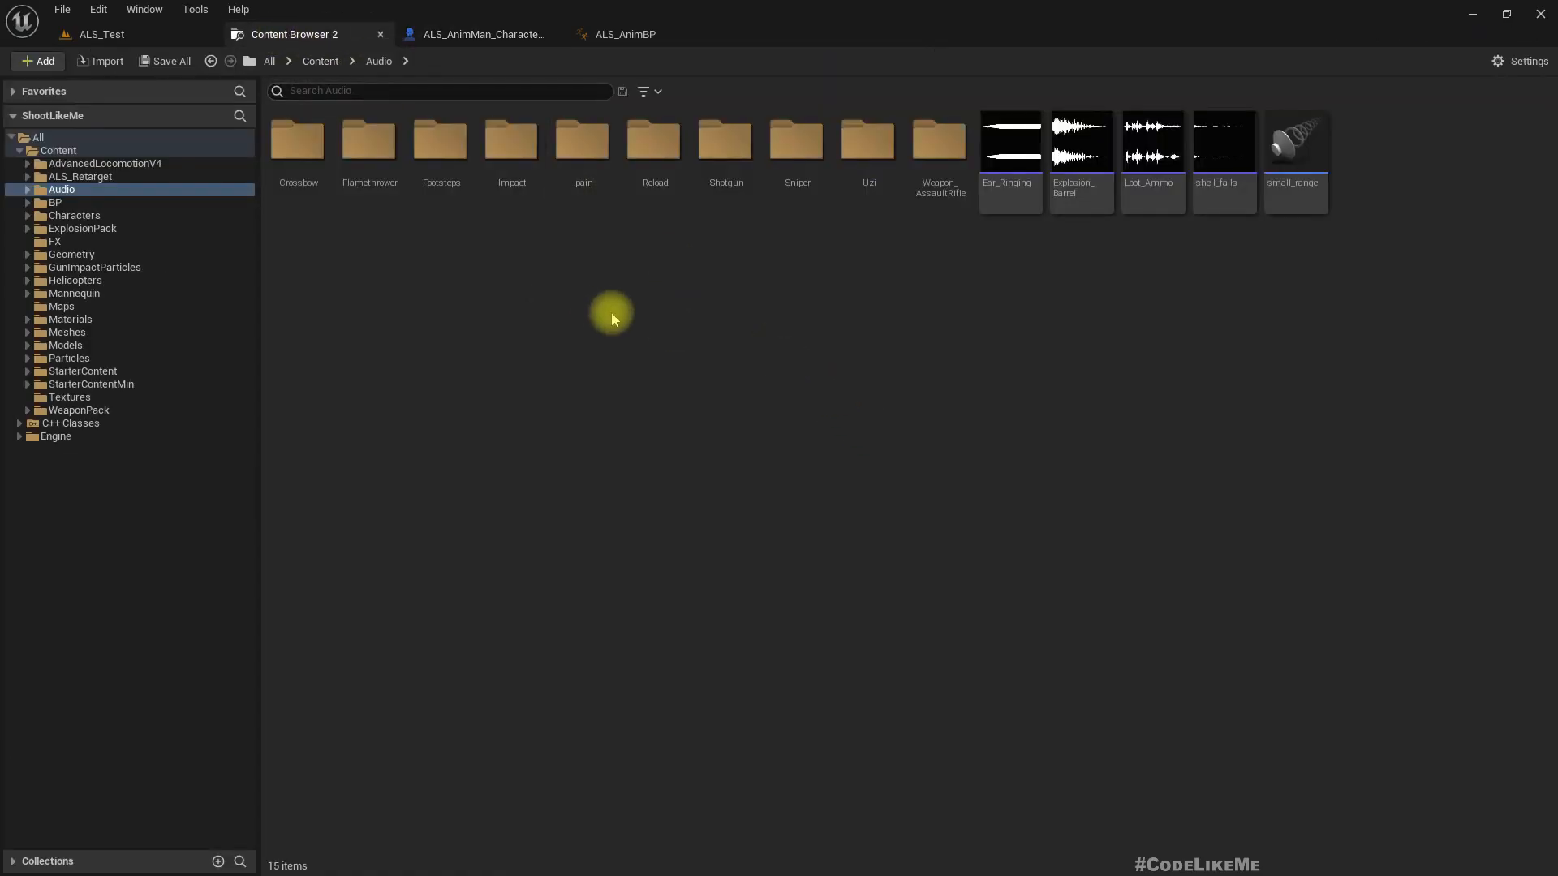
pyautogui.moveTo(644, 323)
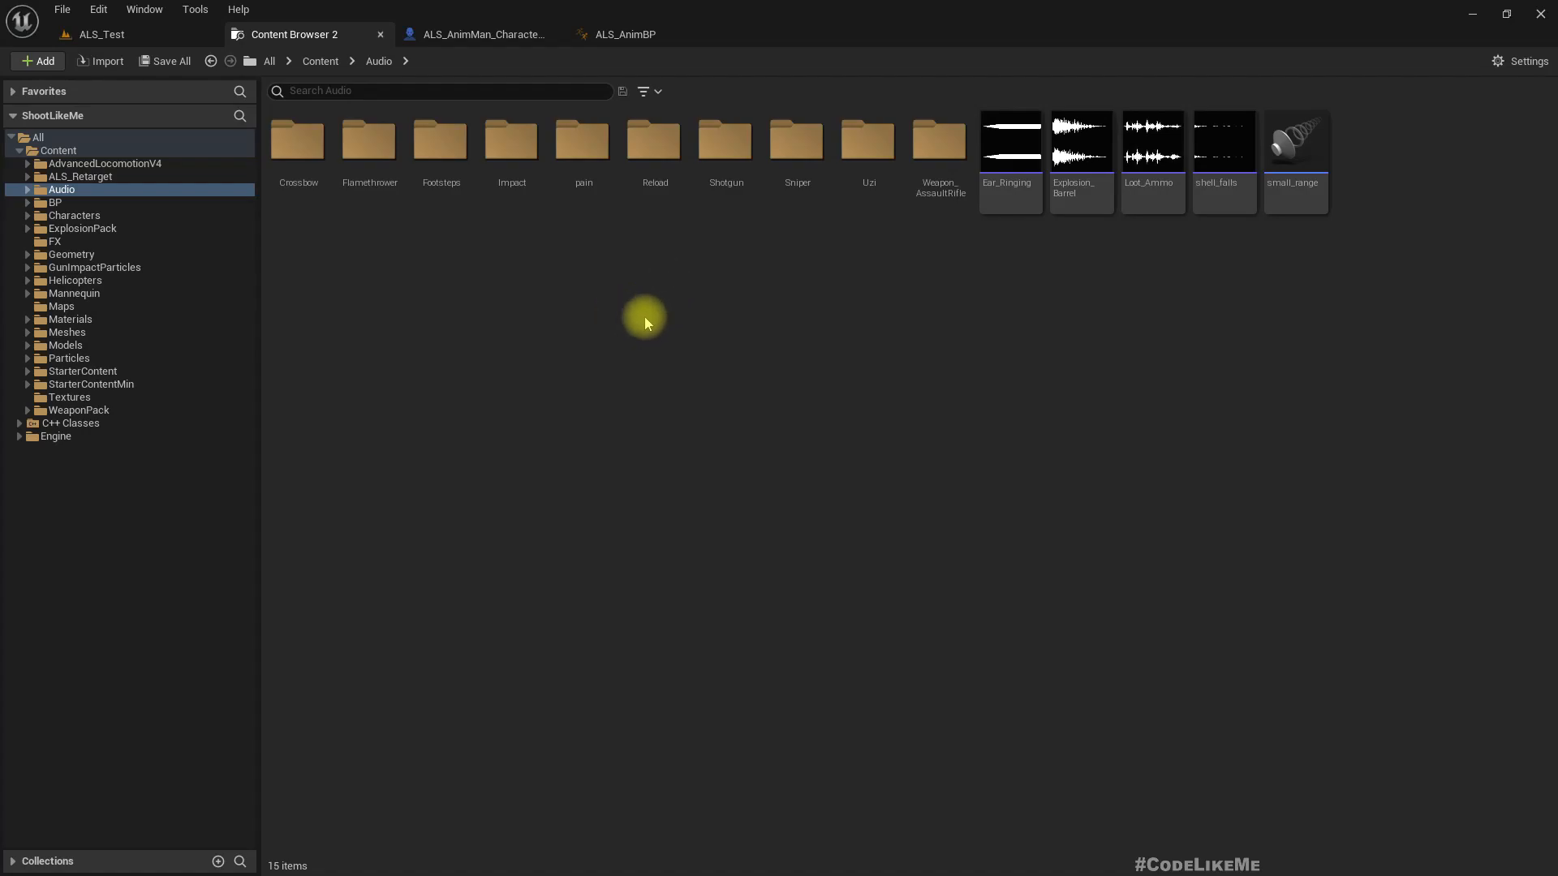
pyautogui.click(54, 203)
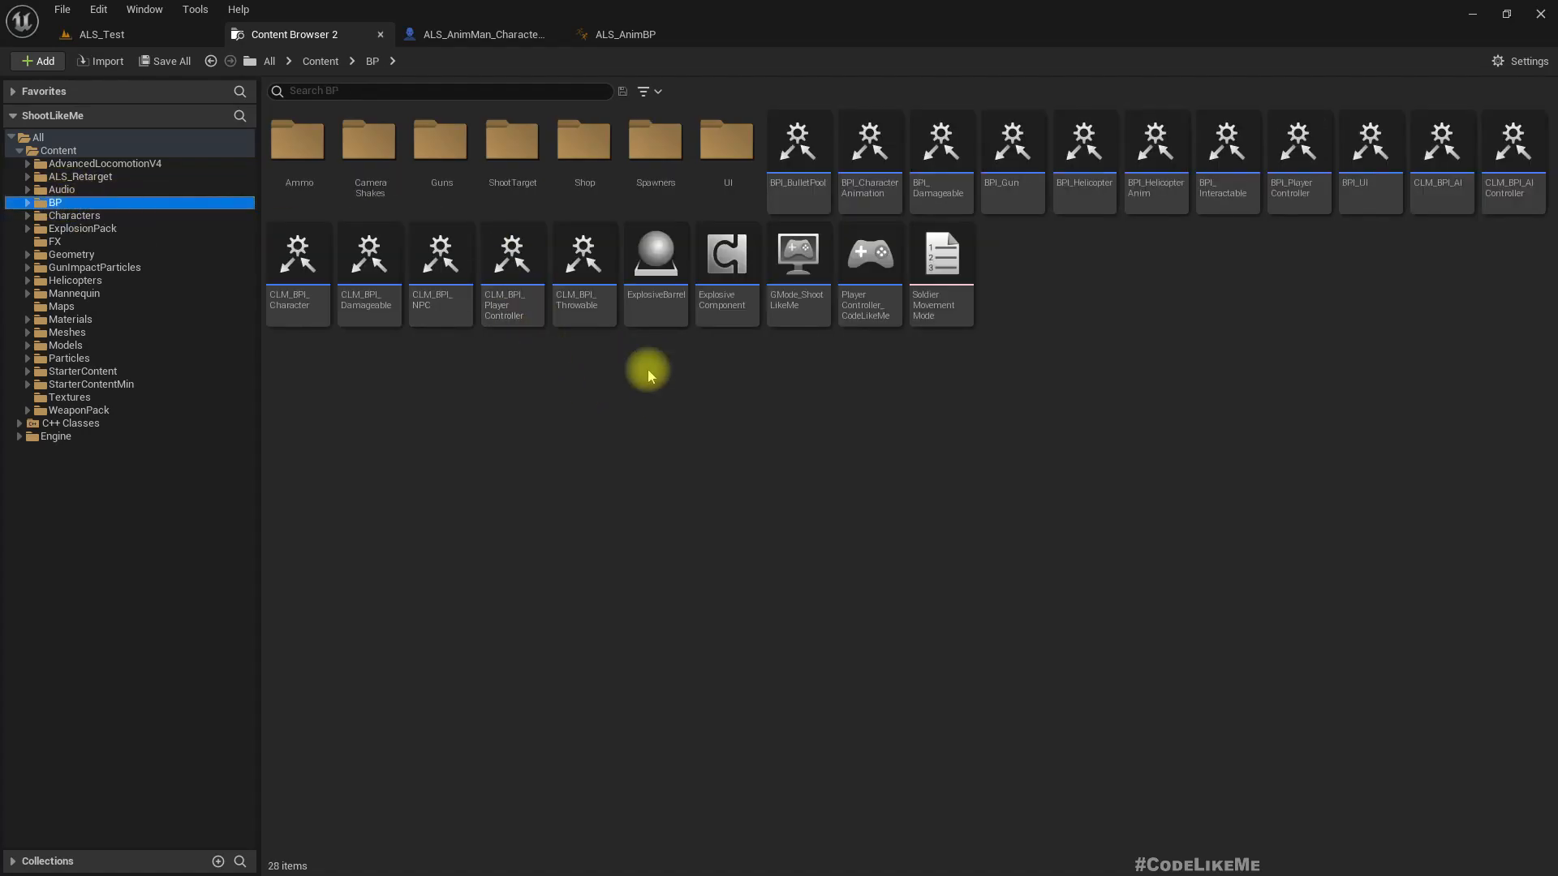
pyautogui.click(440, 138)
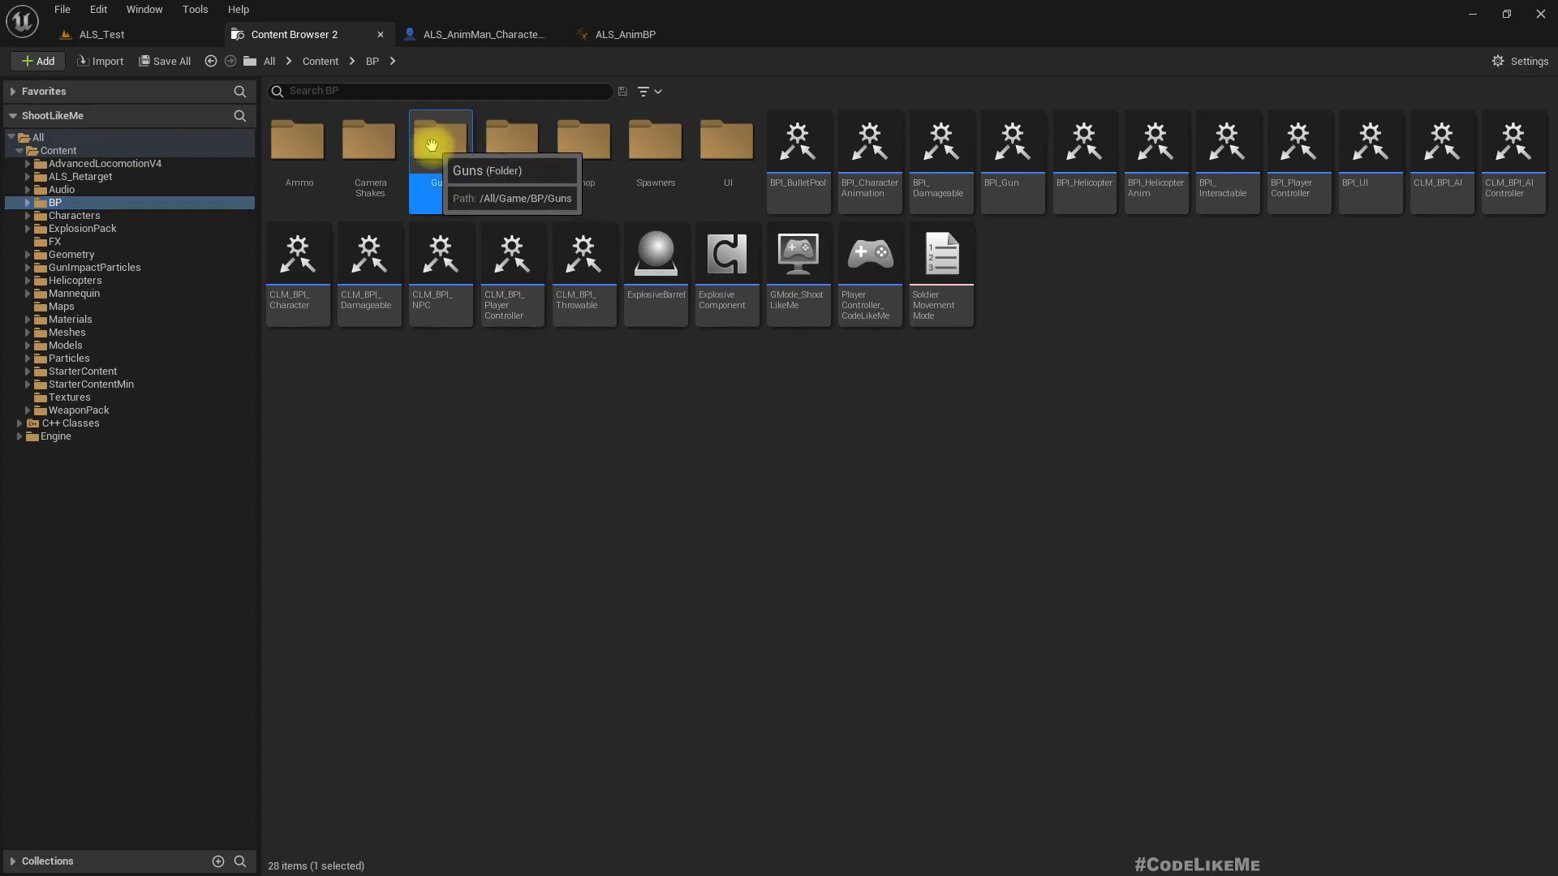
pyautogui.doubleClick(439, 139)
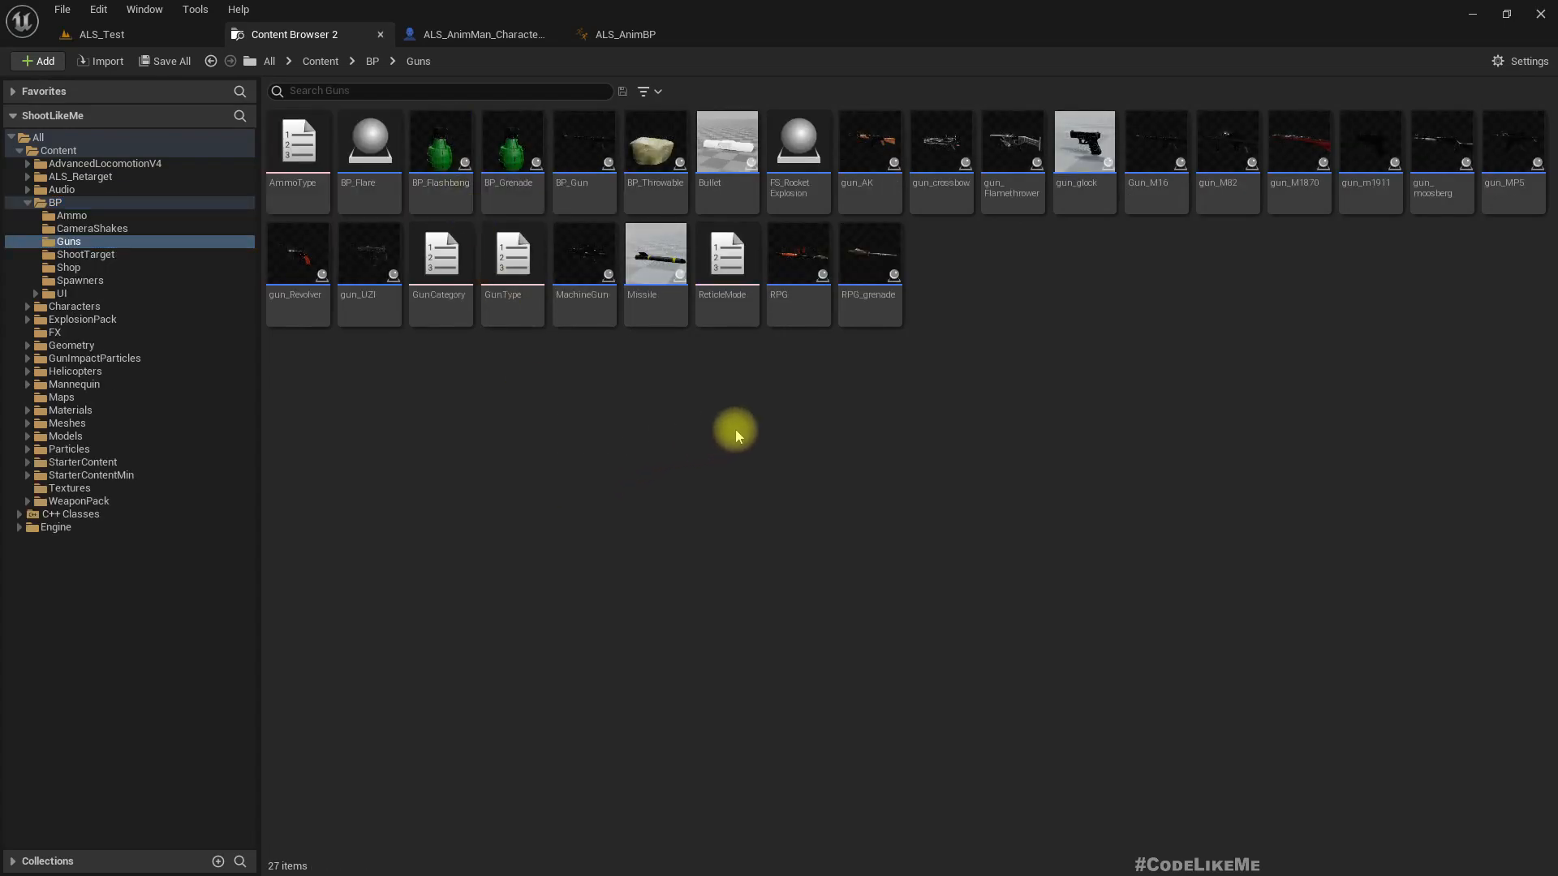
# Step: Make a LongBow child blueprint from BP_Gun and open it in the editor
pyautogui.rightClick(584, 139)
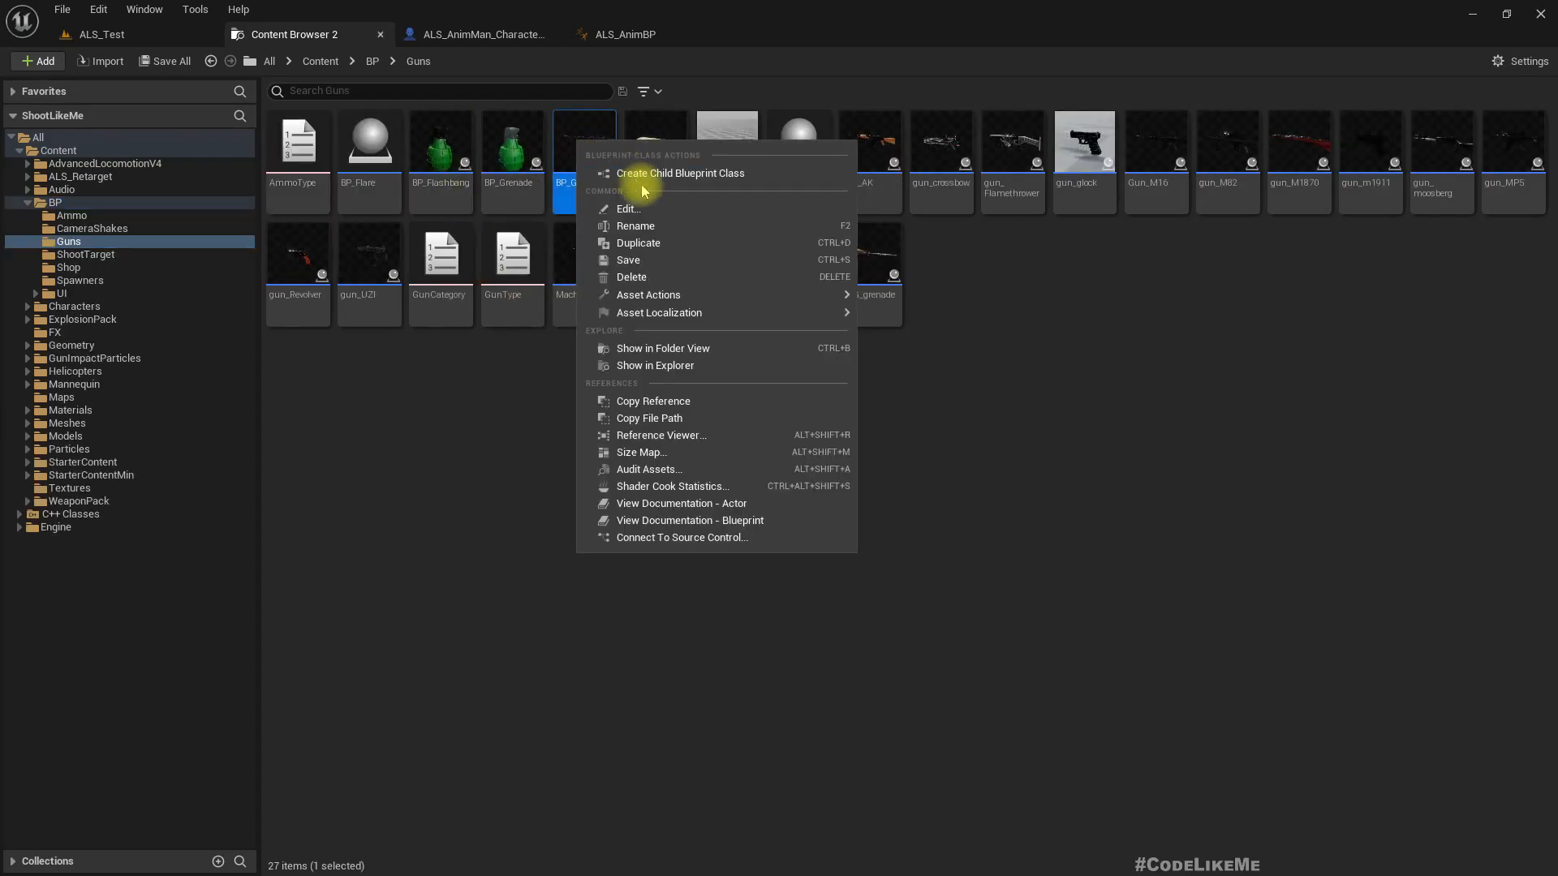
pyautogui.click(680, 173)
pyautogui.write('LongBow')
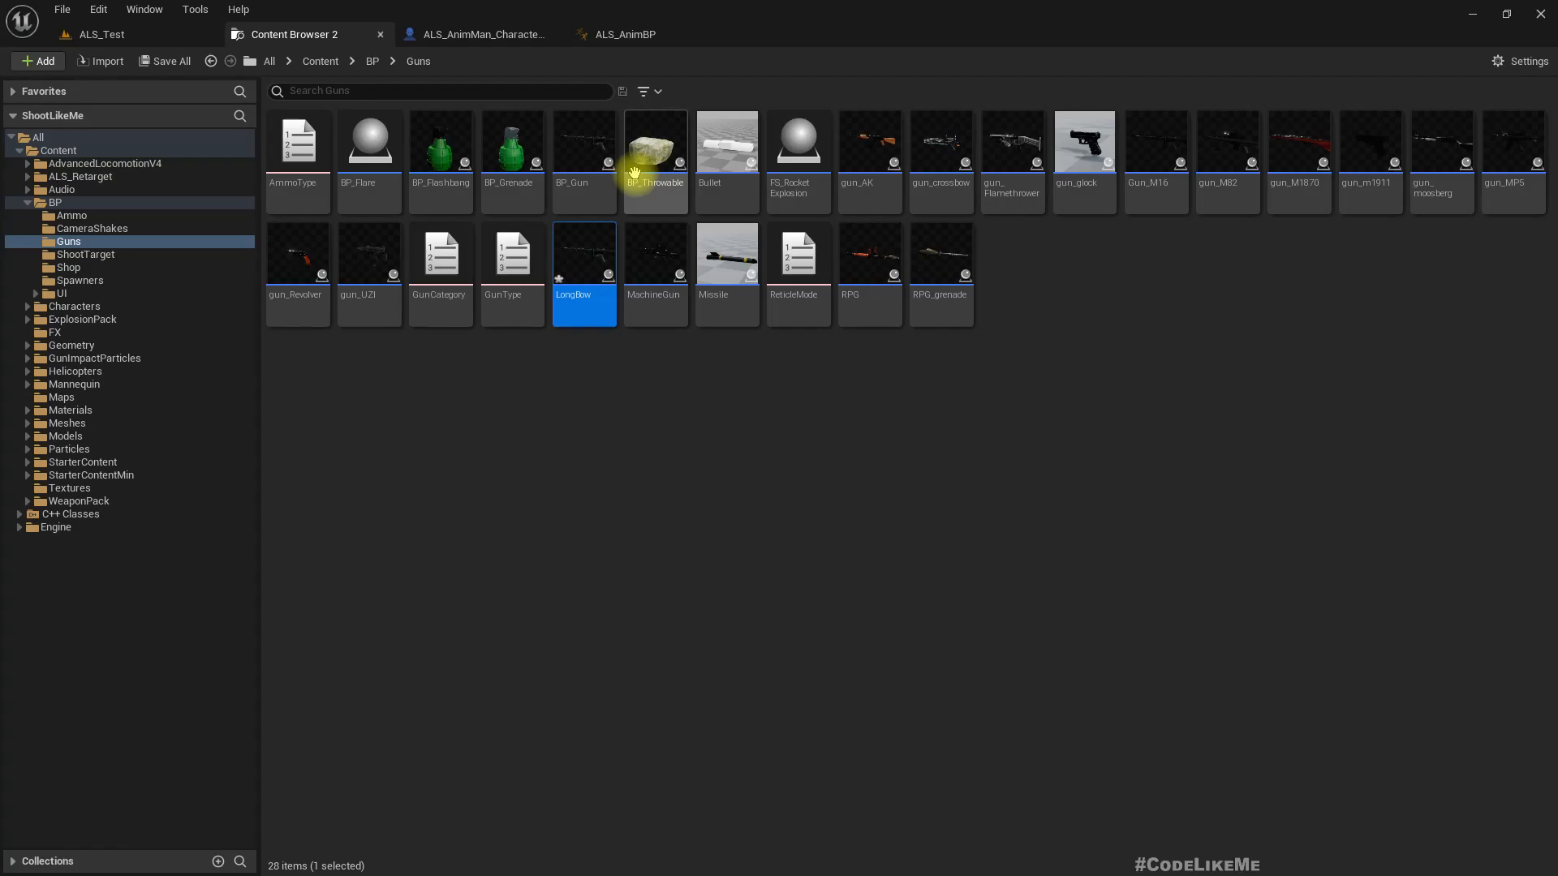
pyautogui.doubleClick(584, 250)
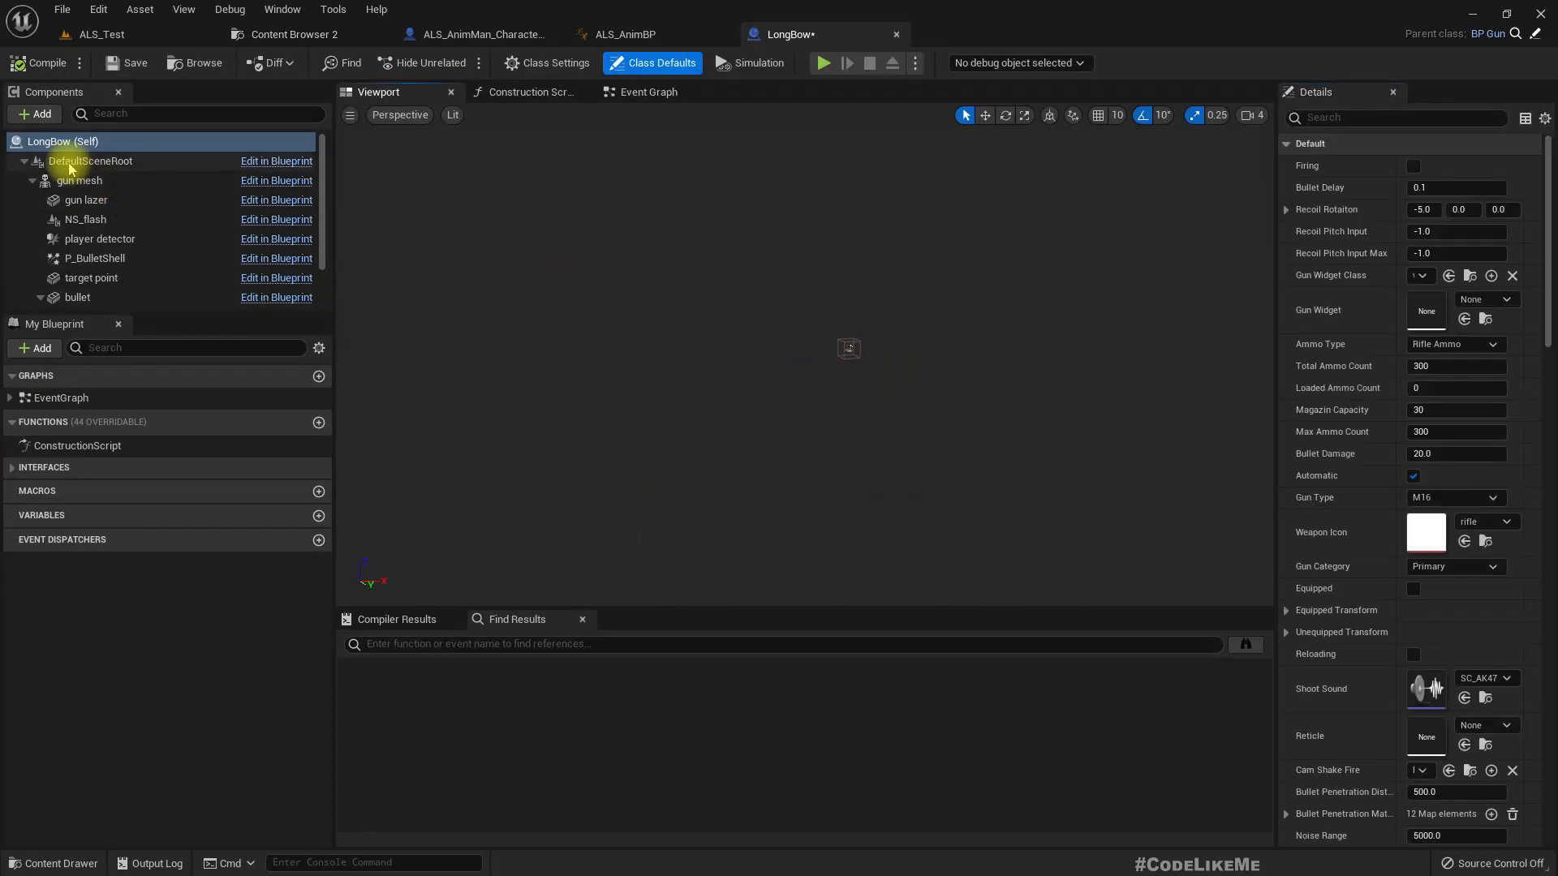
# Step: Select the gun mesh and find the Bow skeletal mesh in AdvancedLocomotionV4
pyautogui.click(79, 180)
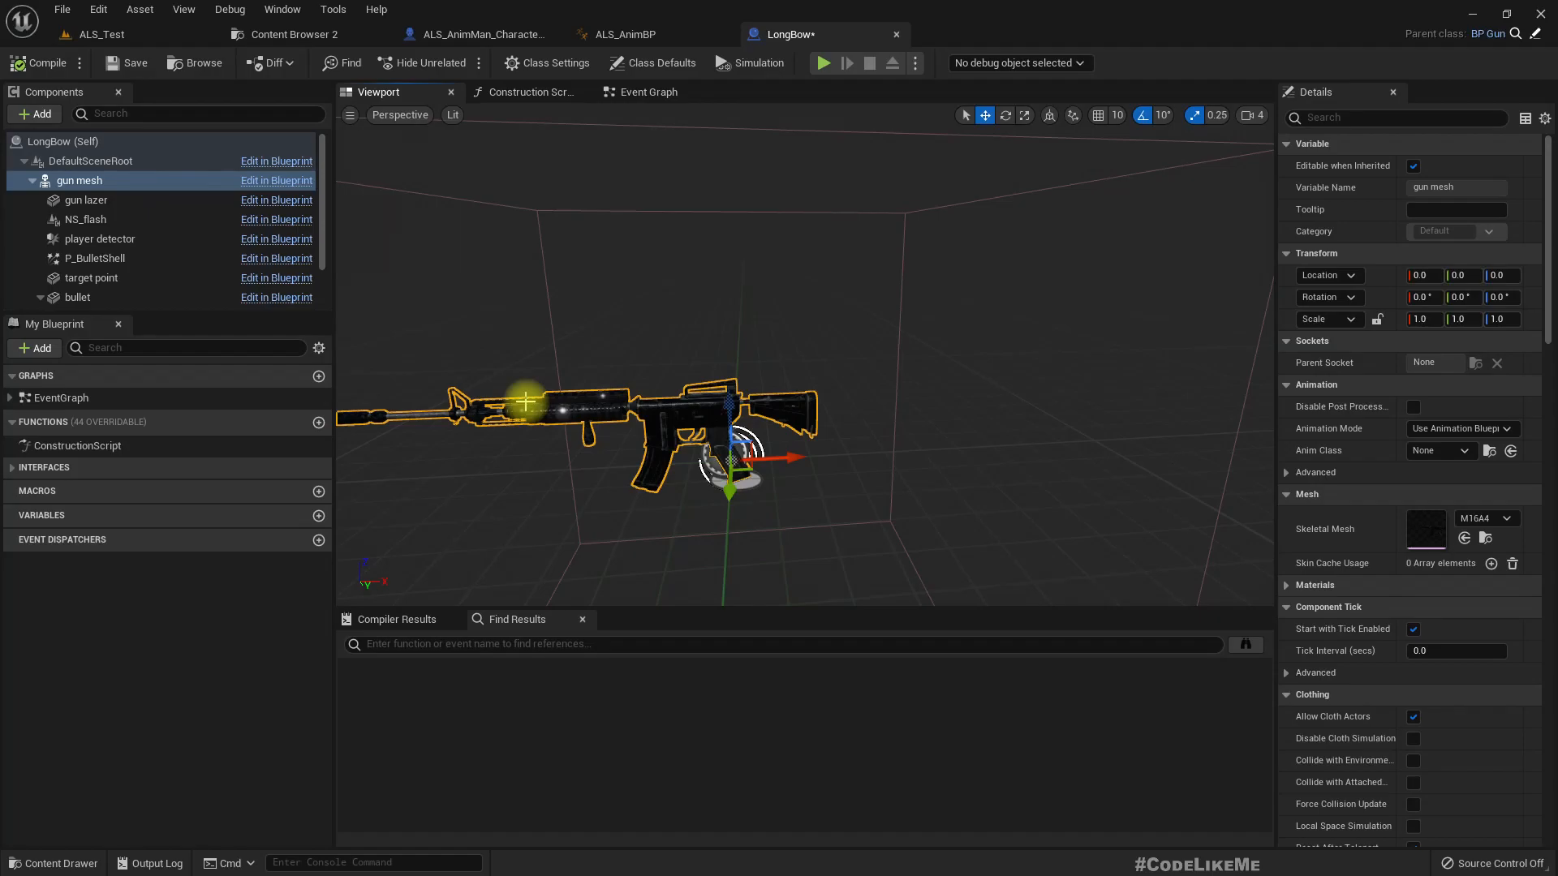
pyautogui.click(293, 34)
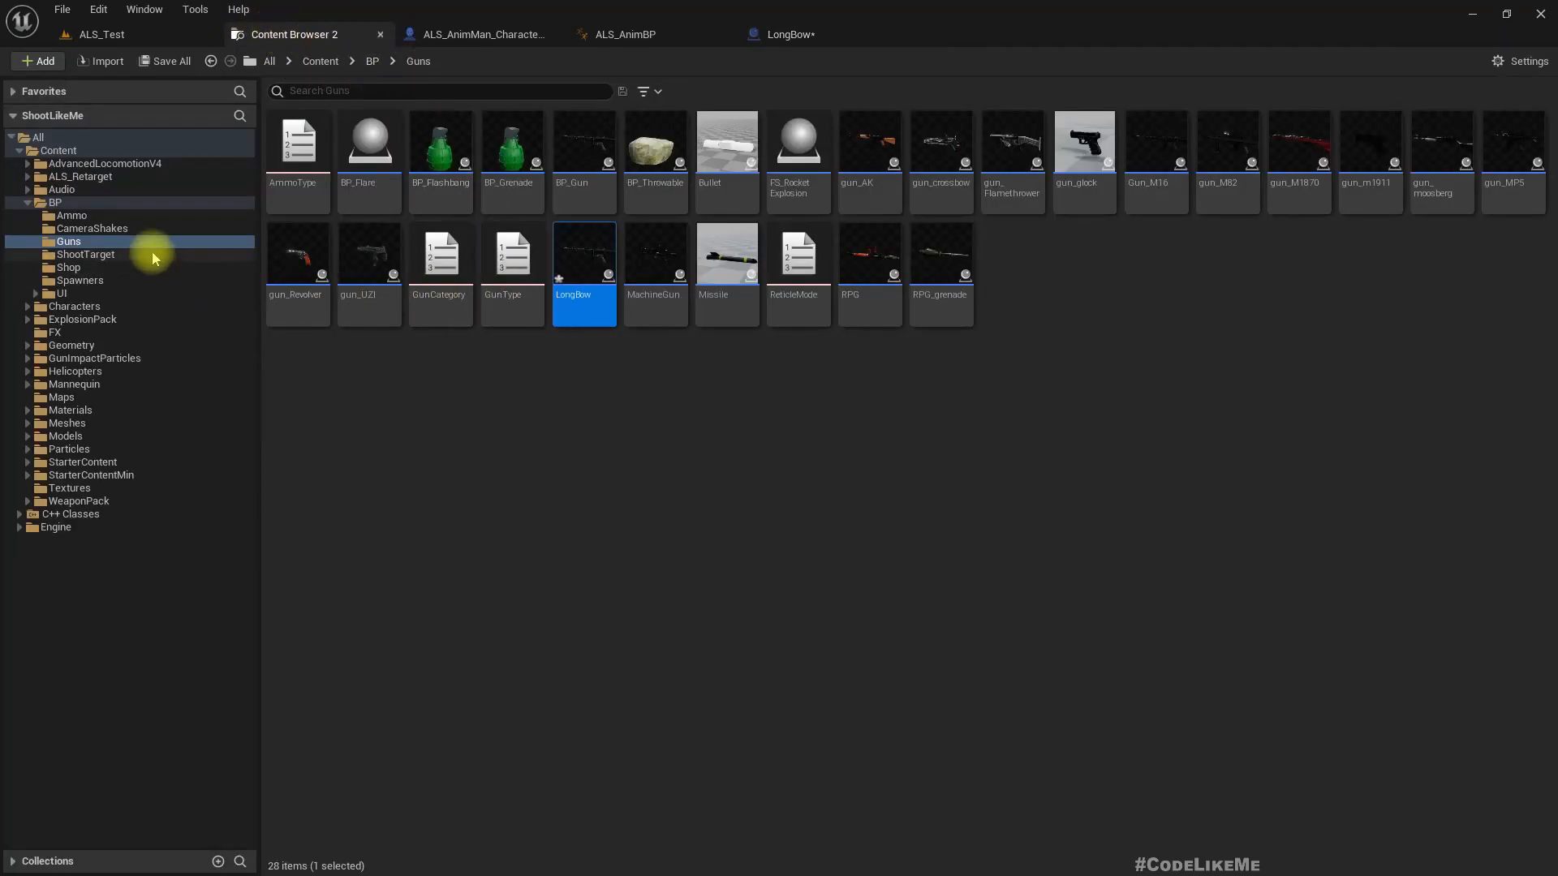
pyautogui.click(372, 61)
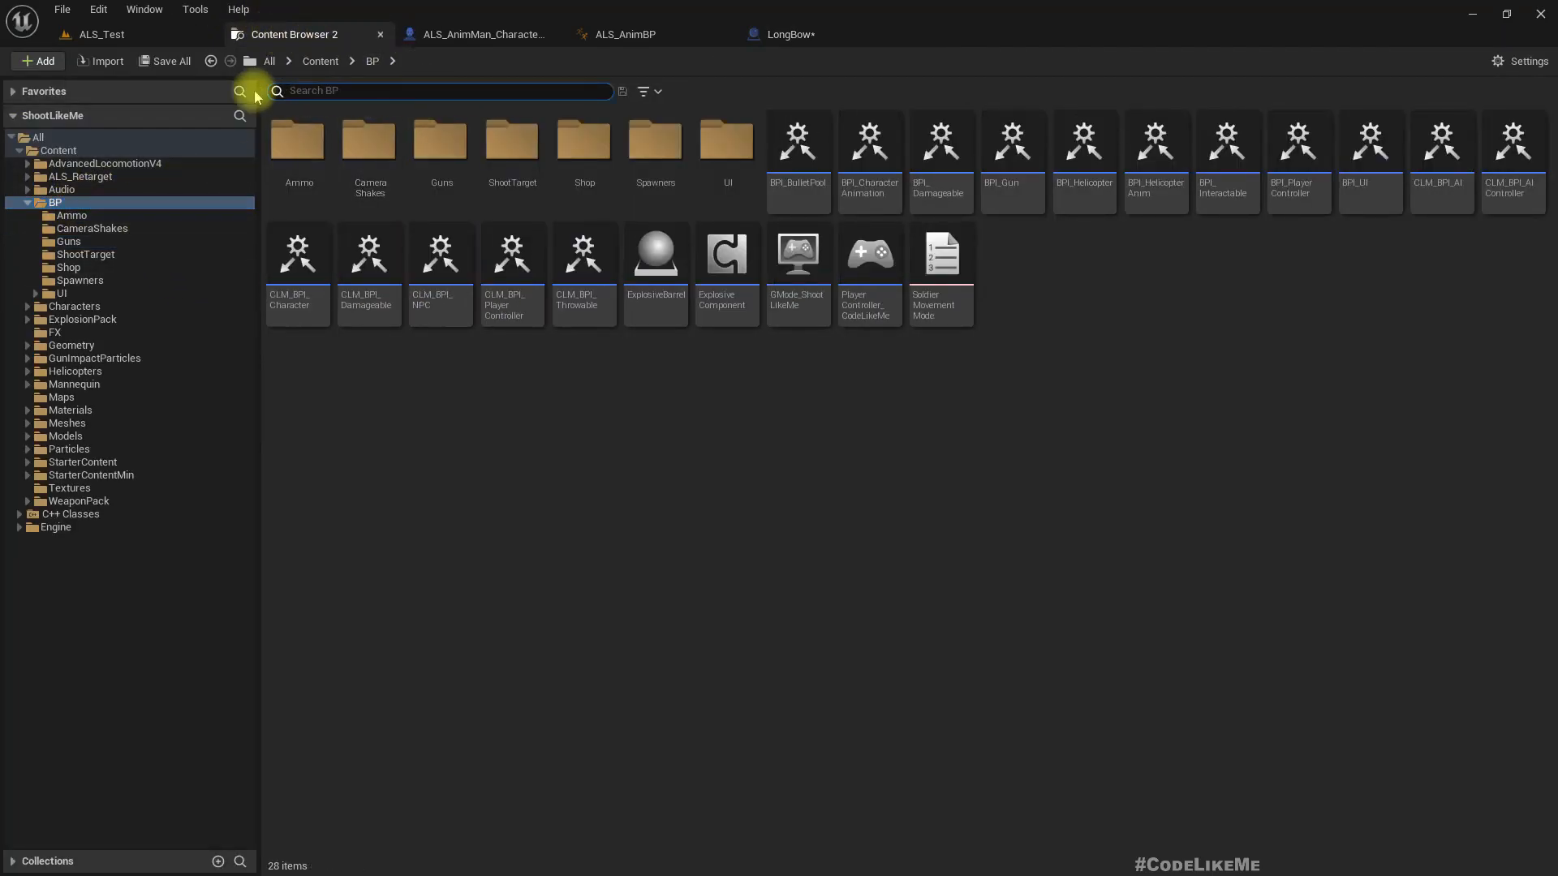
pyautogui.click(104, 163)
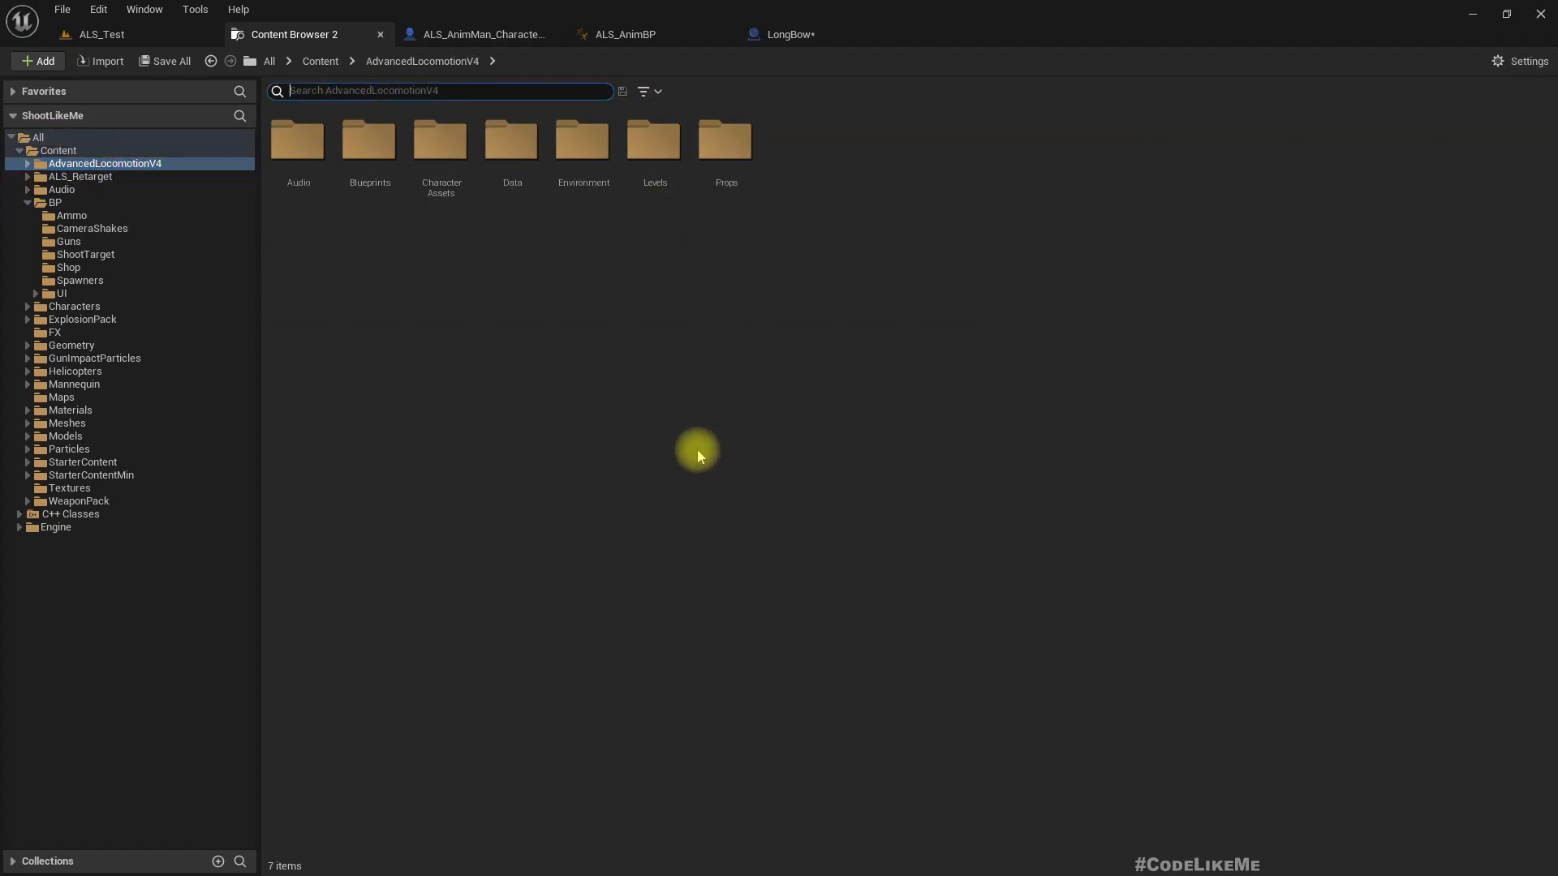
pyautogui.moveTo(681, 442)
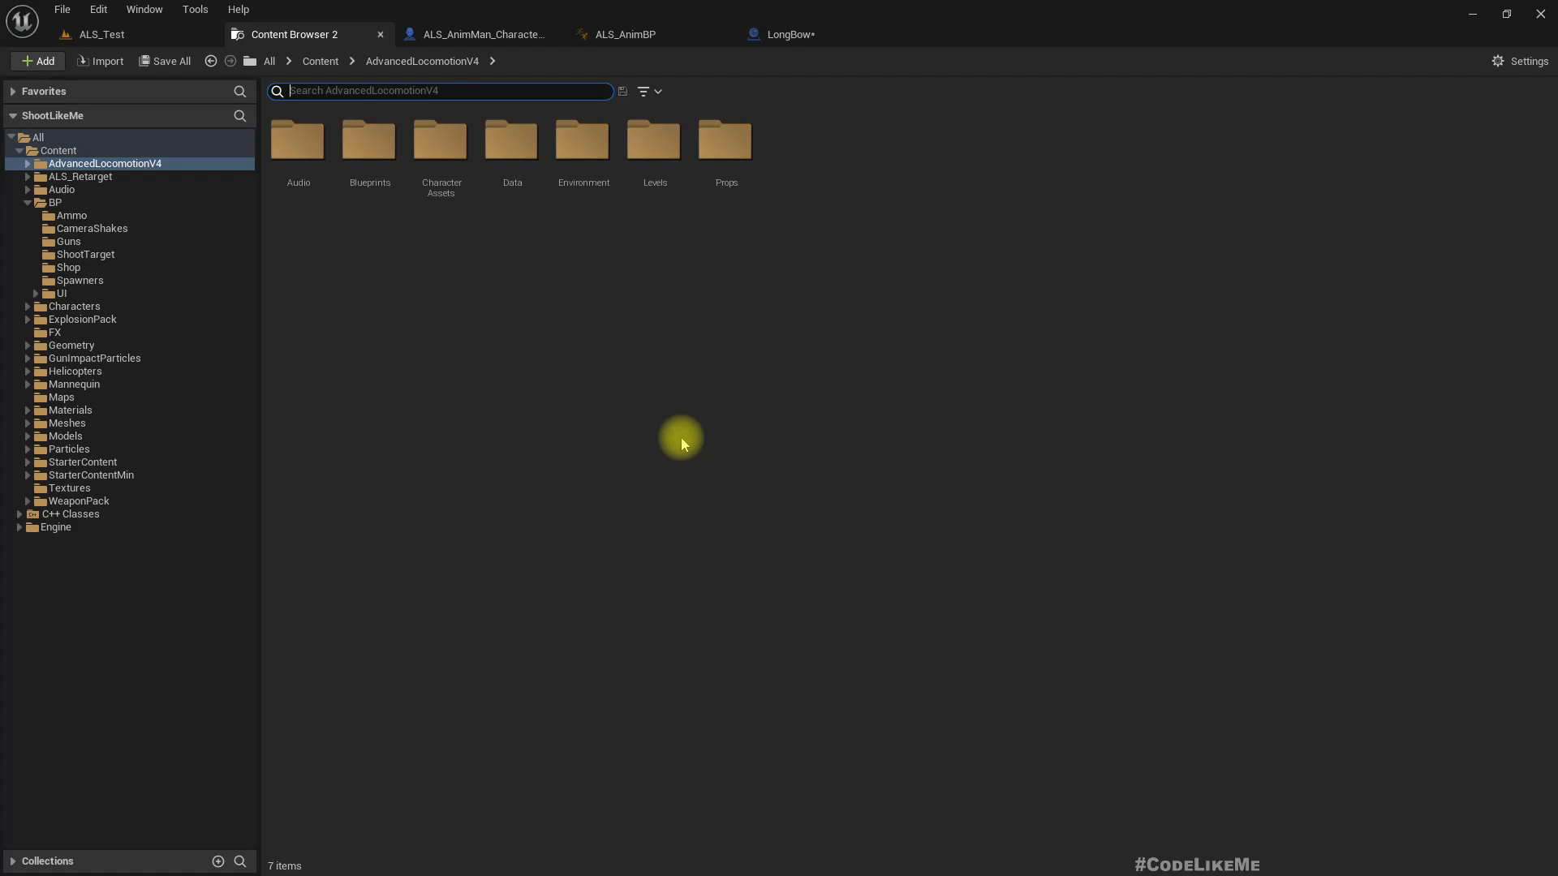
pyautogui.write('bow')
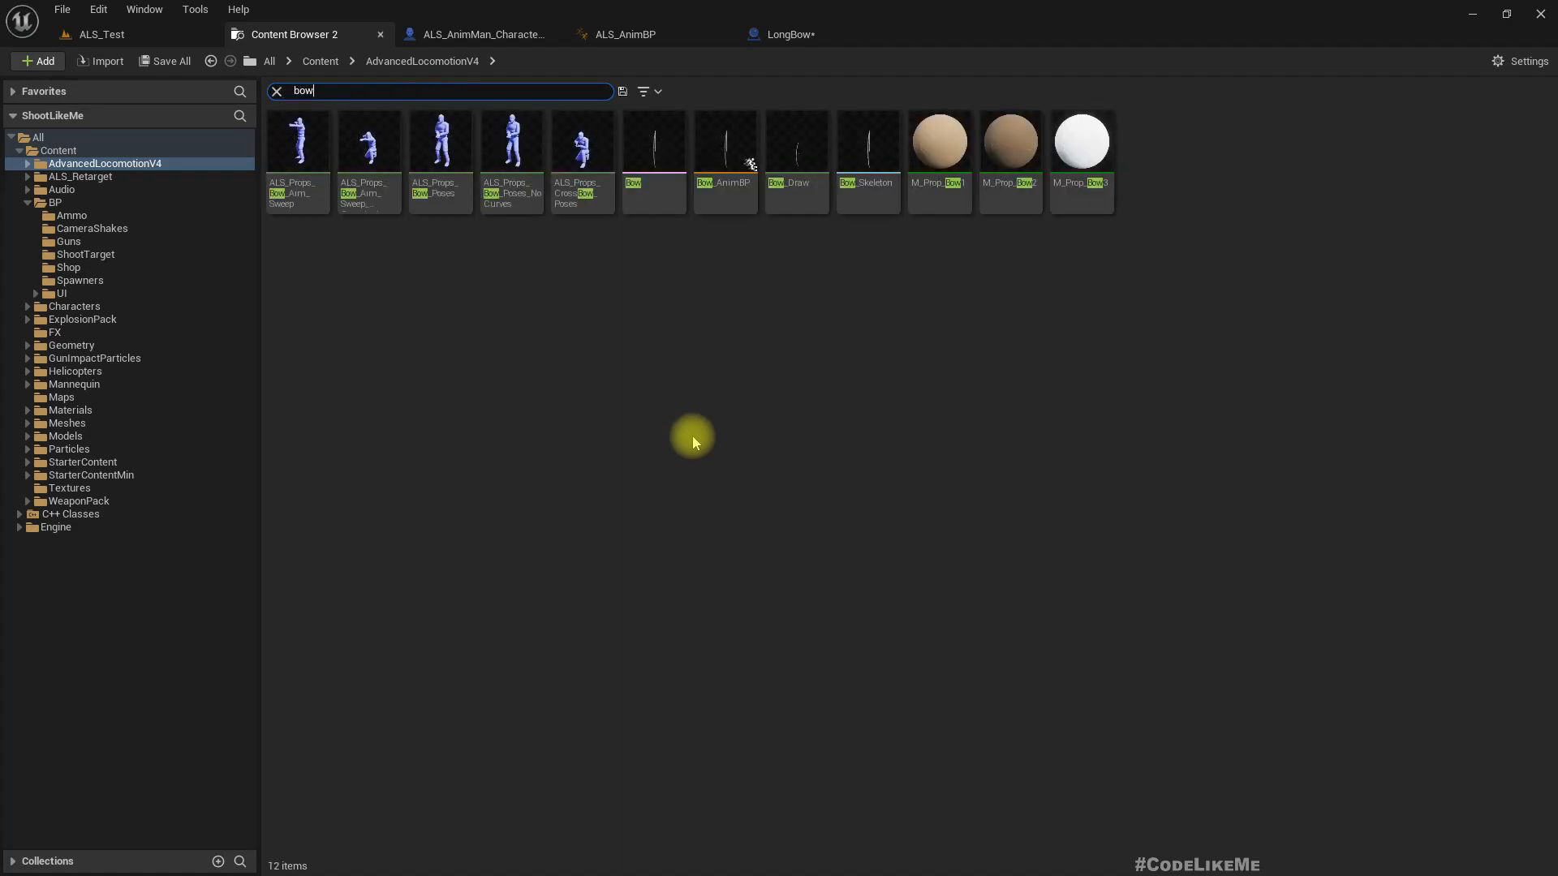
pyautogui.moveTo(736, 350)
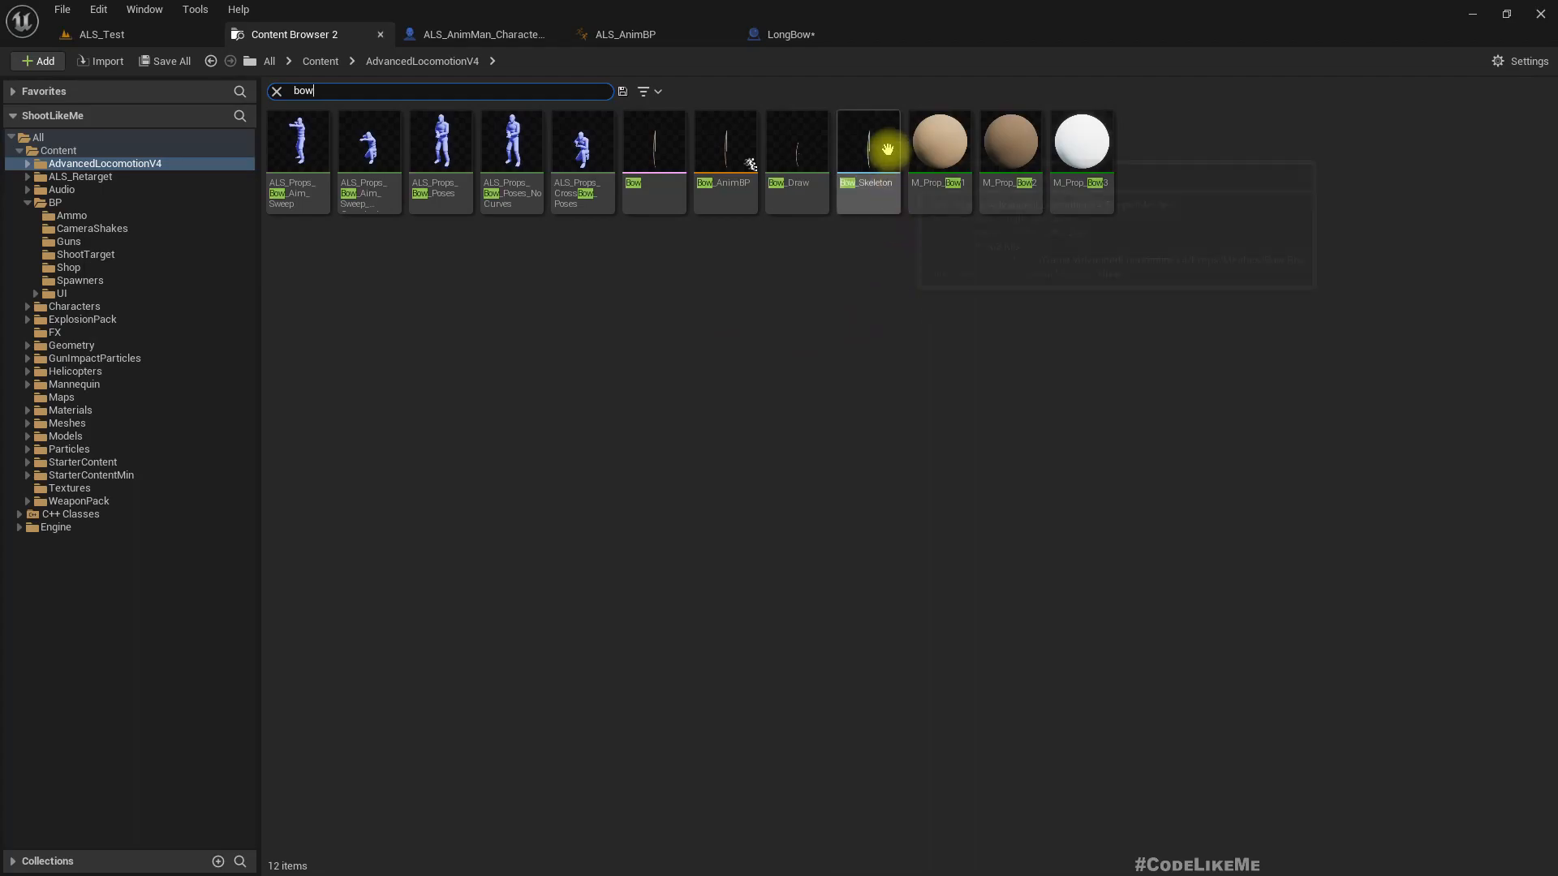
pyautogui.click(652, 138)
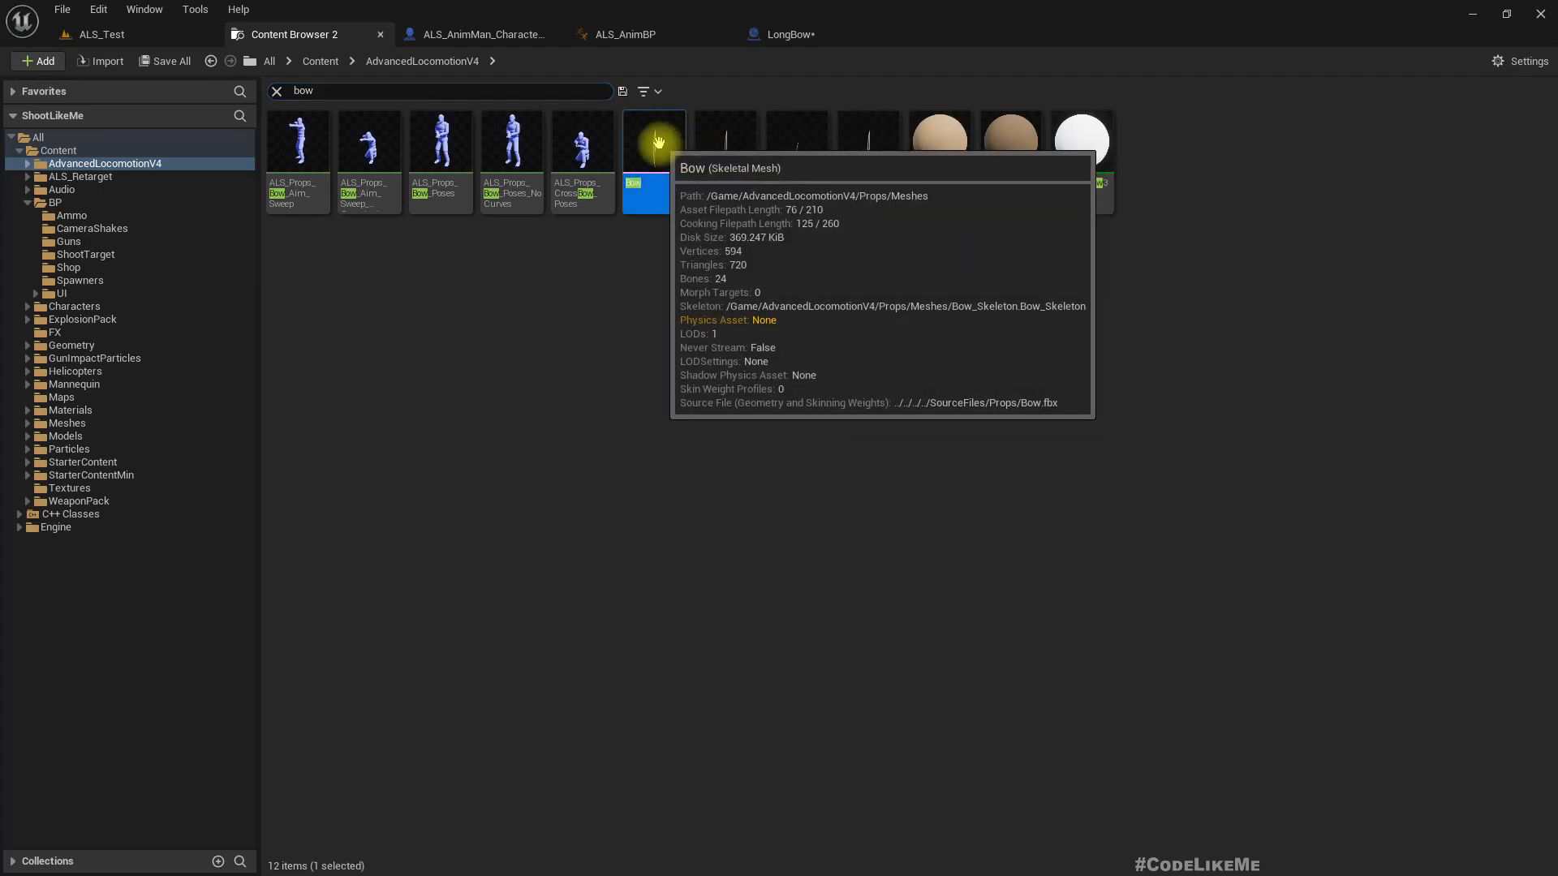
# Step: Assign the selected Bow mesh to the LongBow's gun mesh component
pyautogui.click(480, 34)
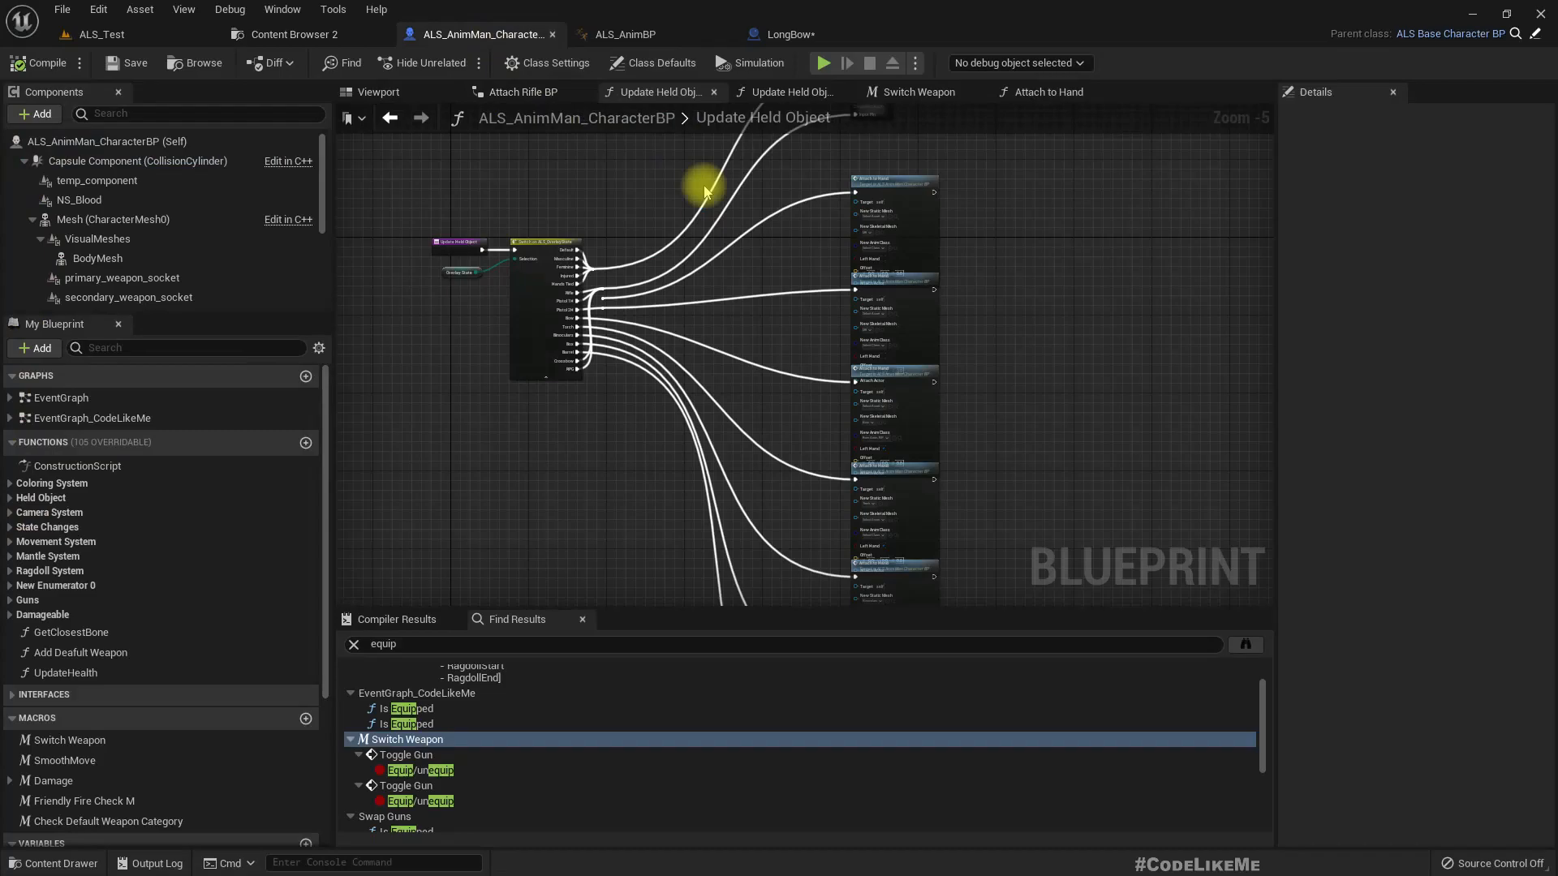
pyautogui.click(794, 34)
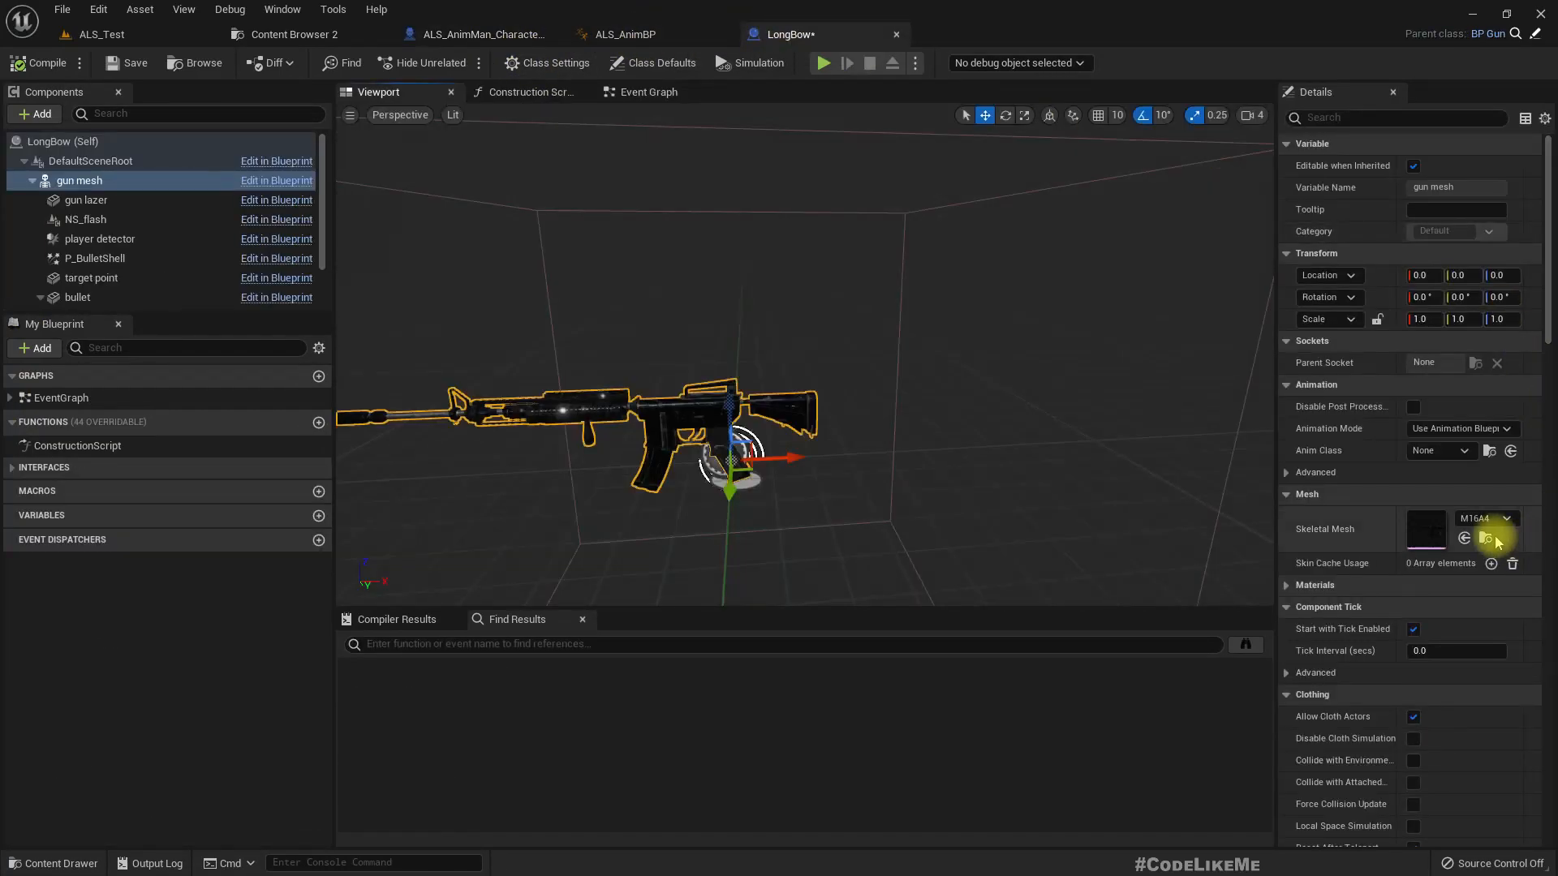
pyautogui.click(1502, 517)
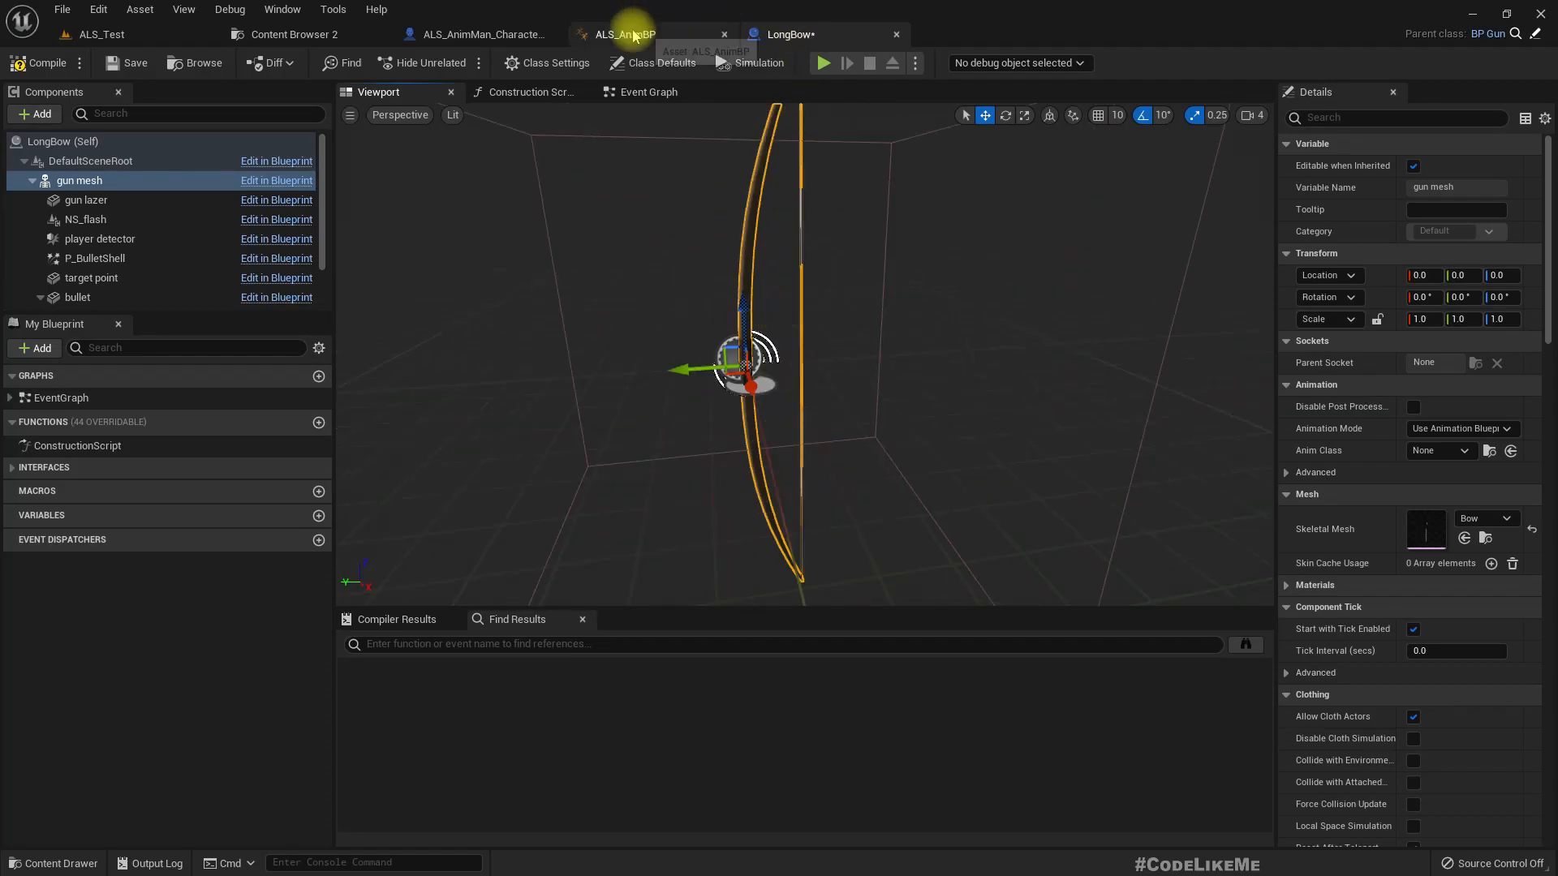
pyautogui.click(481, 35)
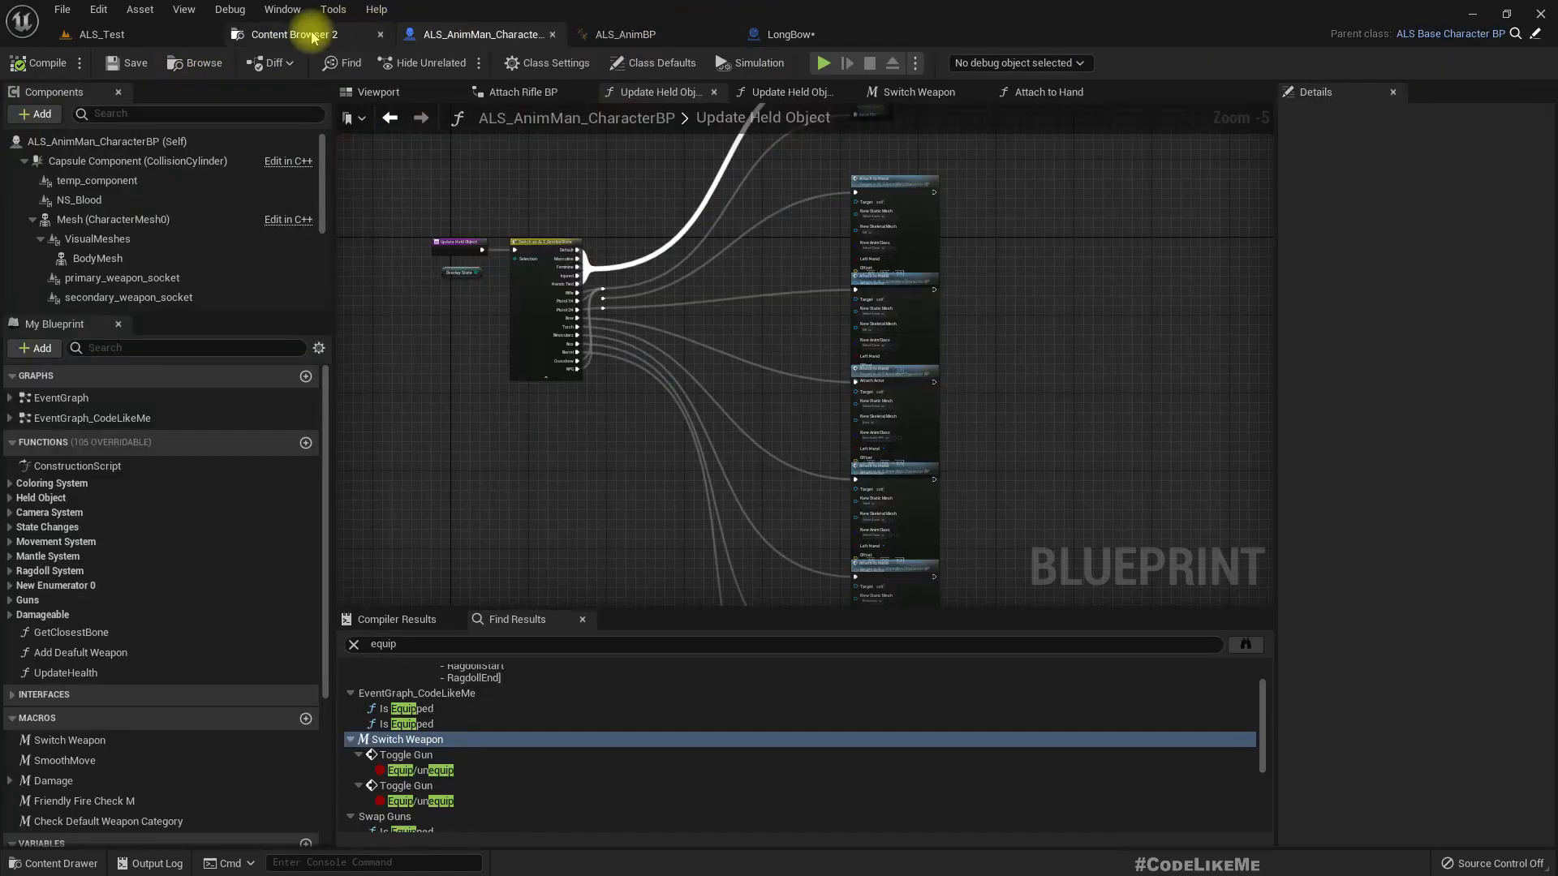
pyautogui.click(293, 34)
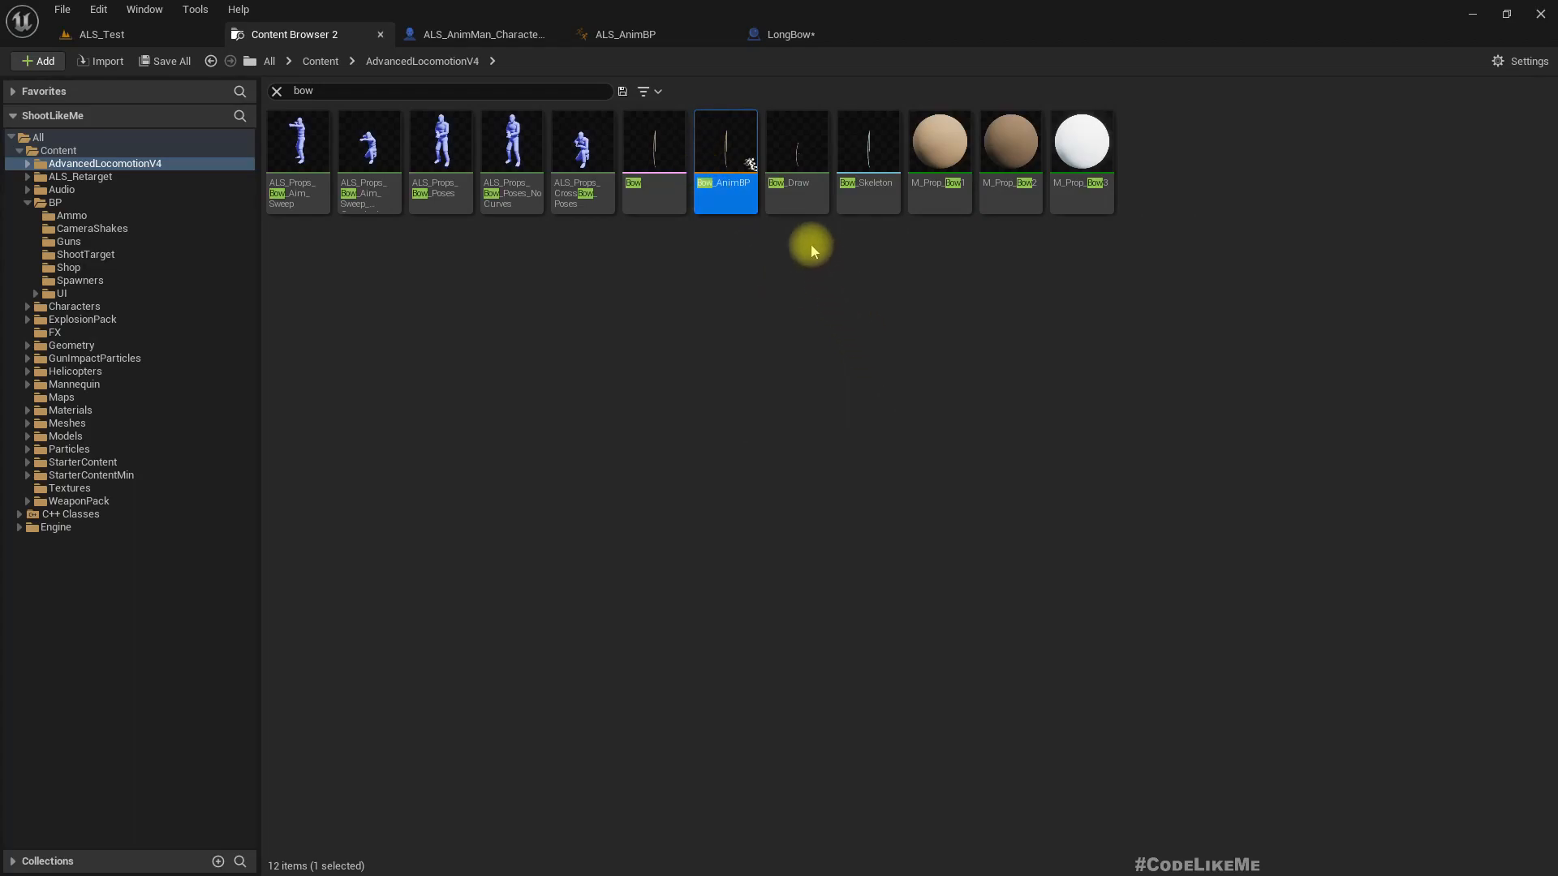
pyautogui.moveTo(625, 34)
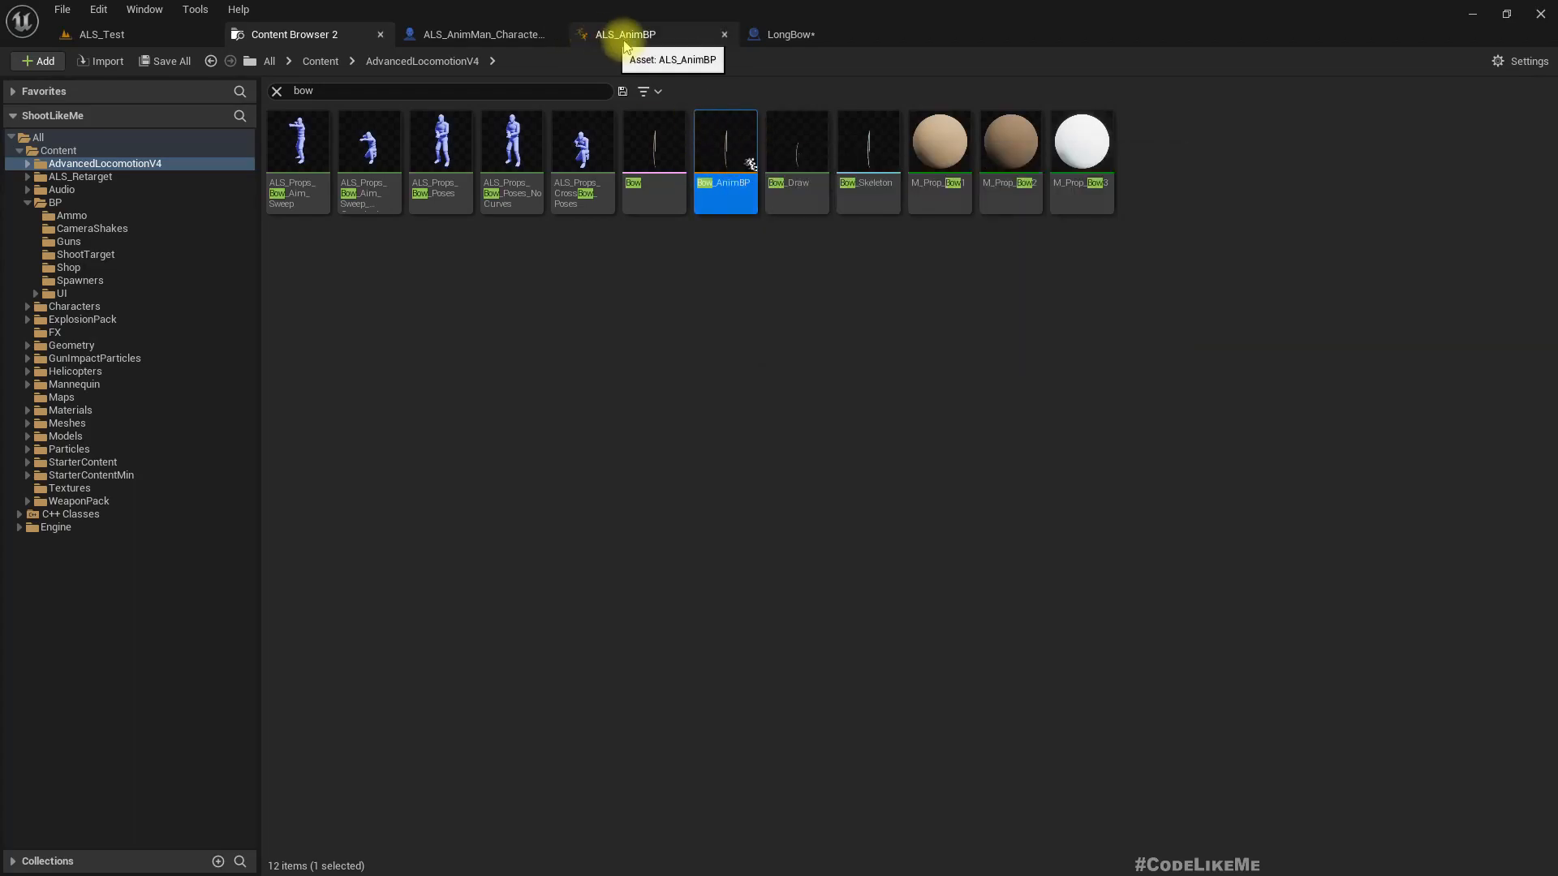
pyautogui.moveTo(477, 34)
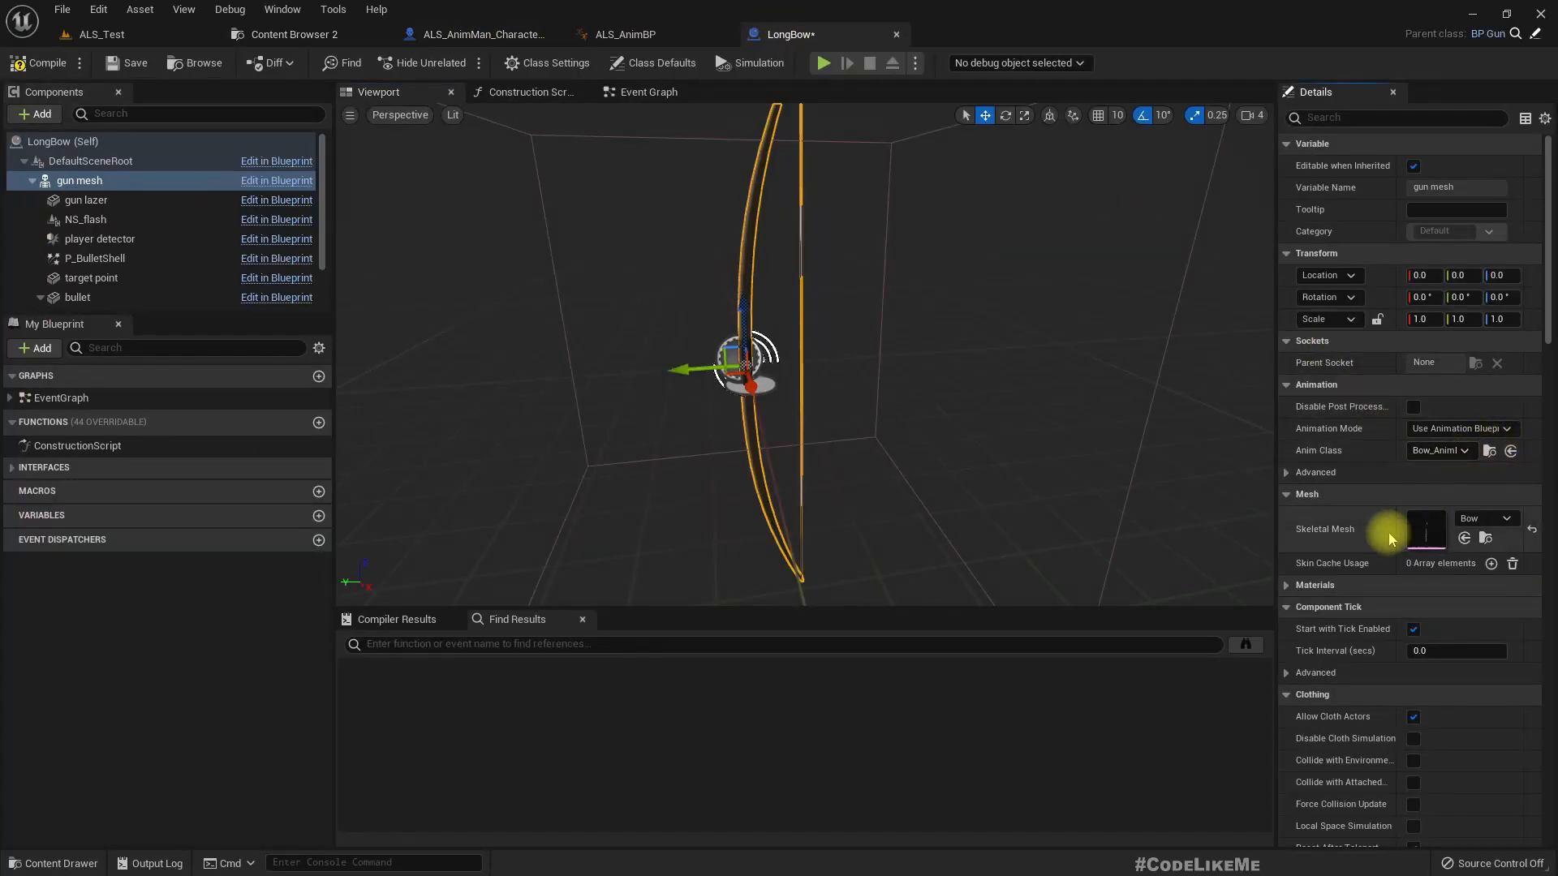
pyautogui.moveTo(40, 62)
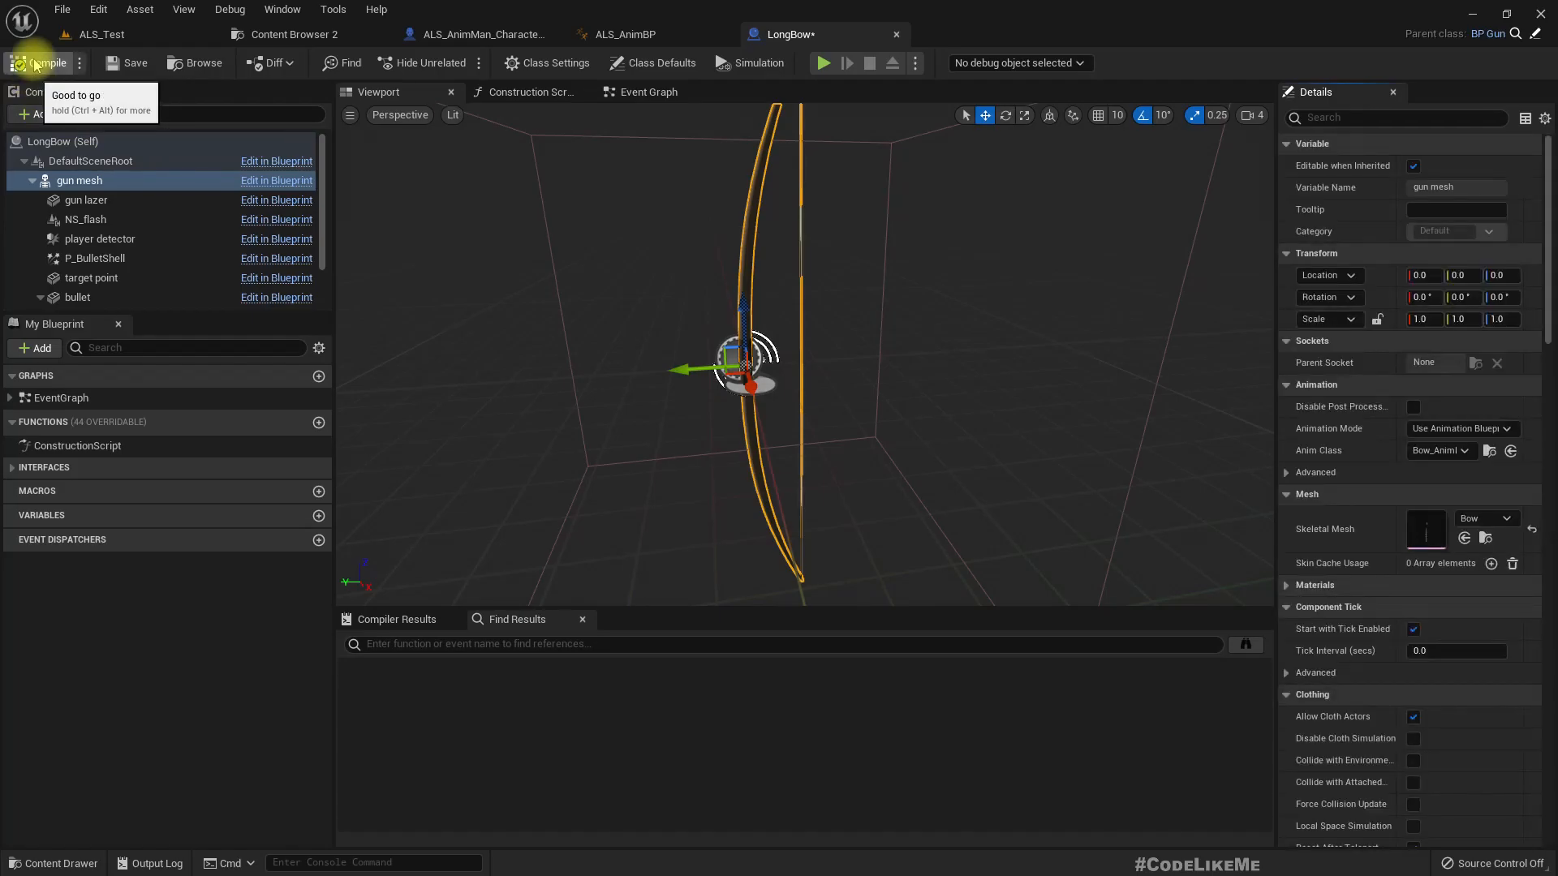
# Step: Set the LongBow's Gun Category to Special and Ammo Type to Crossbow Ammo
pyautogui.click(653, 63)
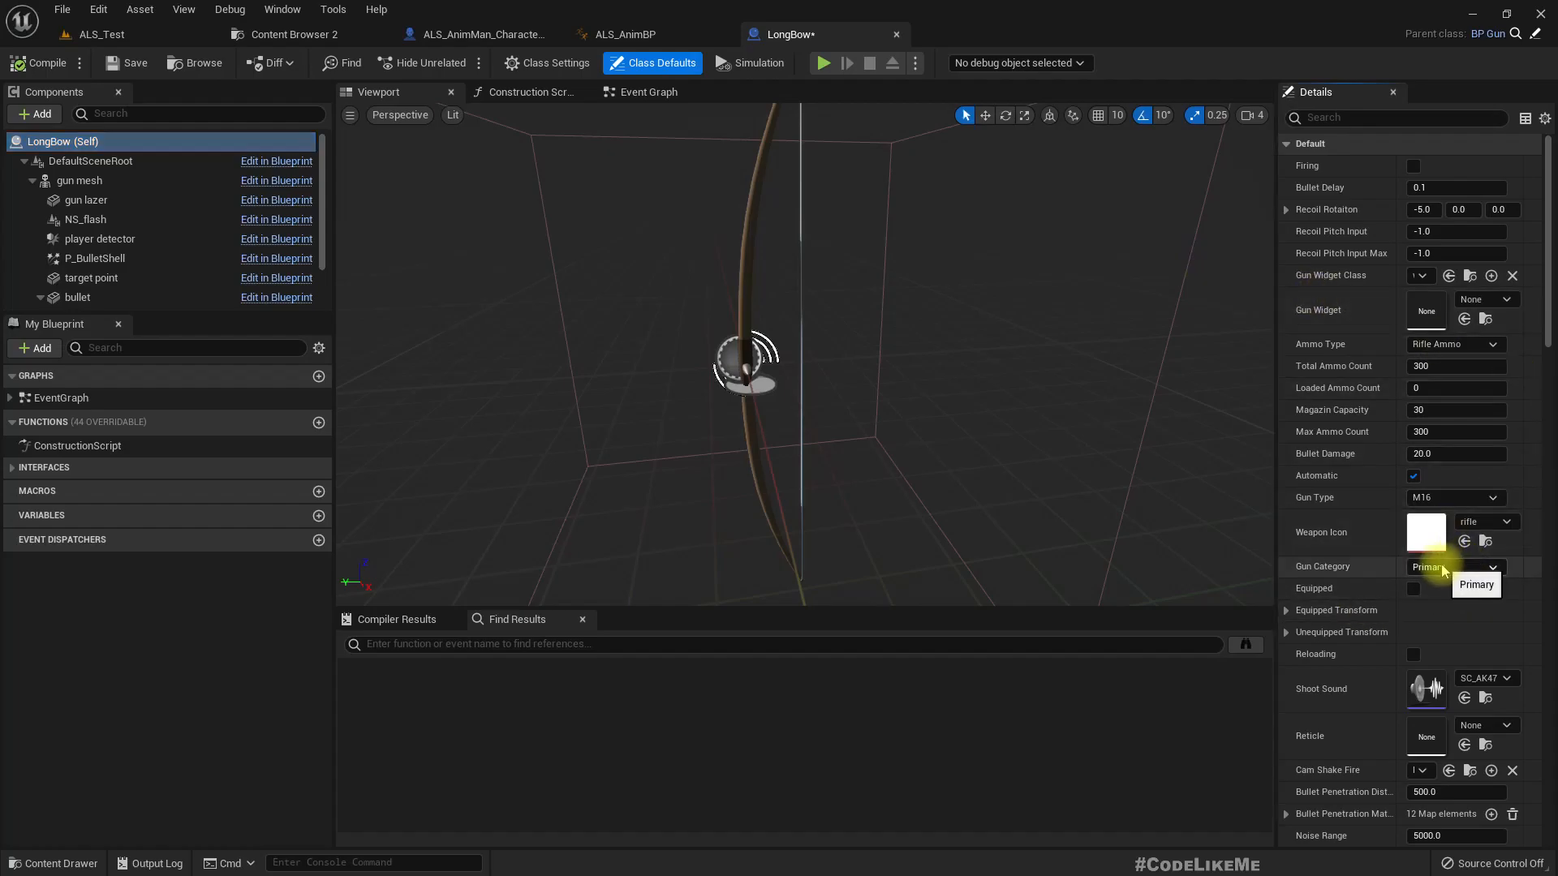
pyautogui.click(1453, 566)
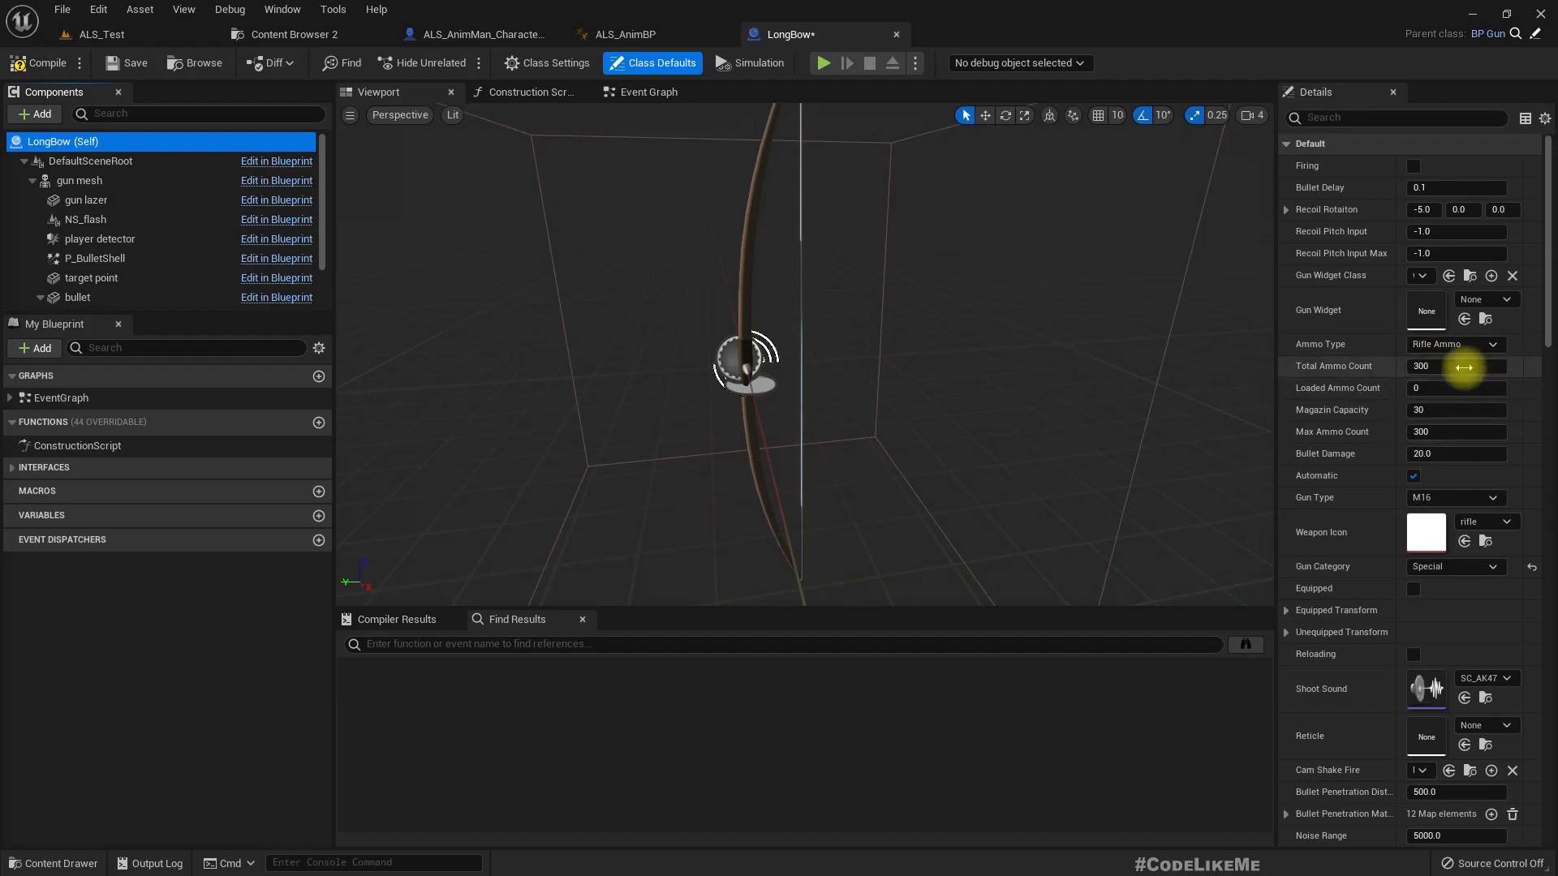
pyautogui.click(1453, 344)
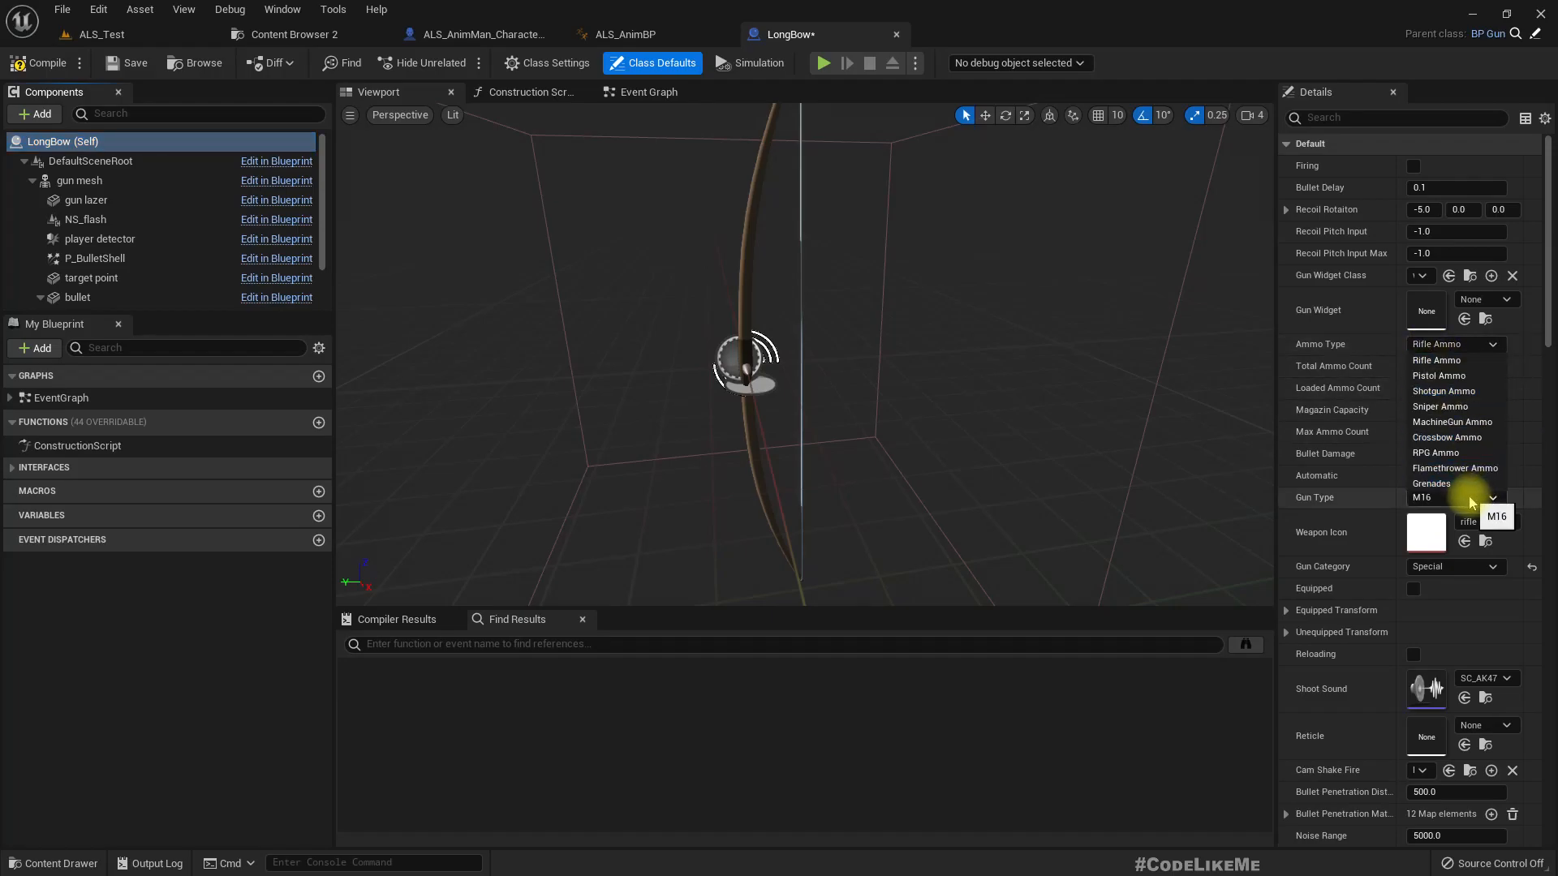
pyautogui.moveTo(1439, 376)
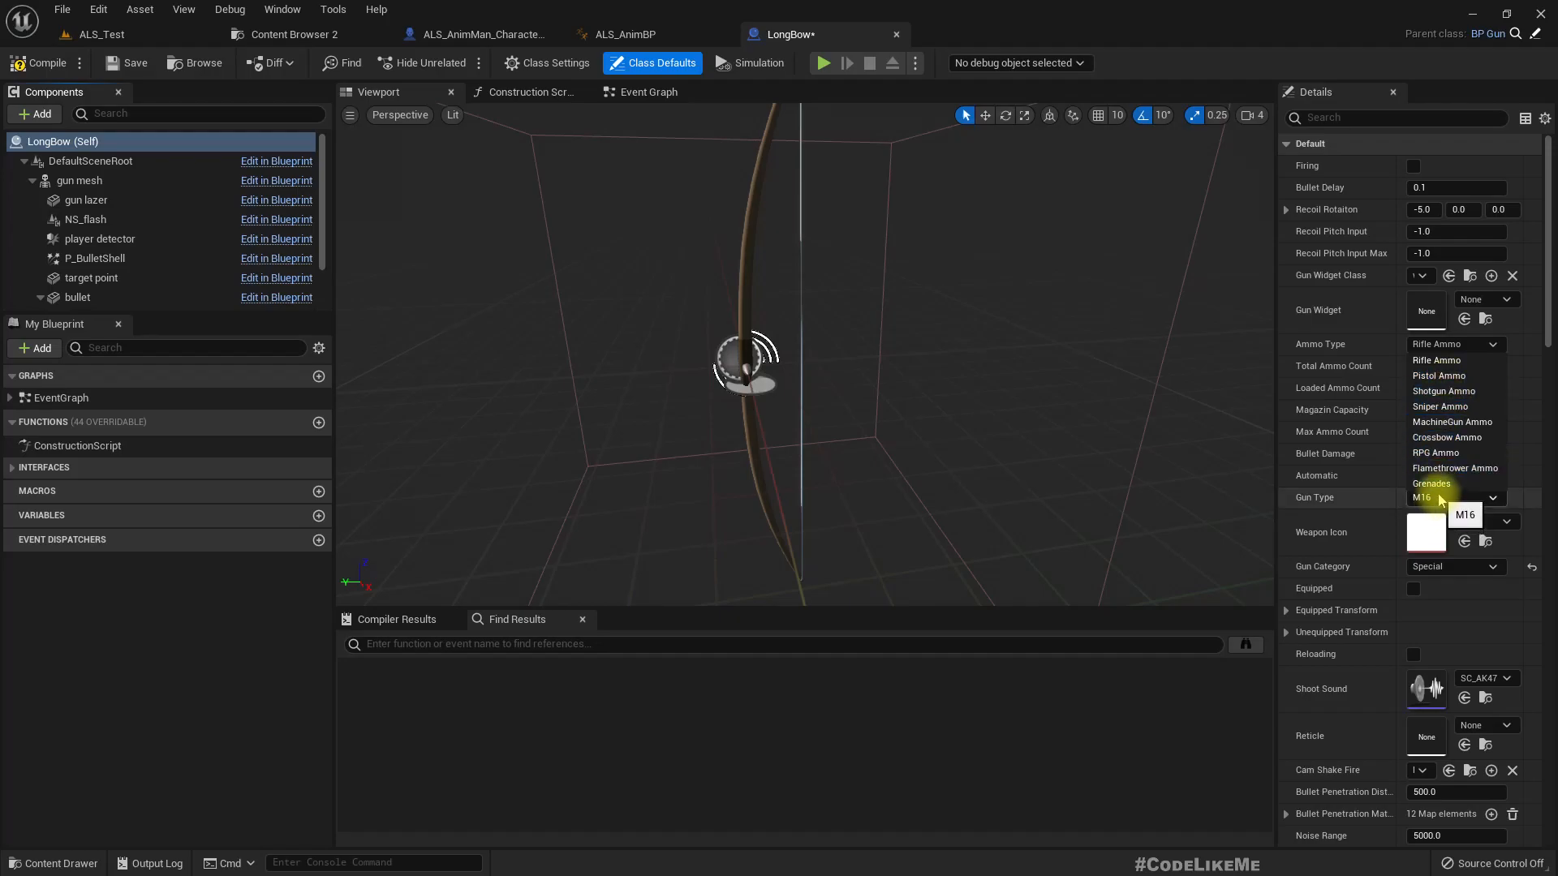
pyautogui.moveTo(1447, 437)
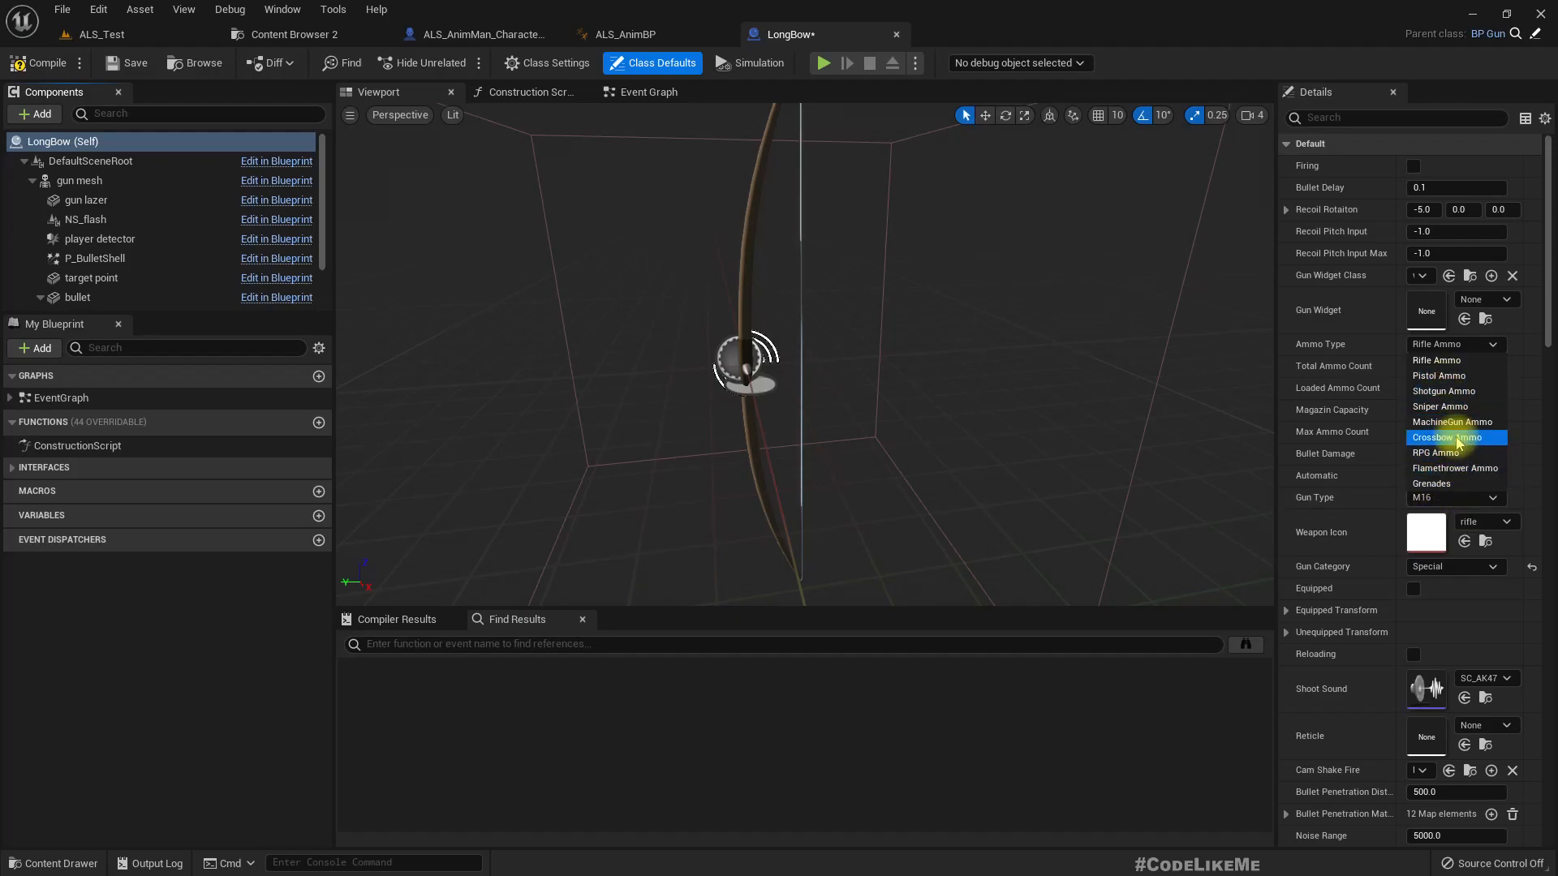
pyautogui.click(1448, 437)
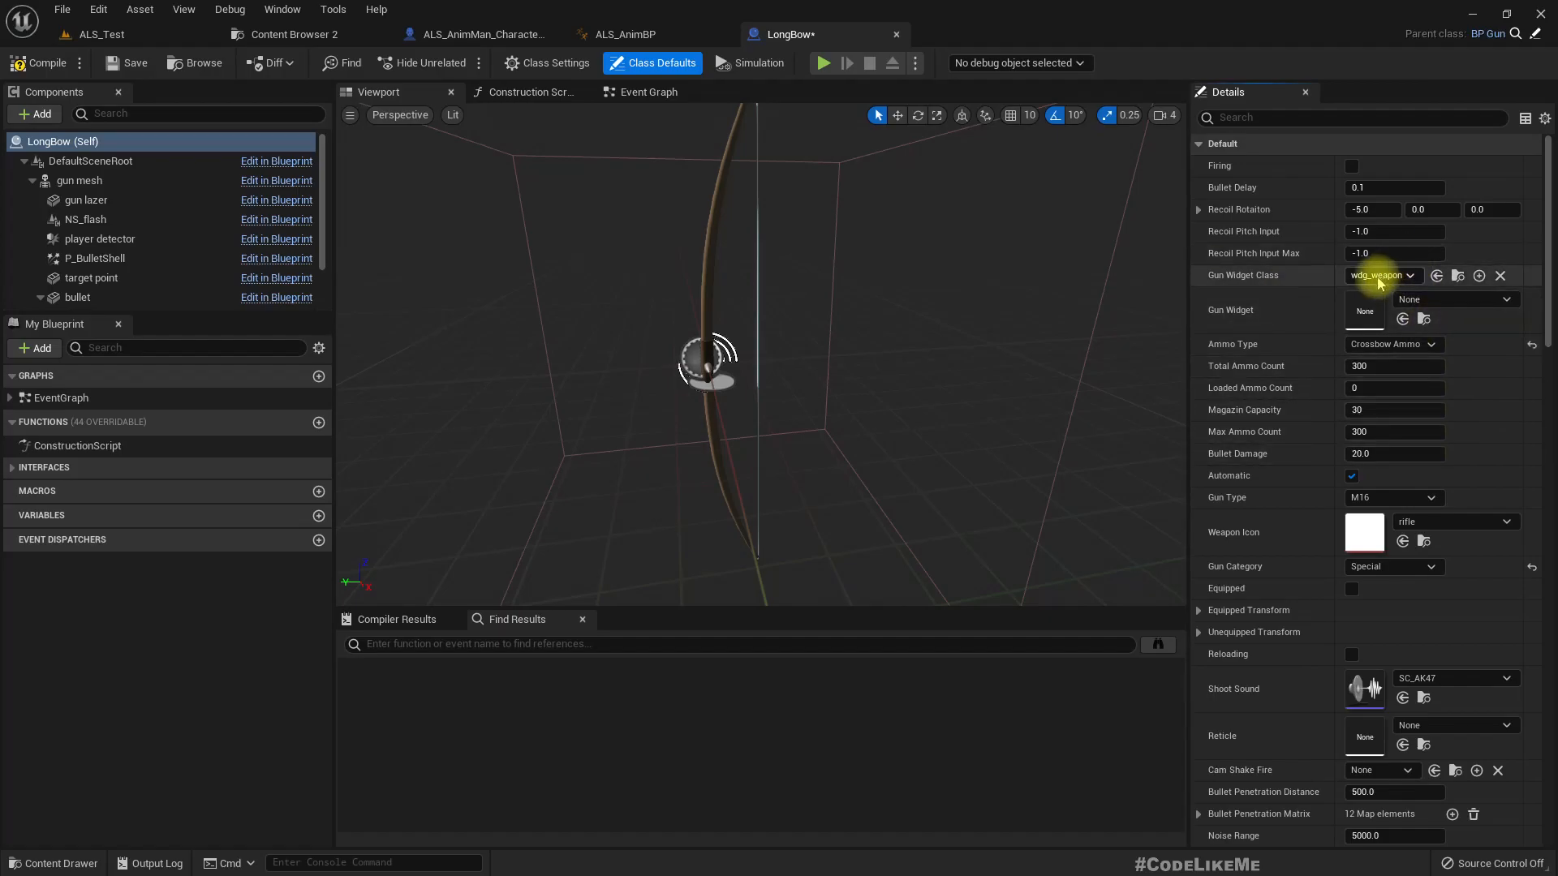
# Step: Collapse the Animation and Rendering sections and leave the gun type at M16
pyautogui.scroll(-3)
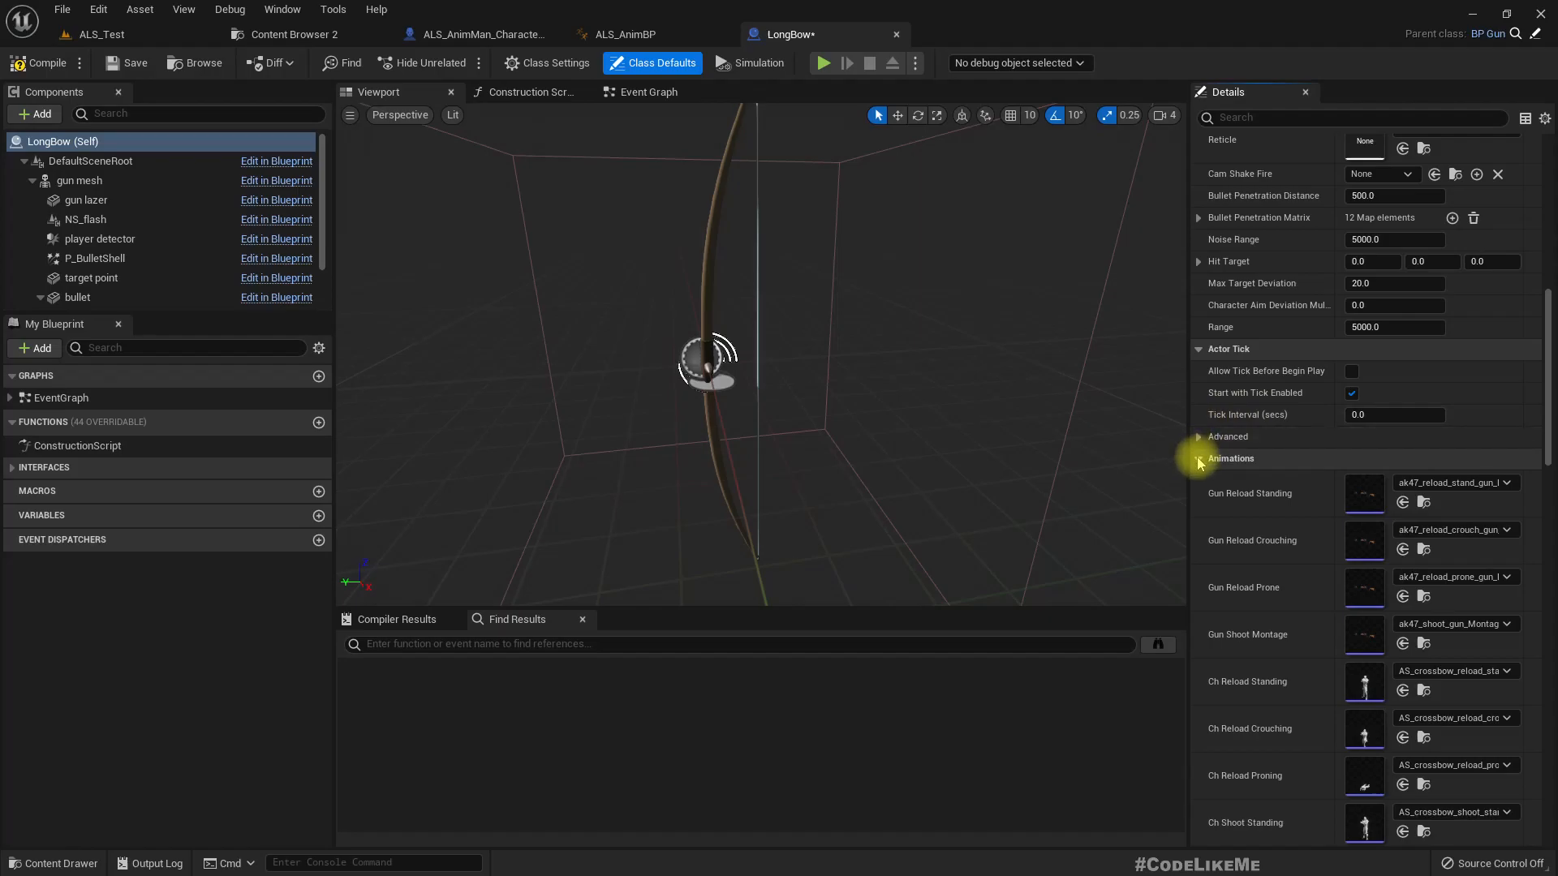
pyautogui.click(1200, 457)
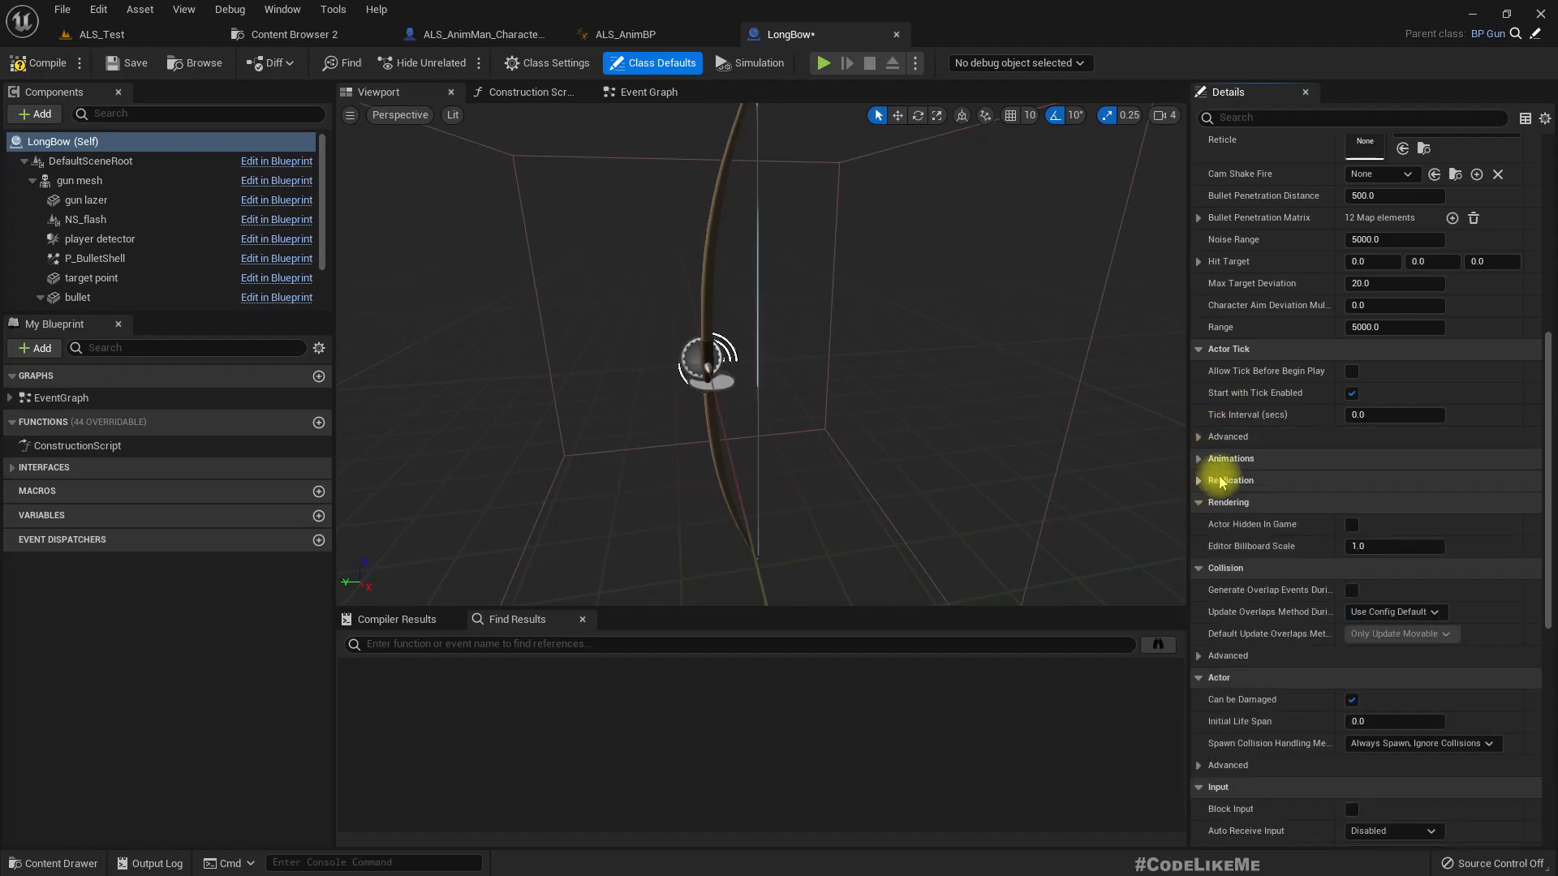
pyautogui.click(1199, 524)
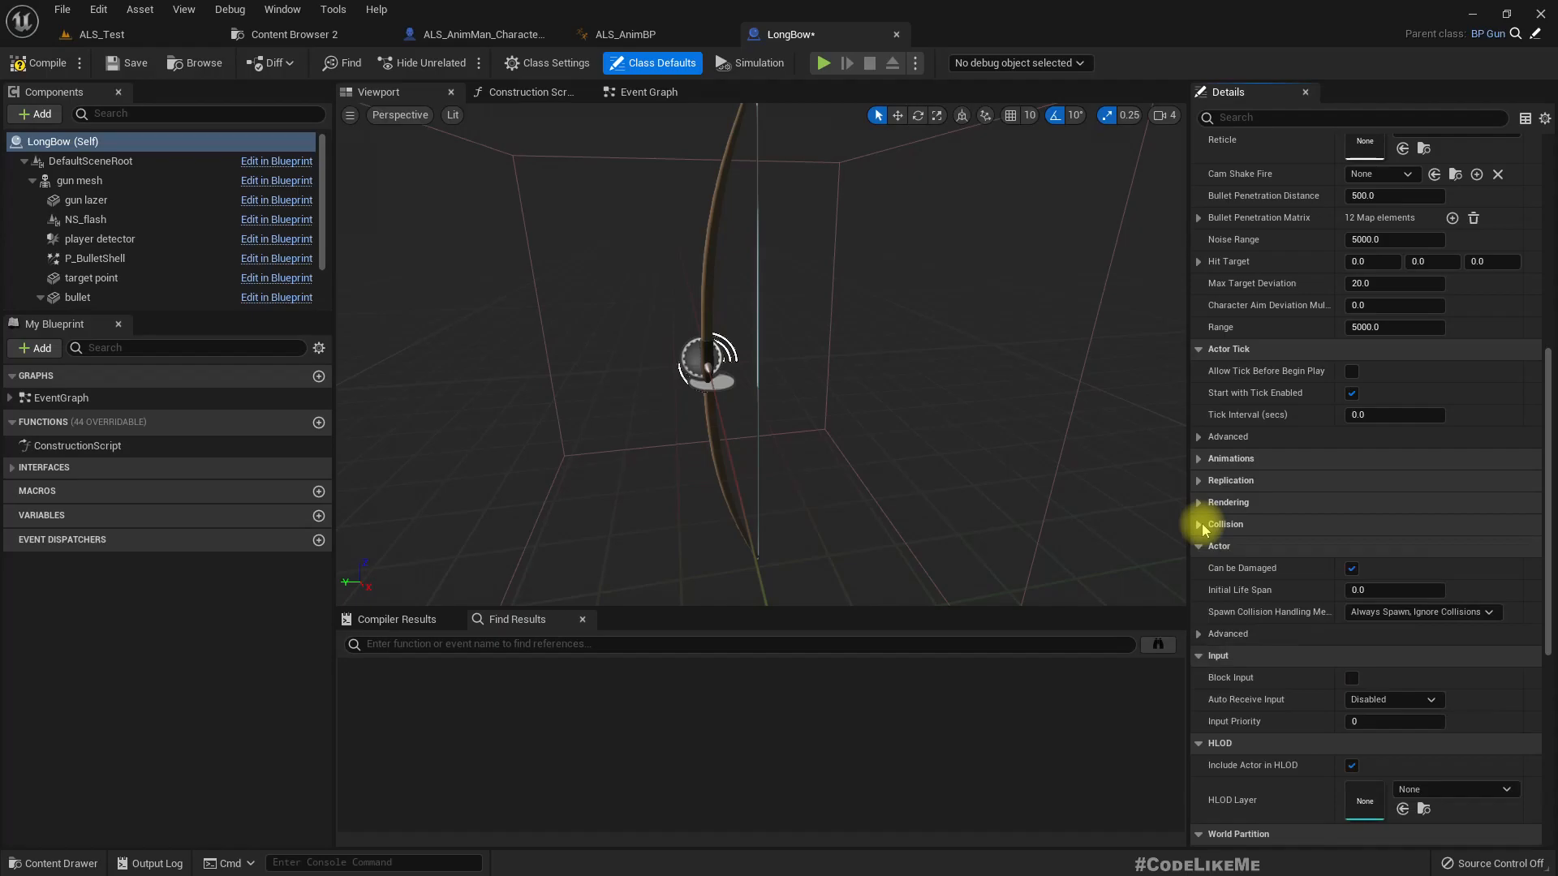
pyautogui.scroll(3)
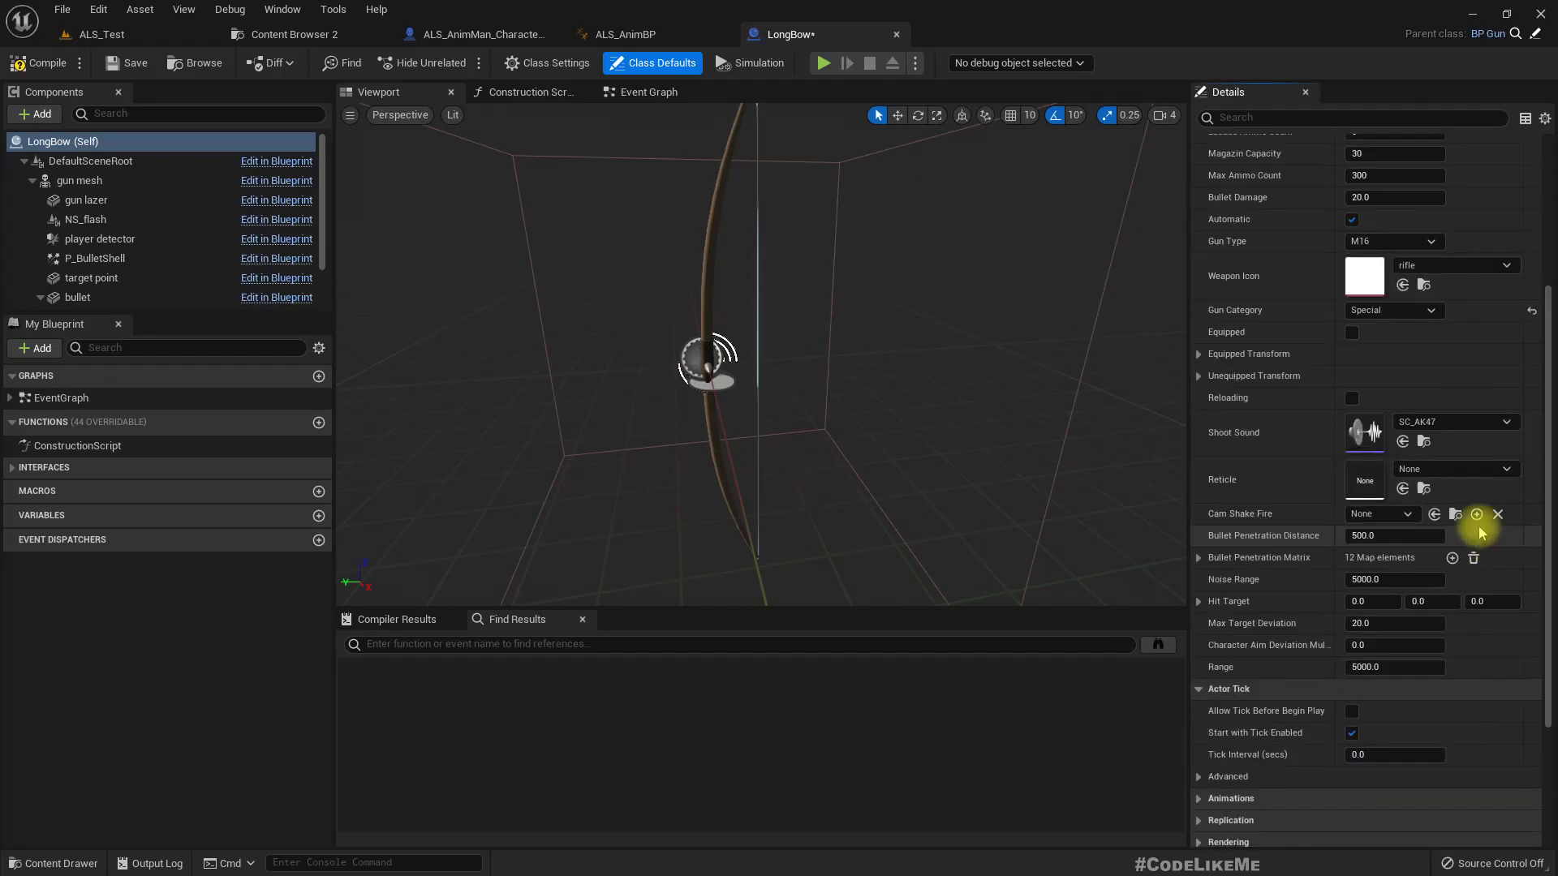
pyautogui.click(1392, 240)
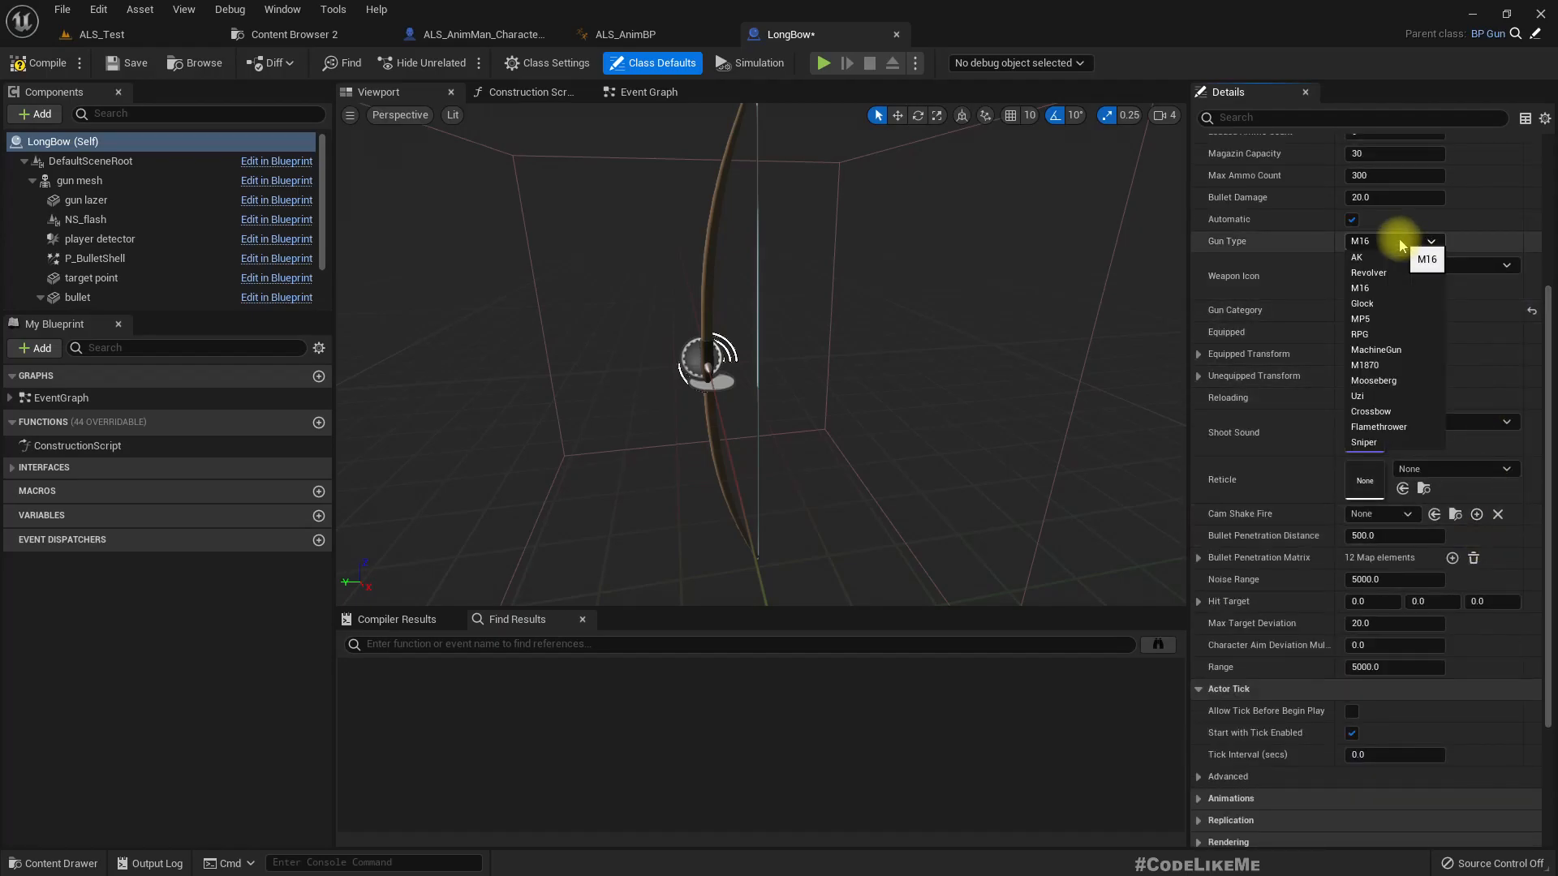
pyautogui.click(1360, 287)
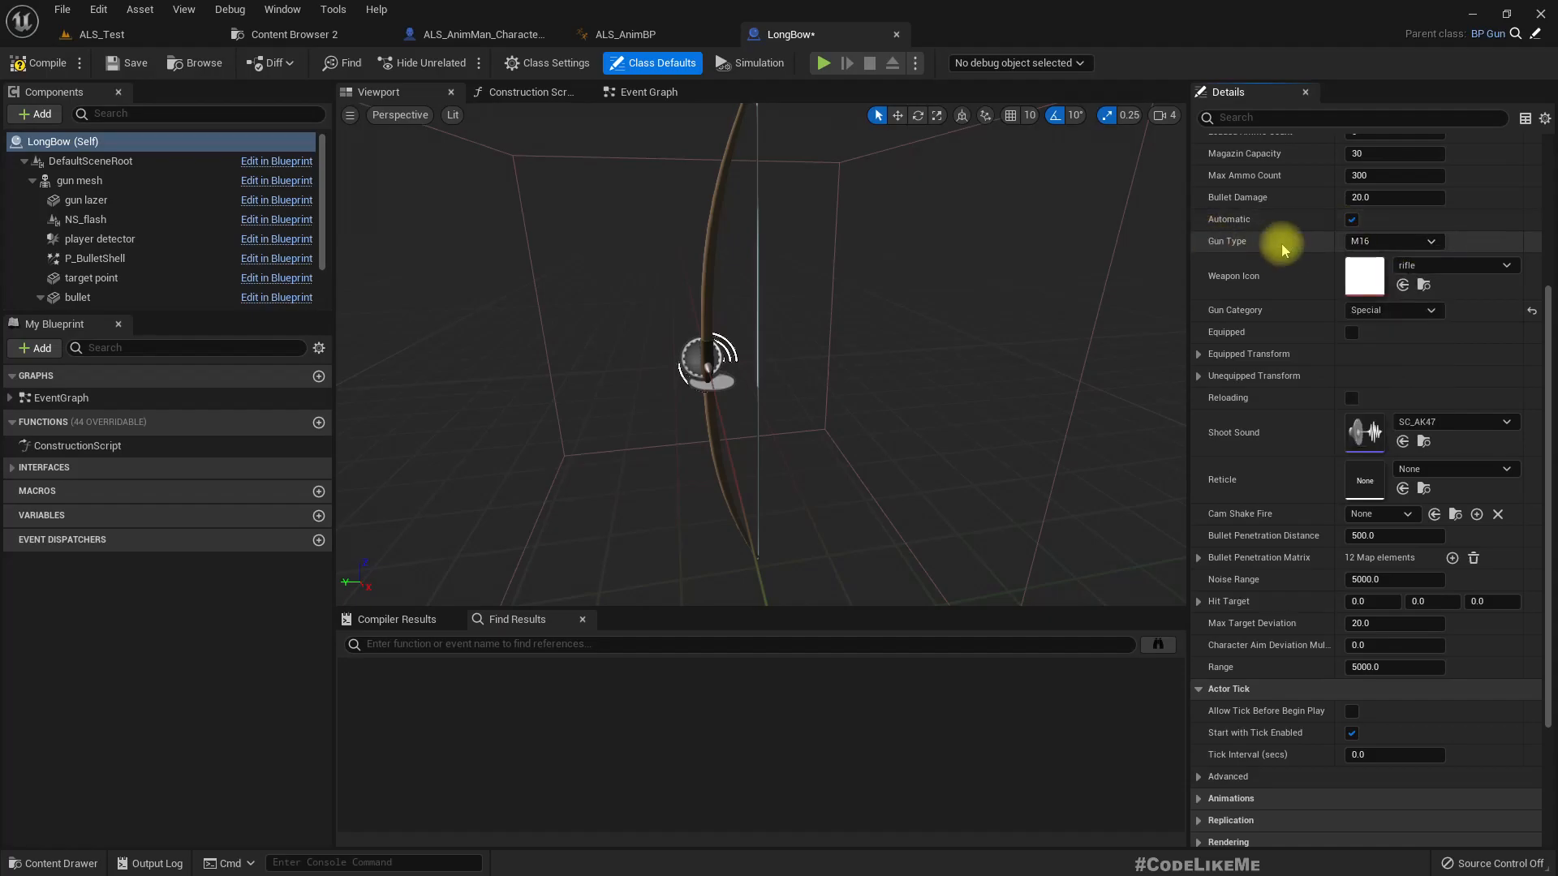
# Step: Clear the bow search and open the GunType enumeration in BP > Guns
pyautogui.click(293, 34)
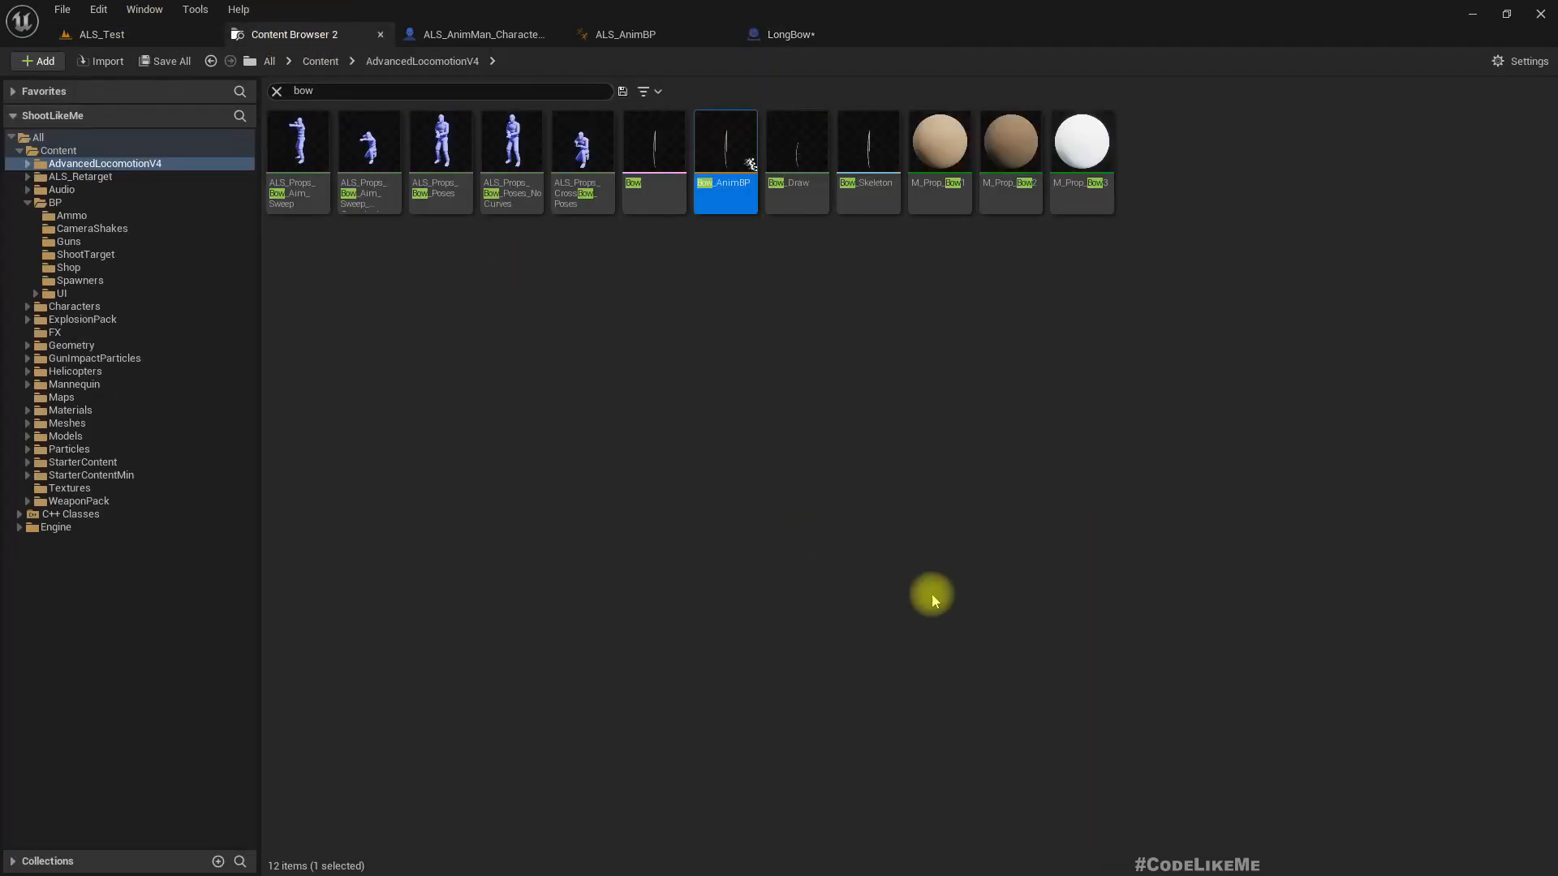
pyautogui.click(56, 203)
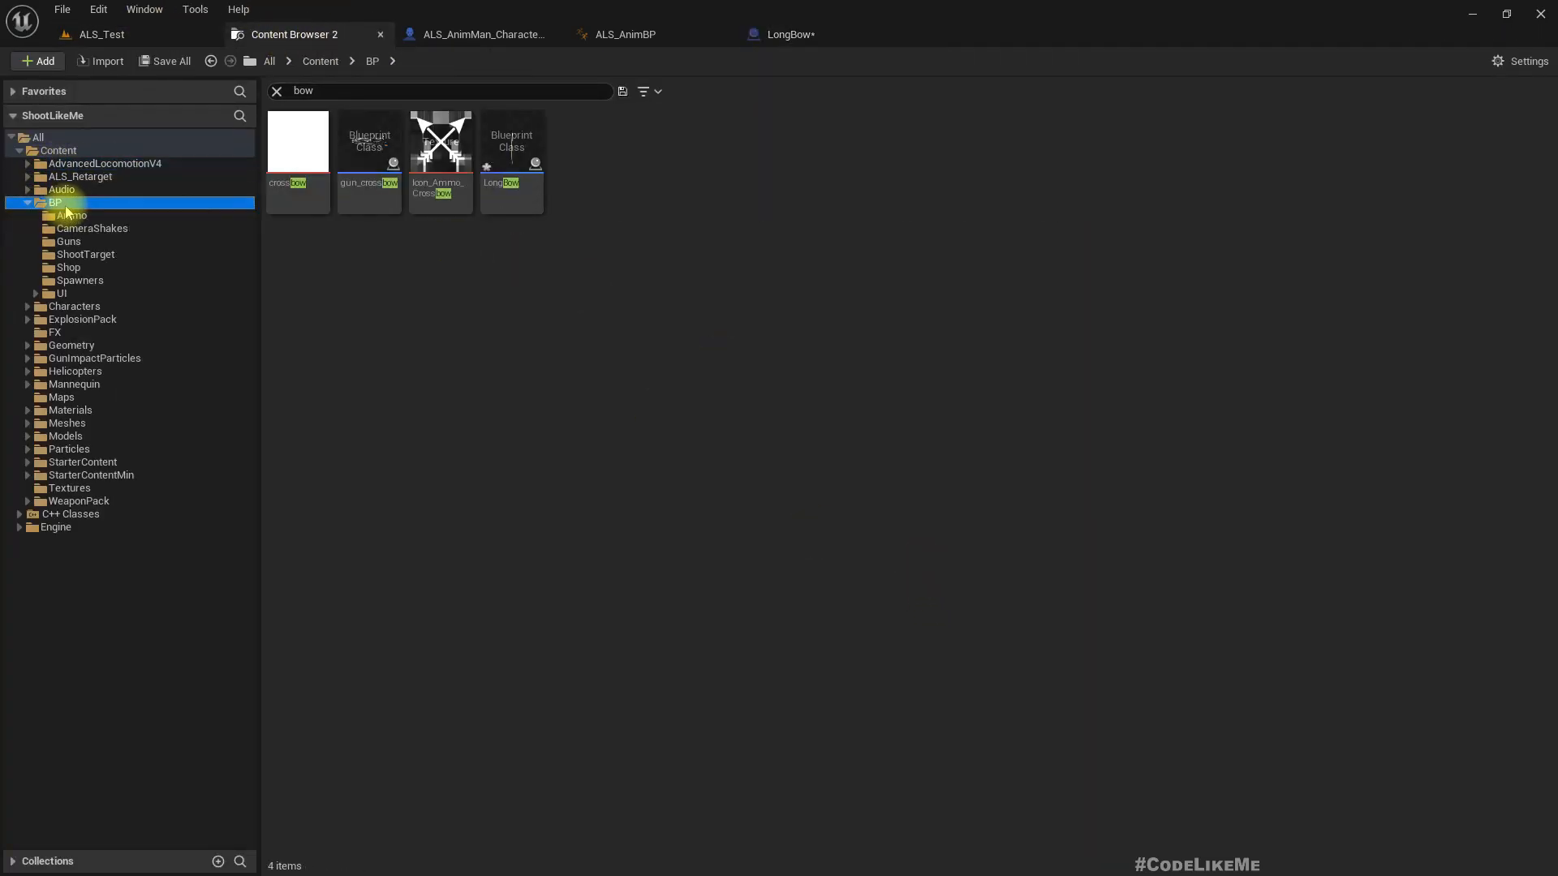
pyautogui.click(277, 91)
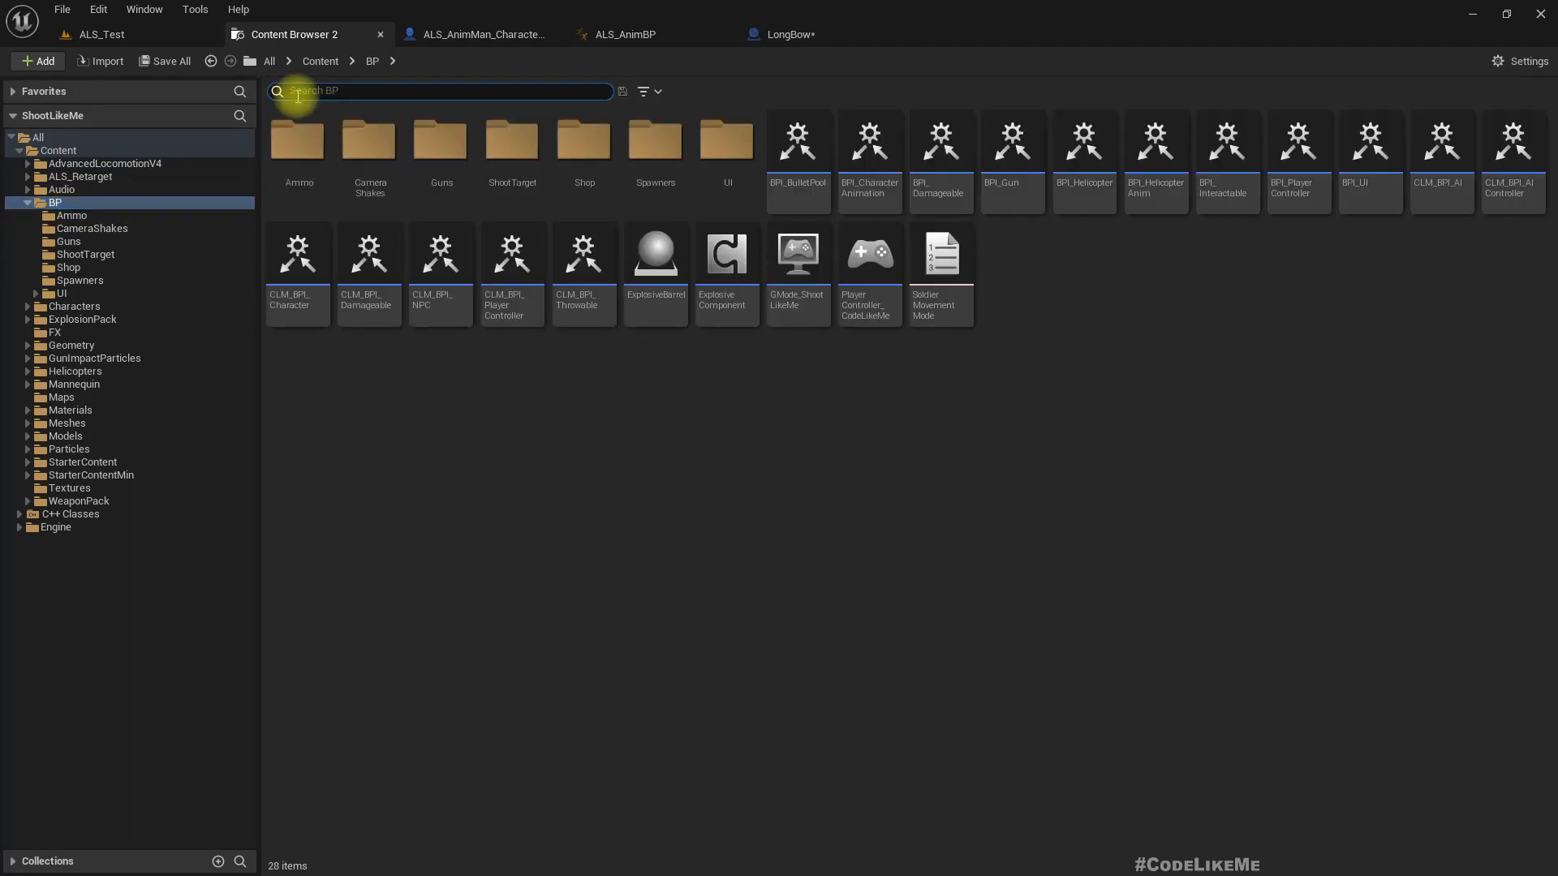
pyautogui.moveTo(439, 139)
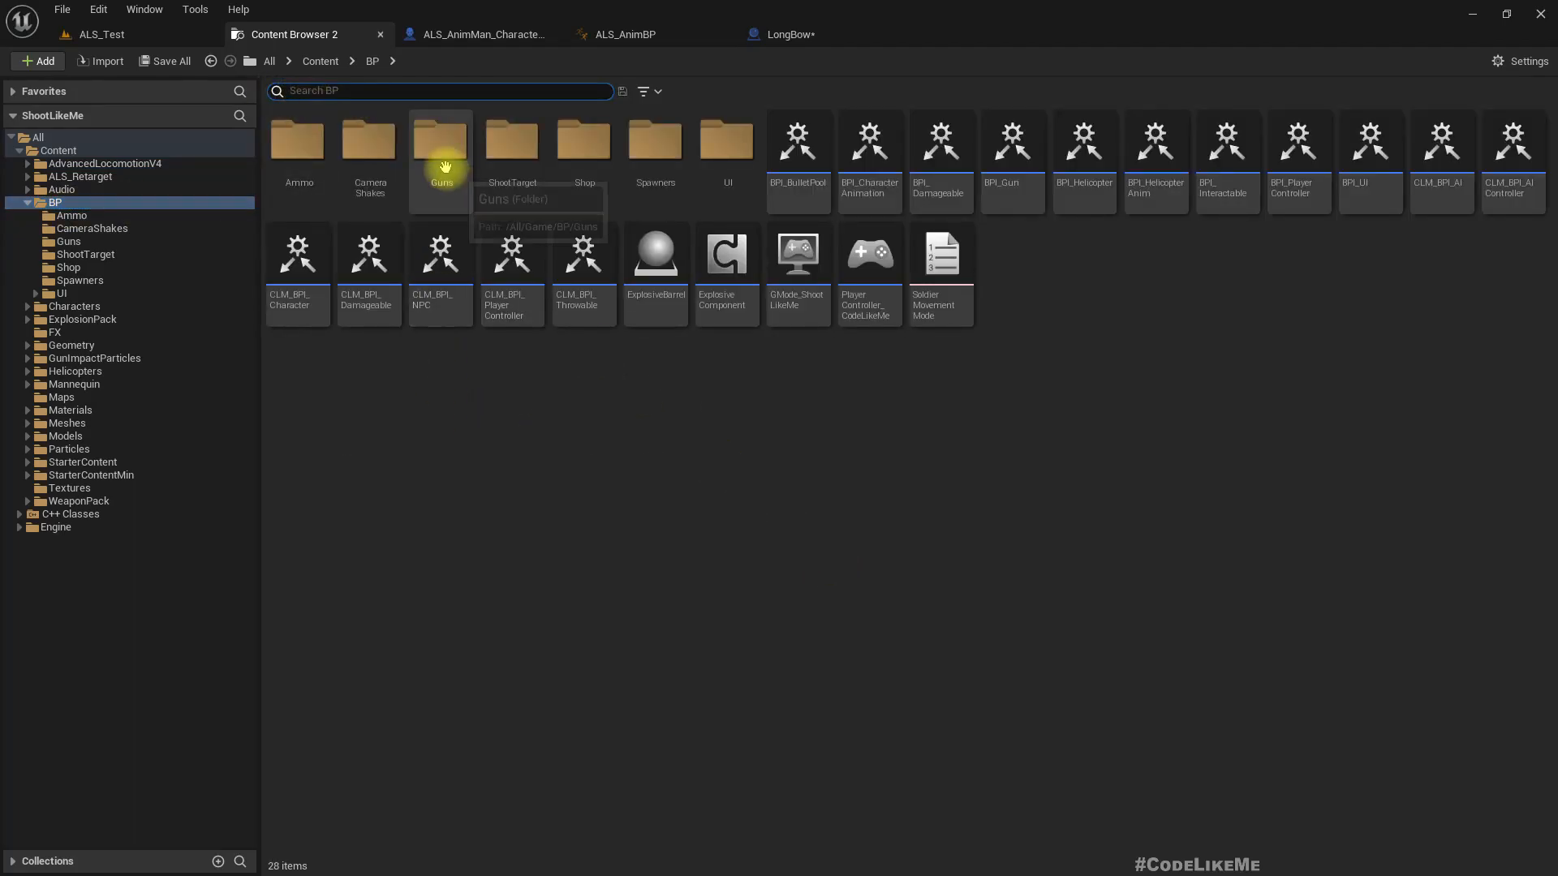
pyautogui.moveTo(442, 139)
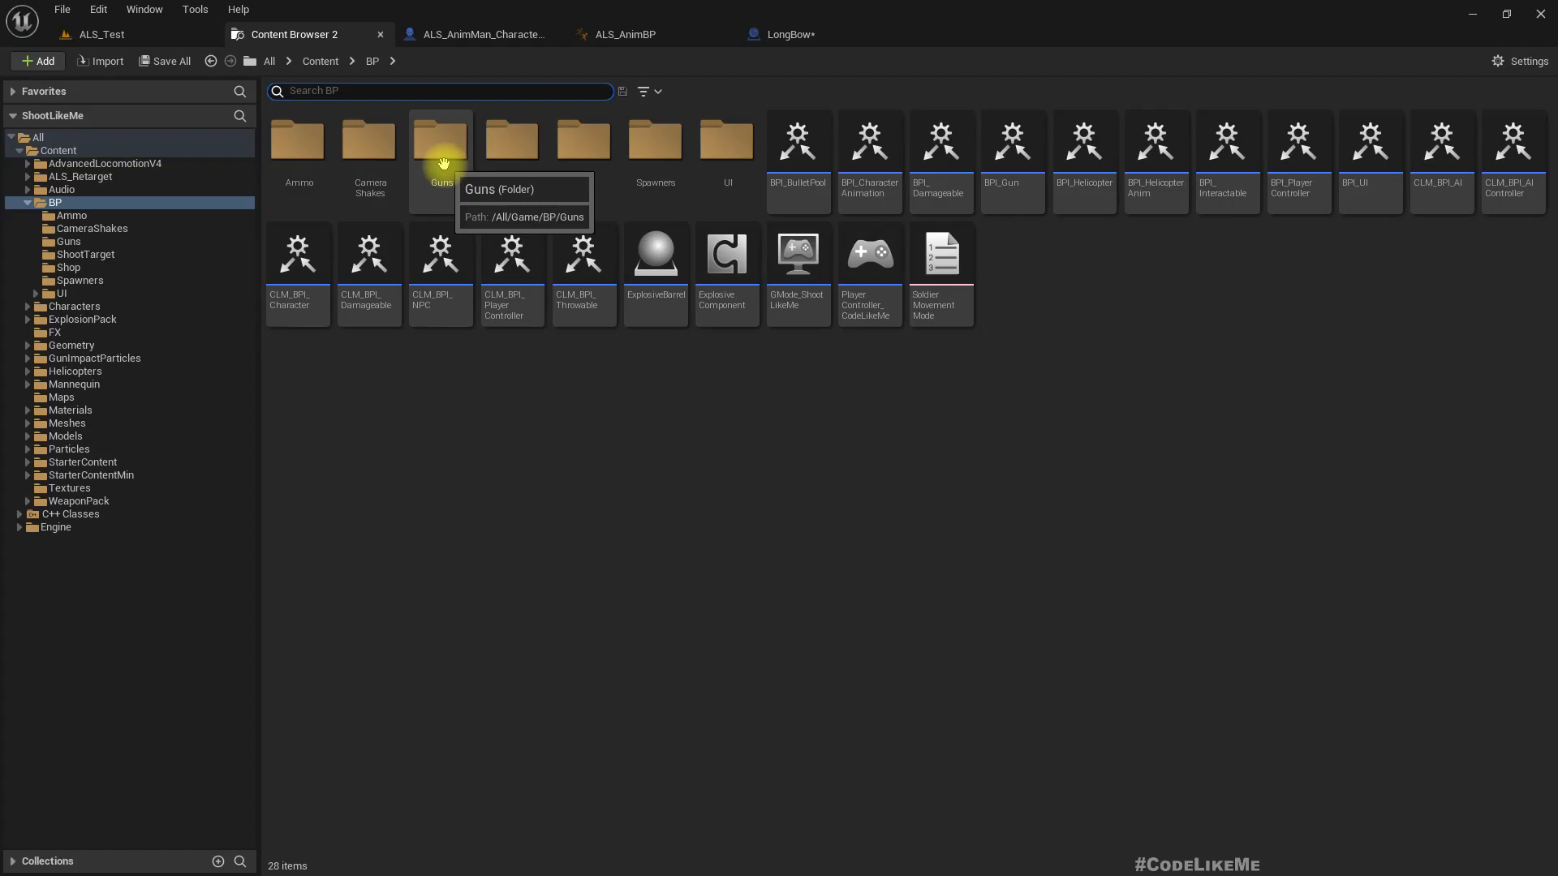
pyautogui.doubleClick(440, 138)
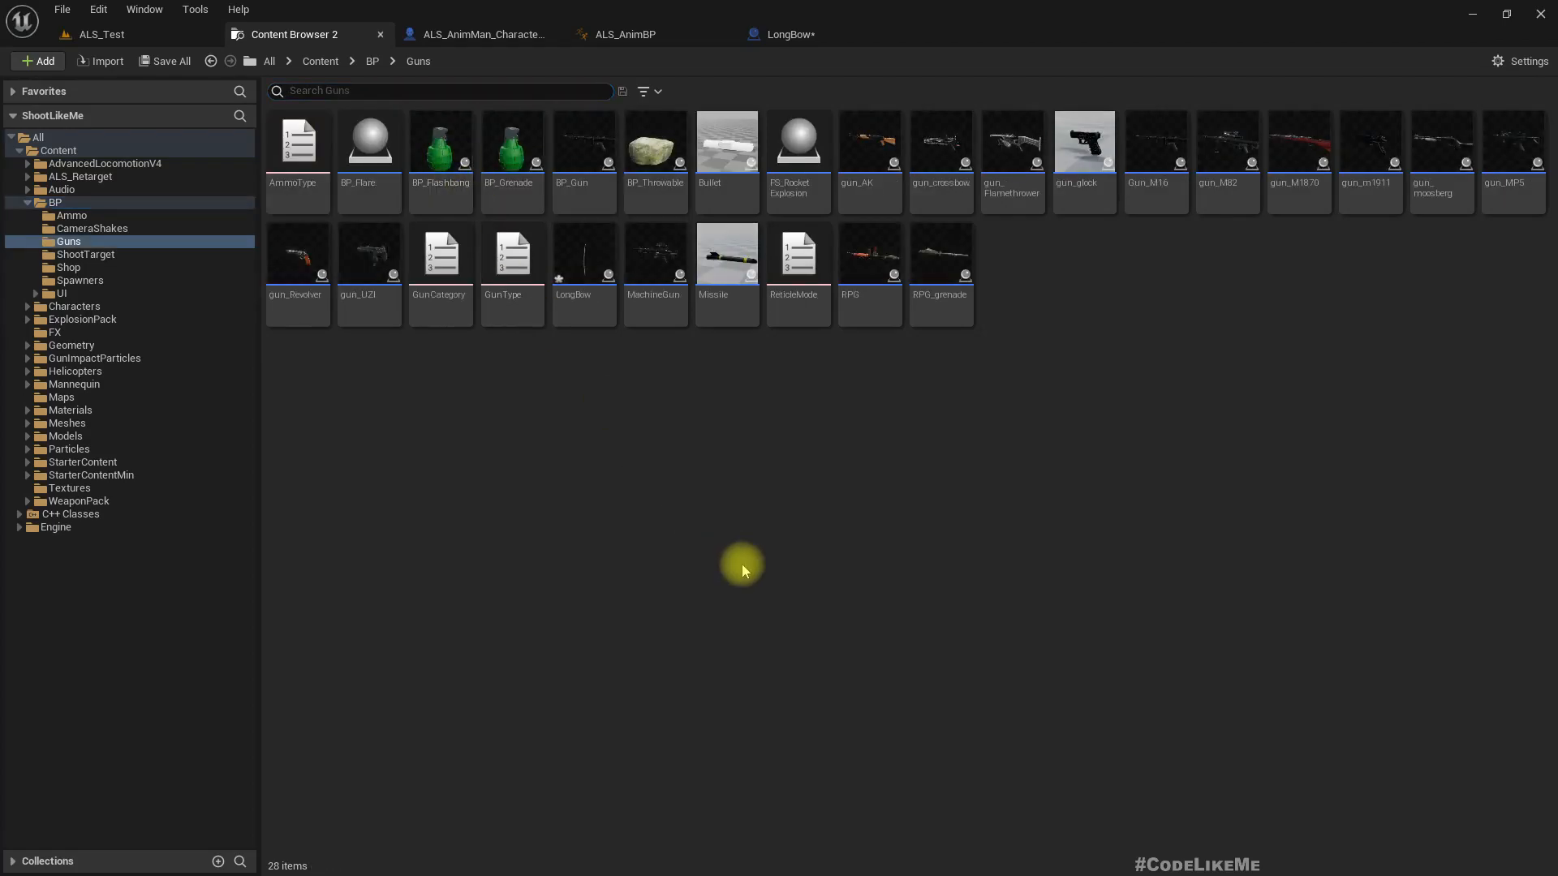
pyautogui.doubleClick(512, 254)
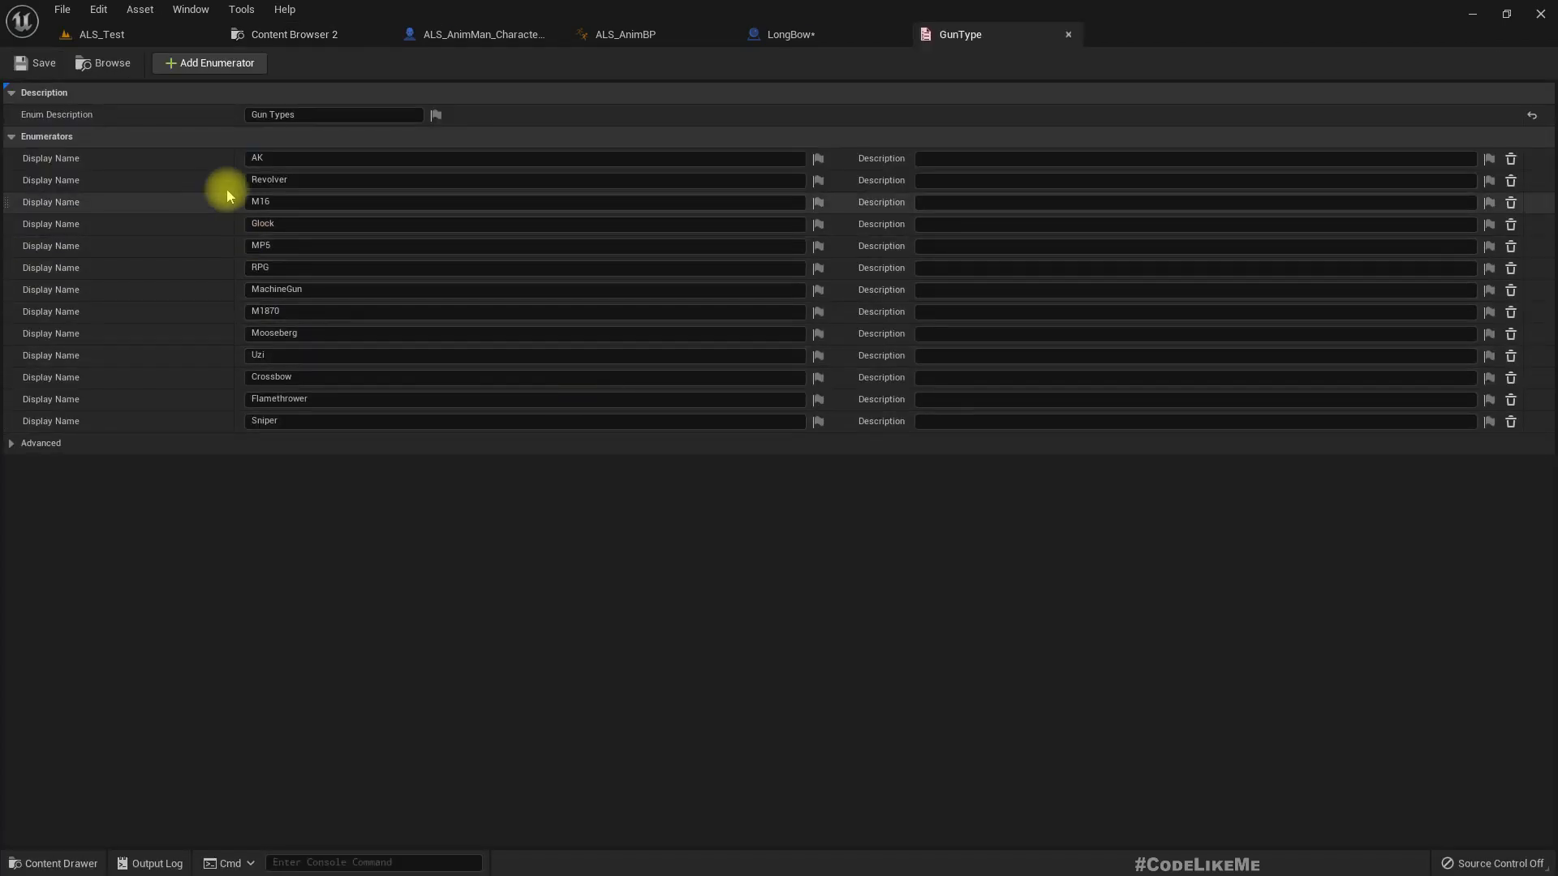
# Step: Add a LongBow enumerator to GunType and save it
pyautogui.click(208, 62)
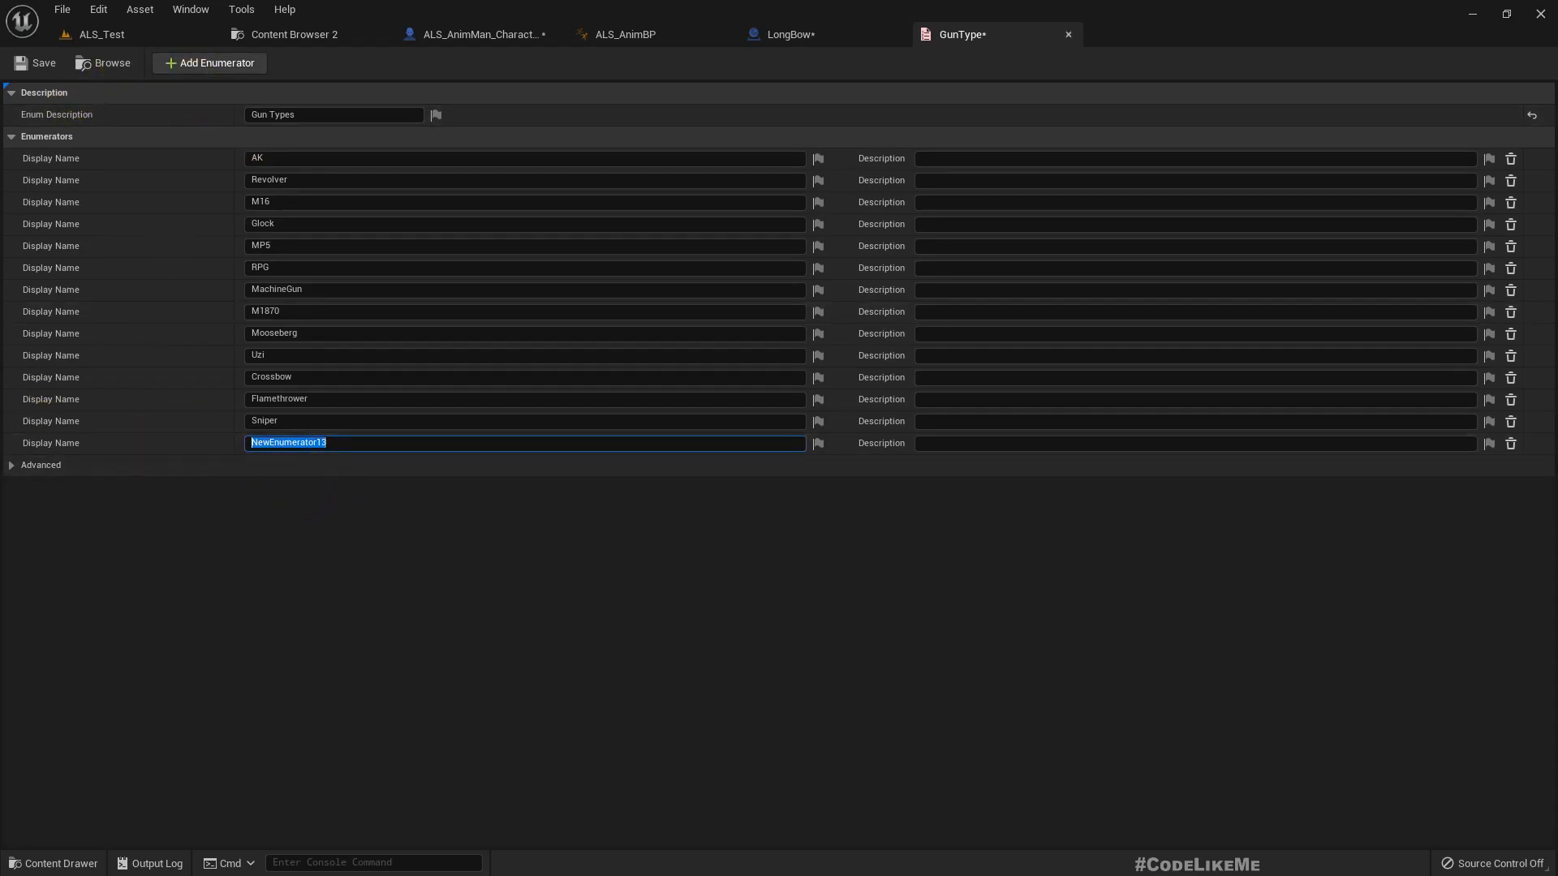
pyautogui.write('LongBow')
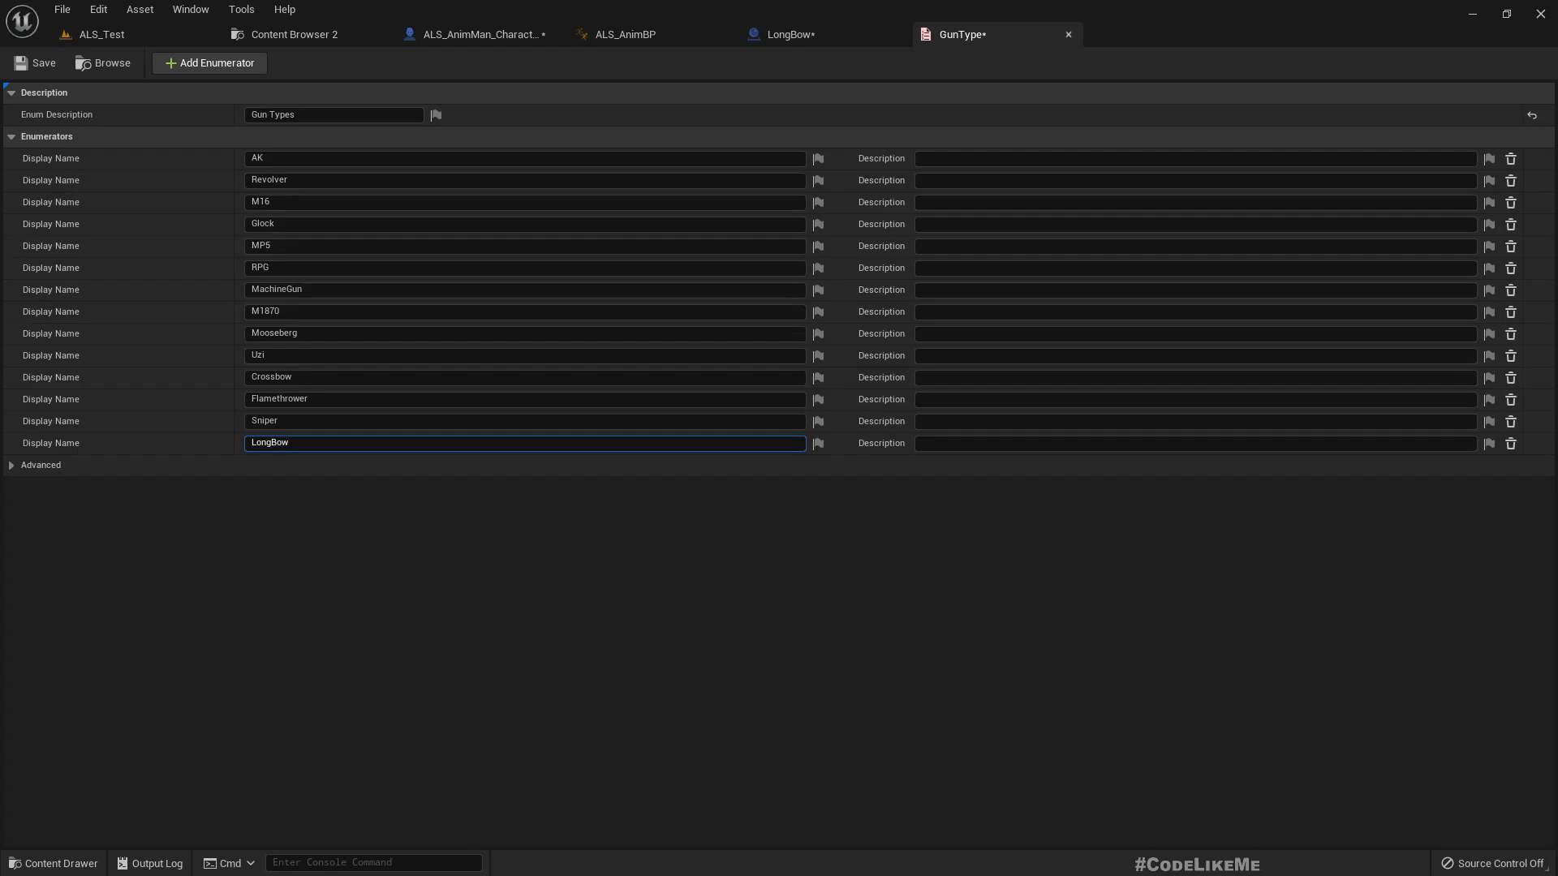
pyautogui.moveTo(32, 62)
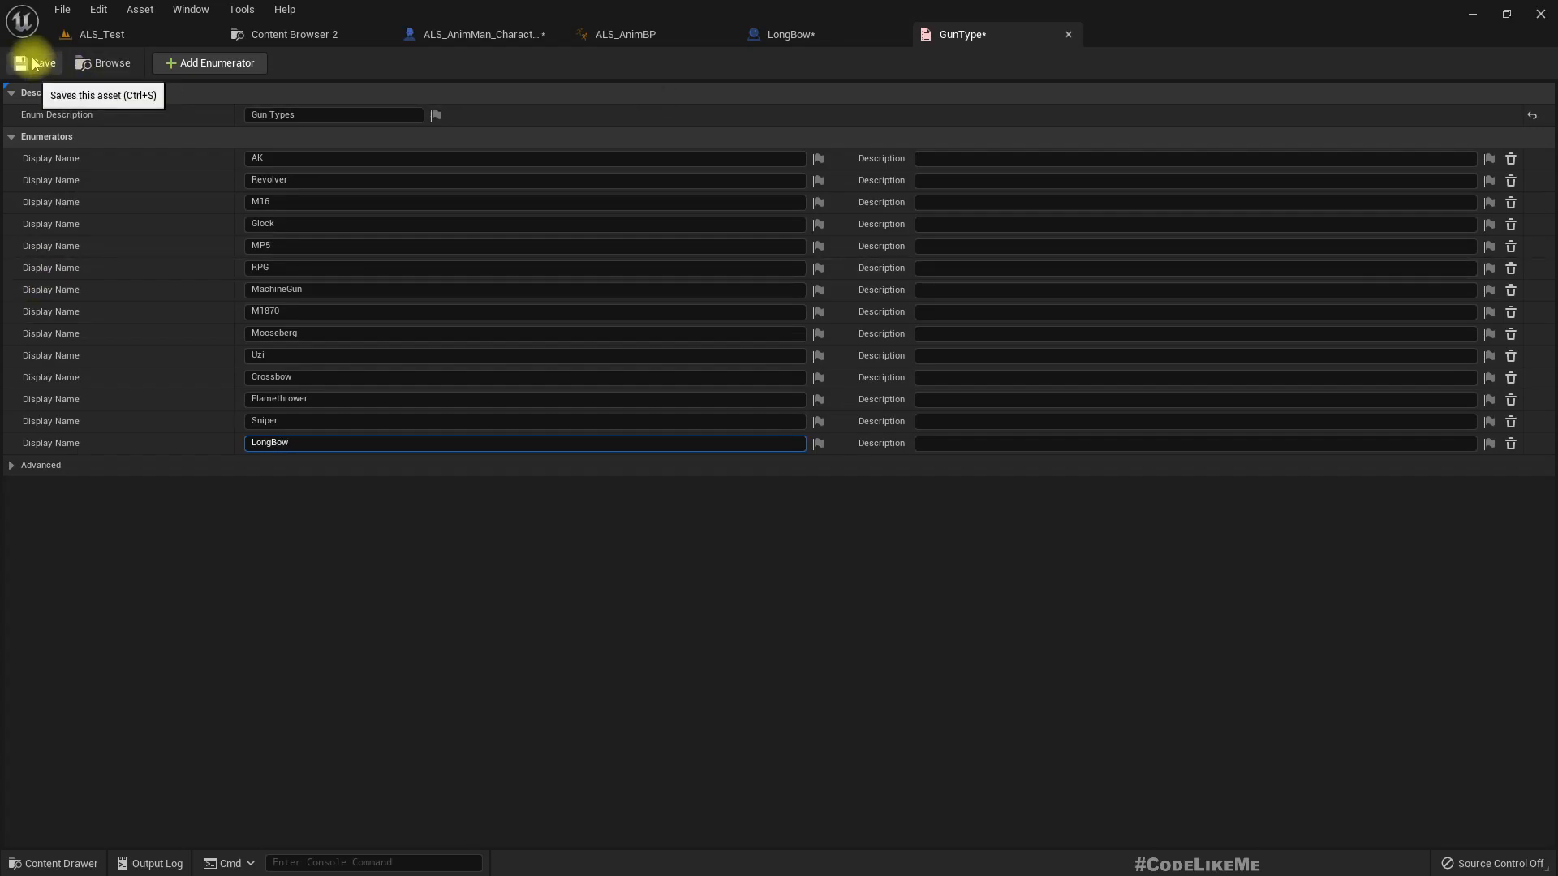
pyautogui.click(37, 63)
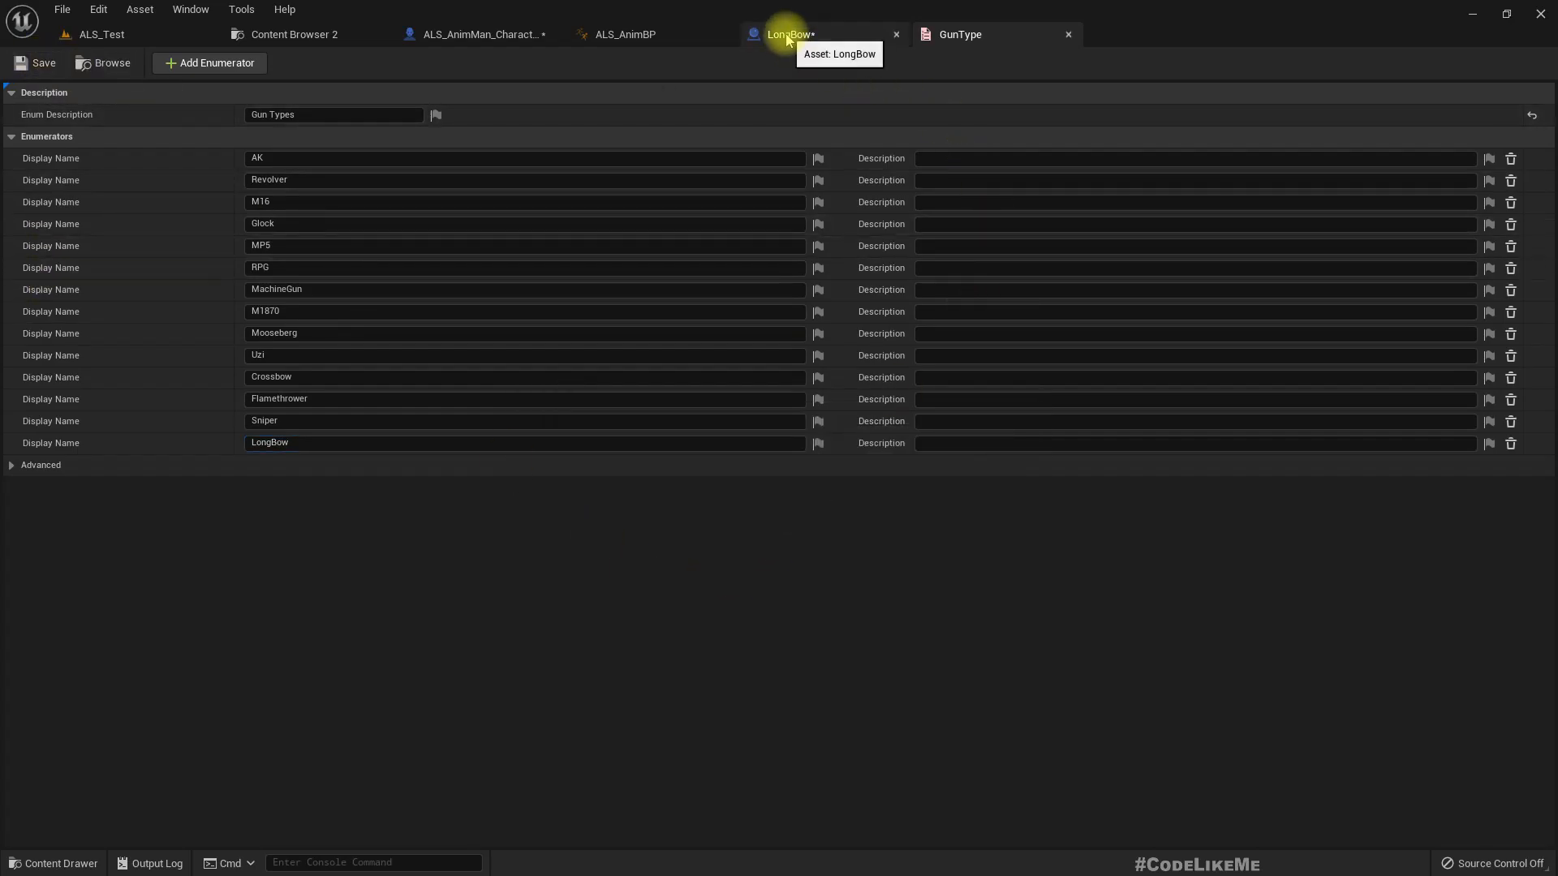
# Step: In the LongBow blueprint, check the gun type list and select the gun mesh component
pyautogui.click(792, 34)
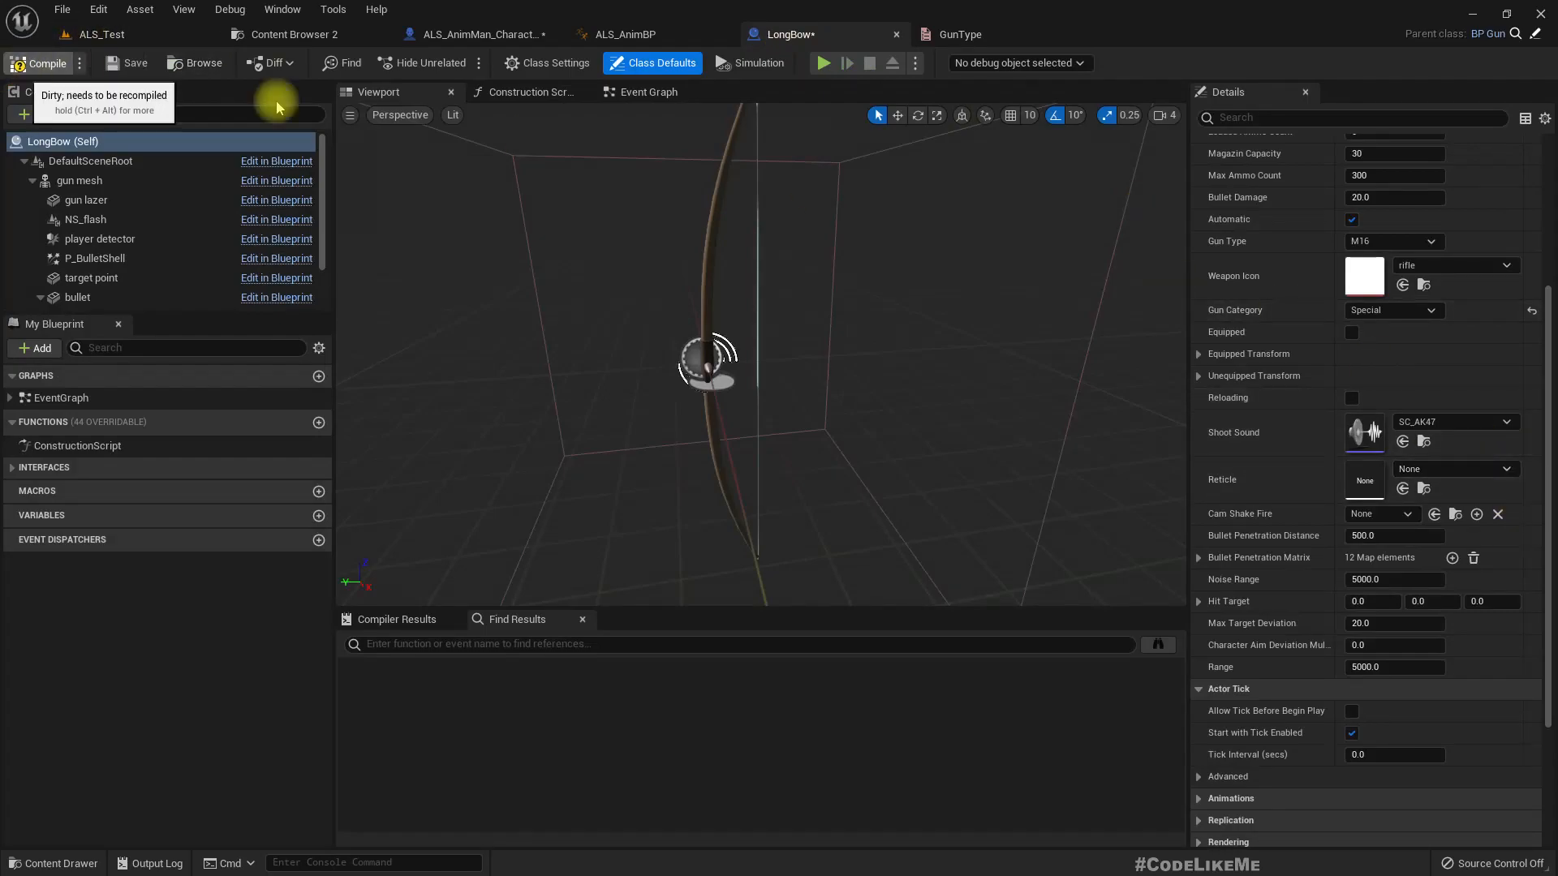
pyautogui.moveTo(1377, 460)
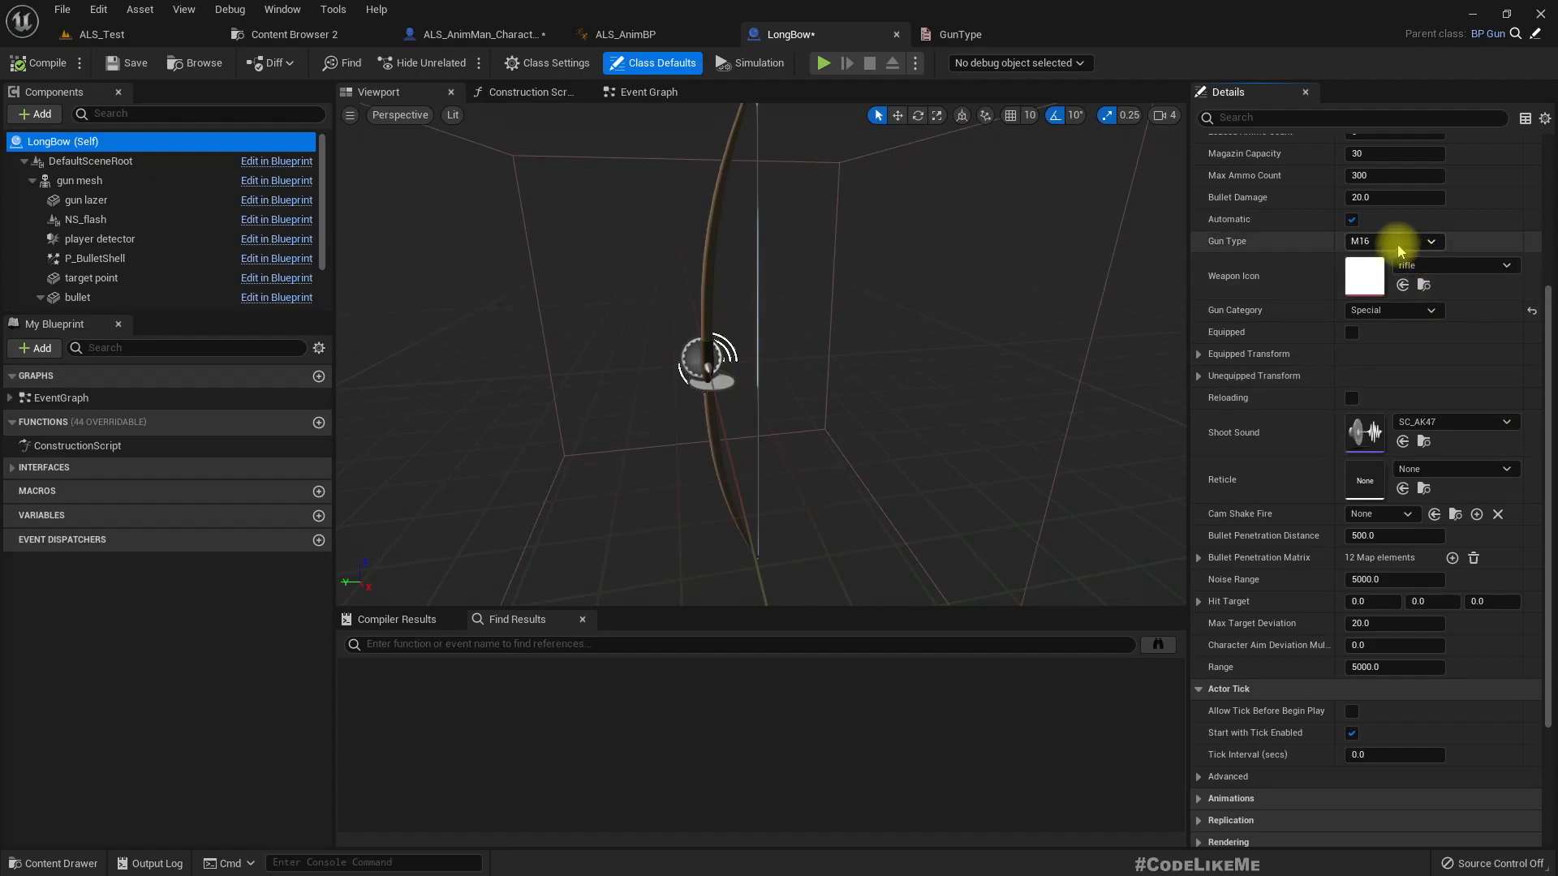
pyautogui.click(1395, 240)
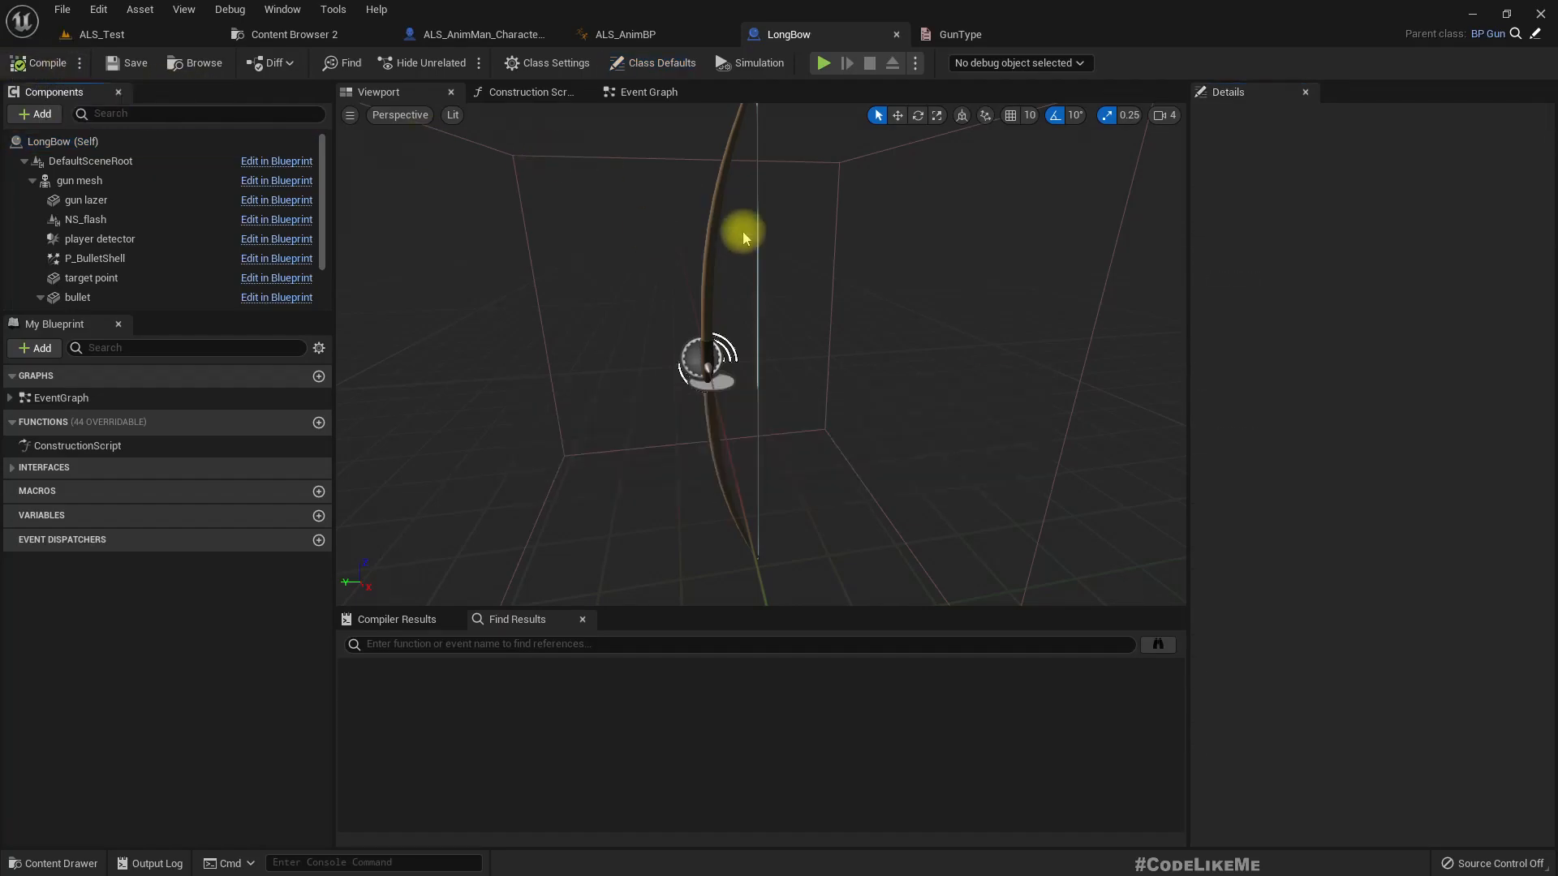
pyautogui.moveTo(743, 231)
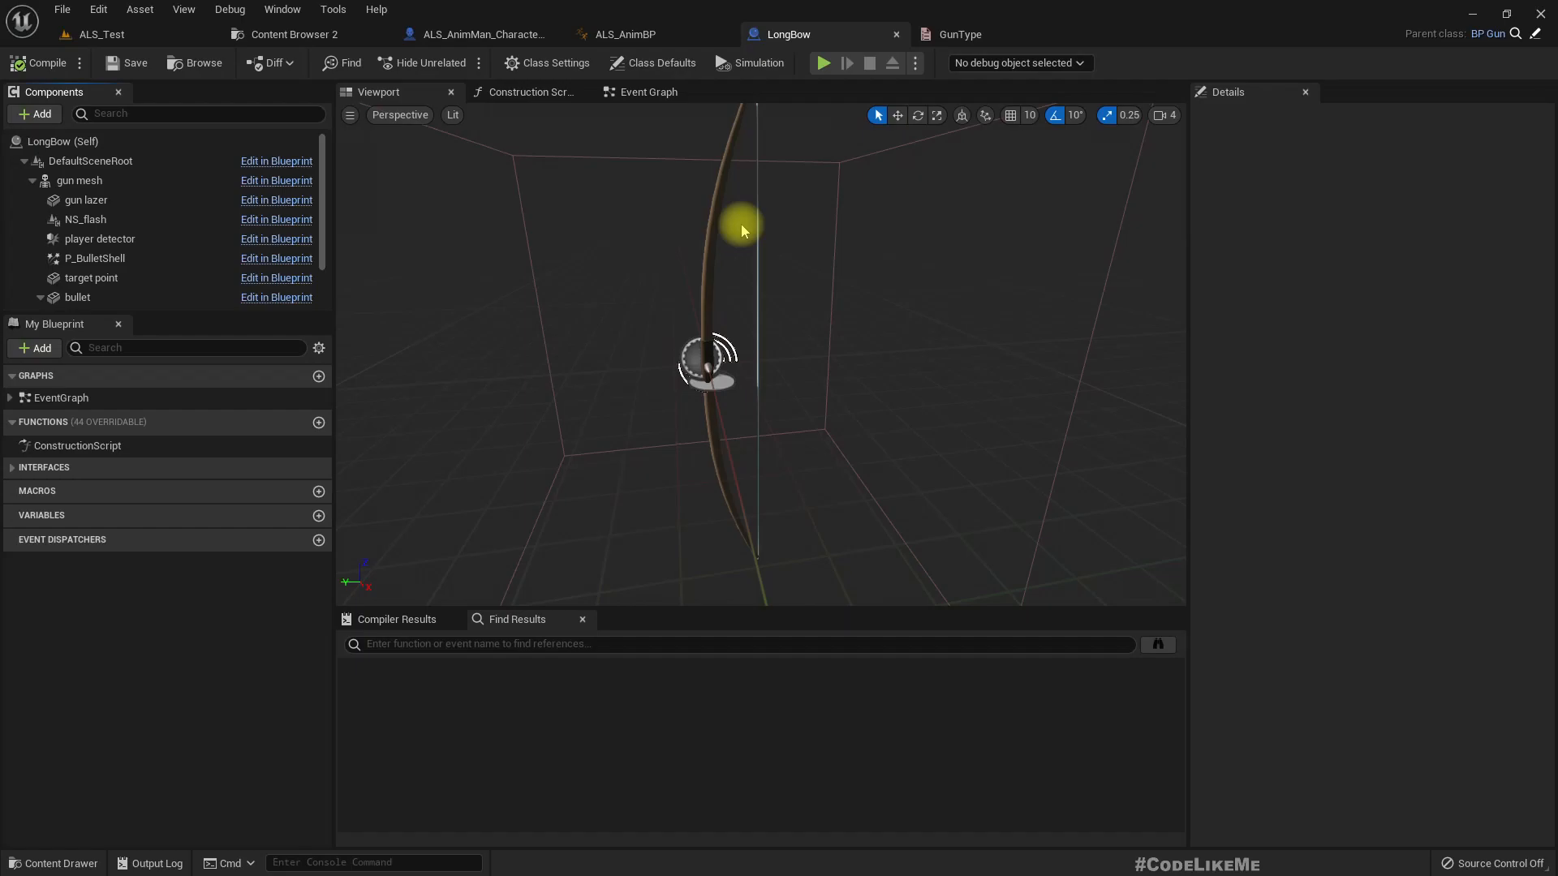
pyautogui.moveTo(89, 160)
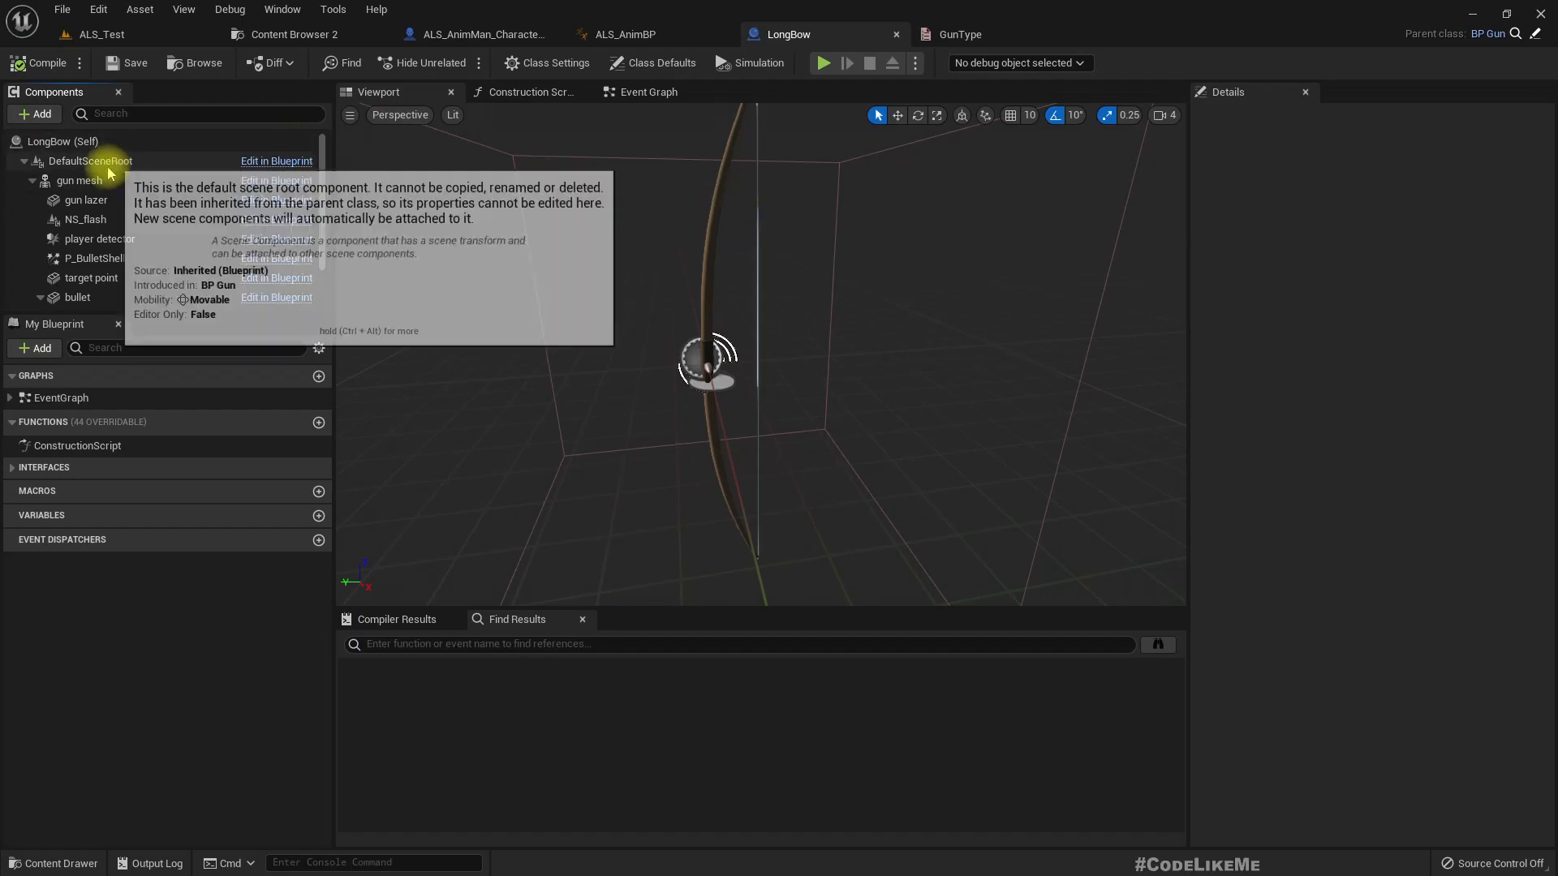
pyautogui.click(80, 181)
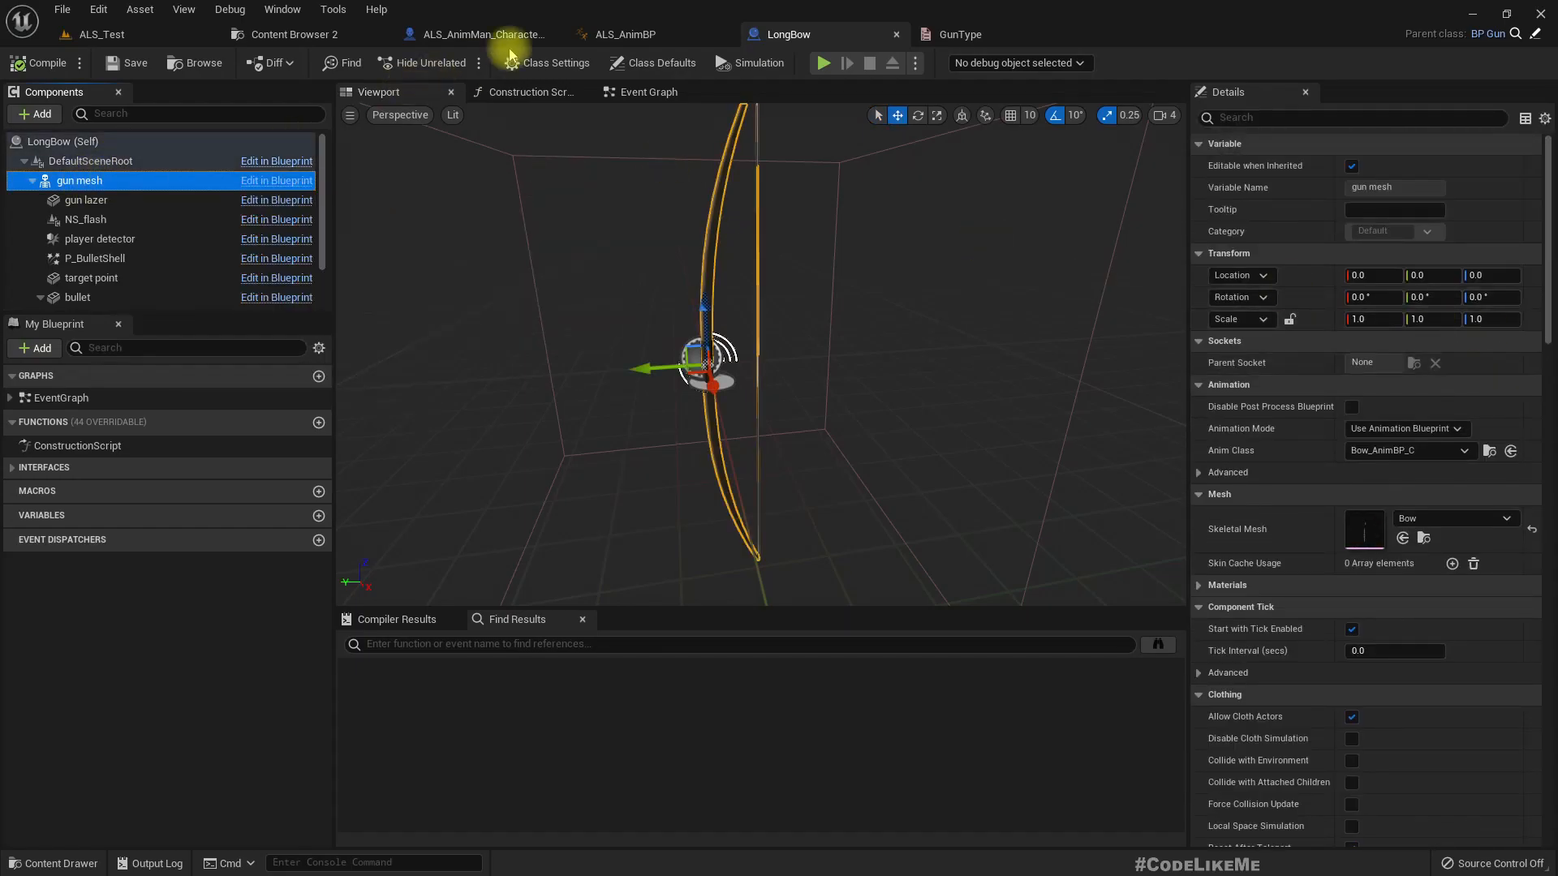
pyautogui.moveTo(487, 34)
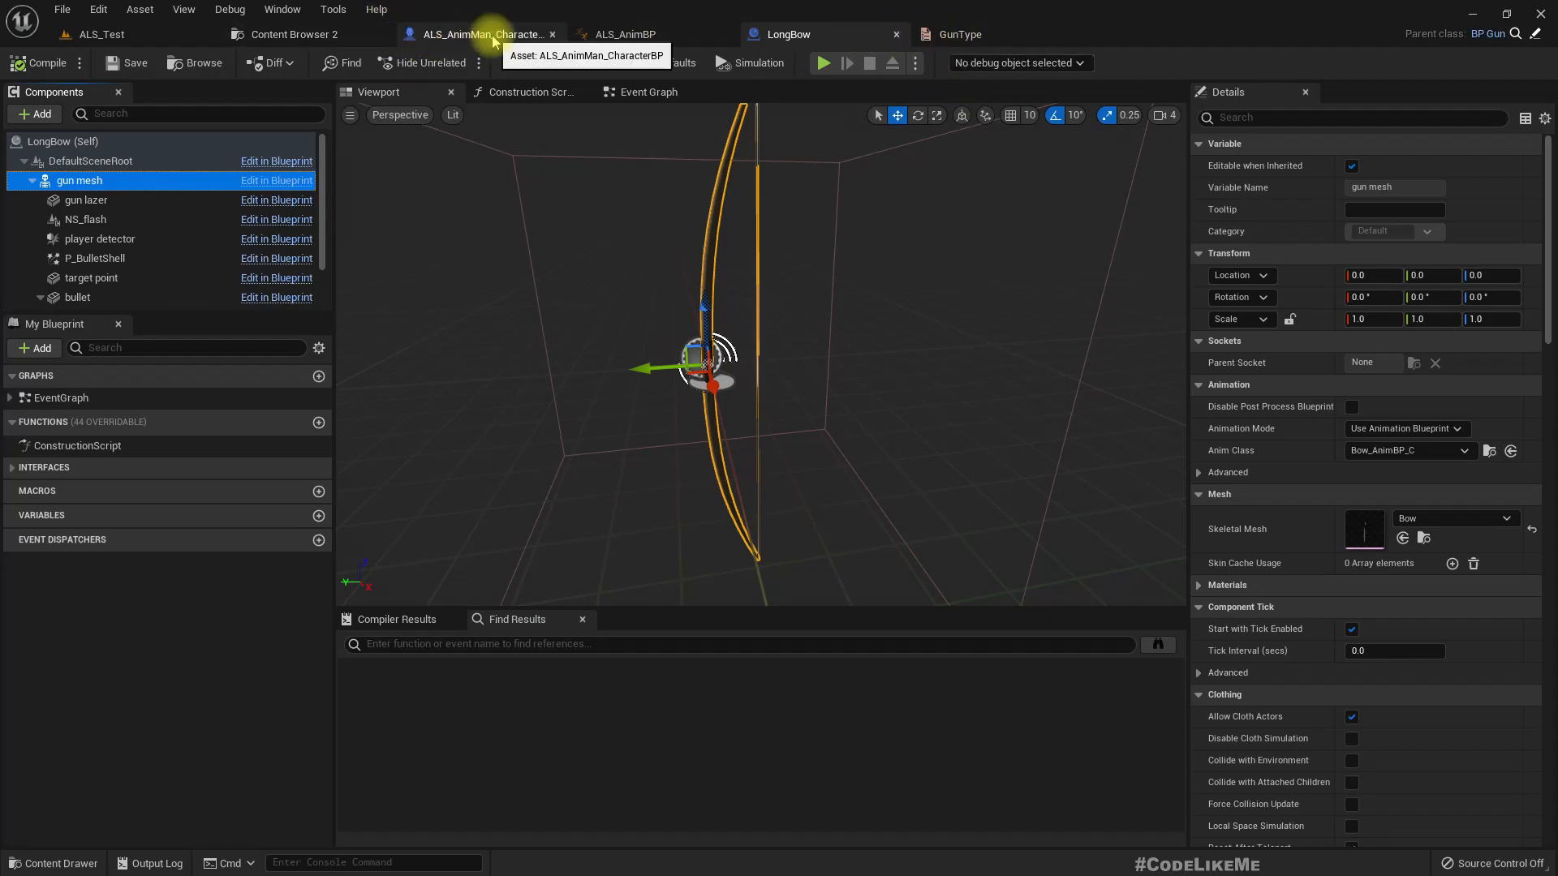
# Step: Set the Long Bow pin to Bow in the character's Switch Weapon macro
pyautogui.click(482, 34)
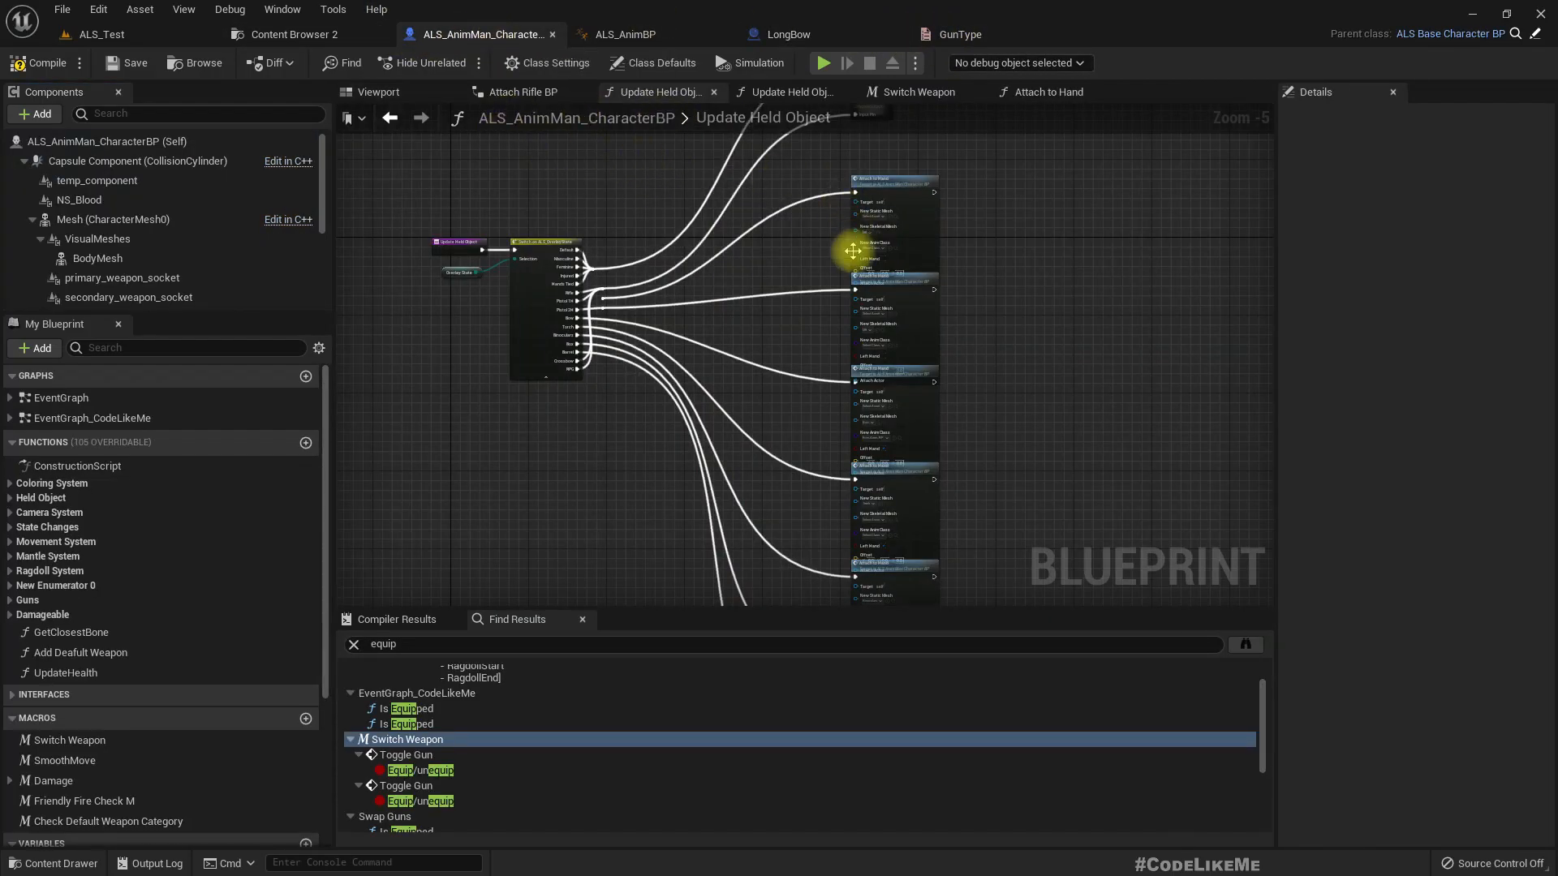
pyautogui.moveTo(1018, 92)
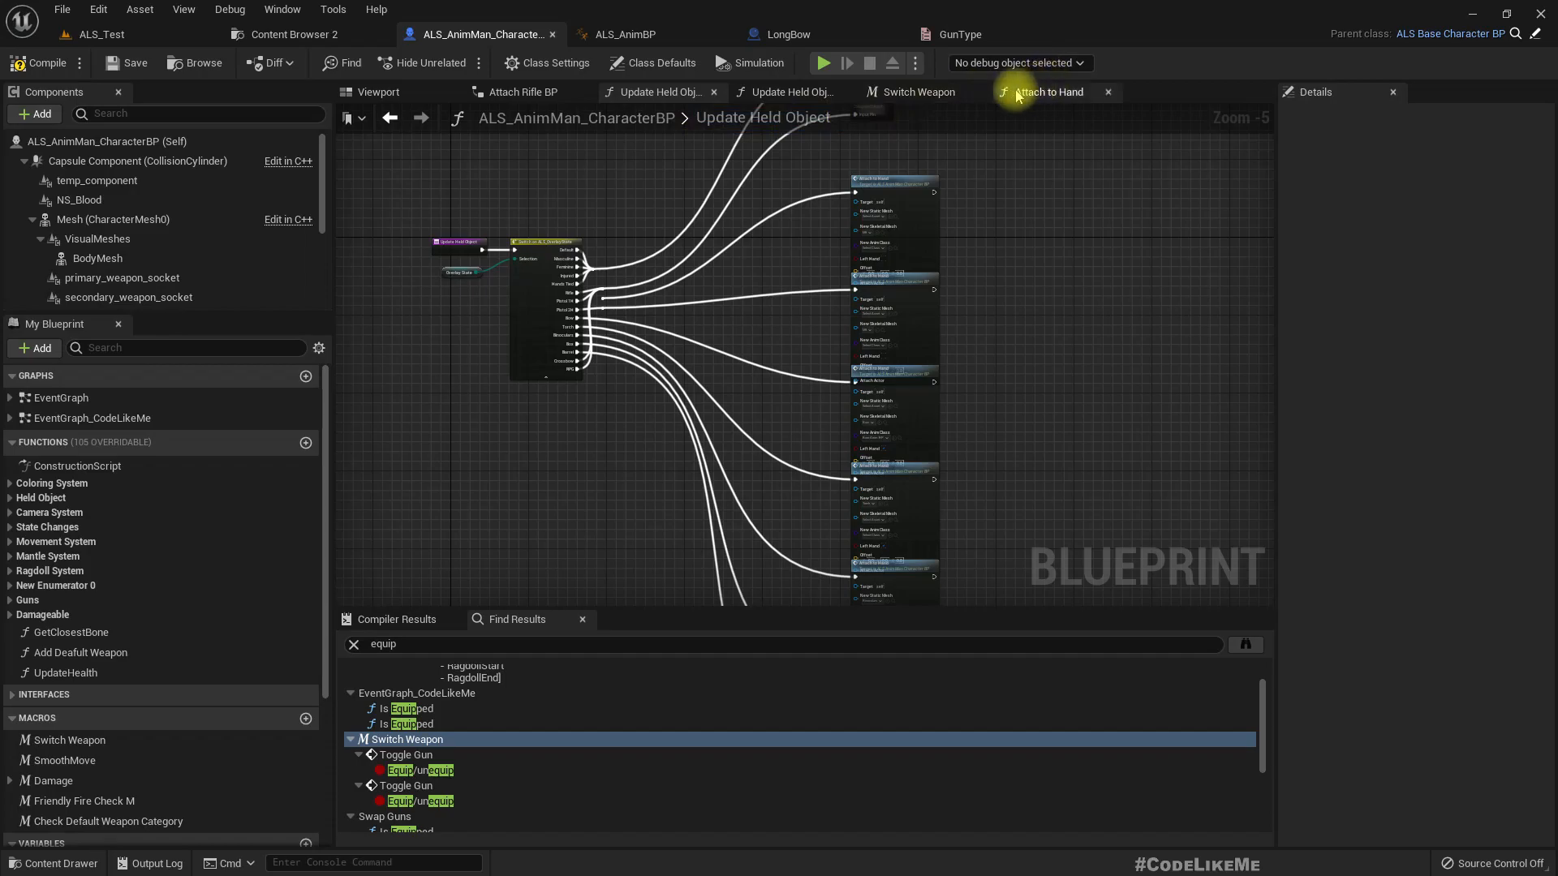
pyautogui.click(919, 92)
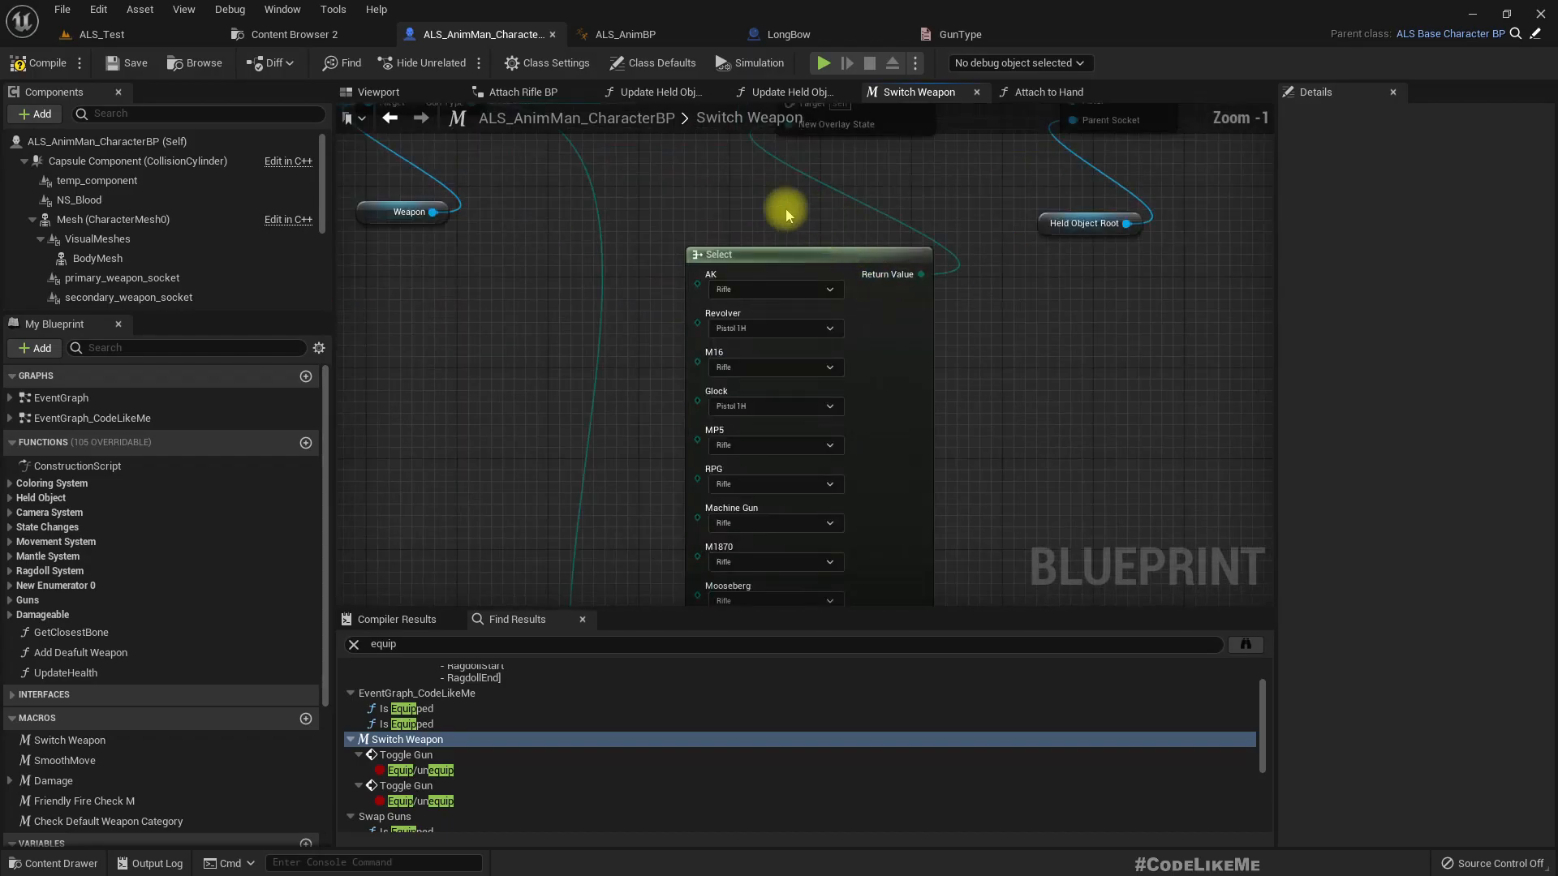
pyautogui.scroll(-3)
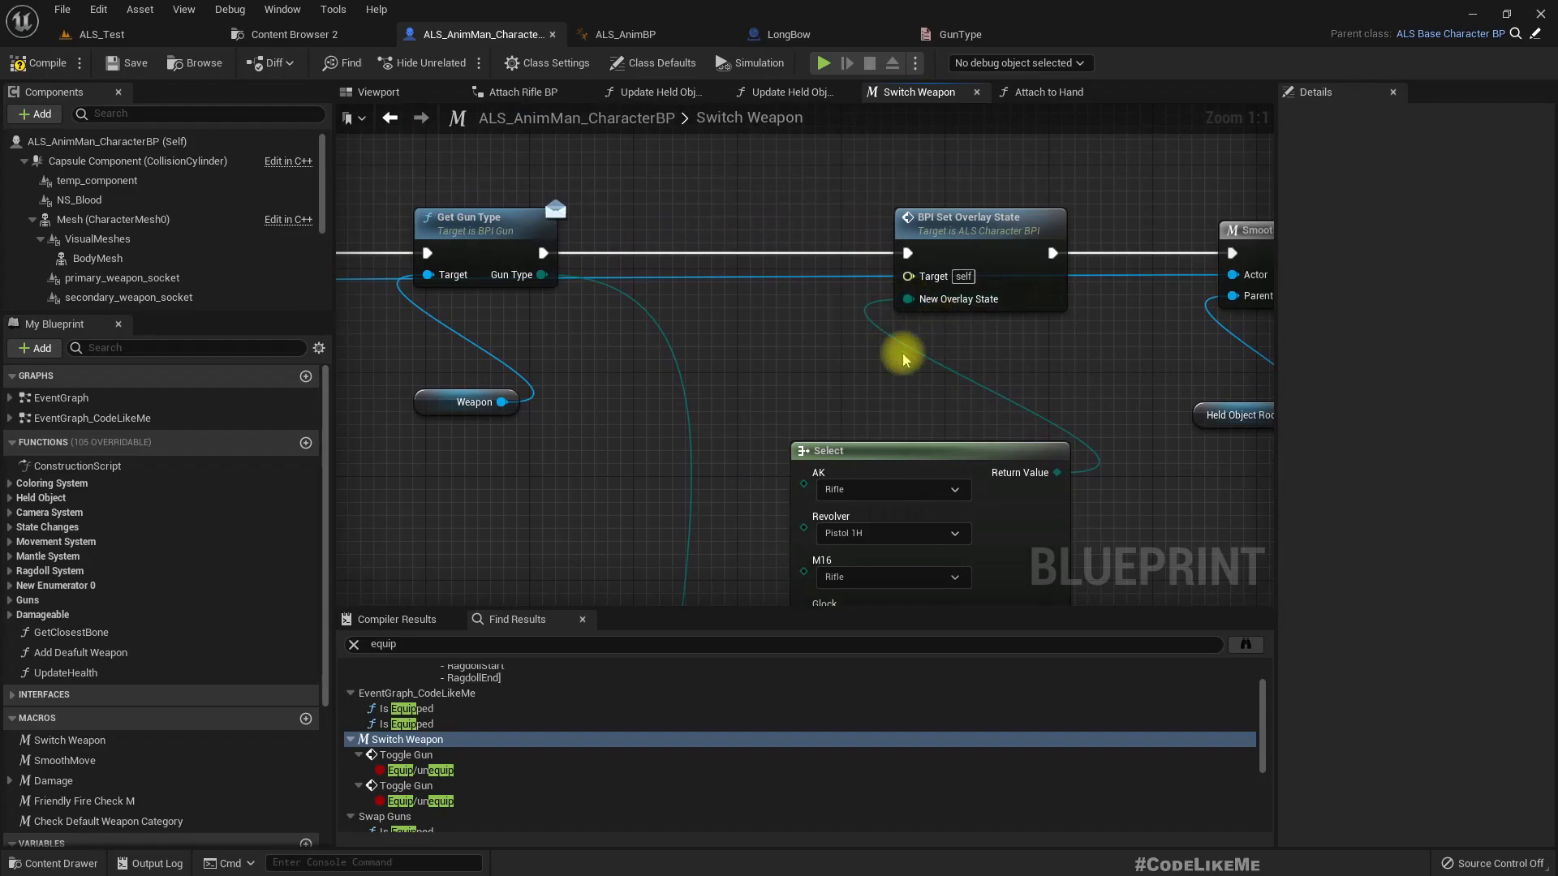
pyautogui.scroll(-3)
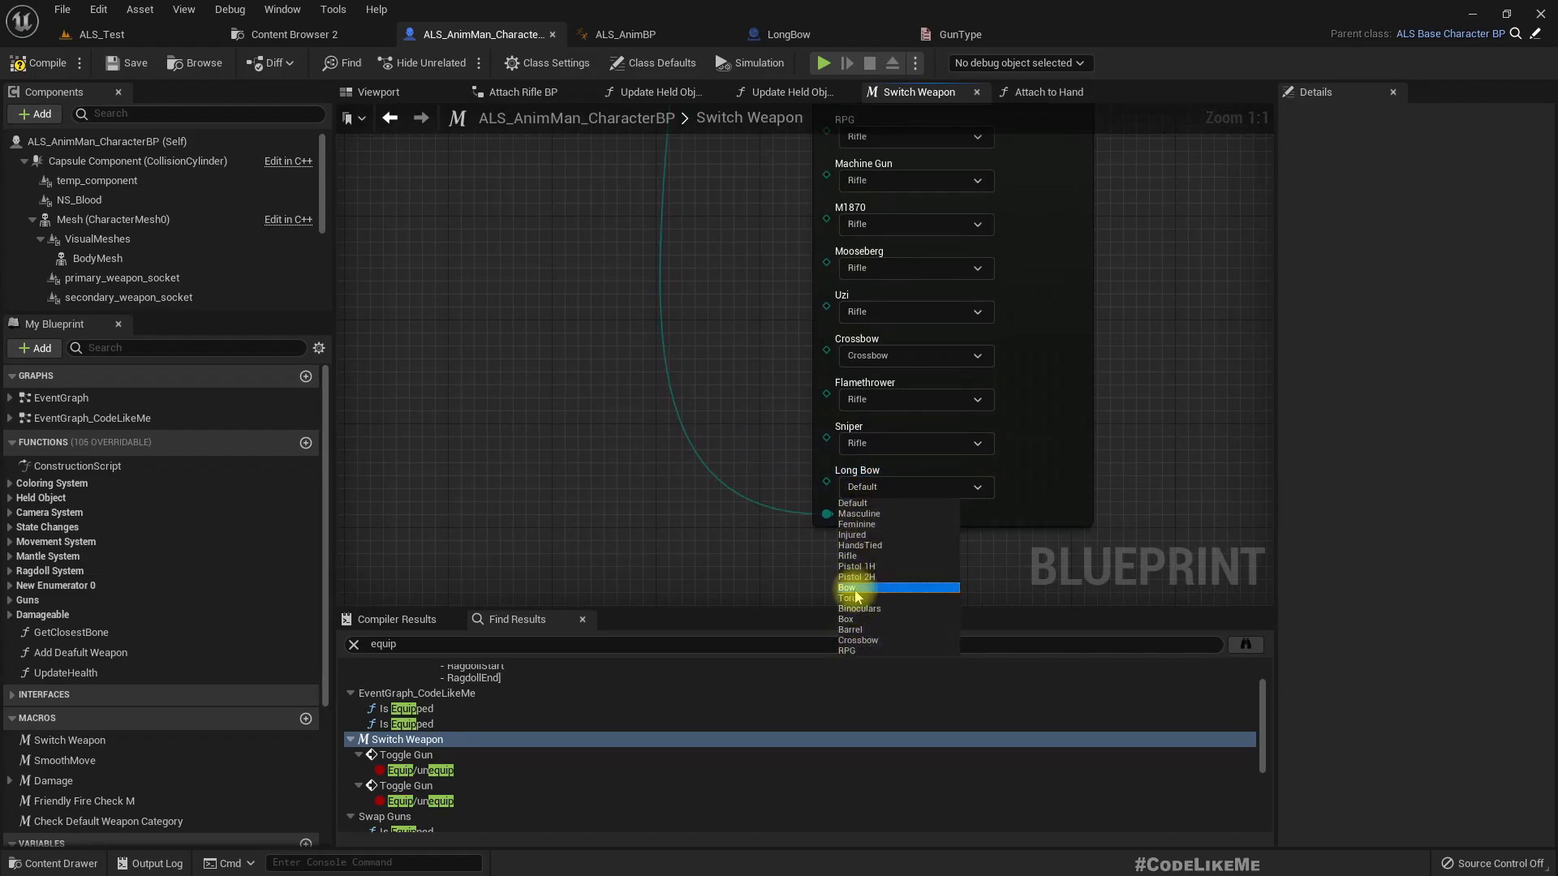
pyautogui.click(847, 588)
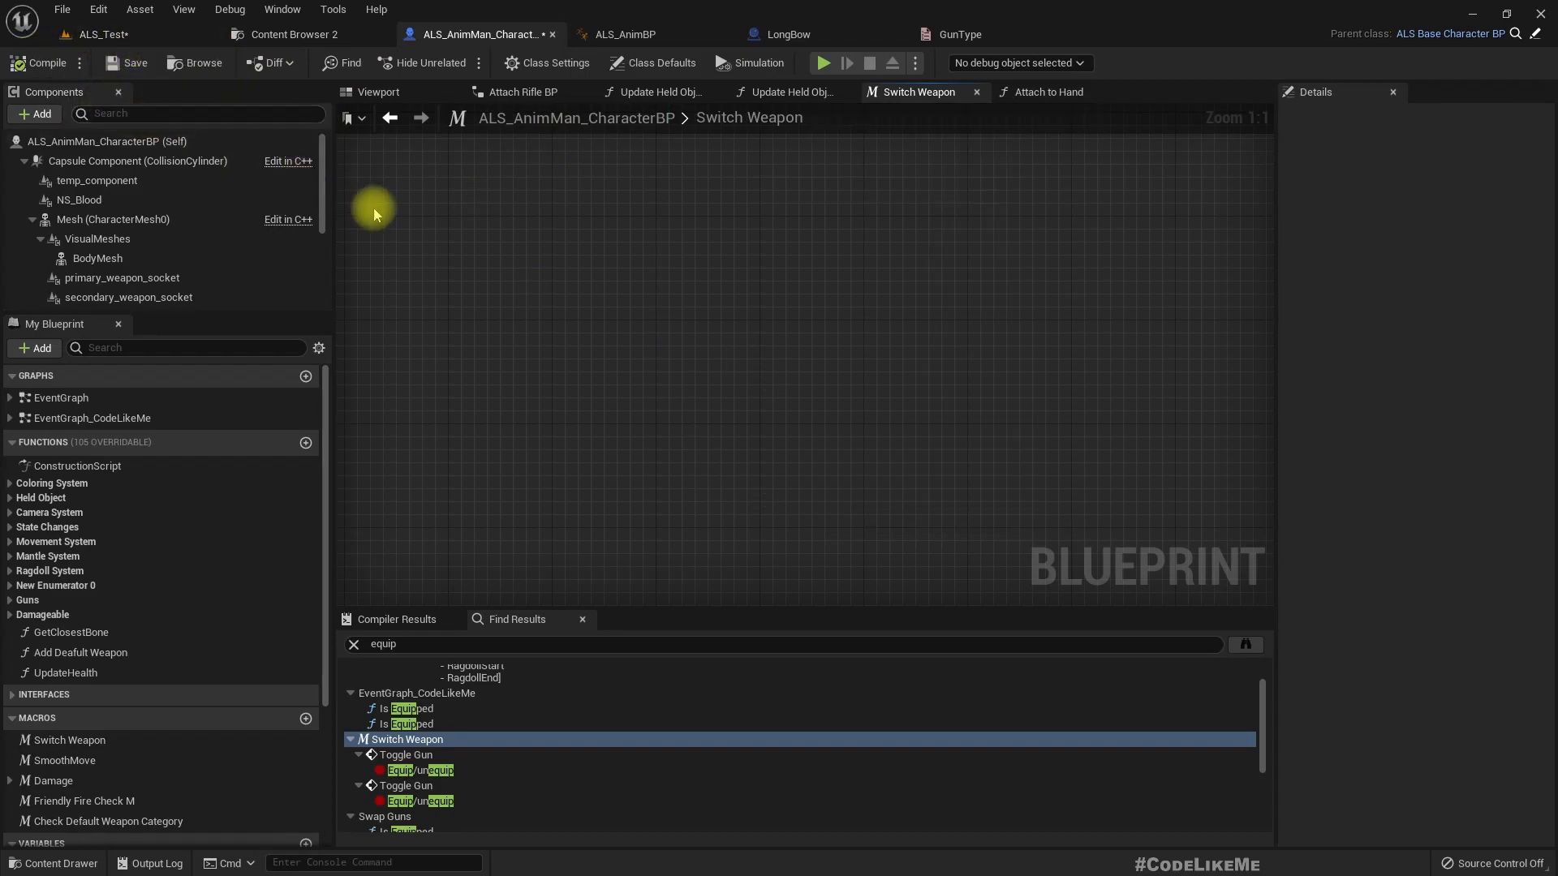
pyautogui.scroll(-3)
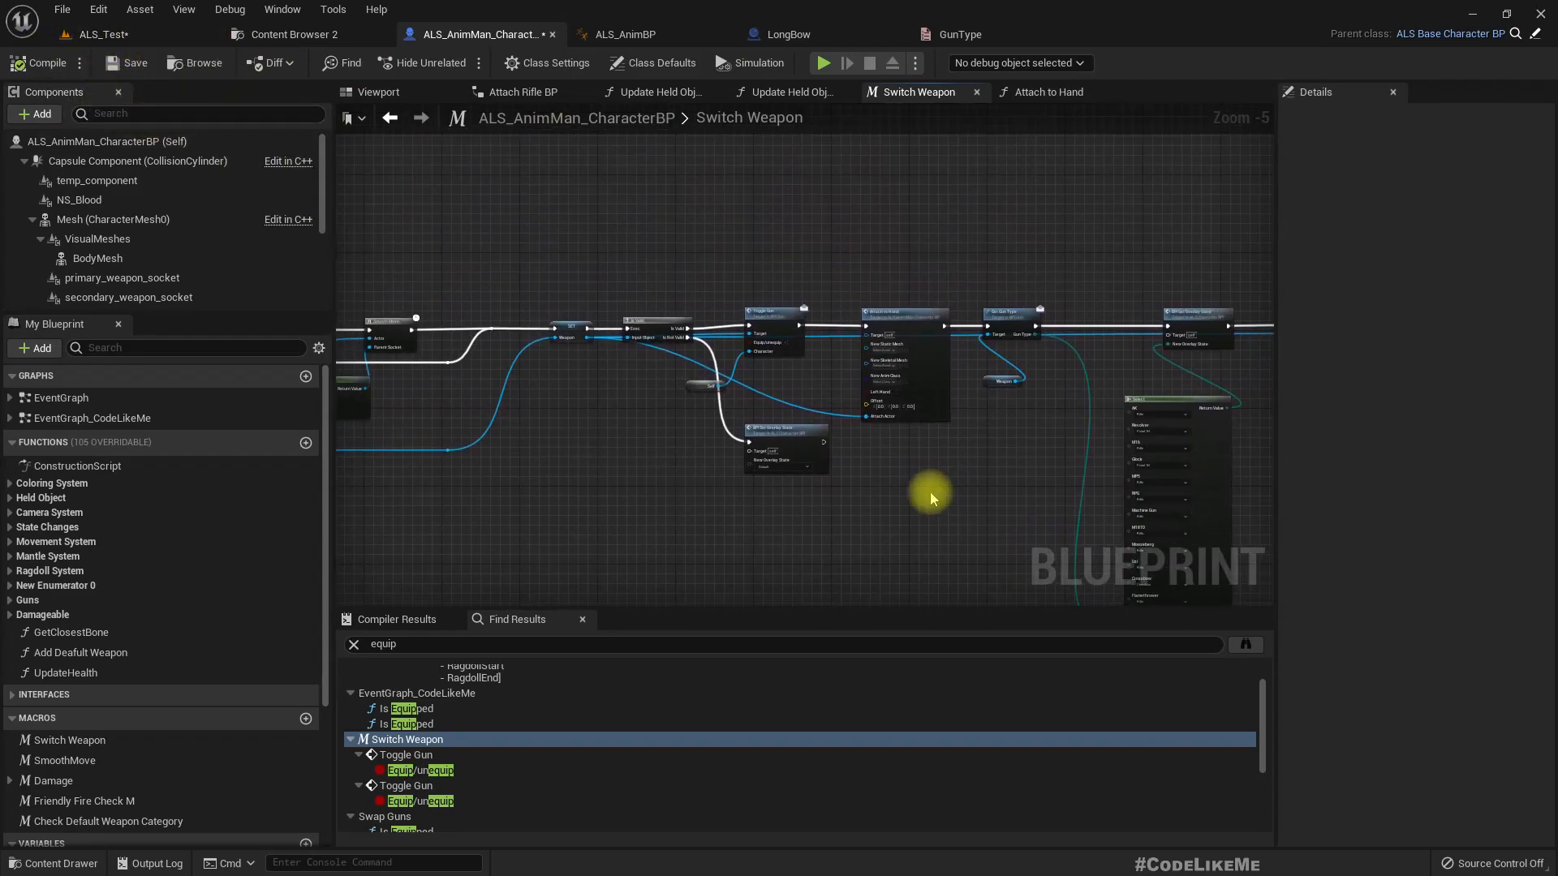
pyautogui.click(98, 34)
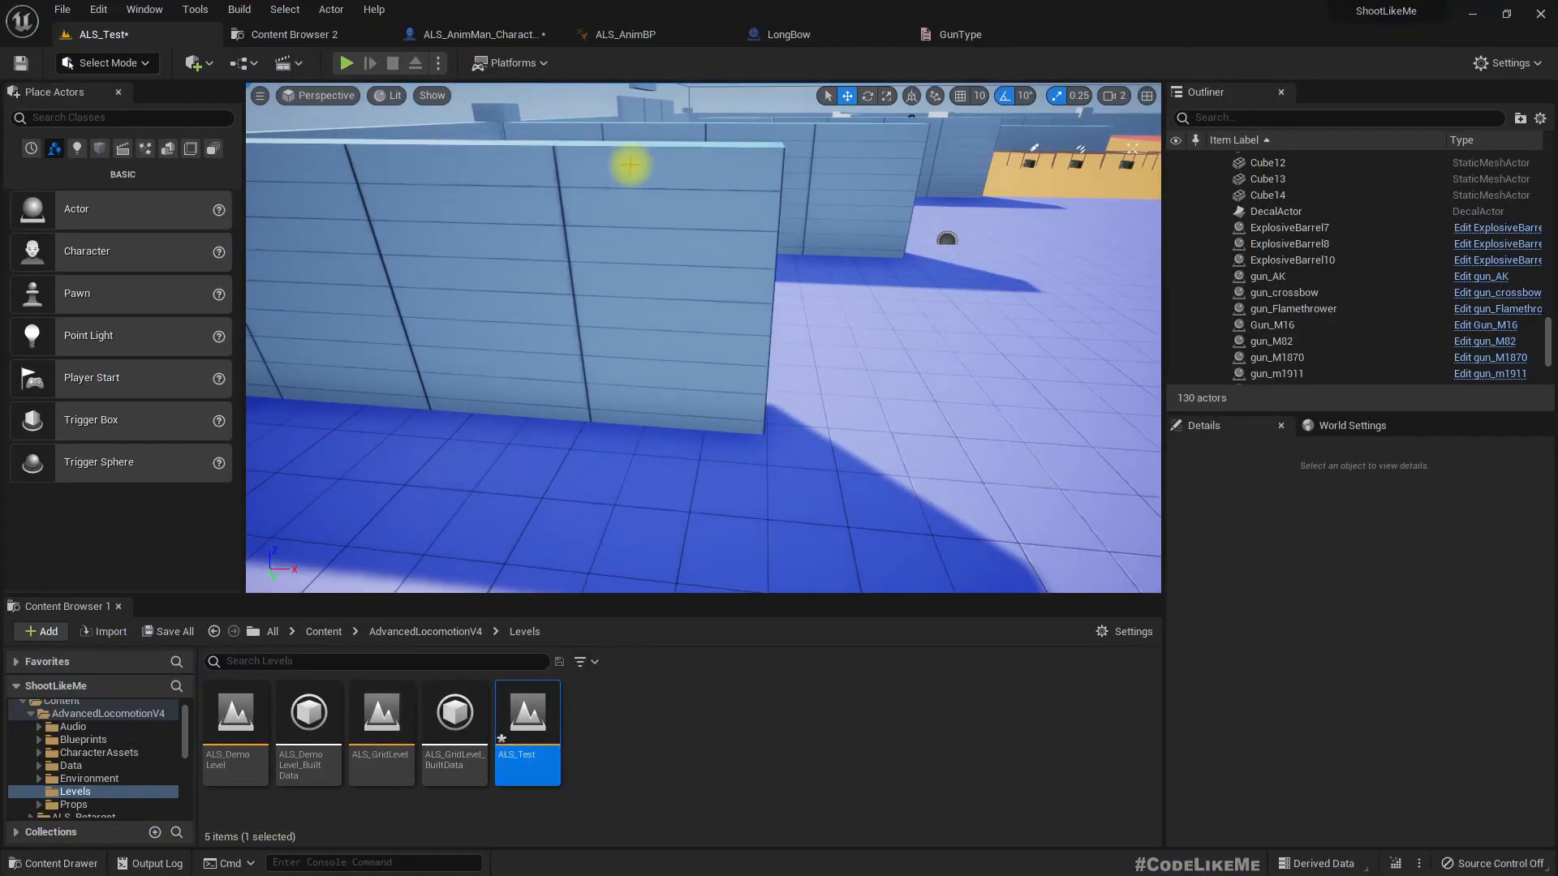
# Step: Clear the character's Details search and set a Guns default weapon to LongBow
pyautogui.click(295, 34)
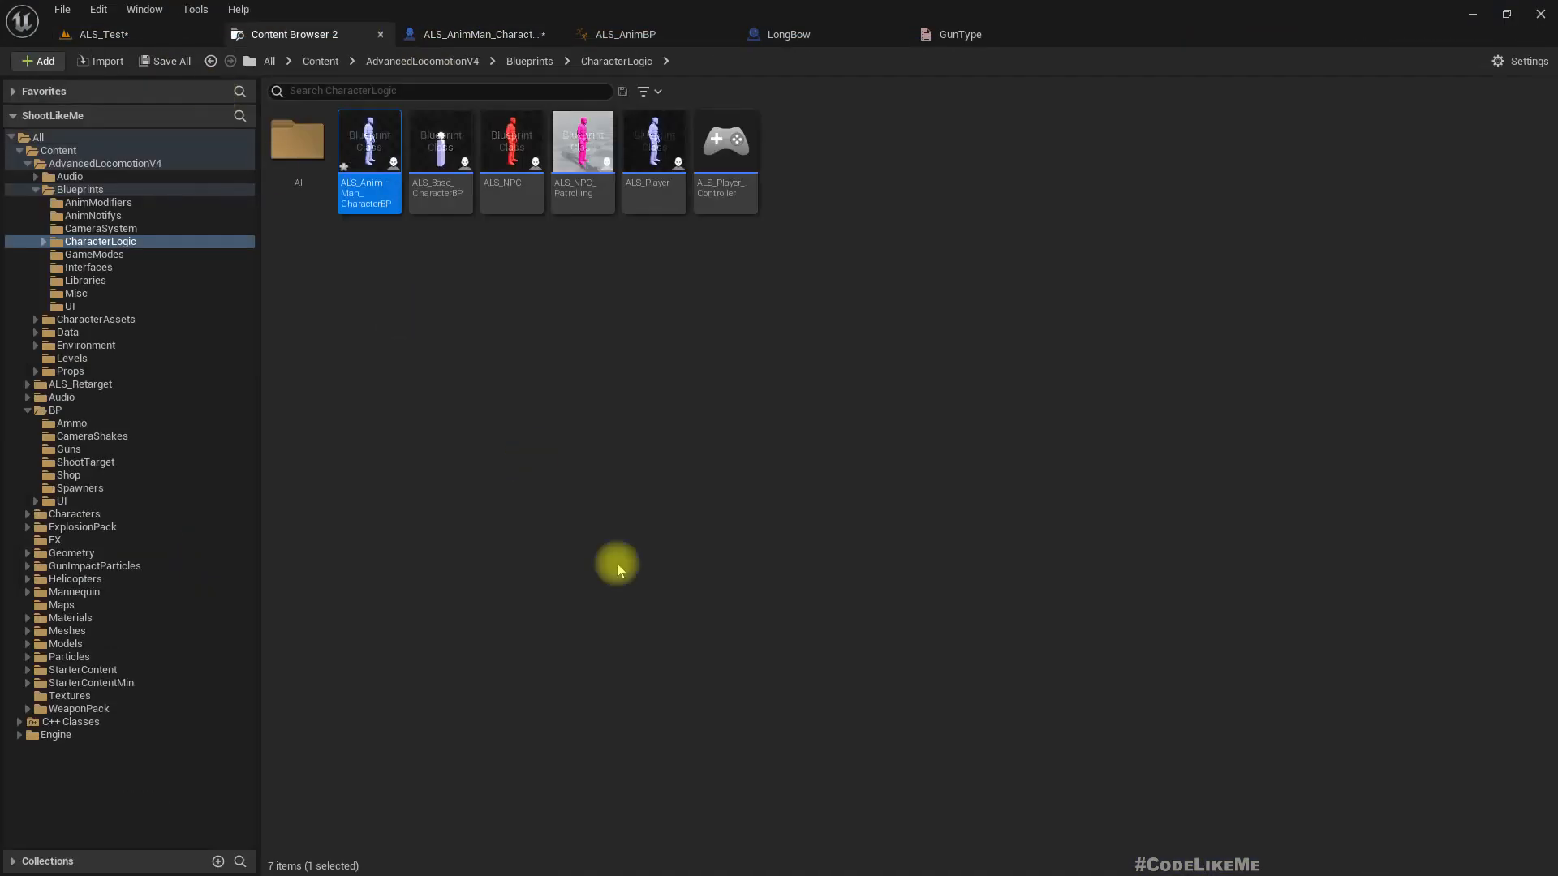
pyautogui.moveTo(94, 32)
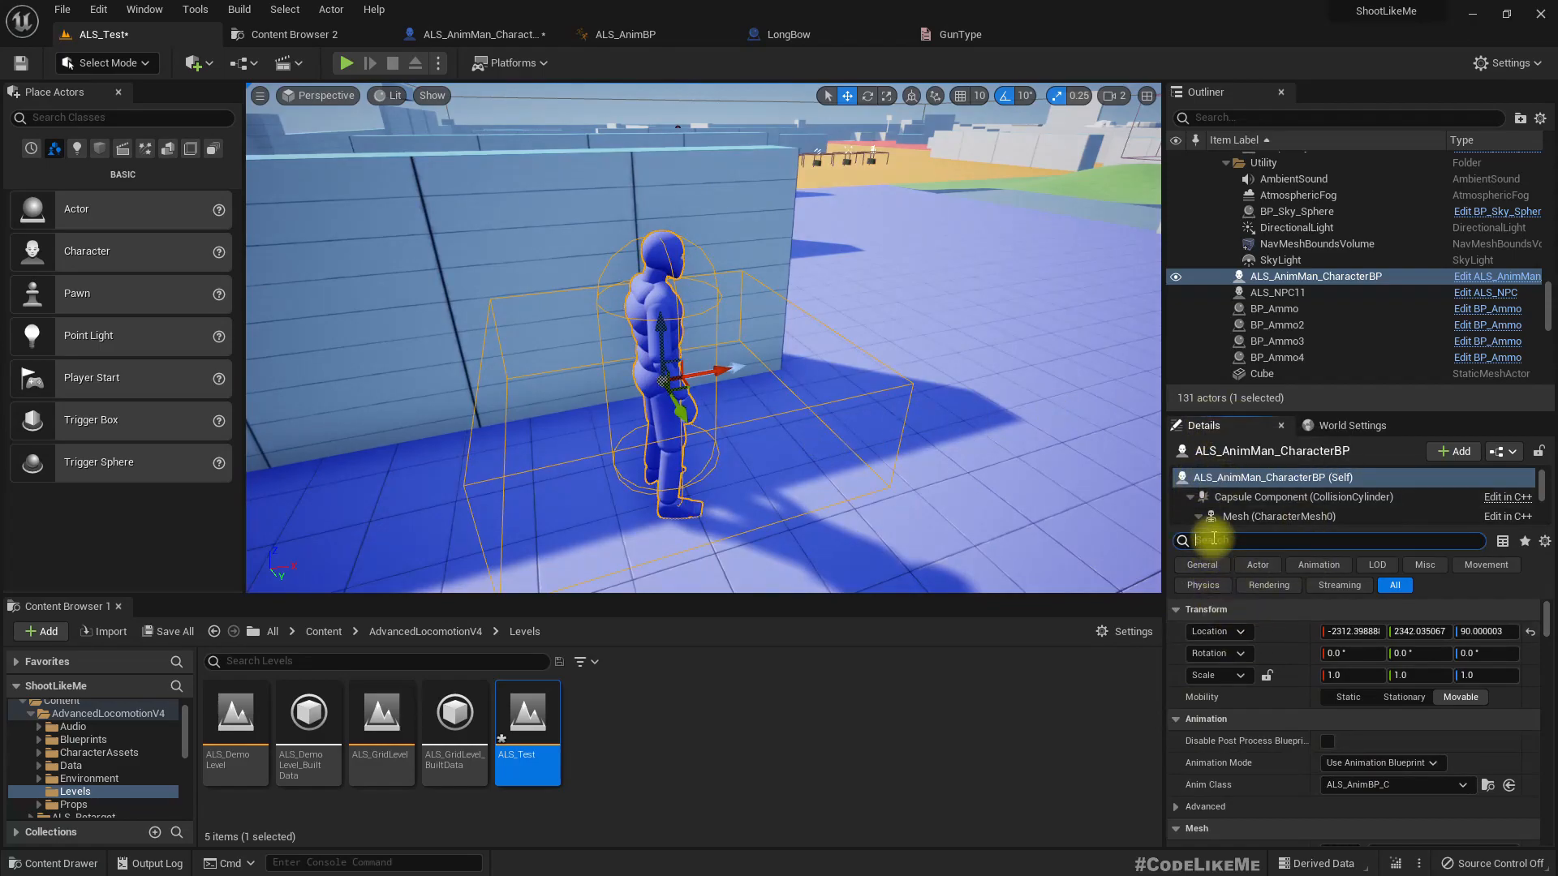
pyautogui.write('poss')
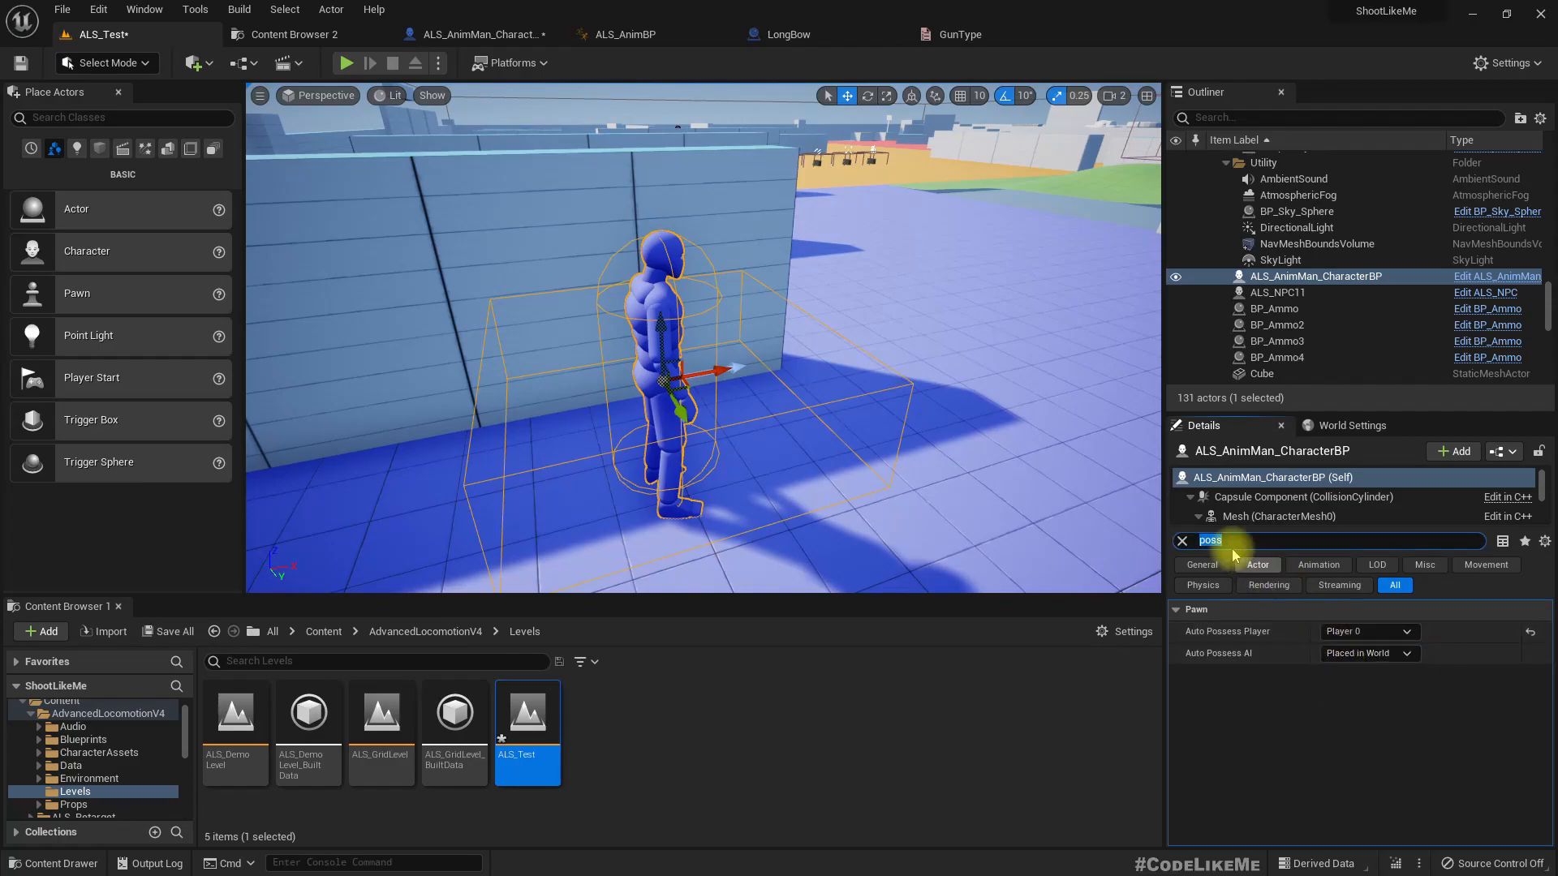
pyautogui.click(1181, 540)
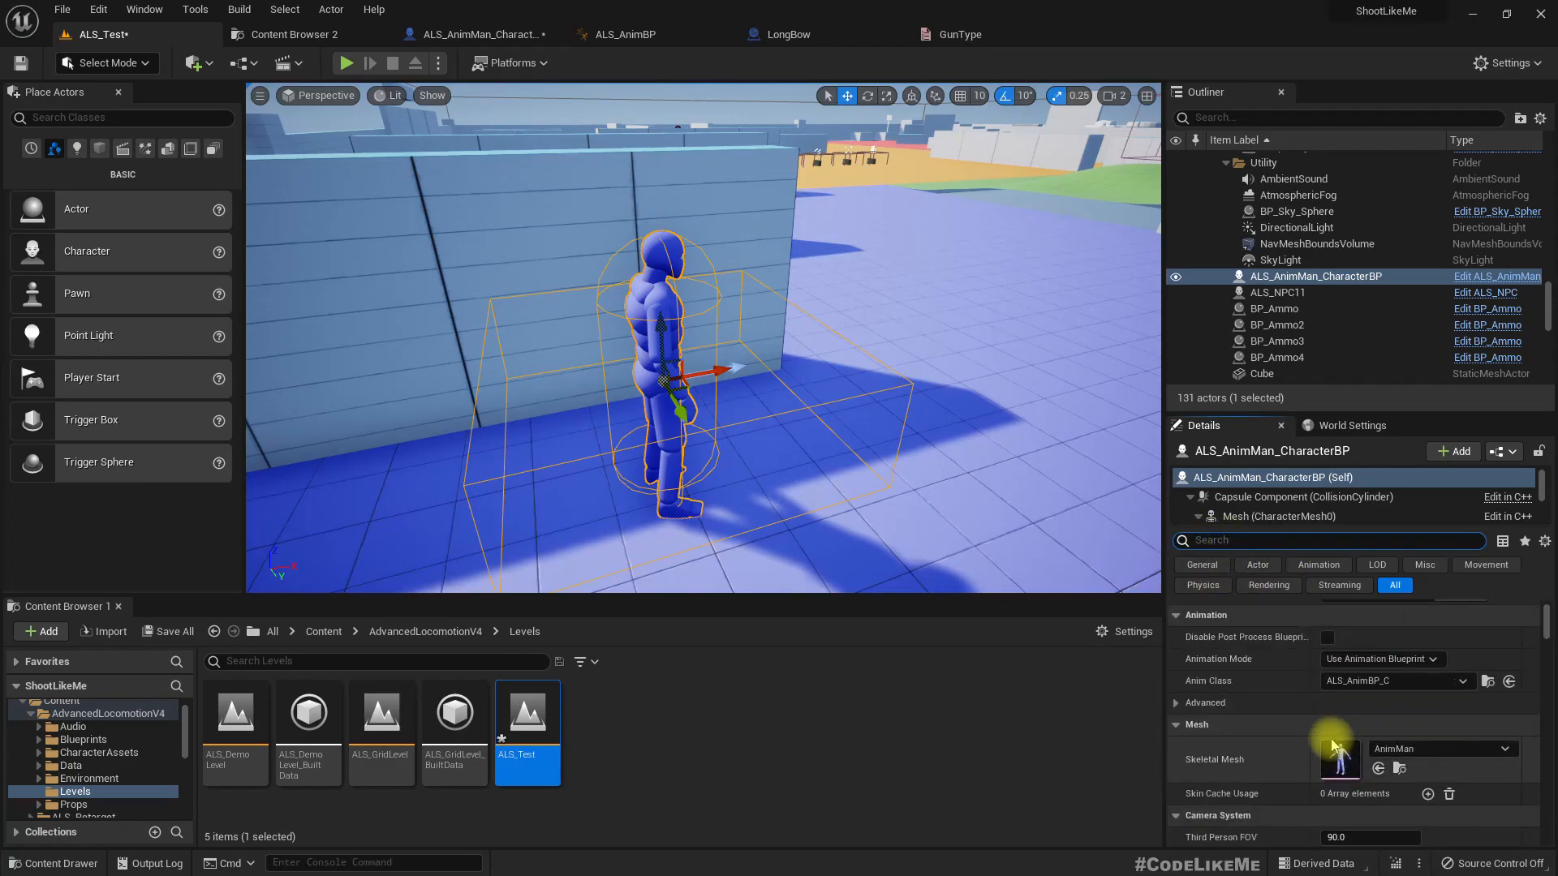
pyautogui.click(1196, 725)
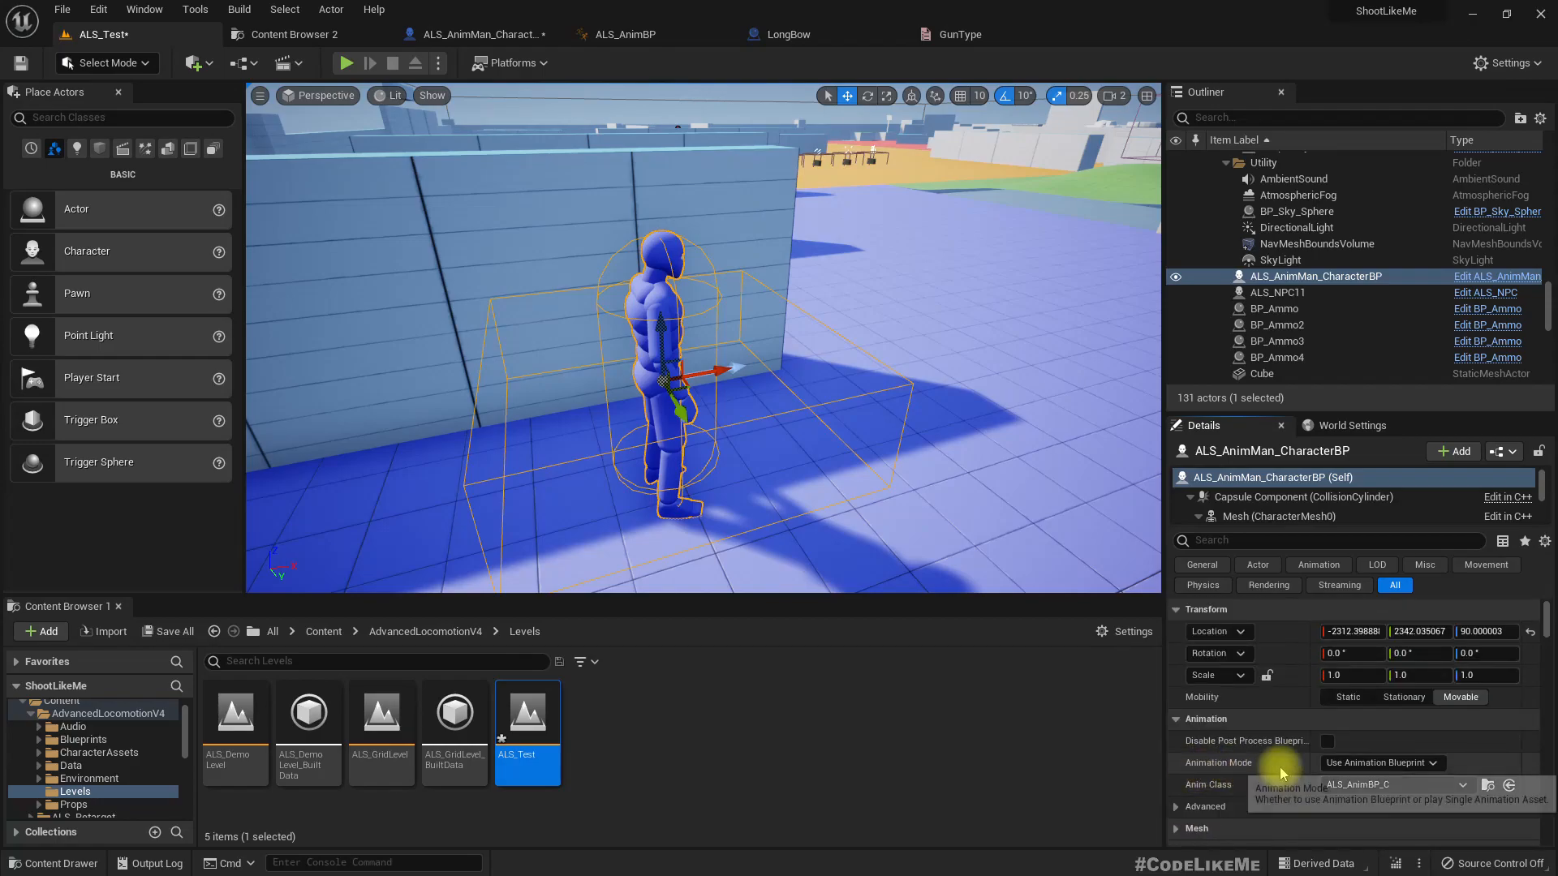
pyautogui.scroll(-3)
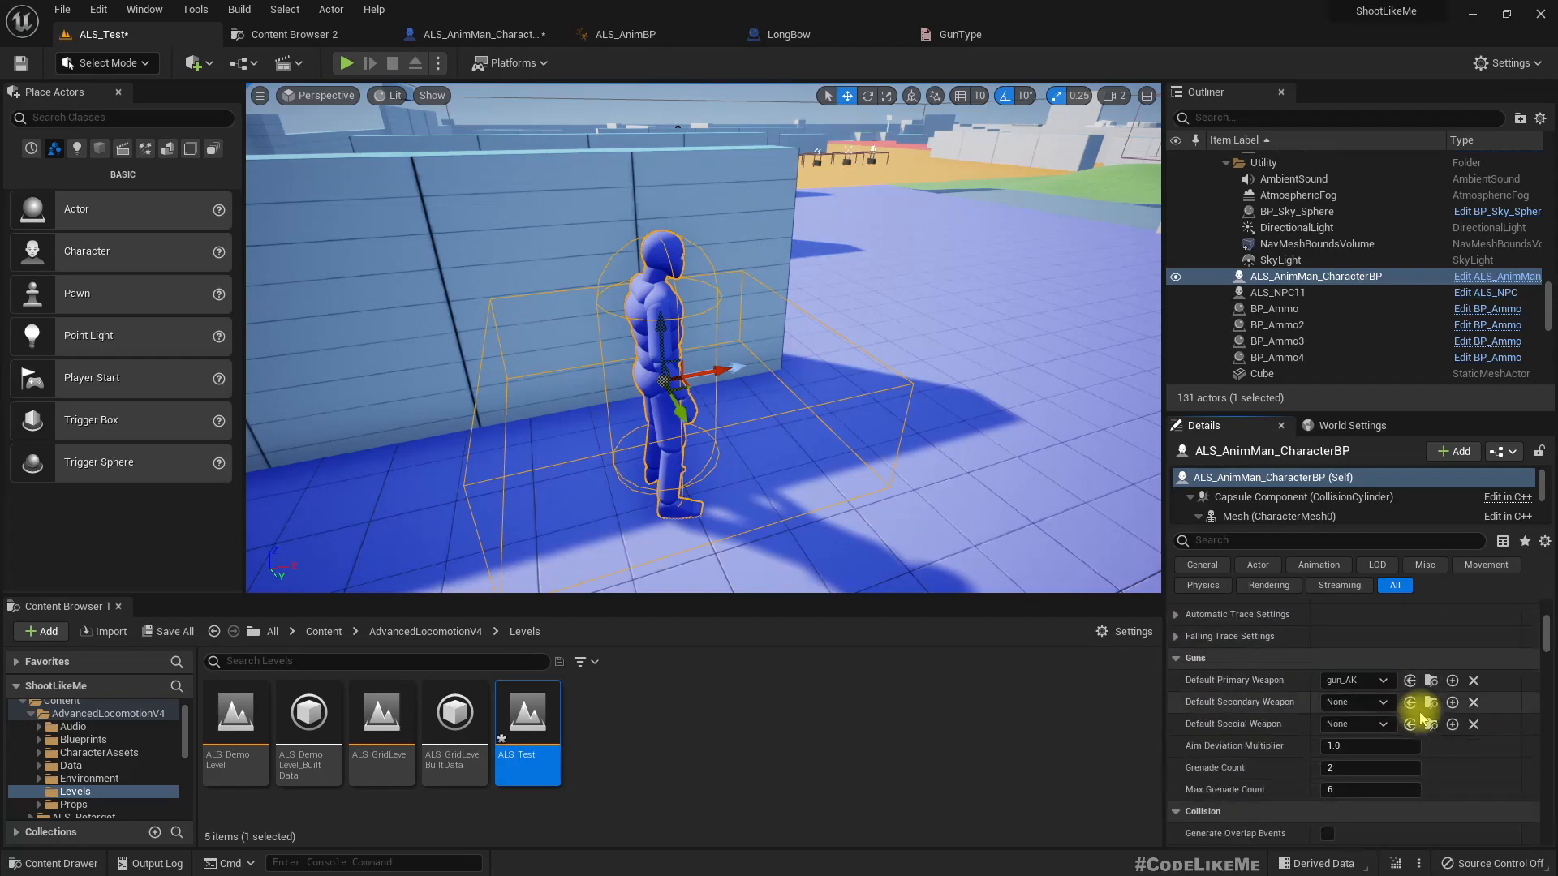
pyautogui.moveTo(1354, 703)
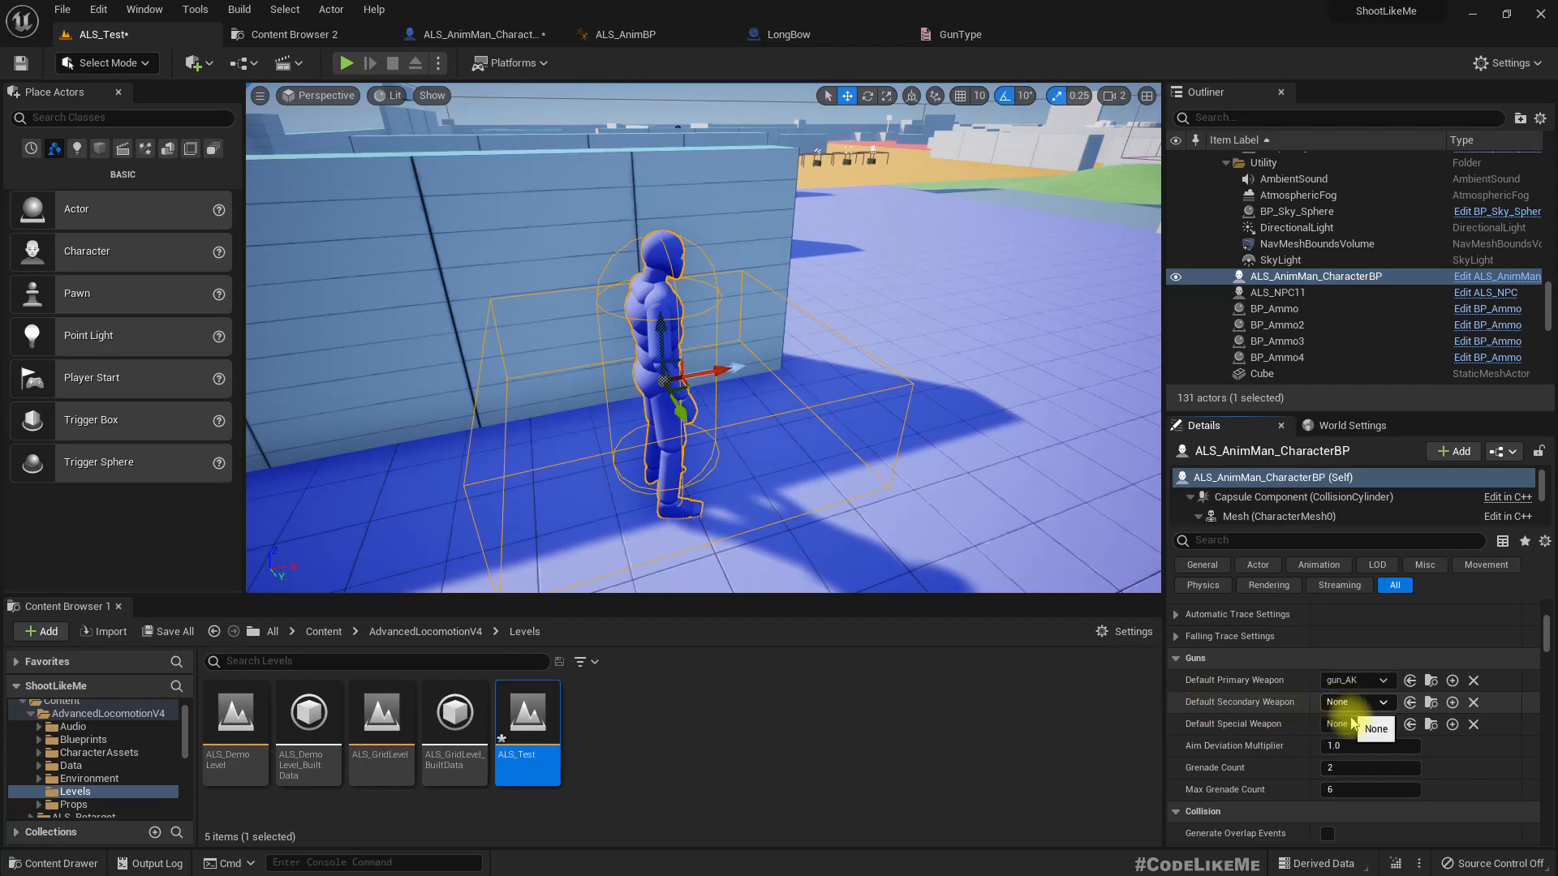
pyautogui.click(1356, 702)
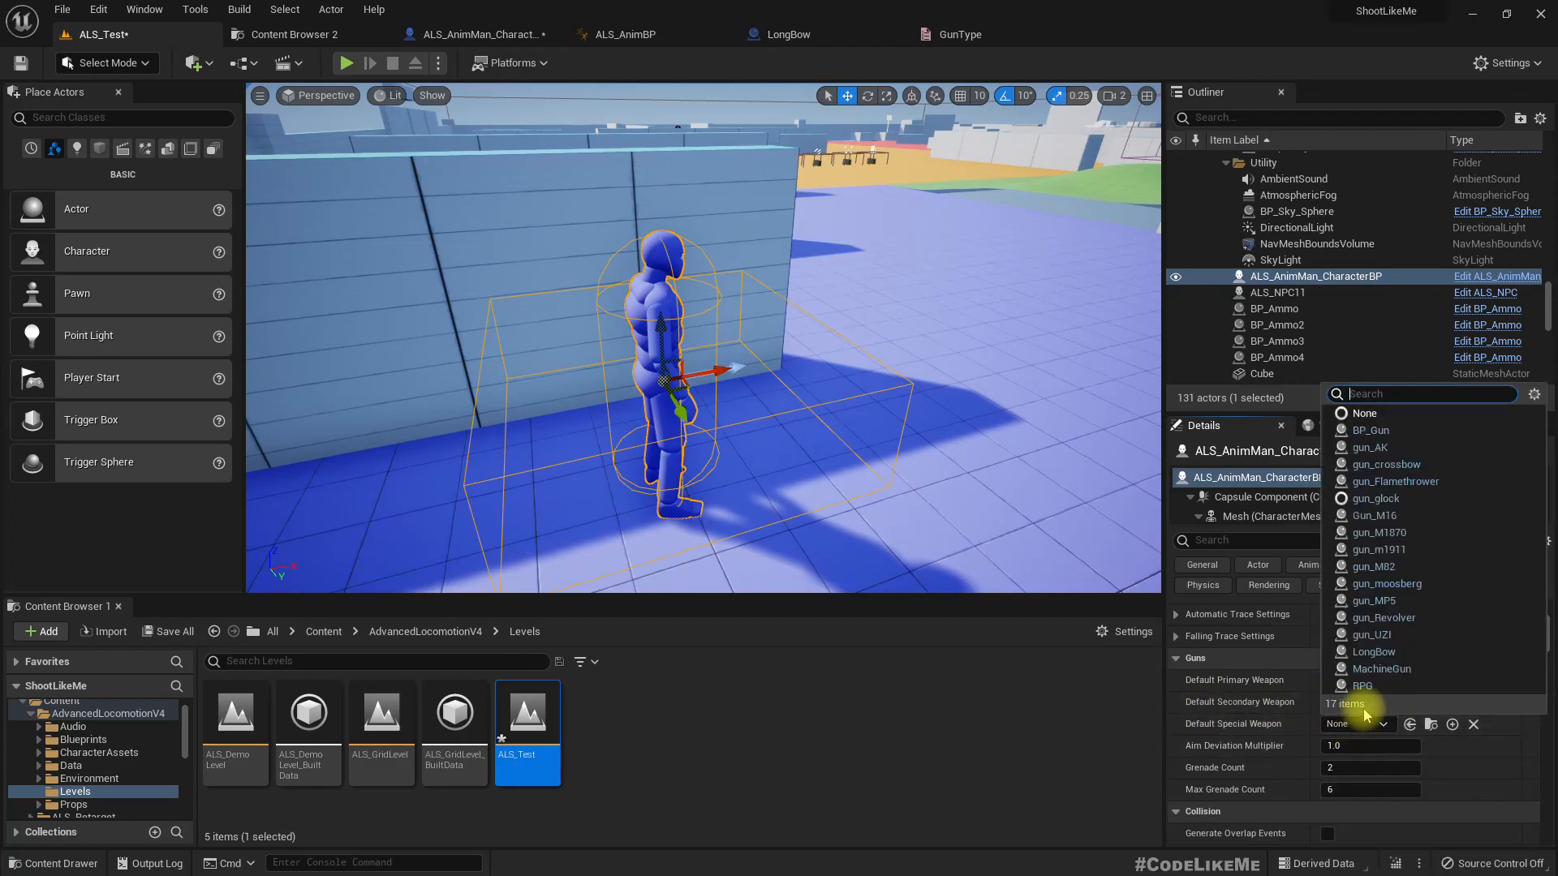
pyautogui.moveTo(1411, 700)
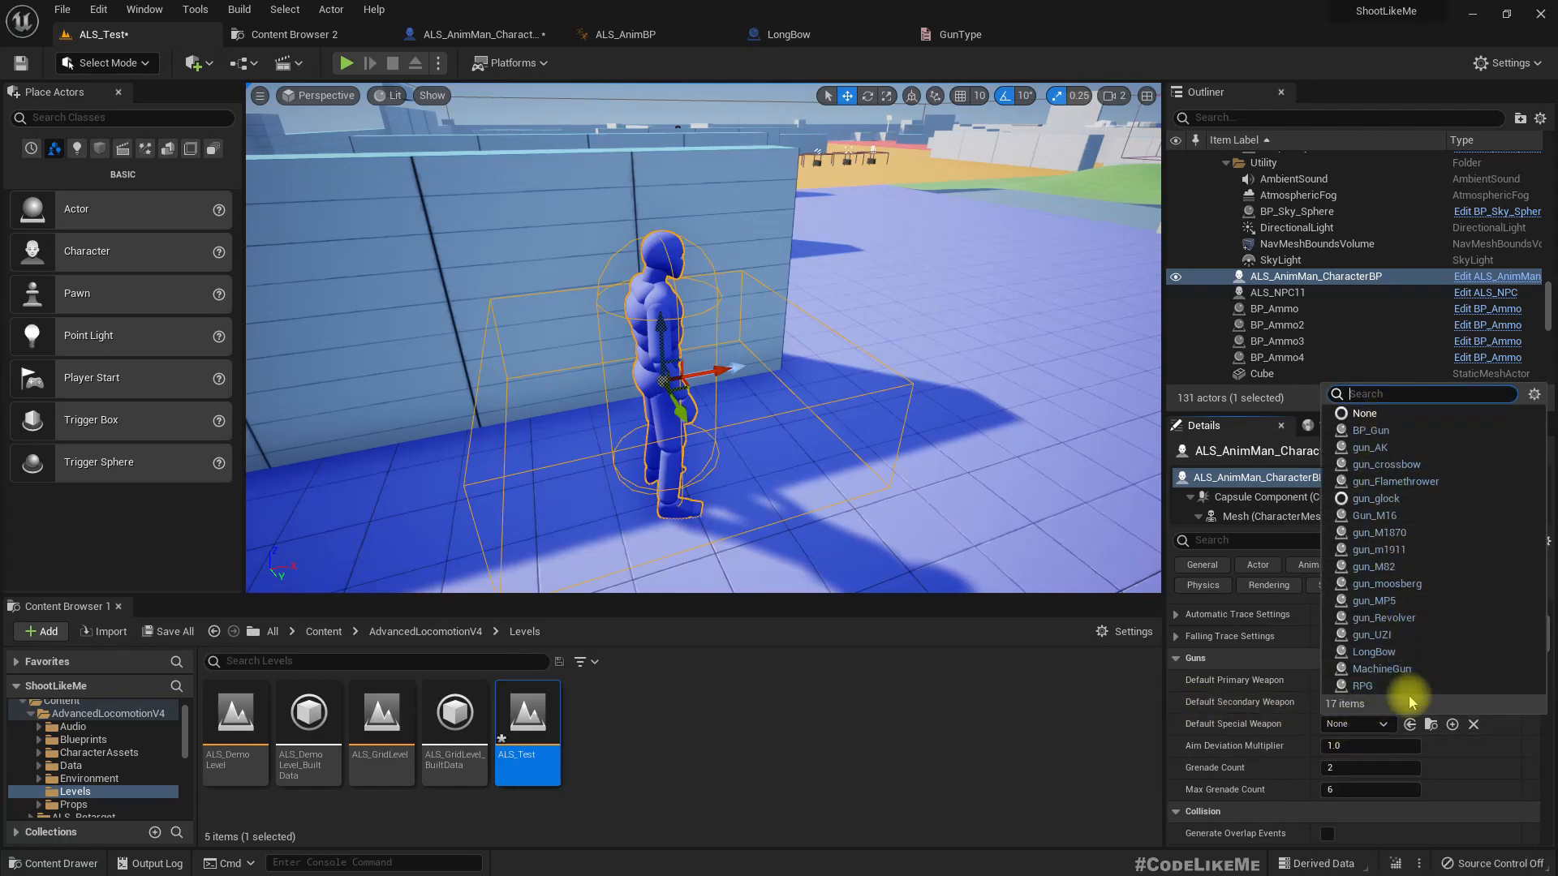
pyautogui.click(1373, 447)
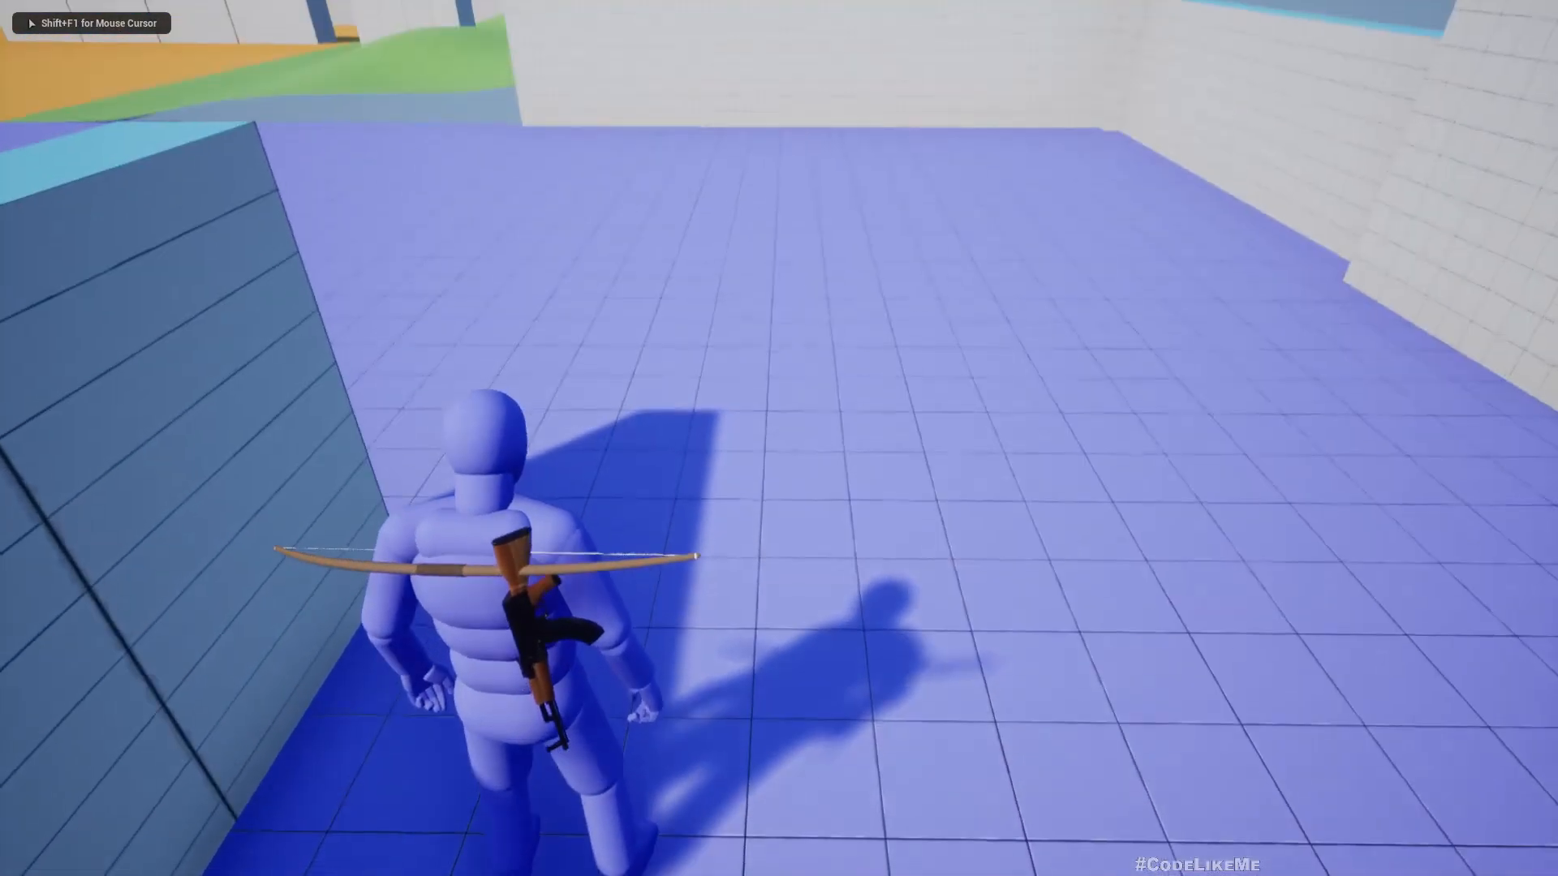
pyautogui.moveTo(779, 438)
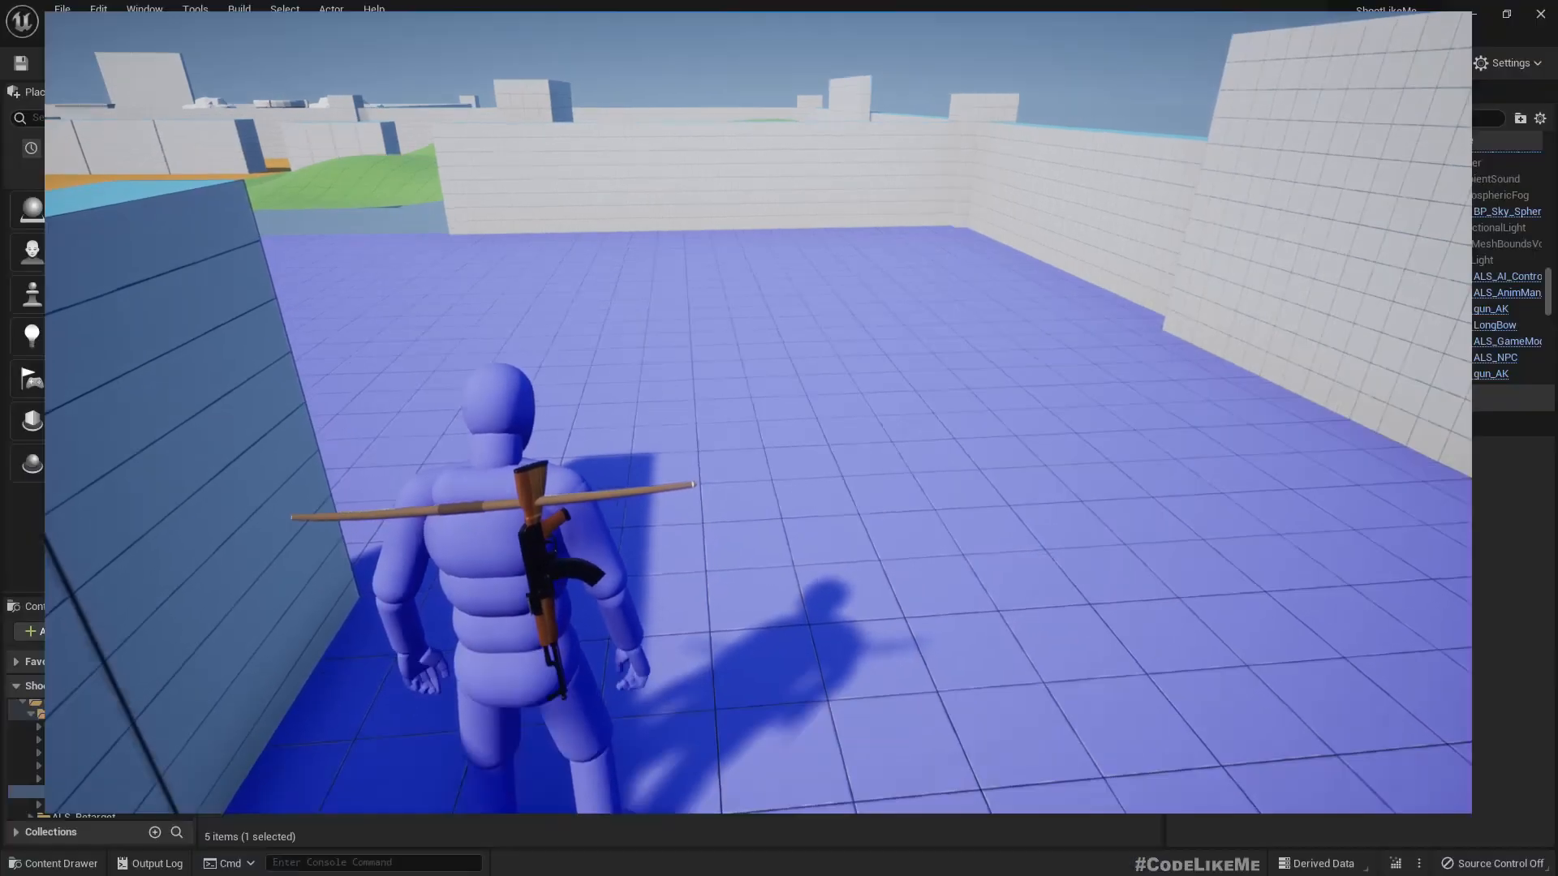
# Step: Select the player character in the running play session
pyautogui.click(391, 63)
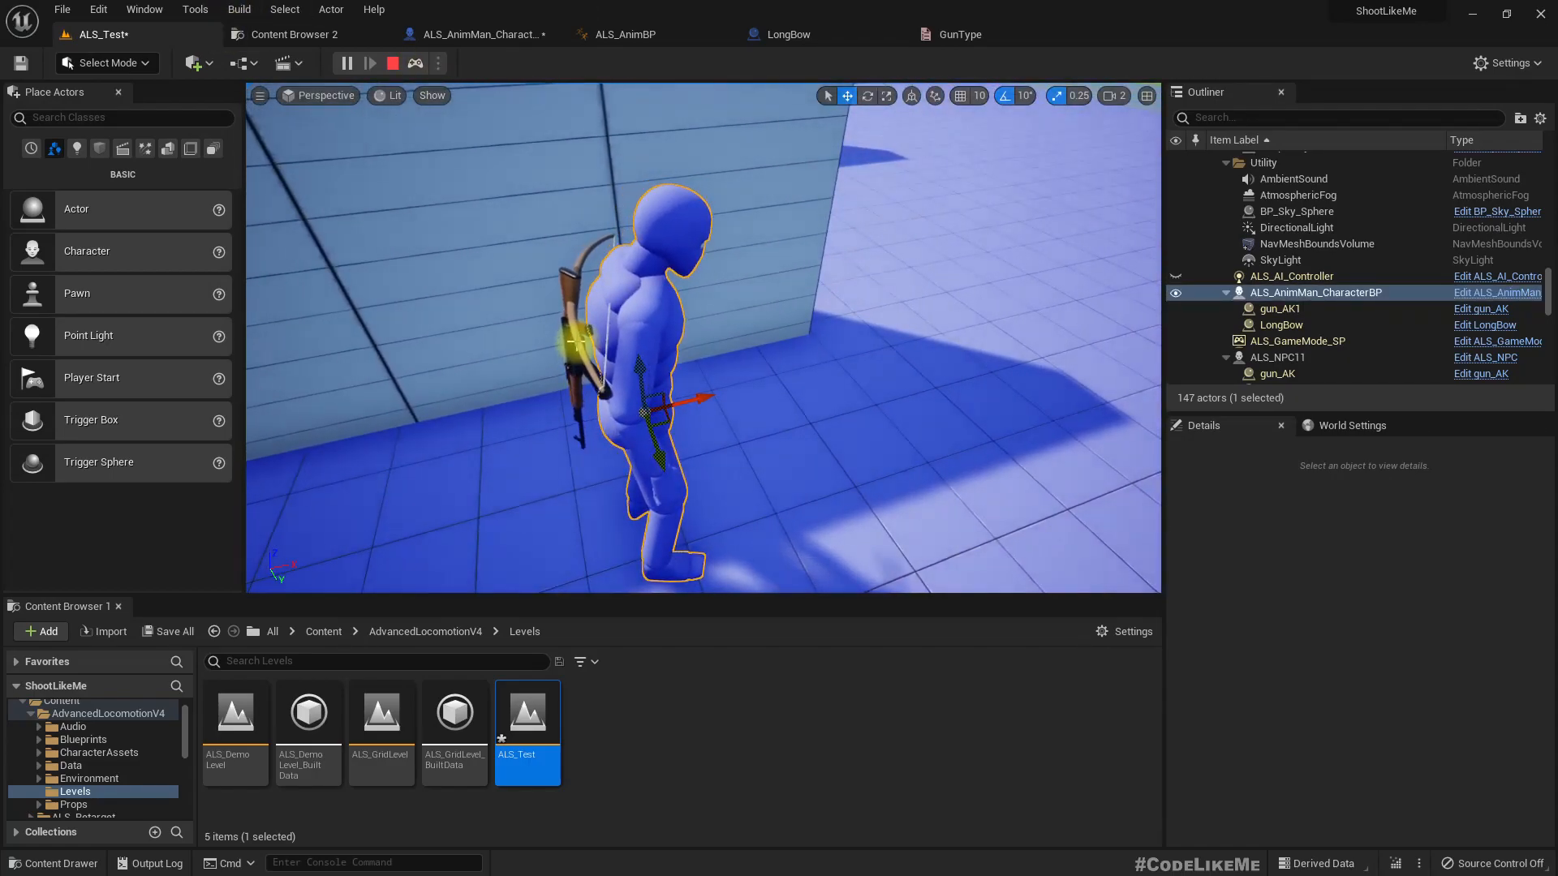
# Step: Select the spawned LongBow and its gun mesh, then adjust the mesh rotation
pyautogui.click(1282, 325)
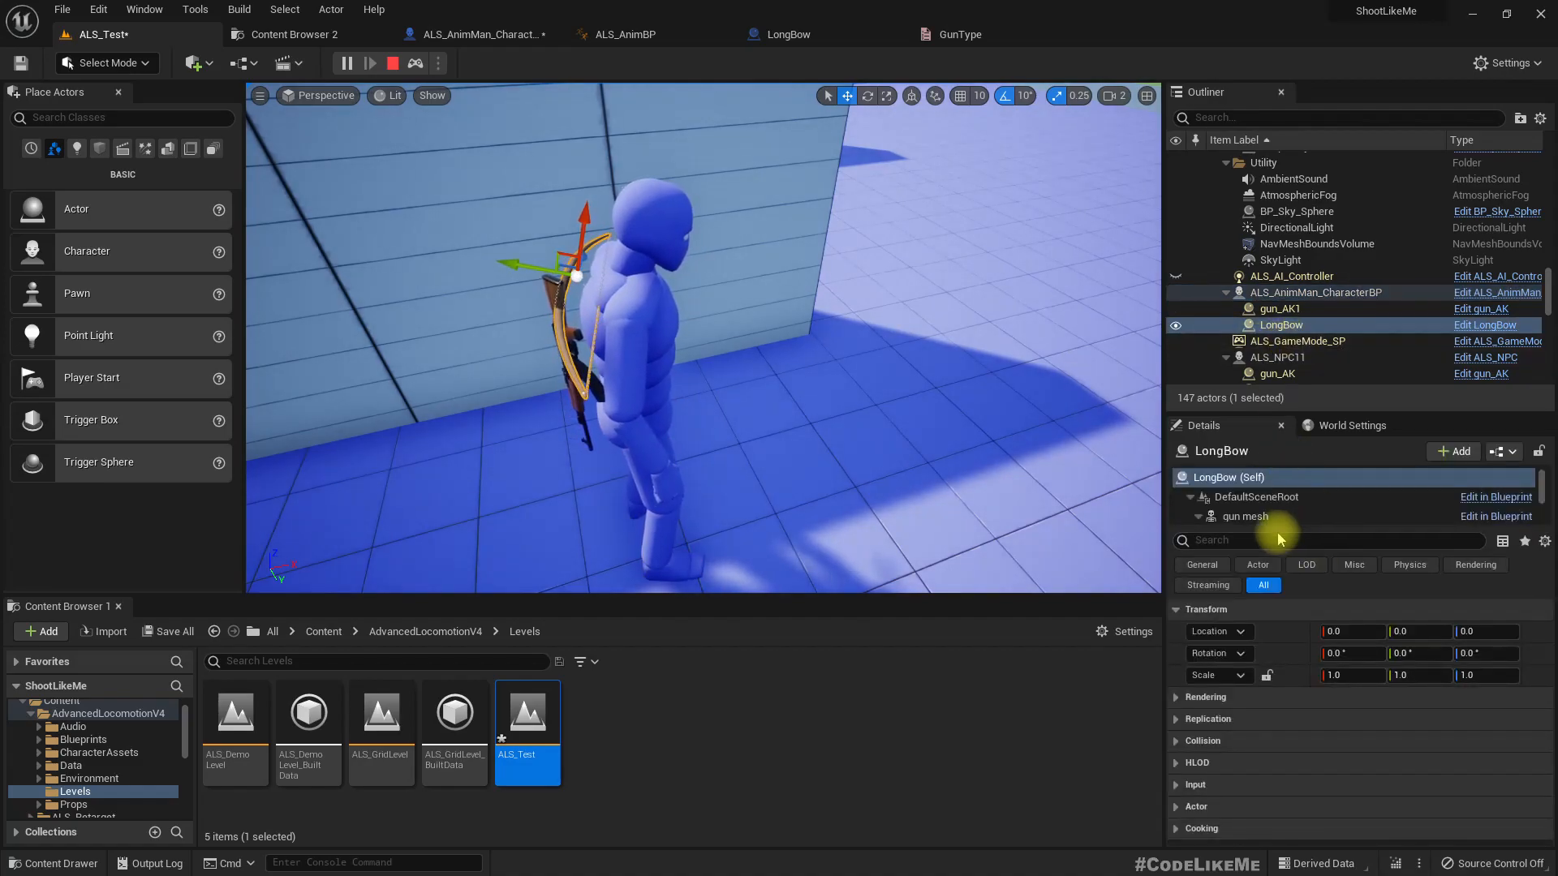
pyautogui.click(1245, 517)
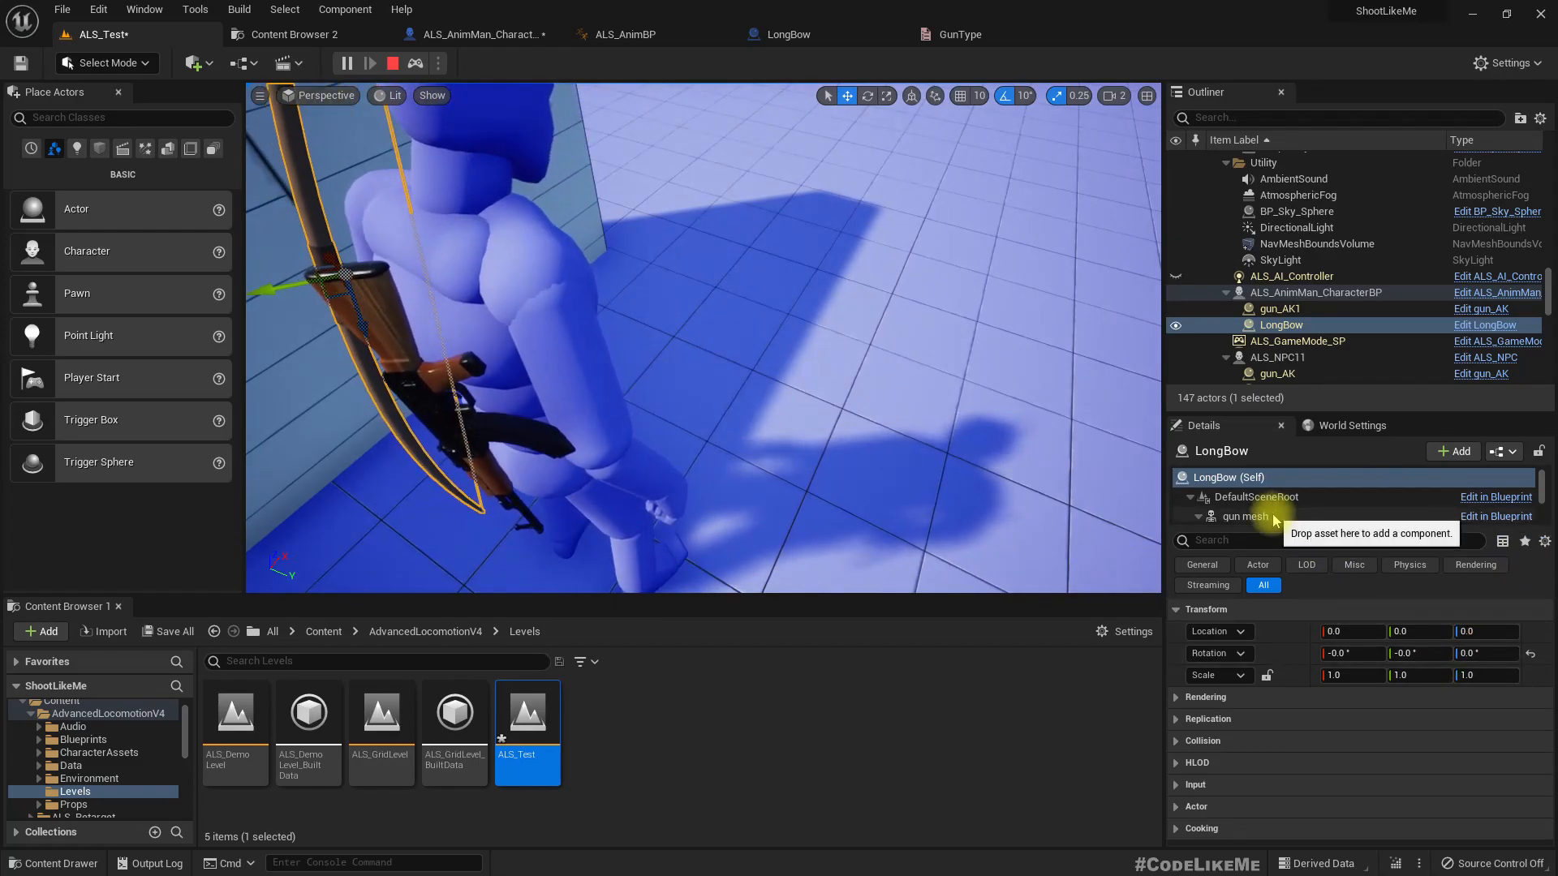
pyautogui.click(1245, 516)
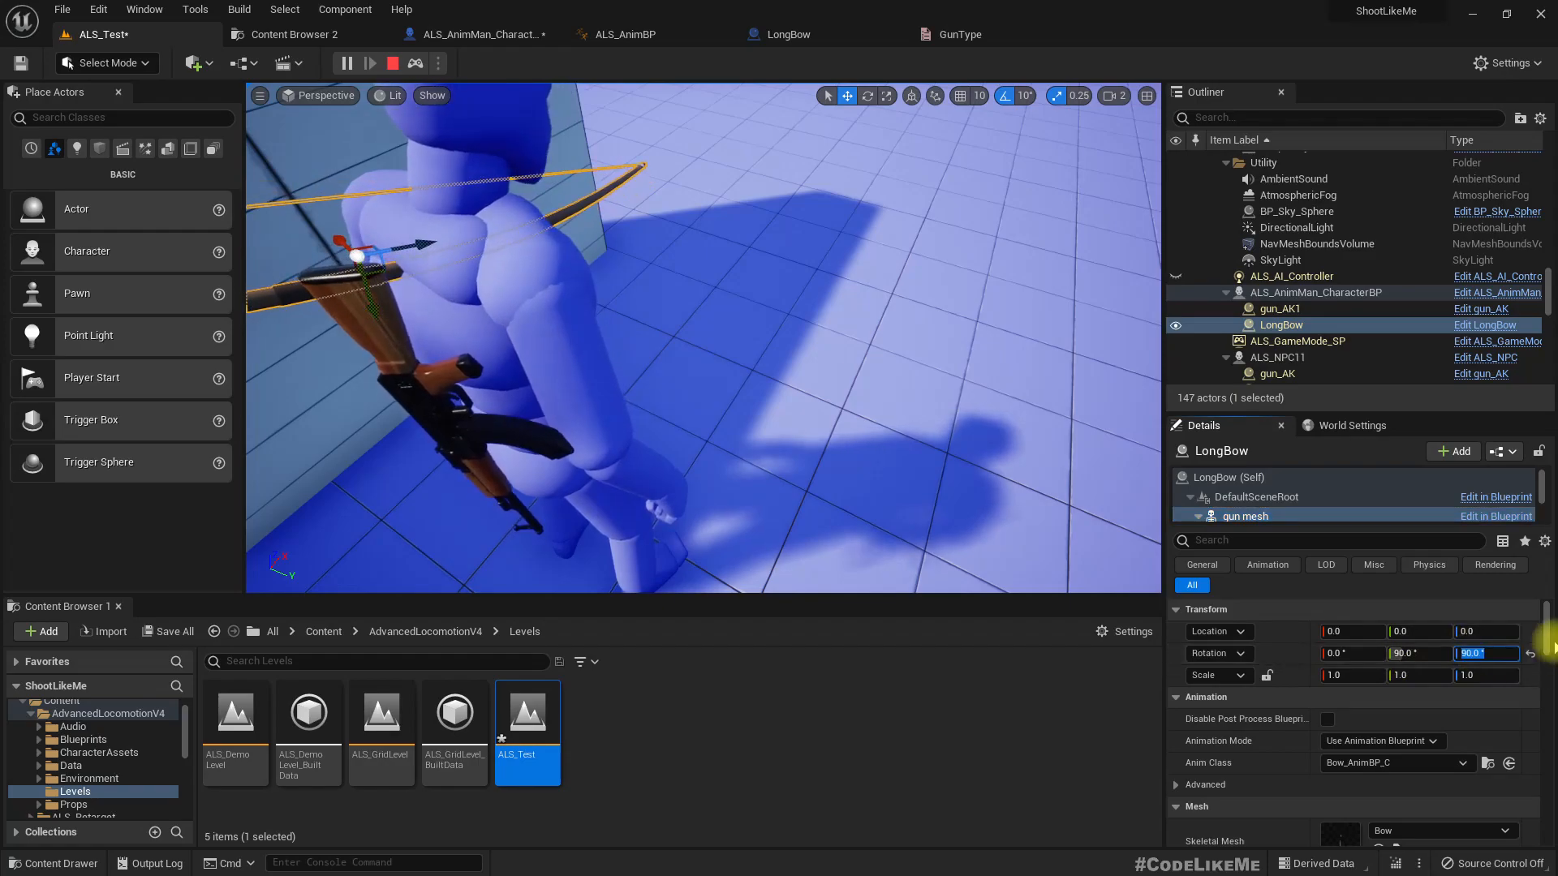
pyautogui.click(1225, 477)
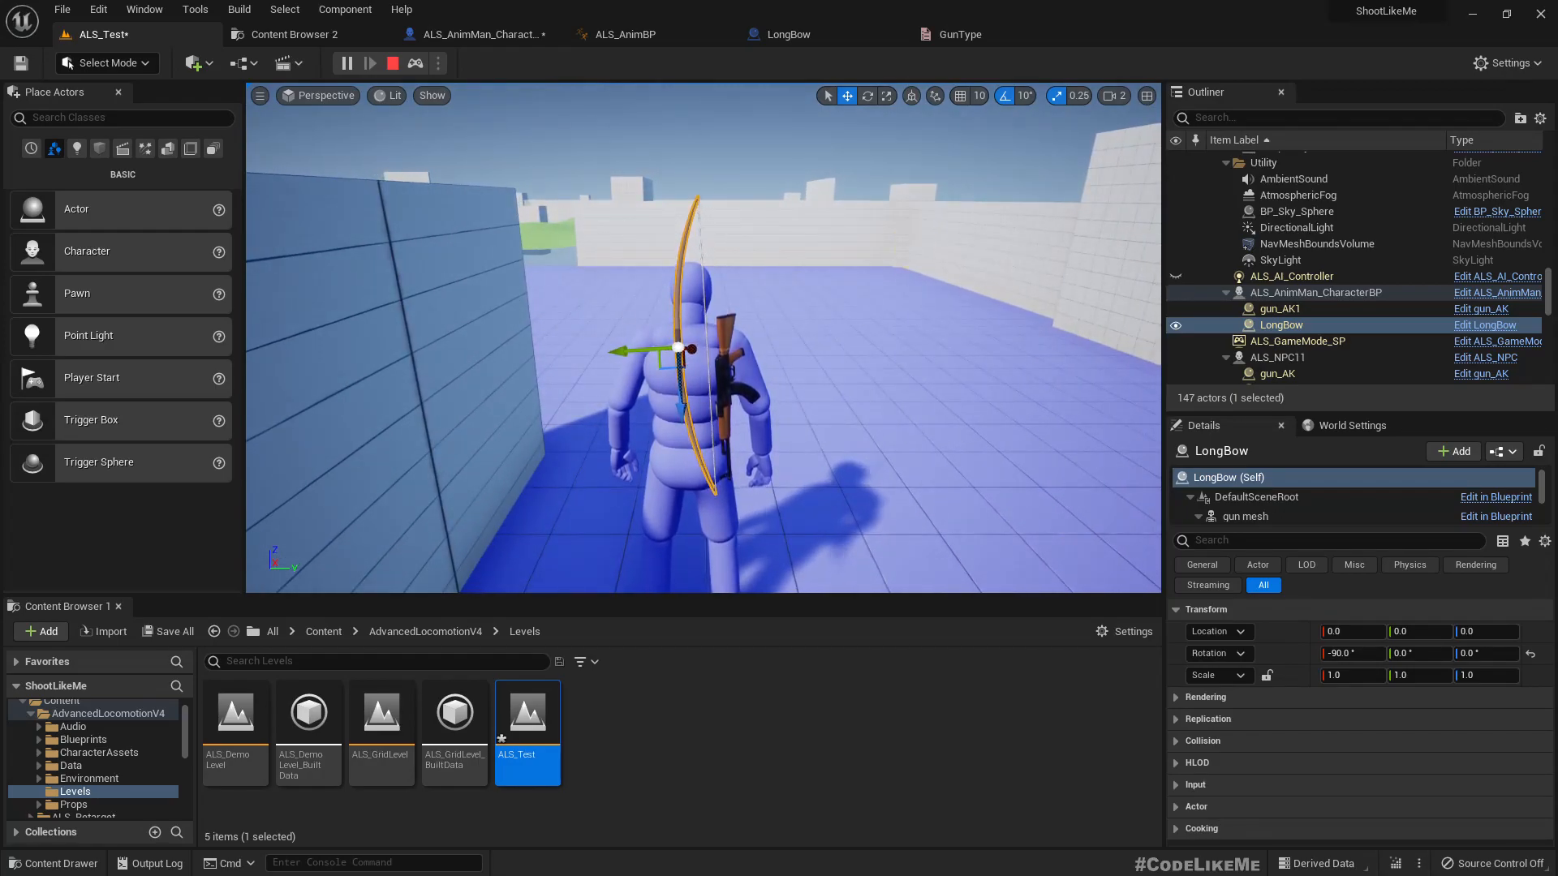
# Step: Try X and Z rotation values on the LongBow actor and inspect its scene root
pyautogui.click(1349, 652)
pyautogui.write('0')
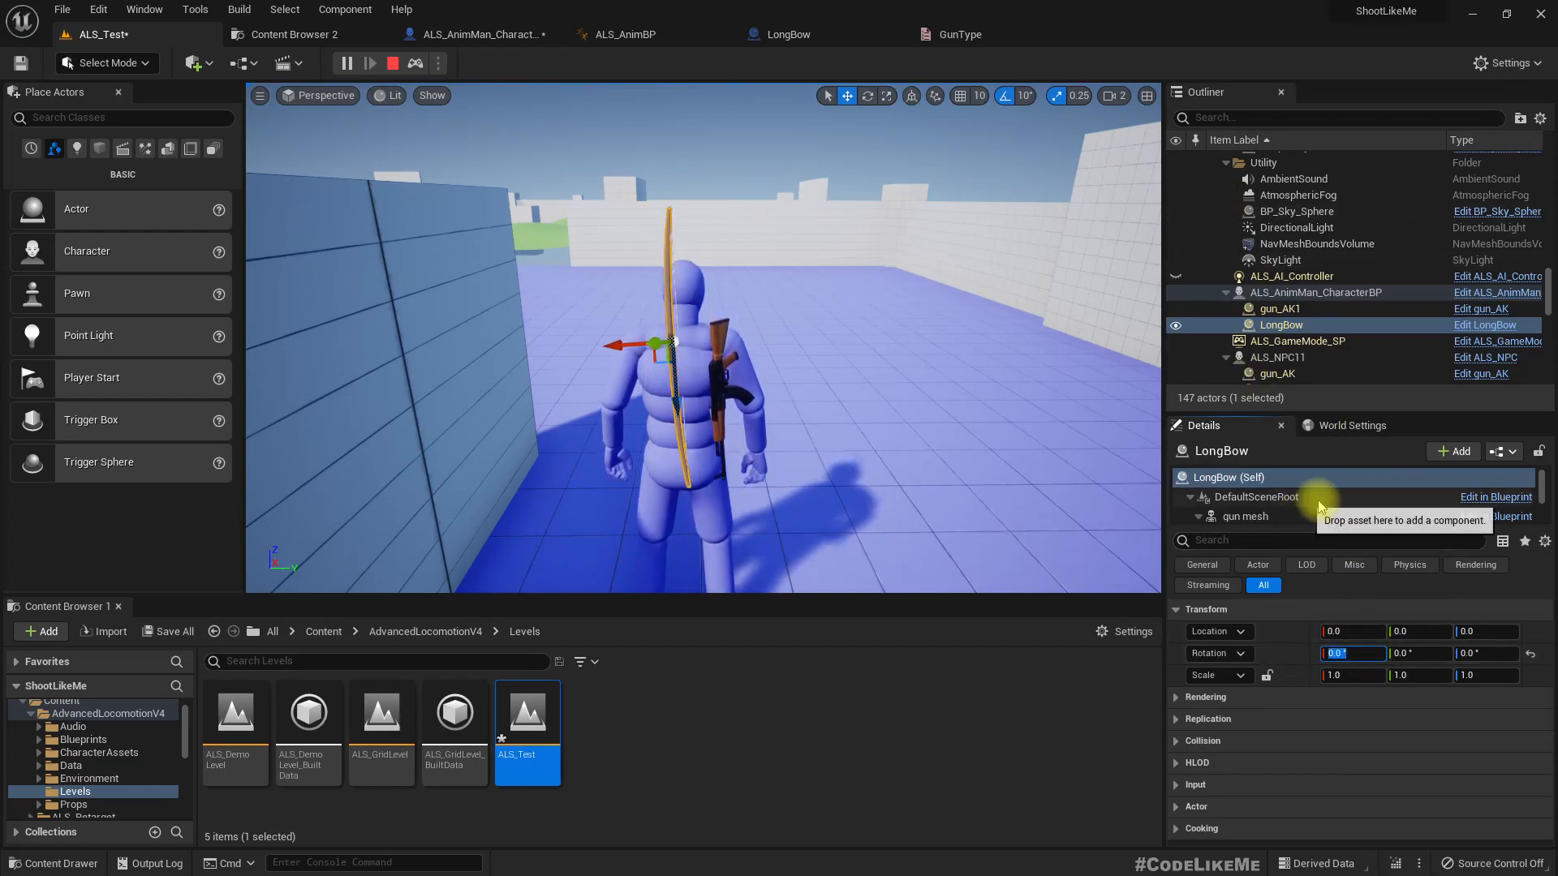
pyautogui.click(1243, 516)
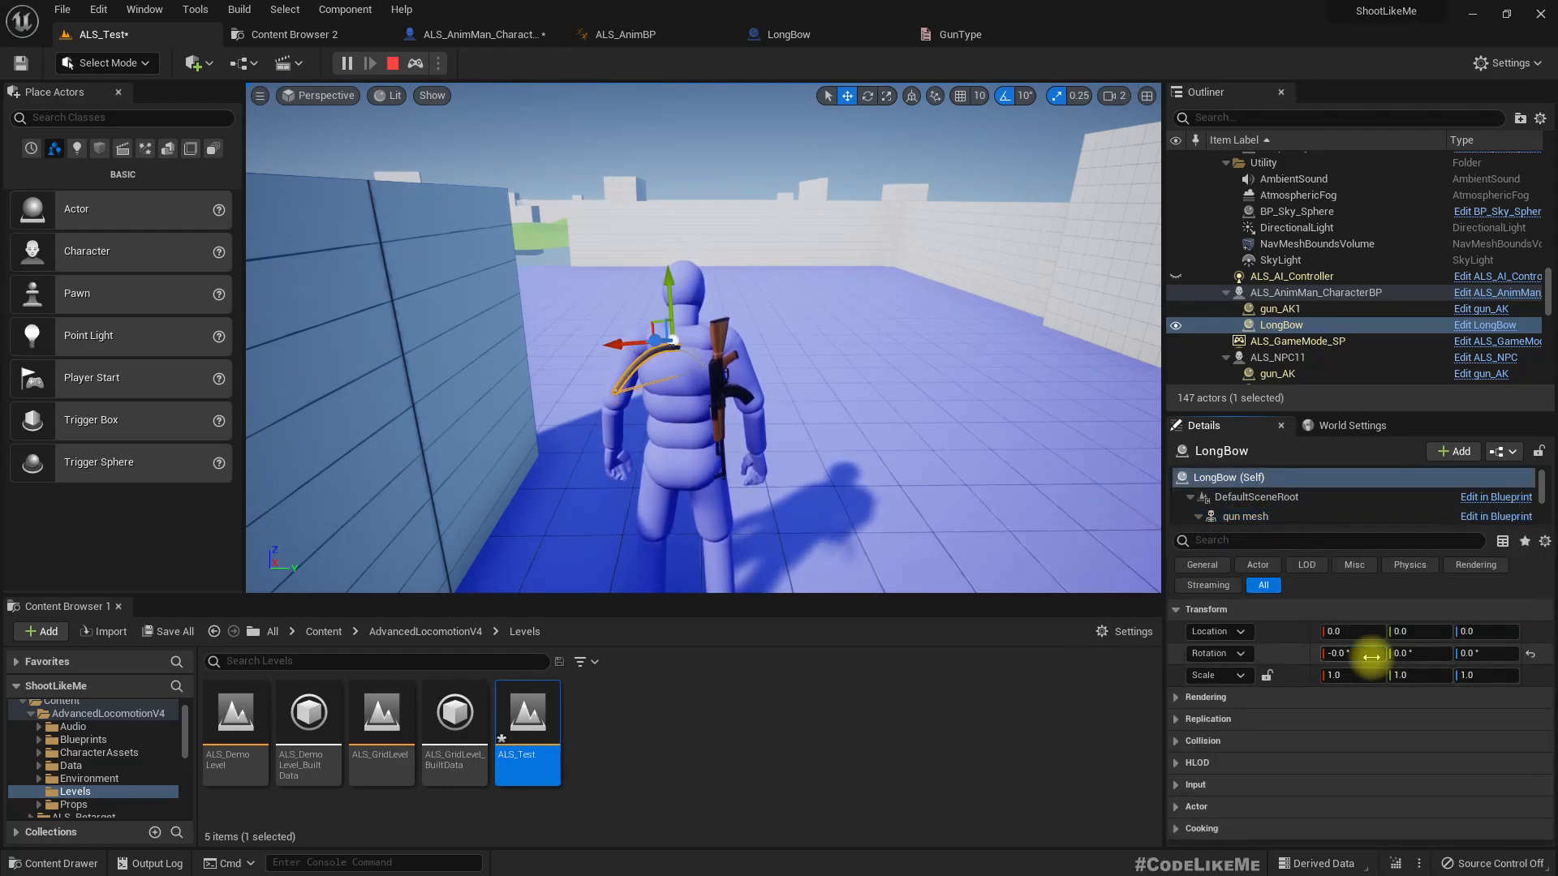
pyautogui.tripleClick(1351, 653)
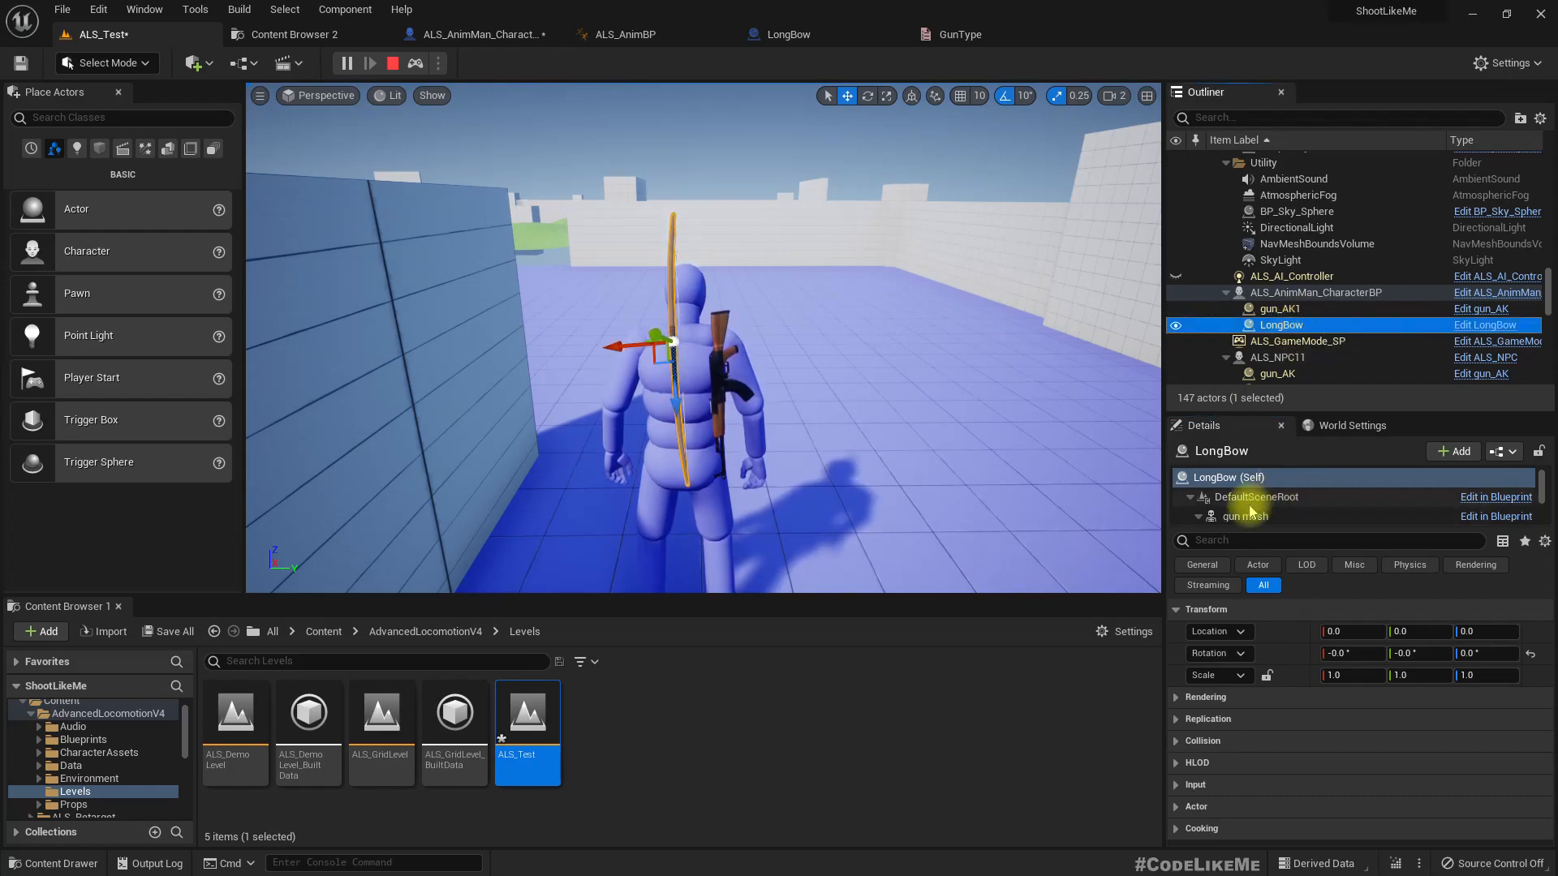
pyautogui.click(1245, 516)
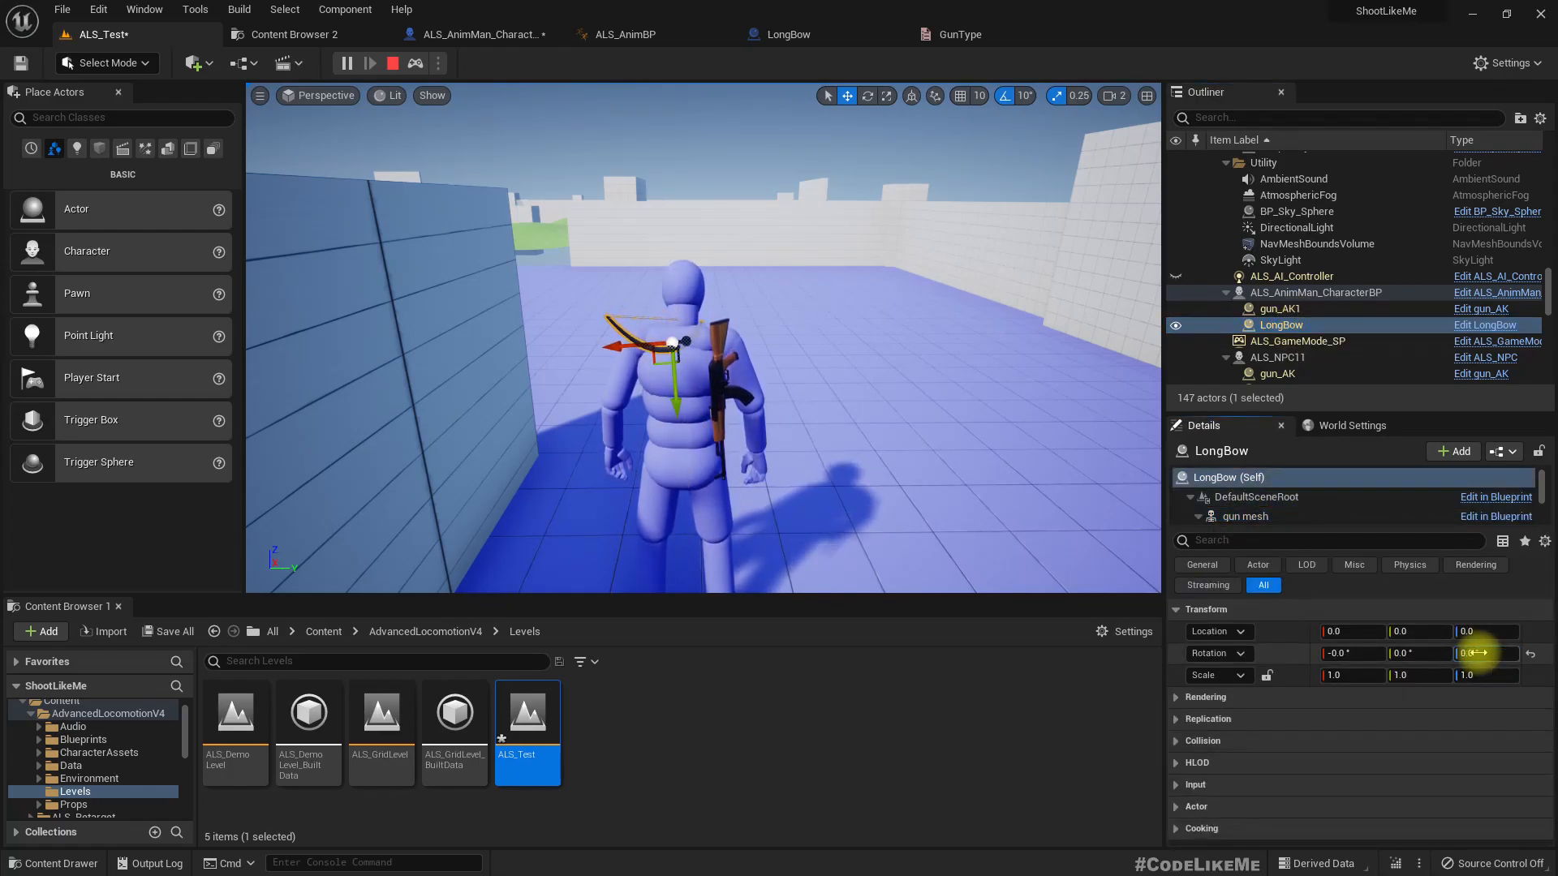
pyautogui.click(345, 62)
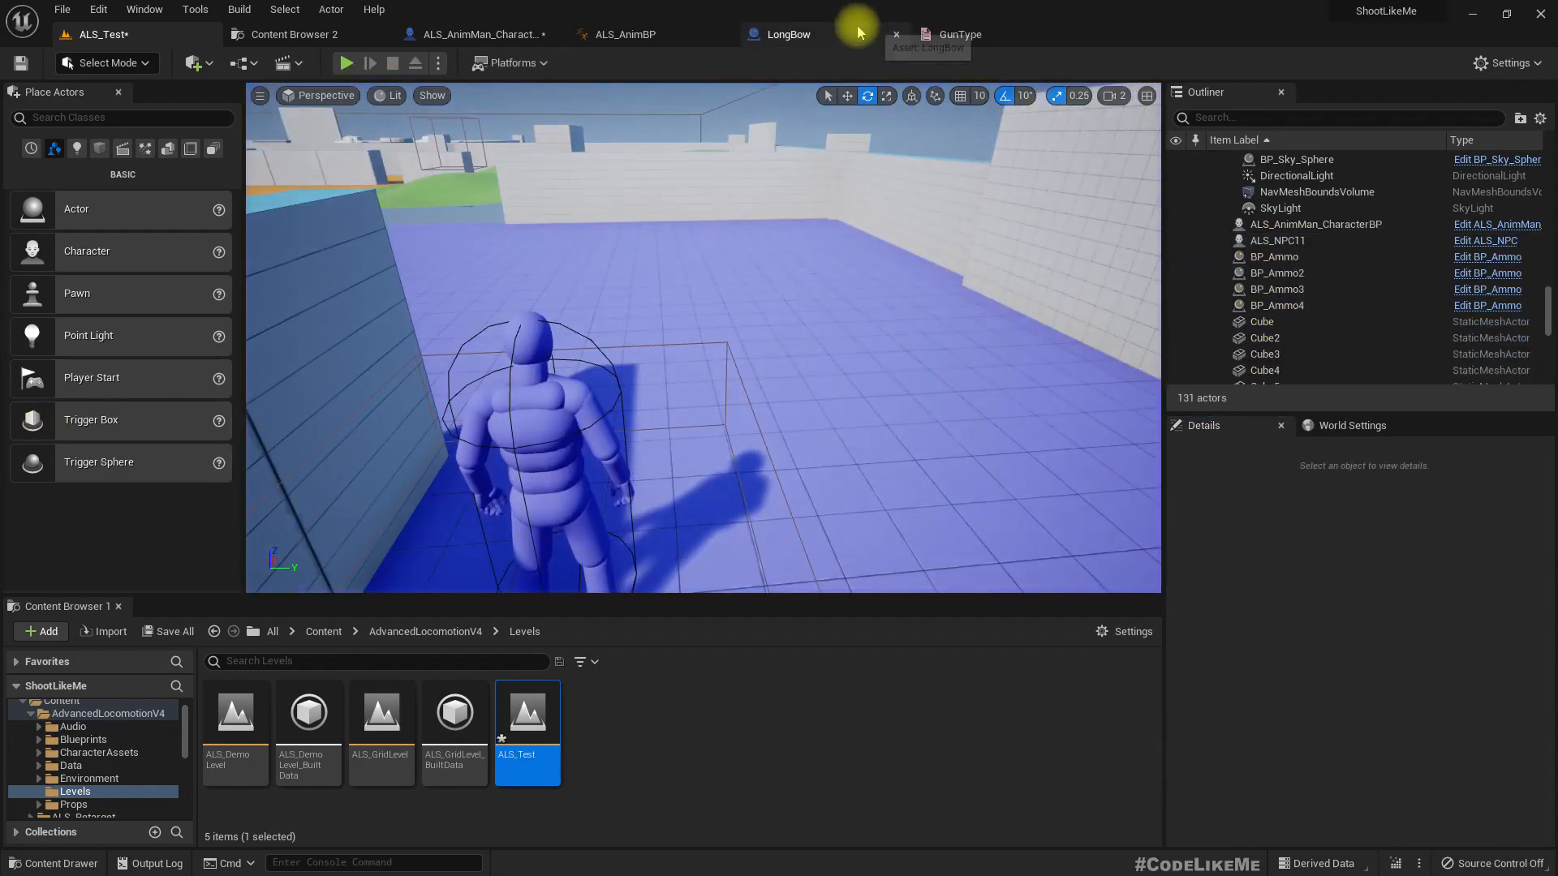
# Step: In the LongBow Class Defaults, set Unequipped Transform location to -7, -2, 8
pyautogui.click(788, 34)
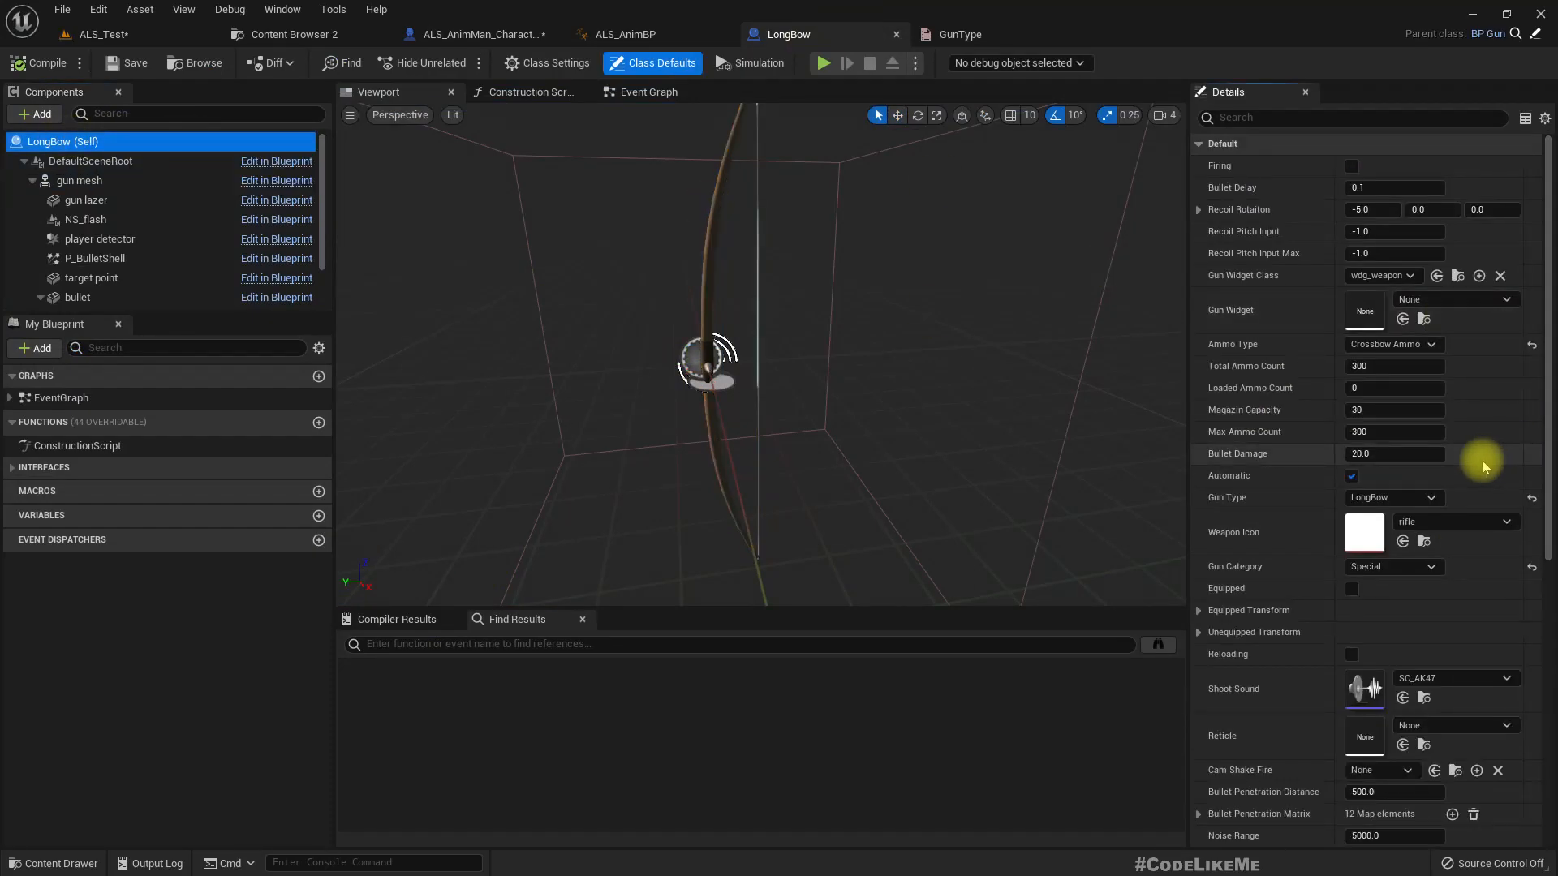
pyautogui.scroll(-3)
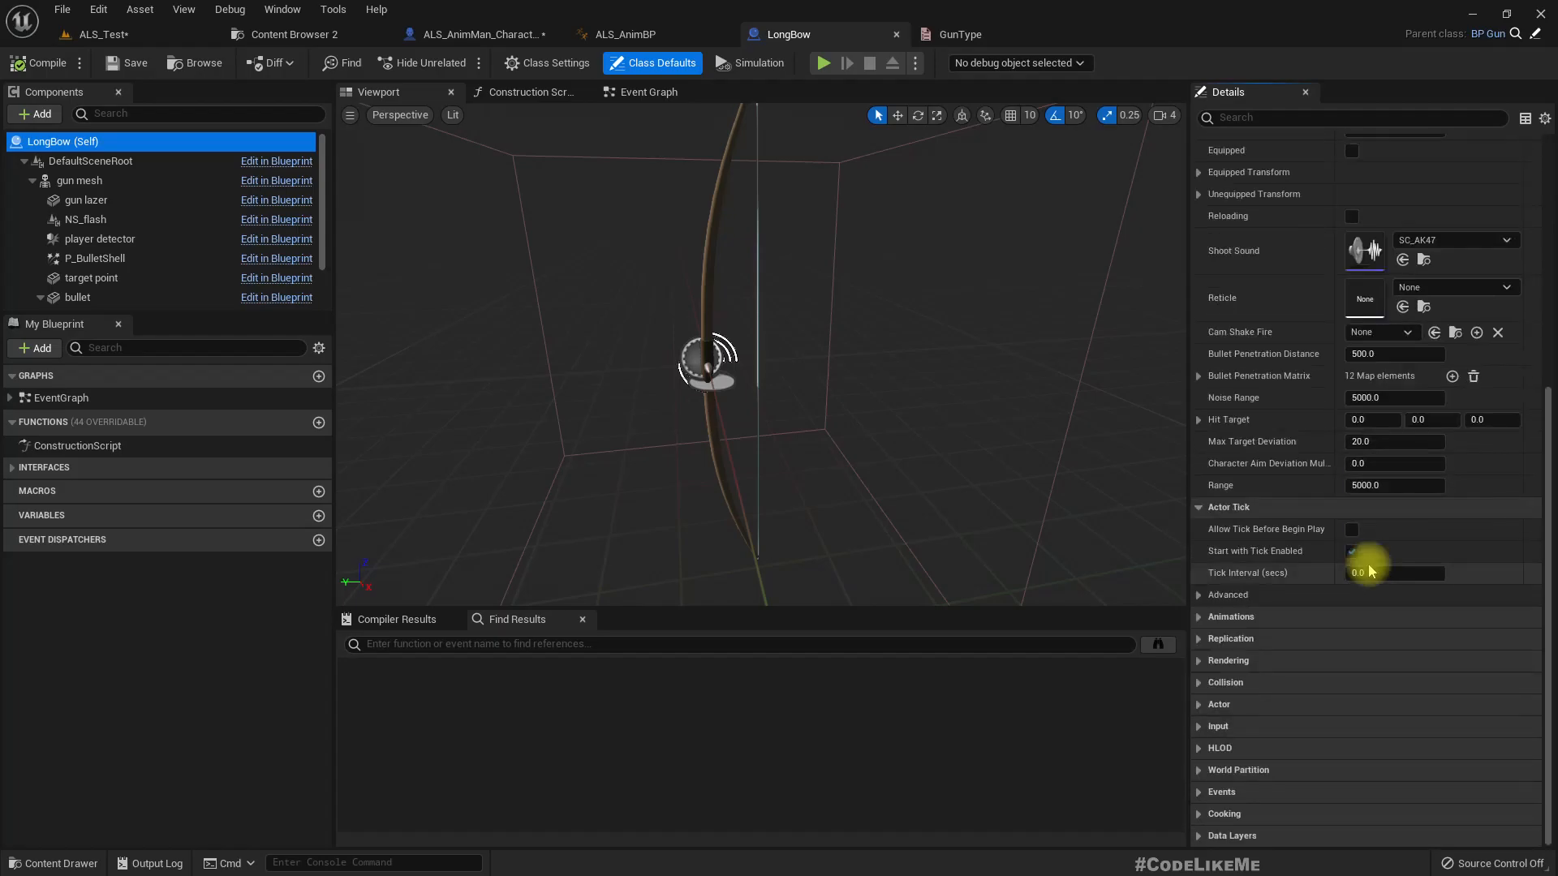
pyautogui.scroll(3)
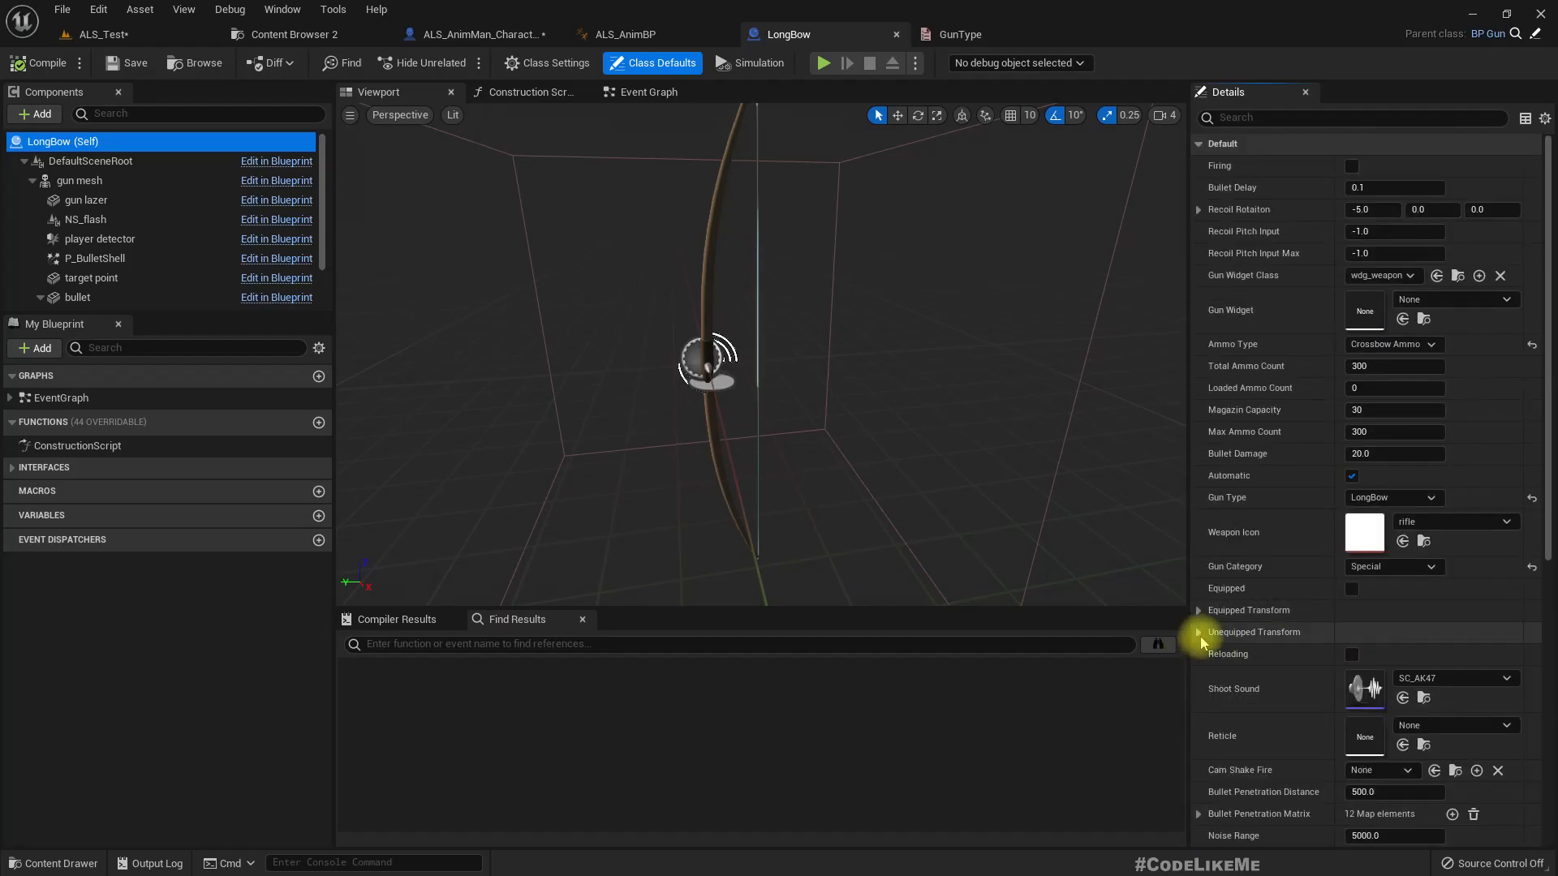
pyautogui.click(1199, 632)
pyautogui.write('-')
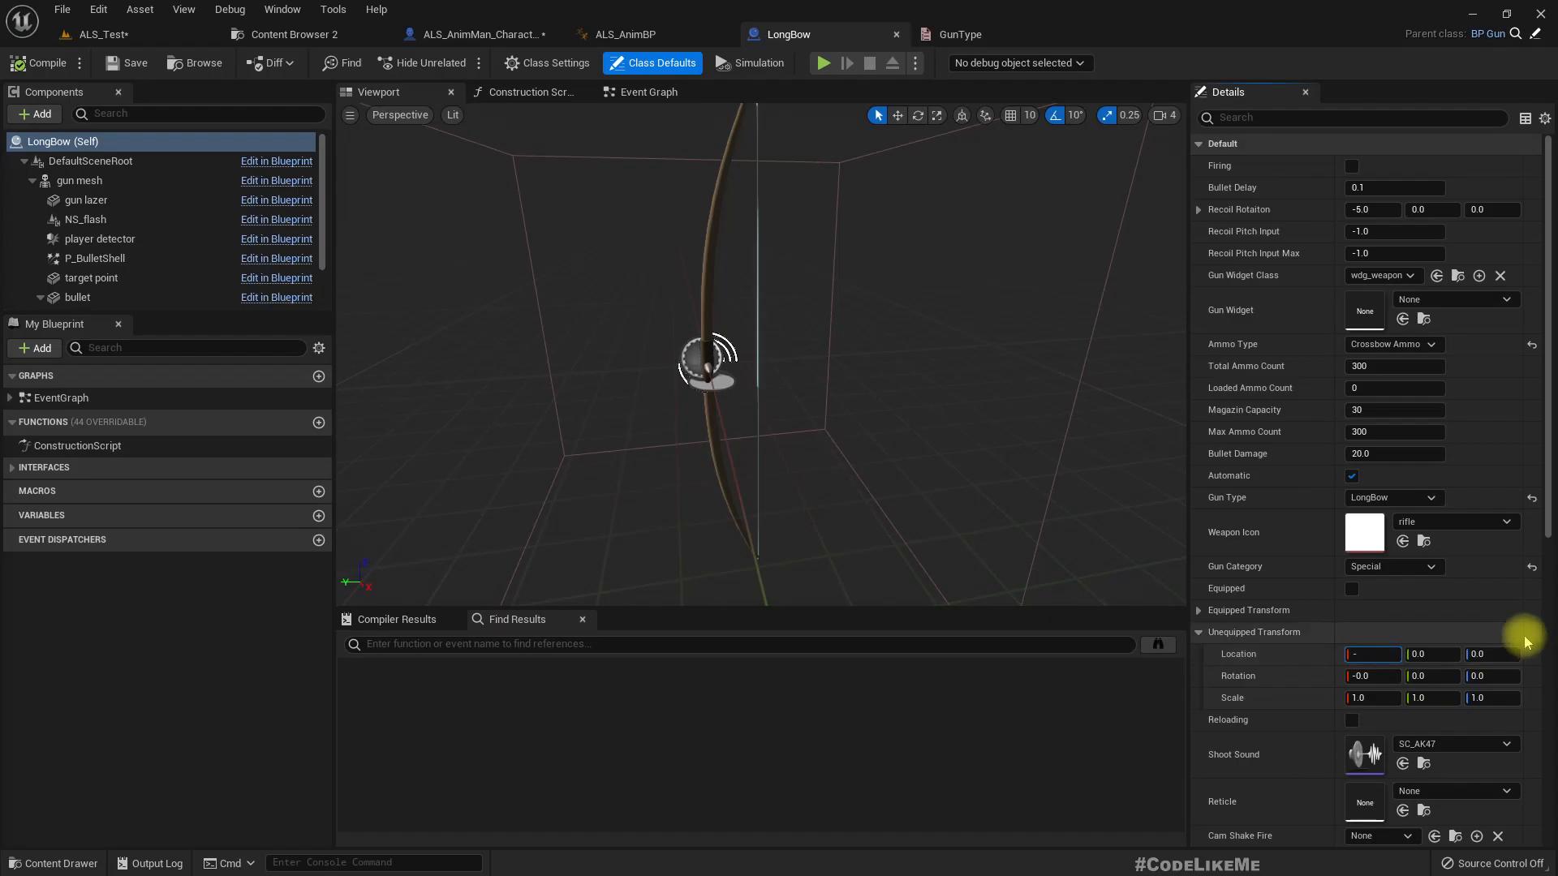
pyautogui.click(1433, 654)
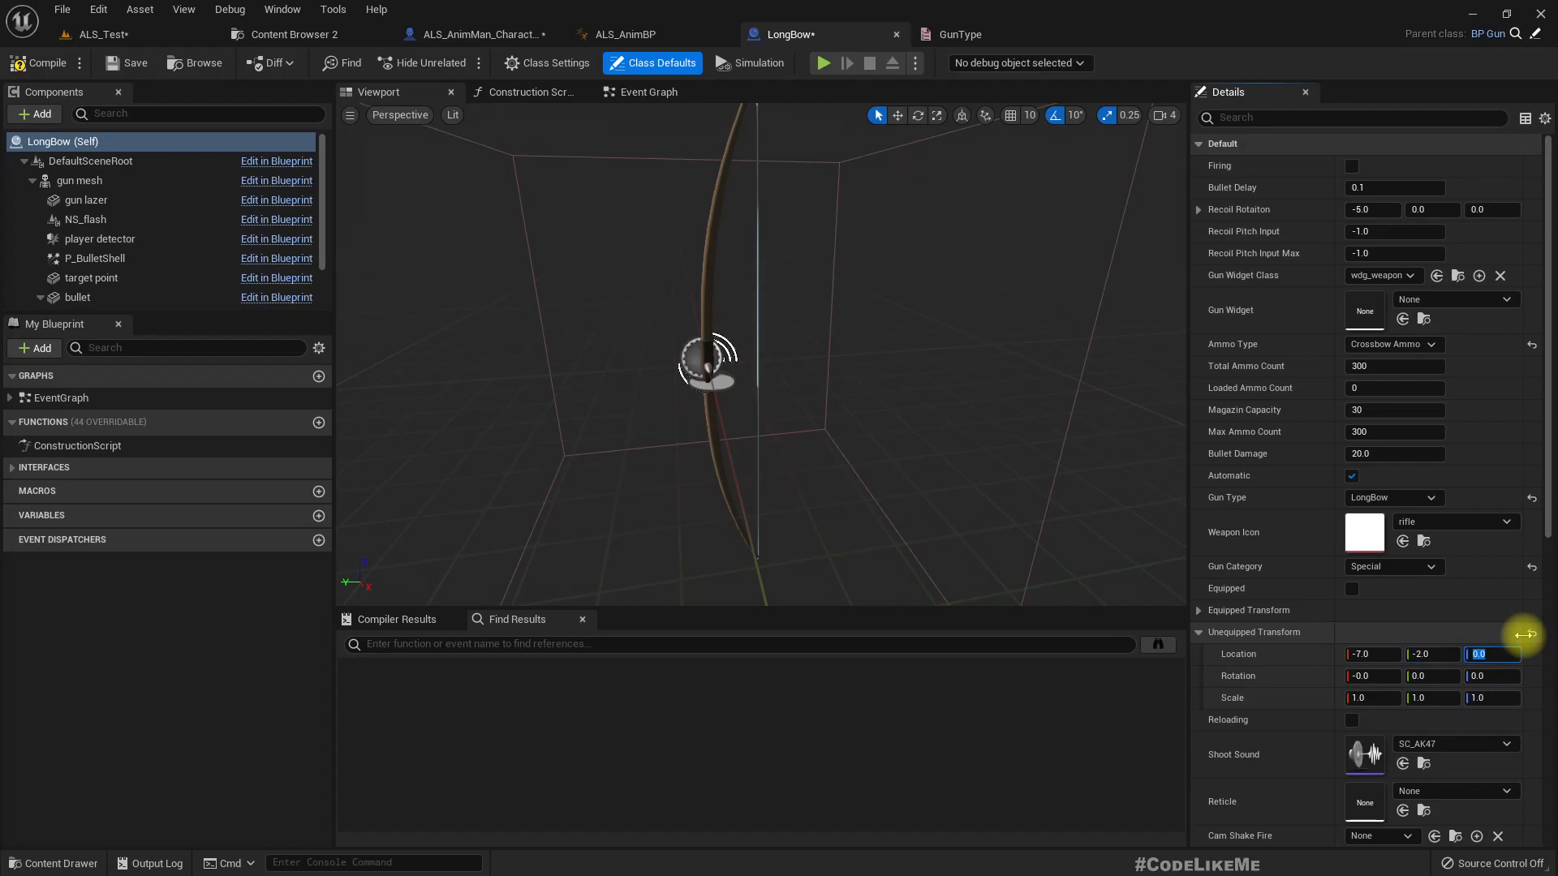
pyautogui.press('Tab')
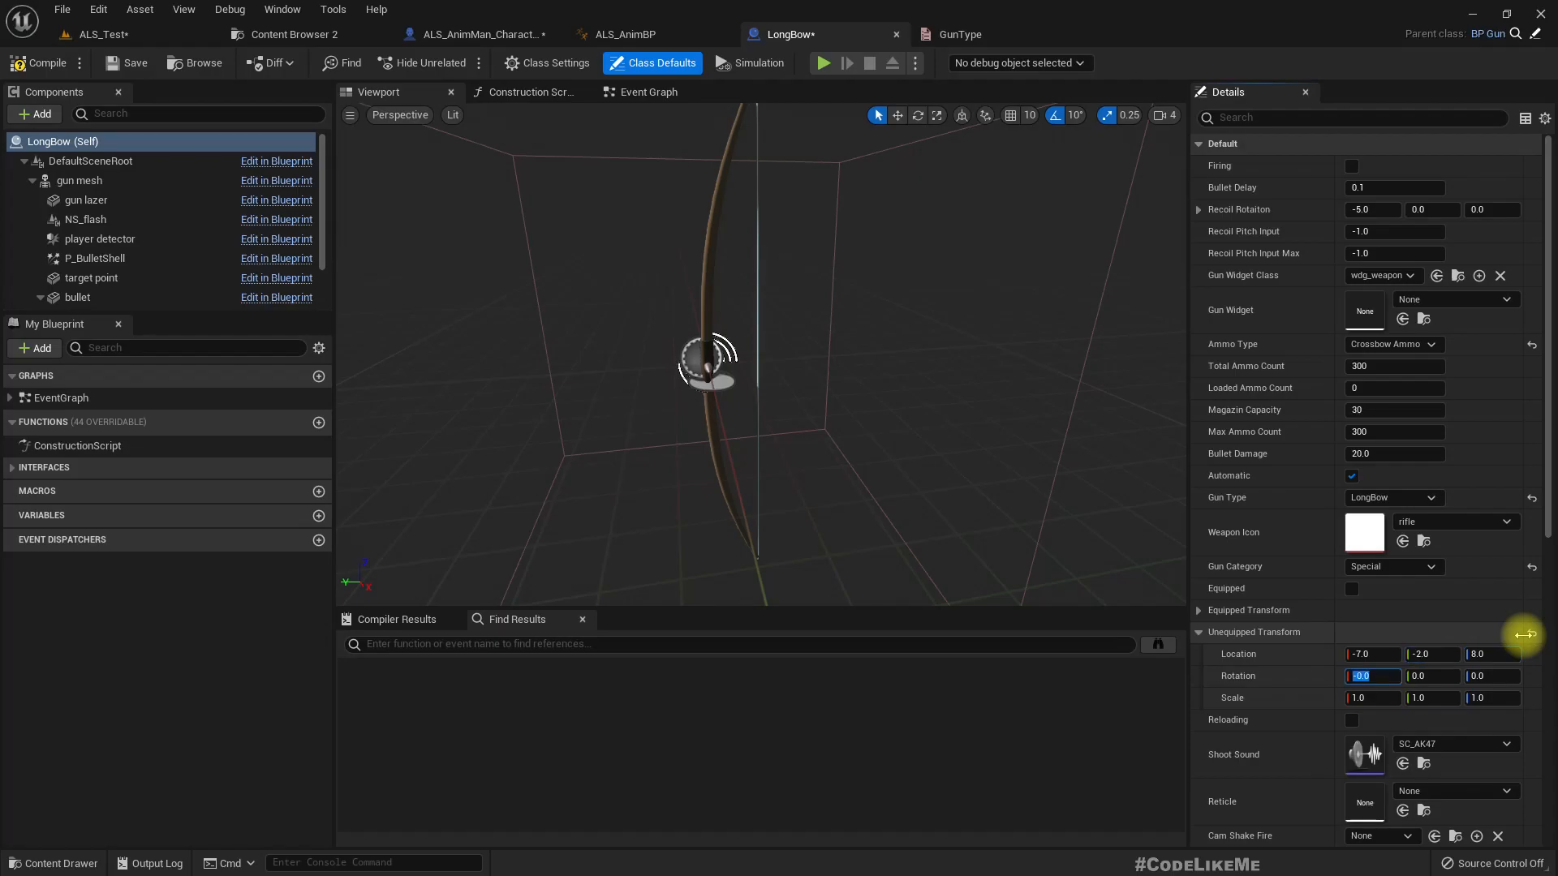
pyautogui.write('-8')
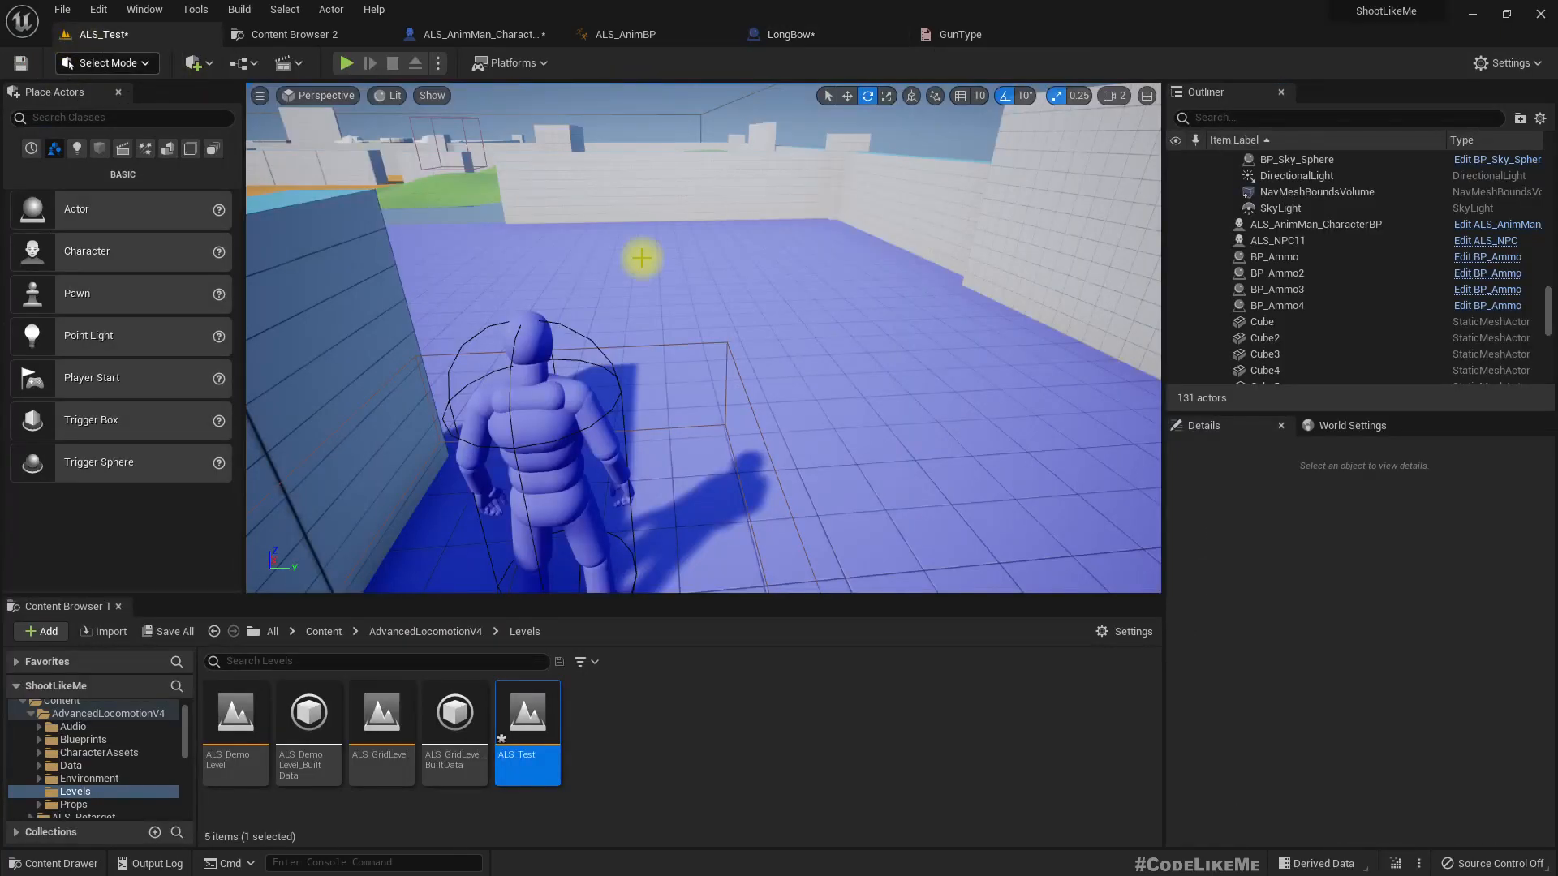
# Step: Run a play test and take control to view the bow slung on the character's back
pyautogui.click(346, 62)
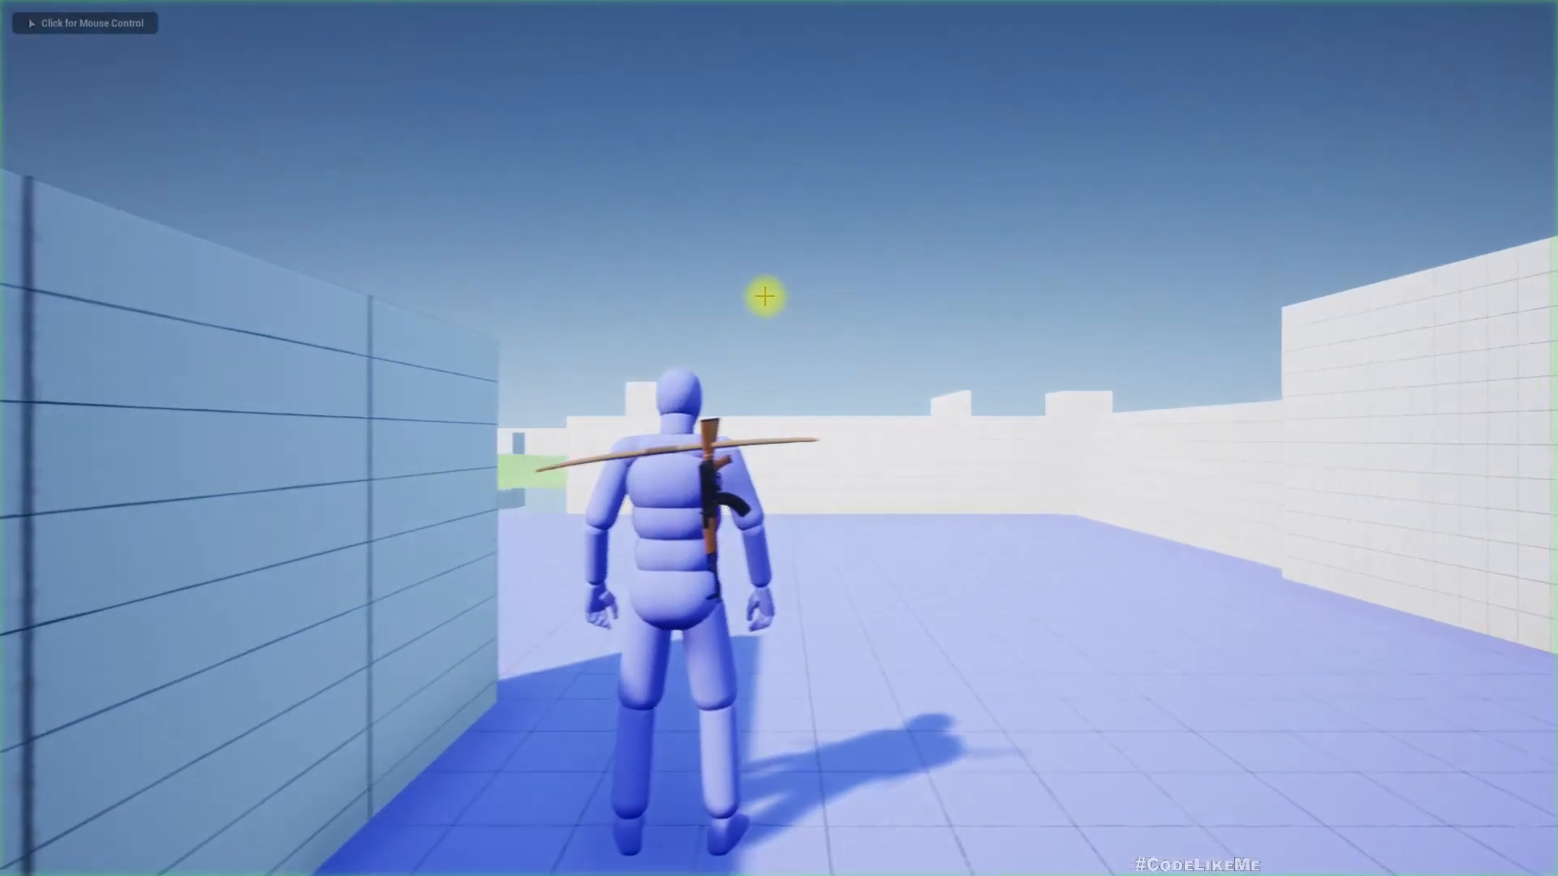
pyautogui.click(765, 296)
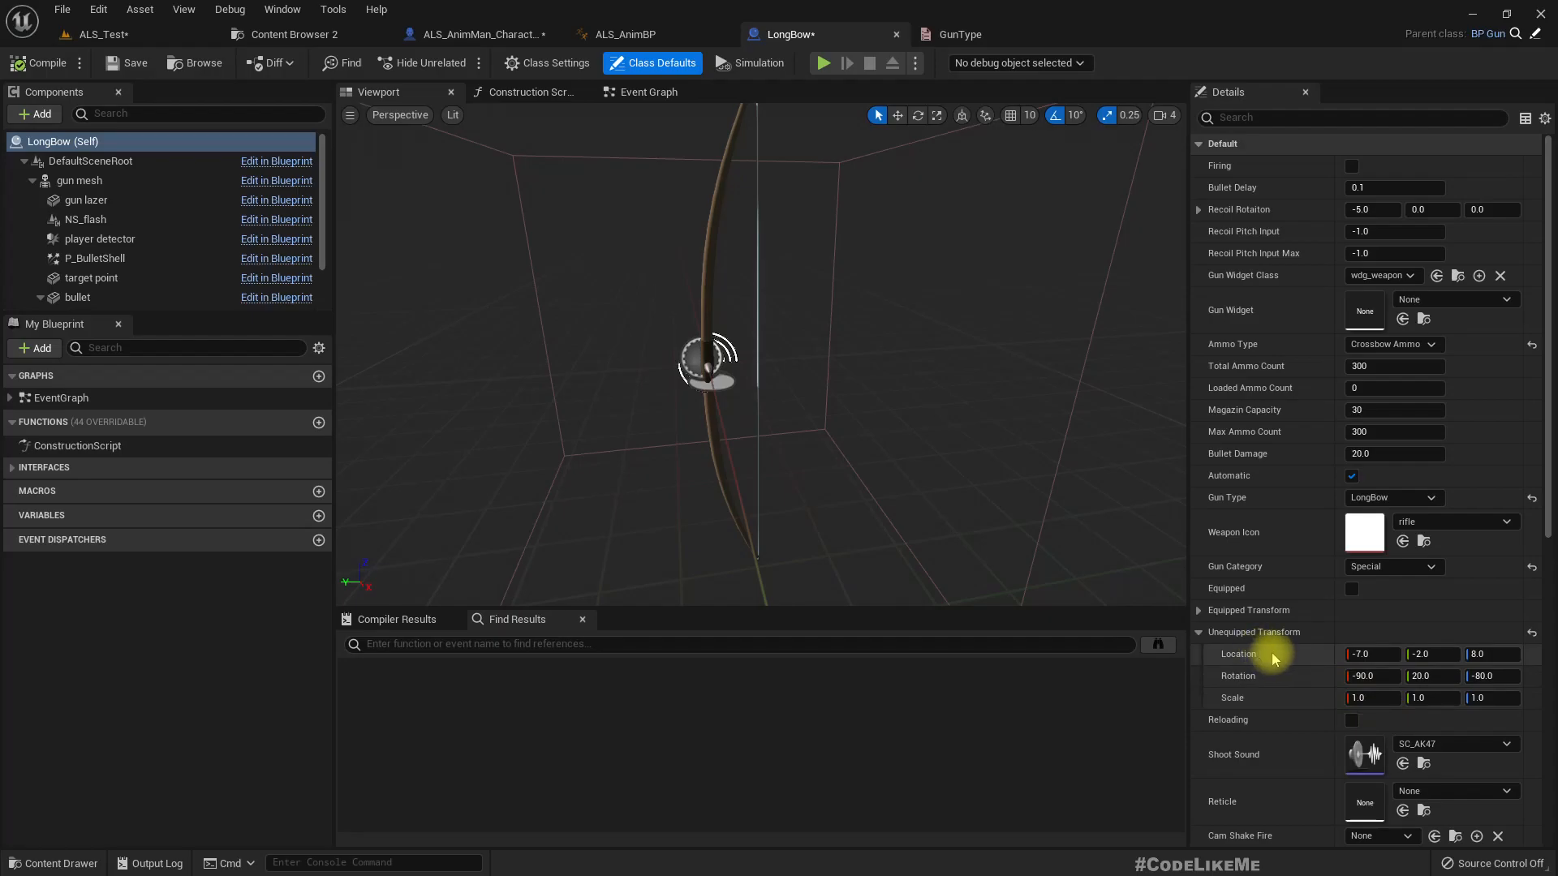
# Step: Copy the unequipped location onto the gun mesh, giving it location -7, -2, 8 and rotation -90, 20, -80
pyautogui.rightClick(1272, 654)
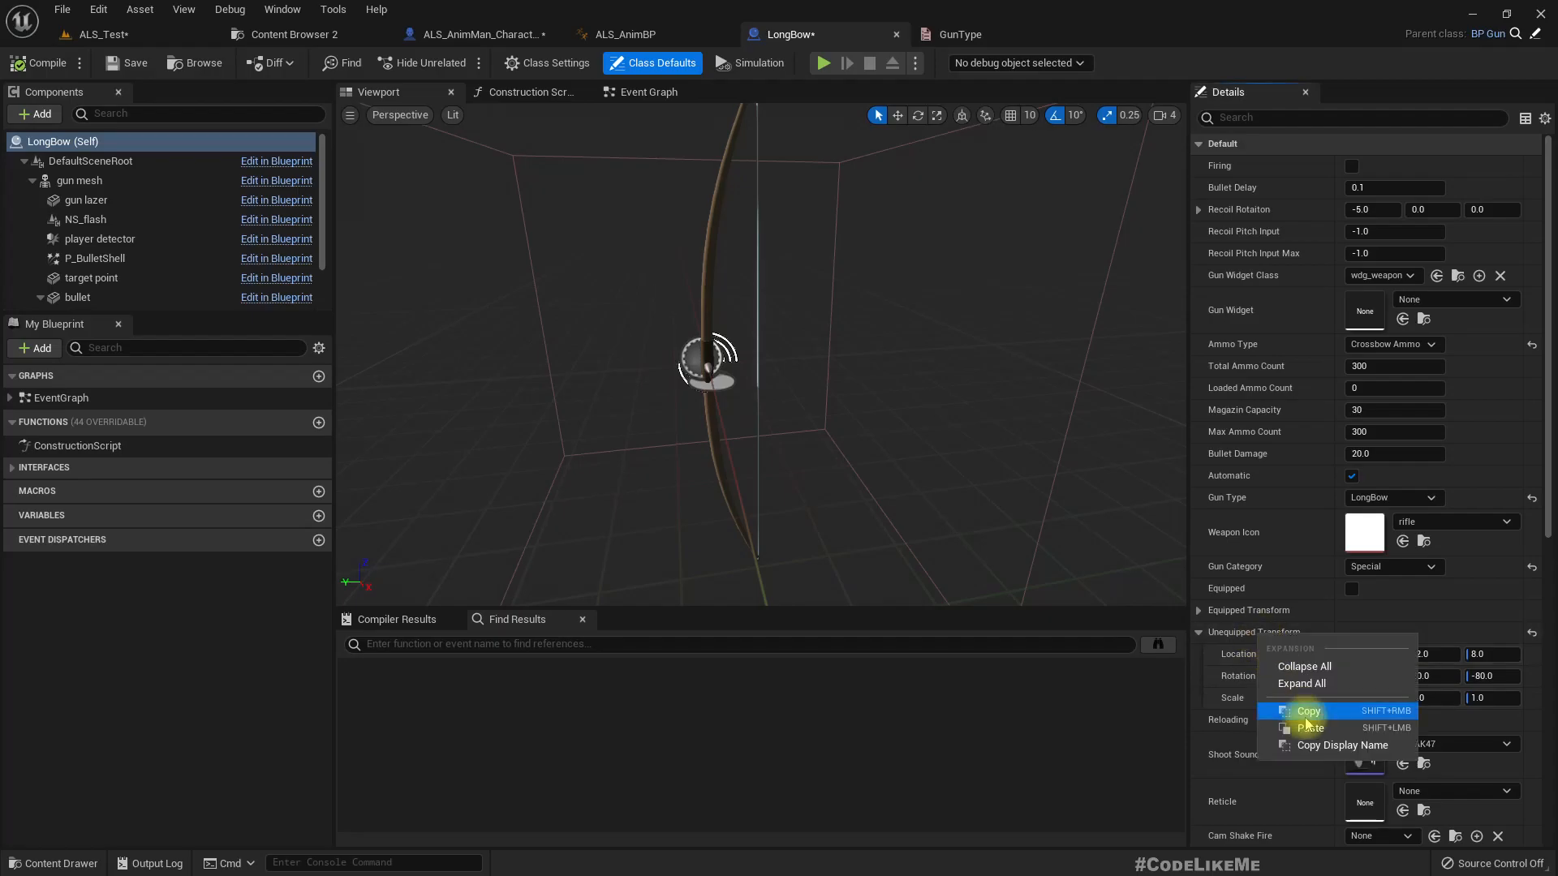
pyautogui.click(1307, 711)
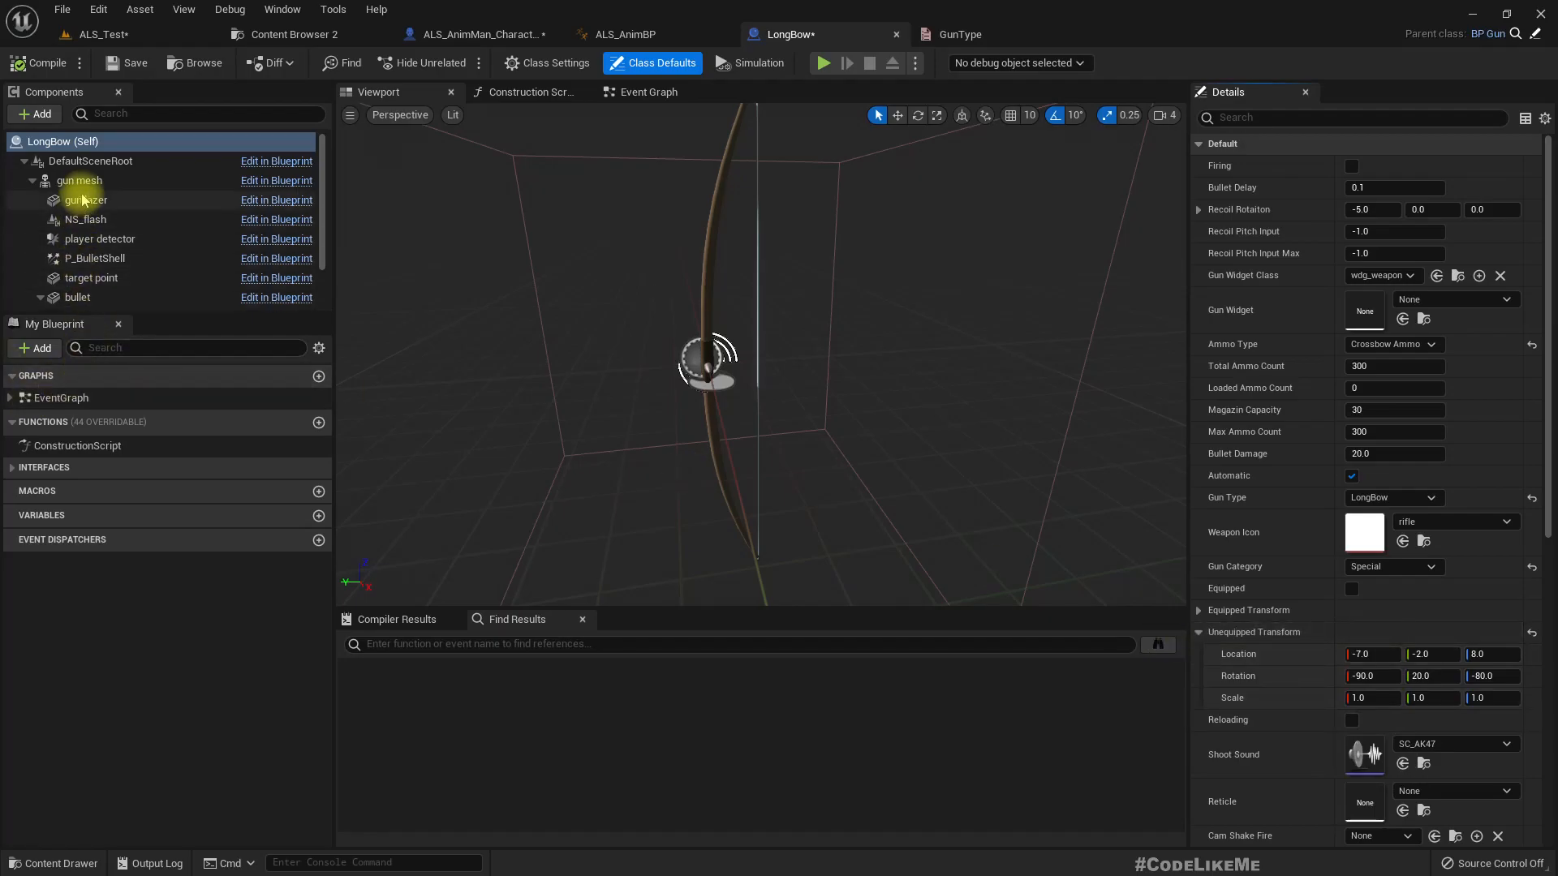
pyautogui.click(79, 181)
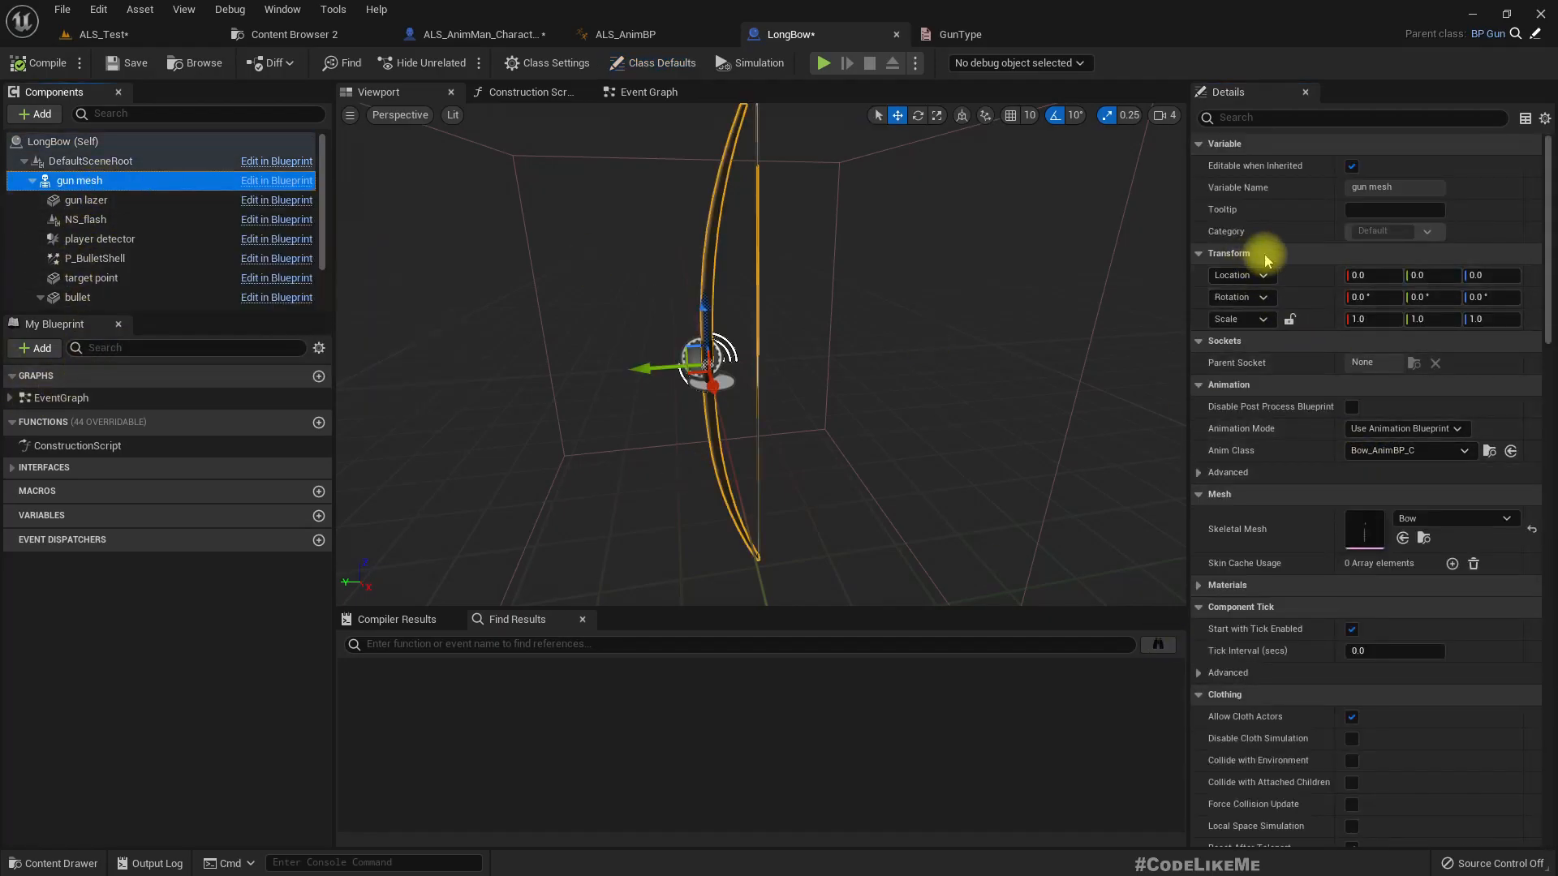
pyautogui.rightClick(1232, 275)
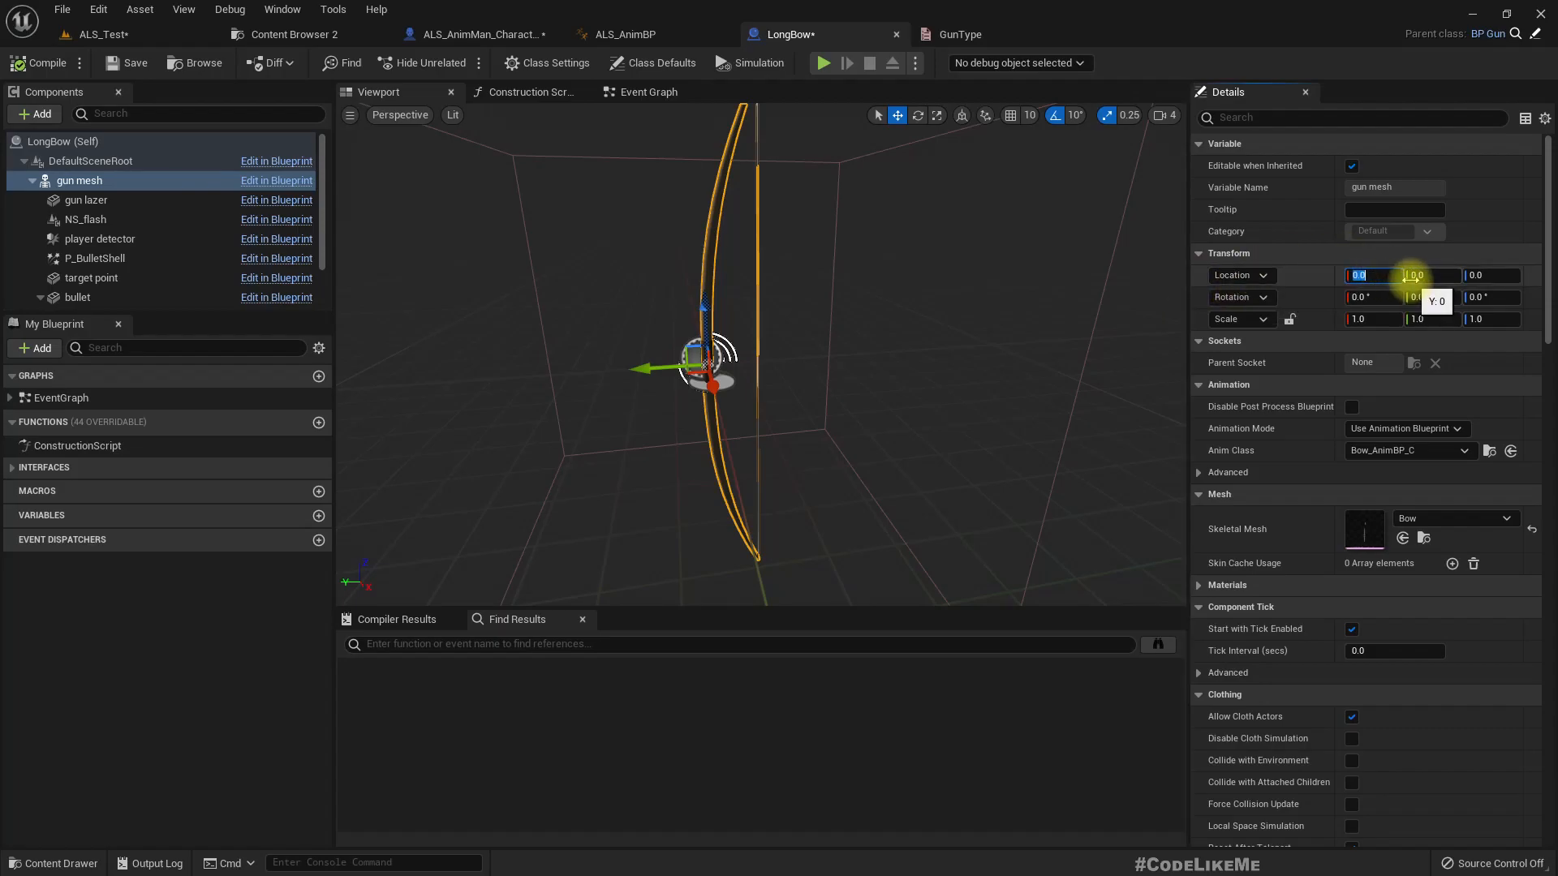
pyautogui.write('-6')
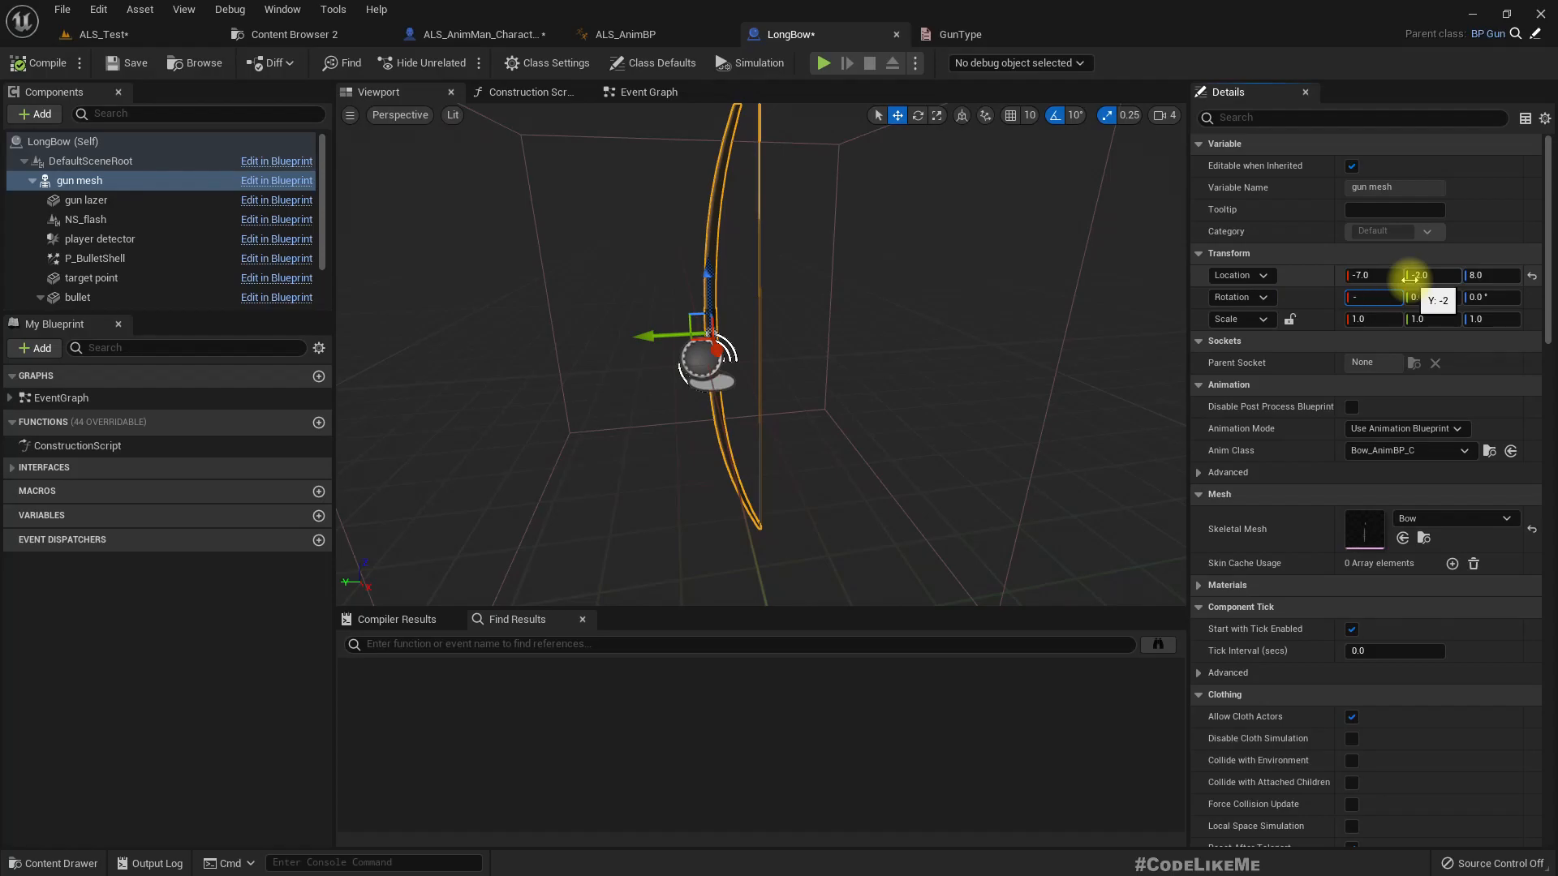
pyautogui.write('-90.0 °')
pyautogui.click(1492, 297)
pyautogui.write('-80')
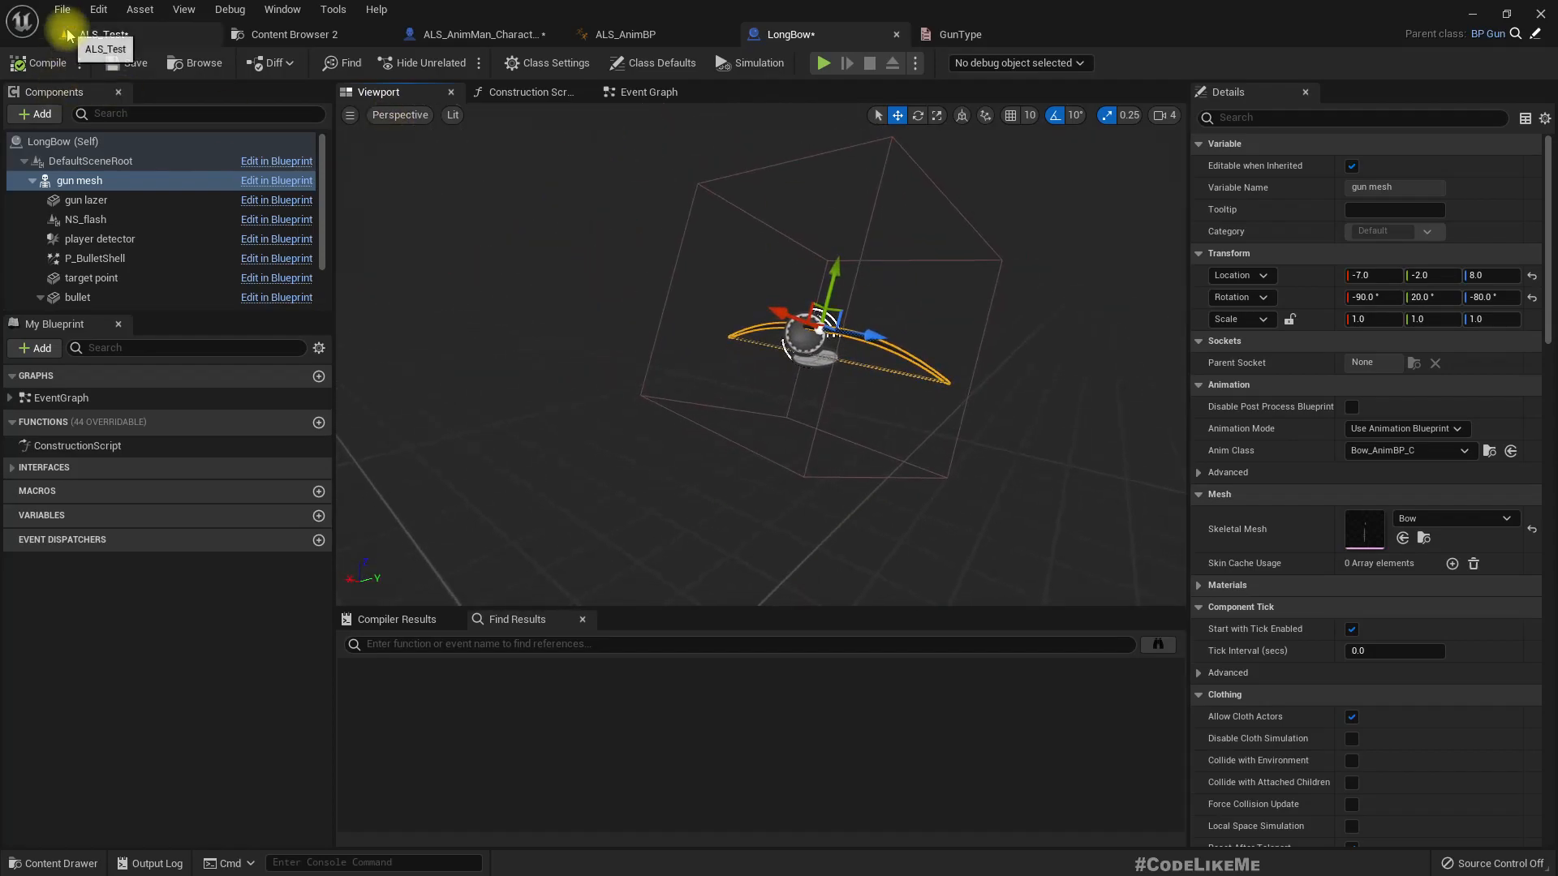
pyautogui.click(822, 63)
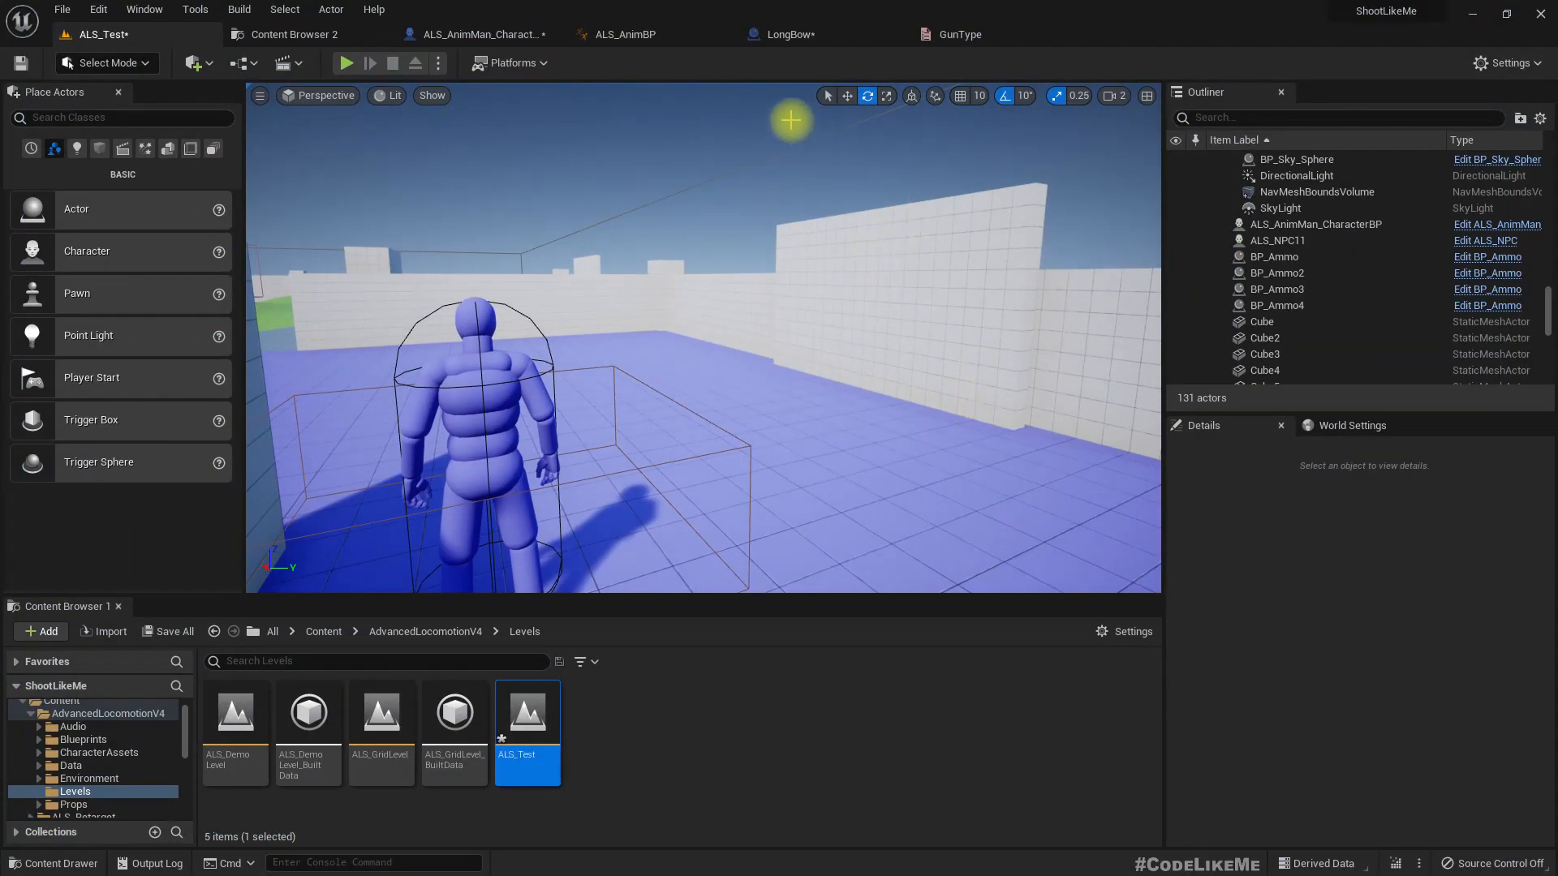
pyautogui.click(477, 34)
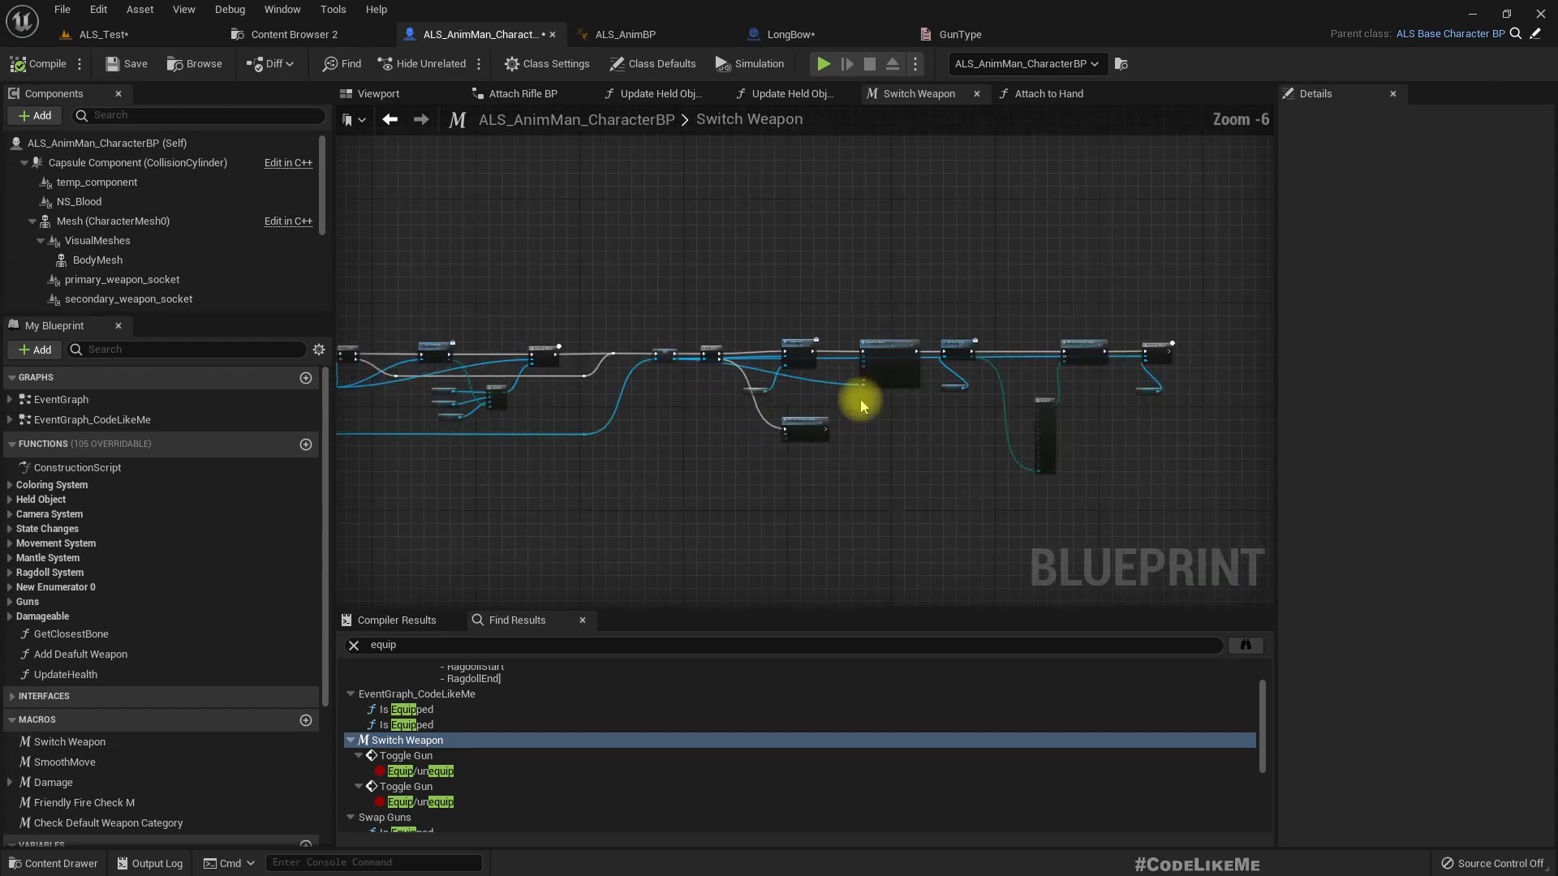
pyautogui.click(790, 93)
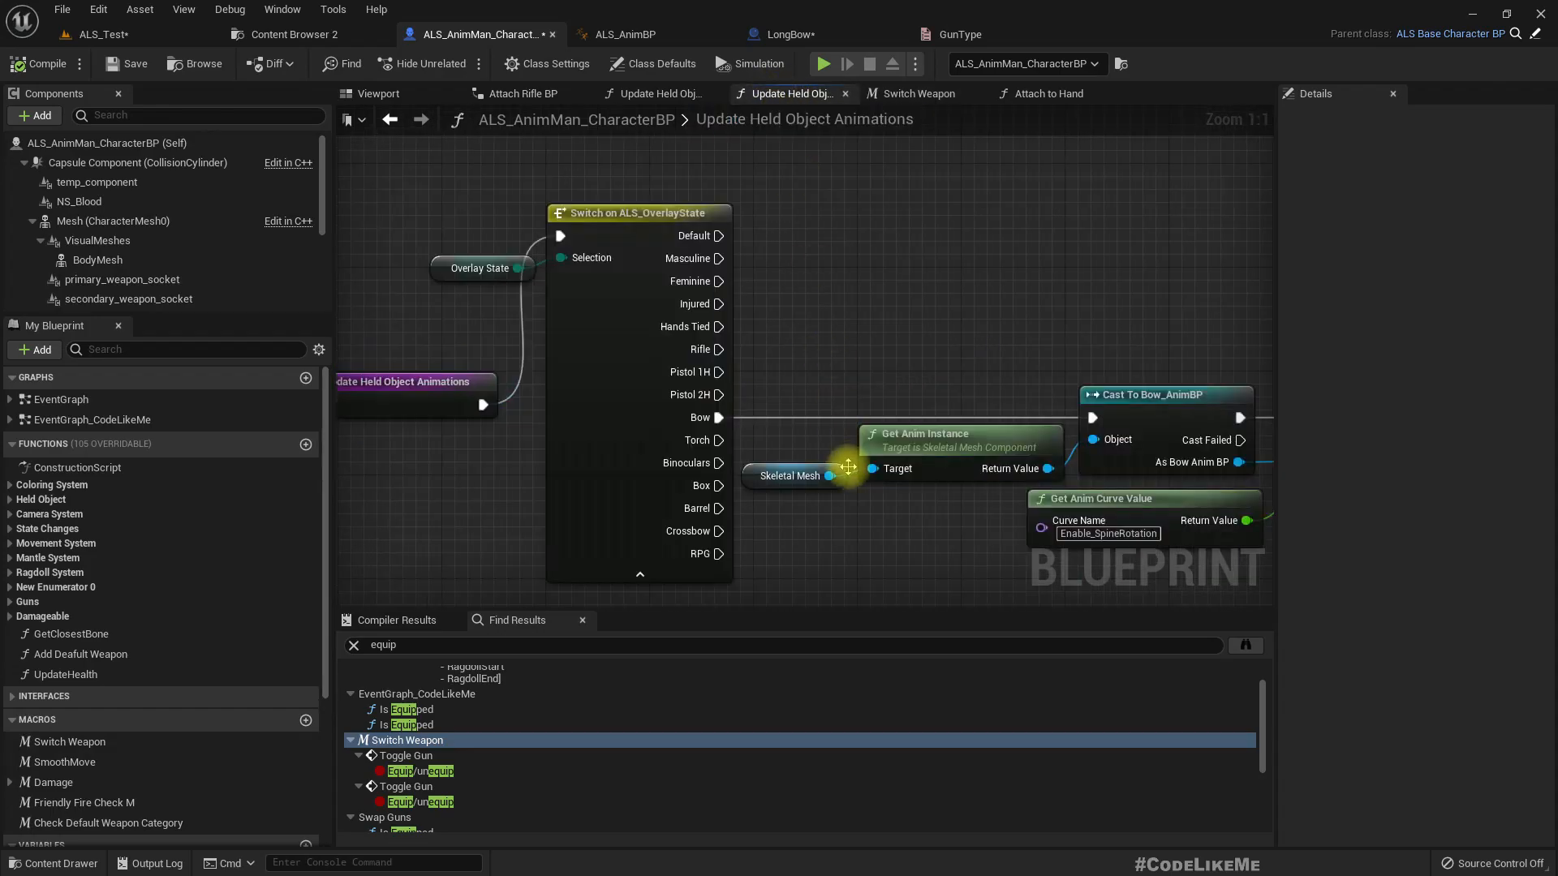
pyautogui.scroll(-3)
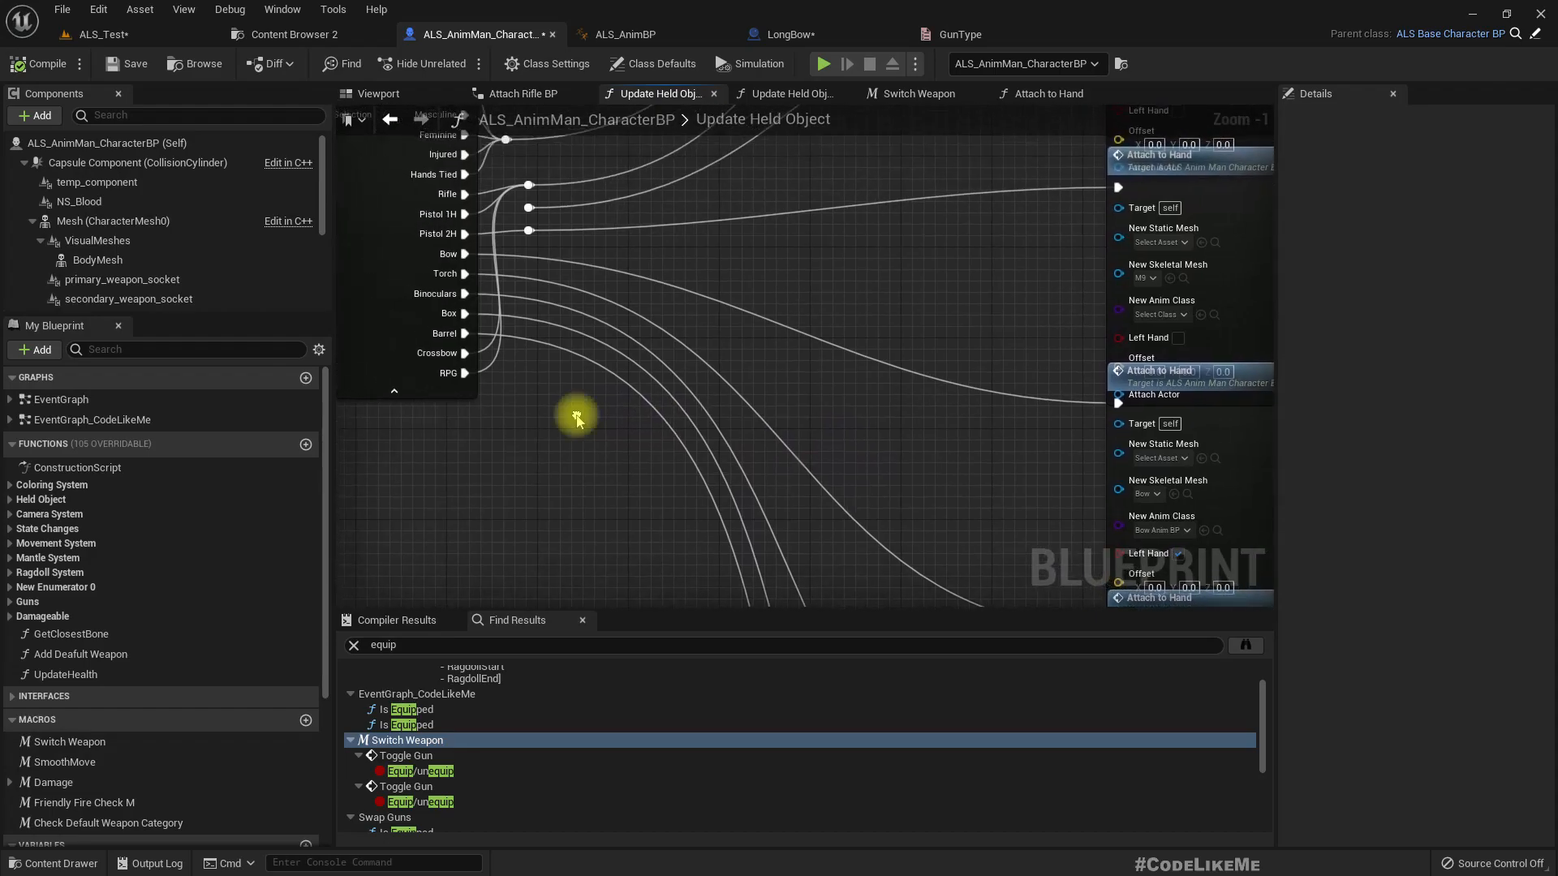
pyautogui.moveTo(473, 336)
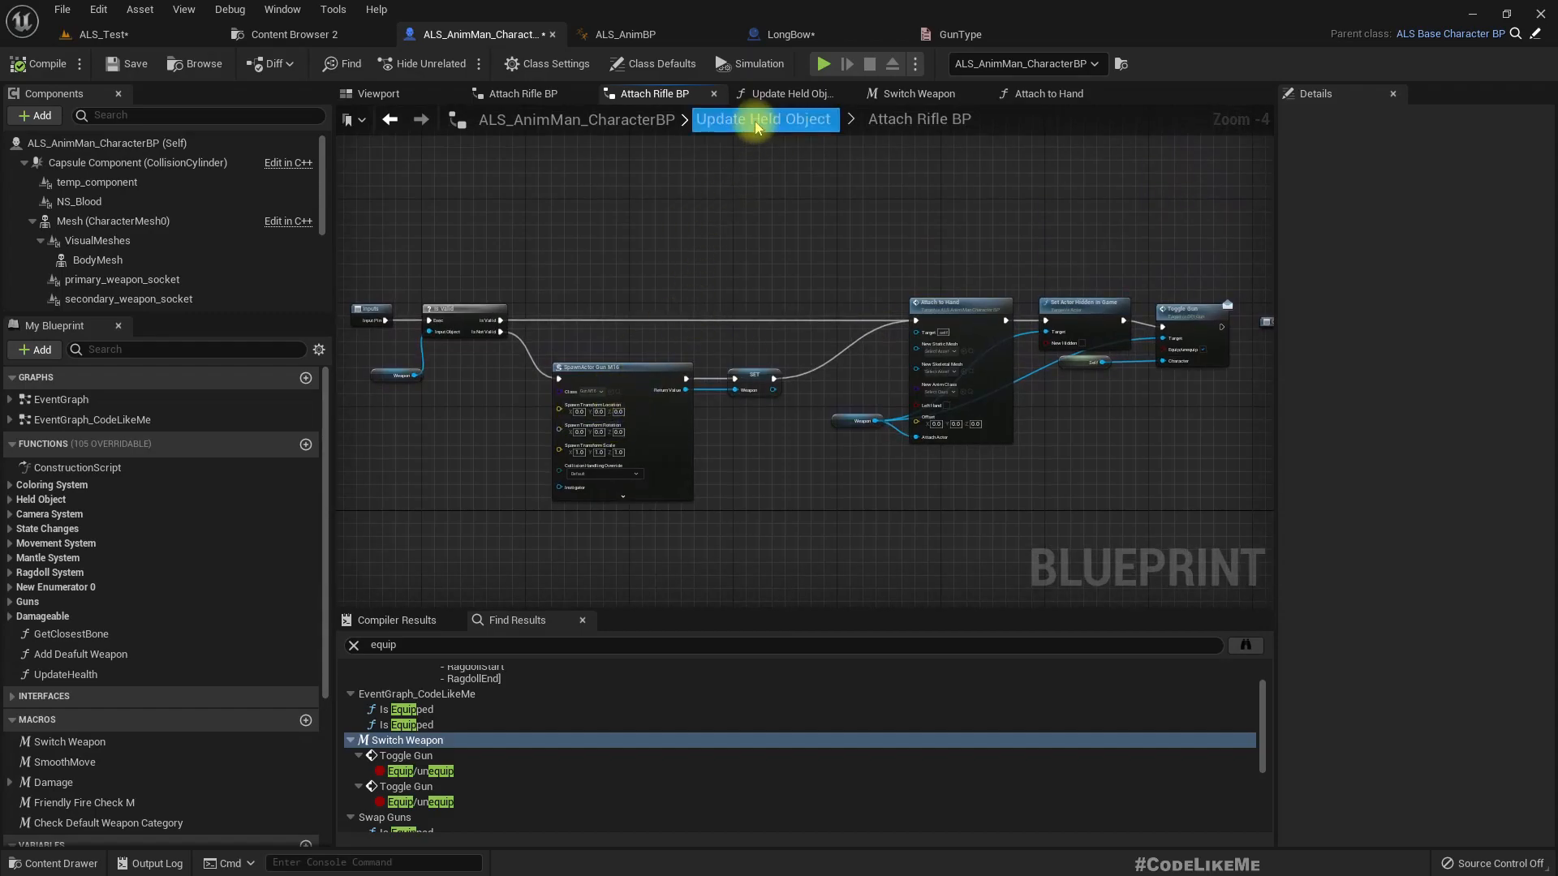
pyautogui.click(762, 118)
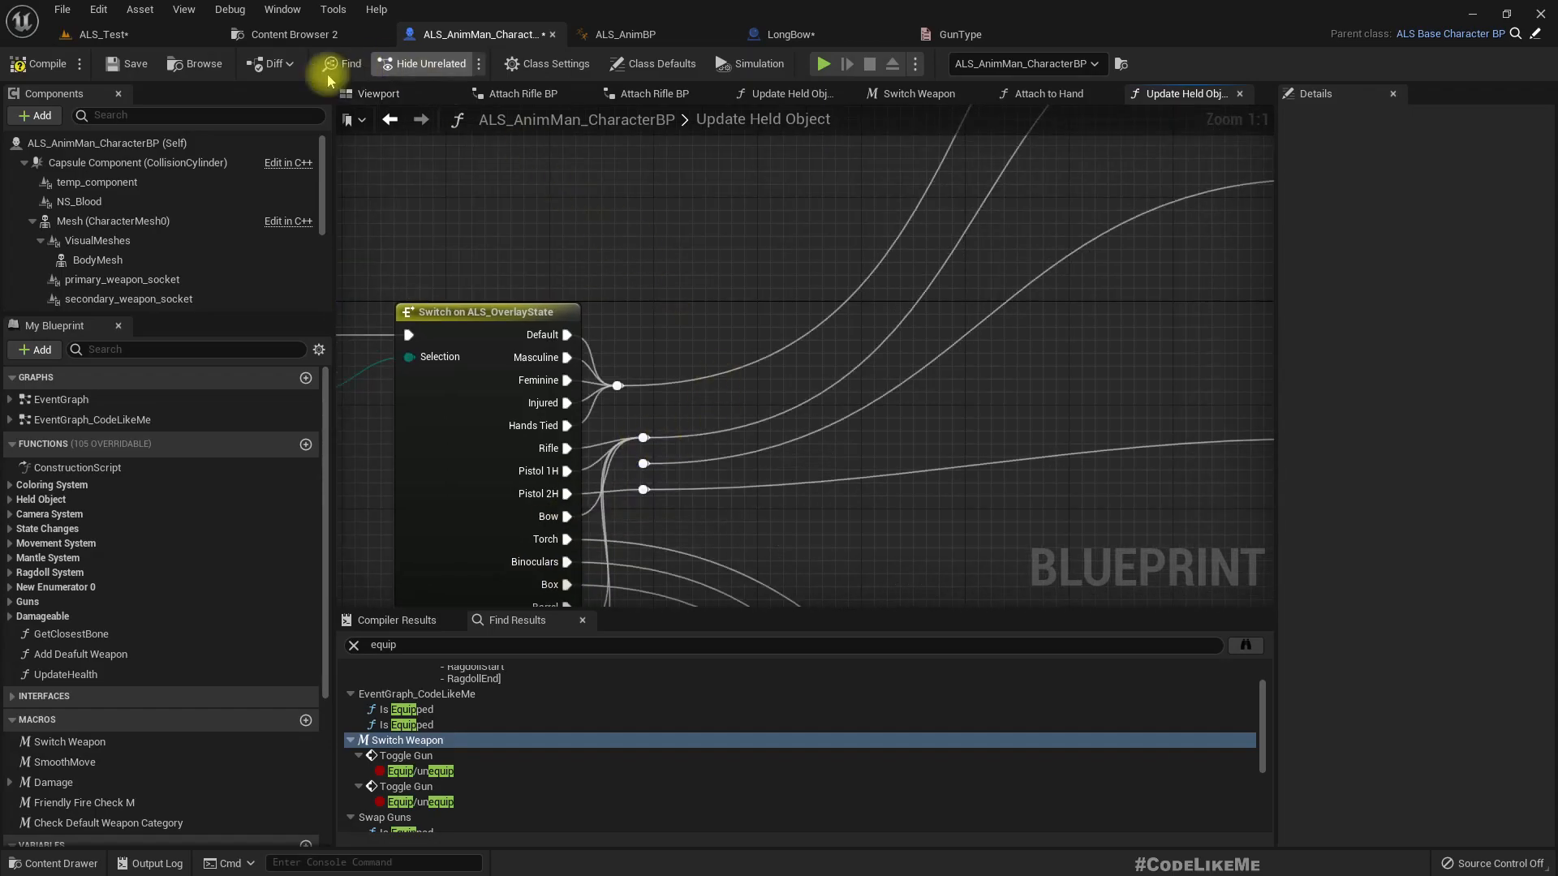
pyautogui.click(97, 34)
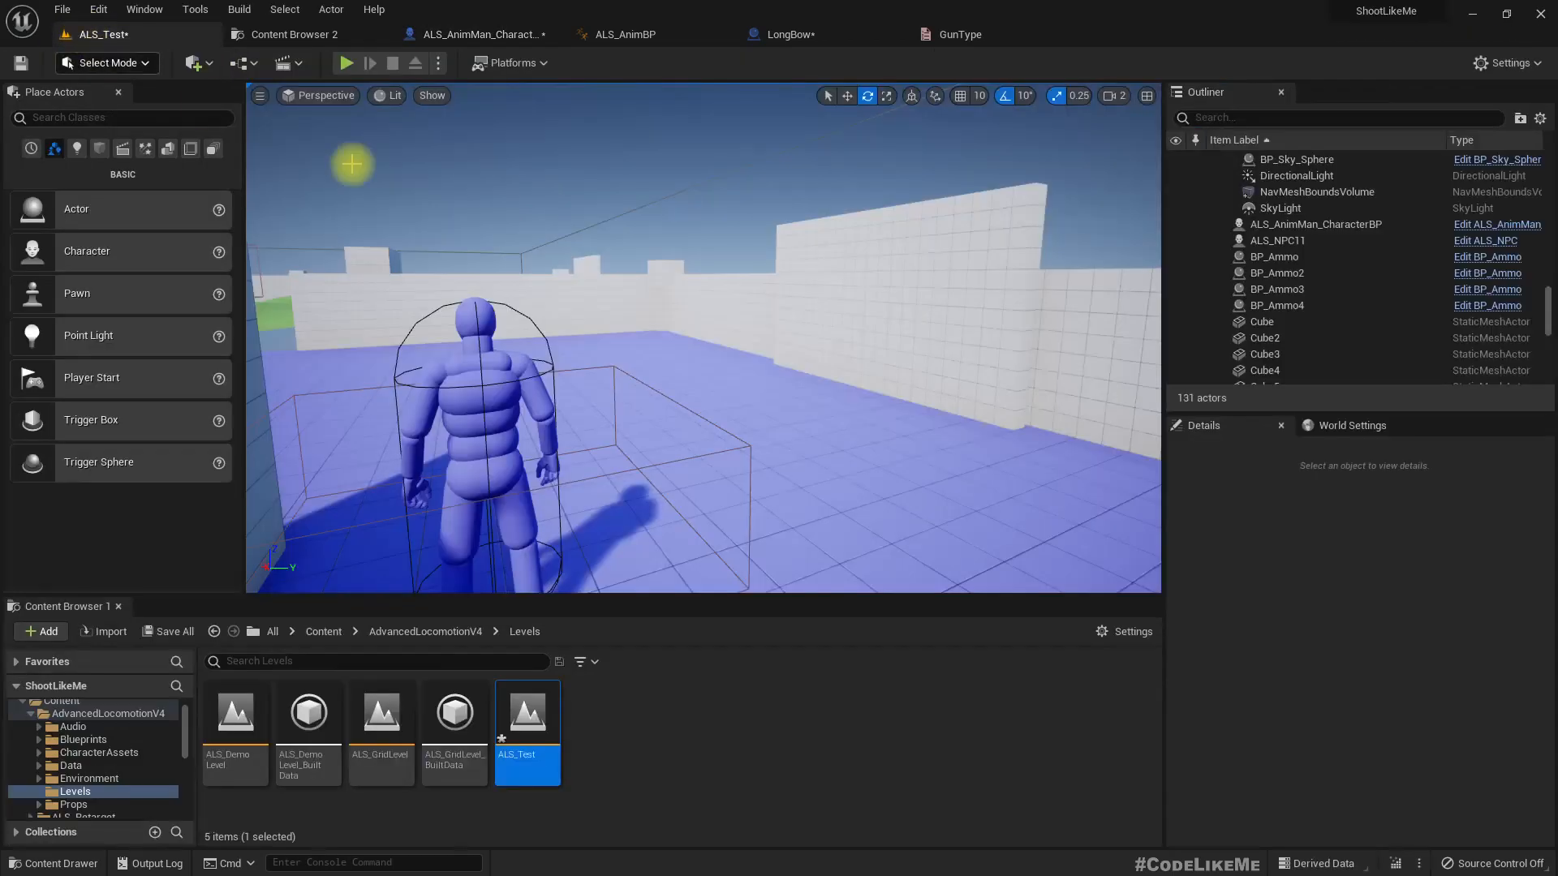
# Step: Play-test with the LongBow equipped and select the held bow to inspect its in-hand fit
pyautogui.click(346, 63)
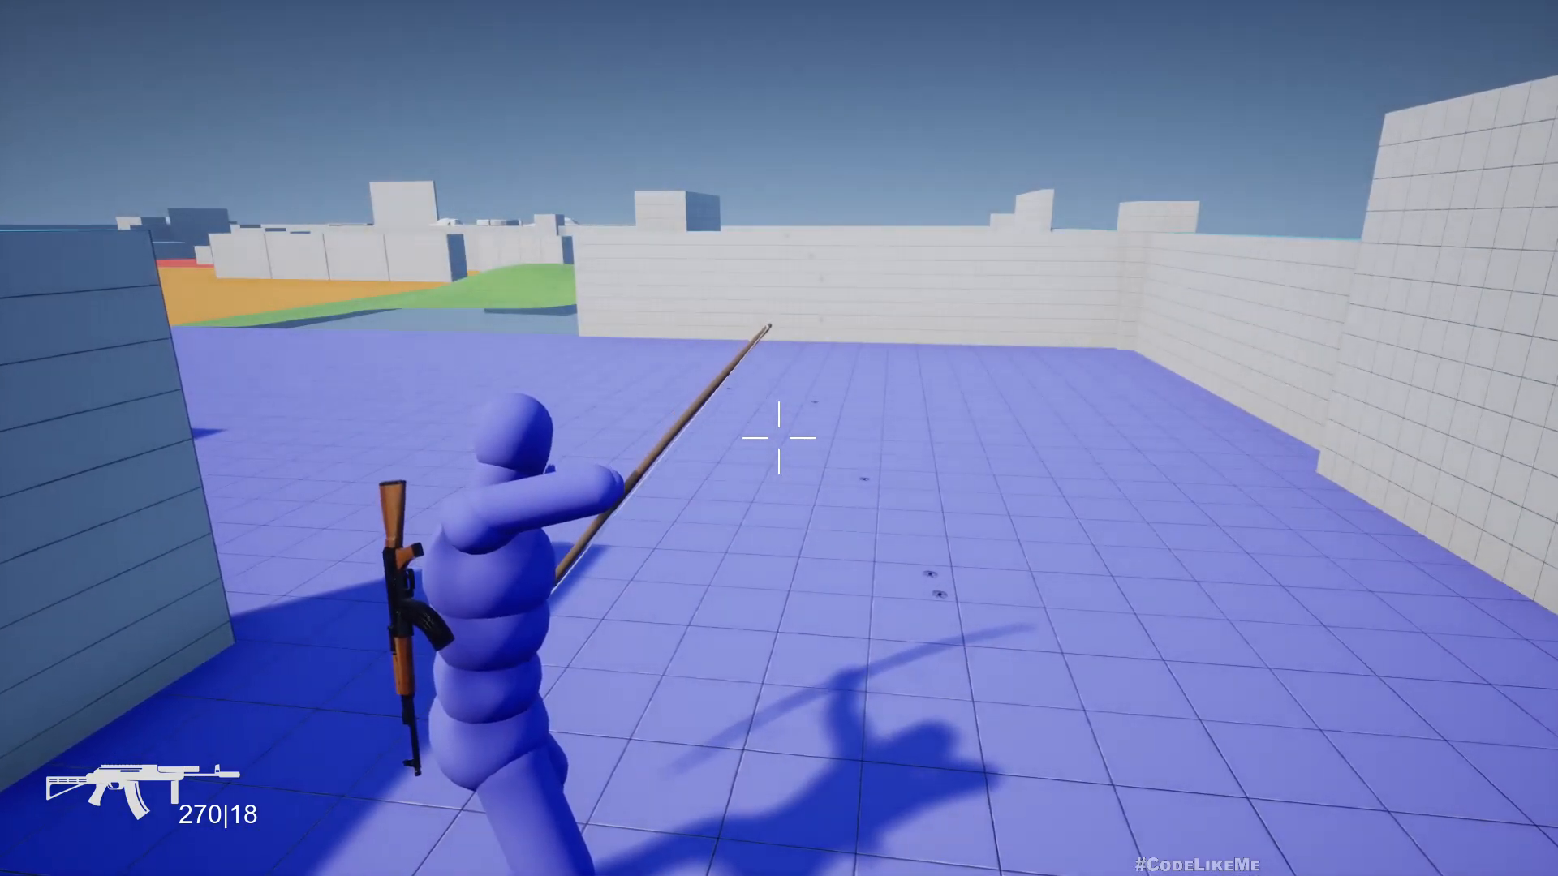
pyautogui.moveTo(779, 438)
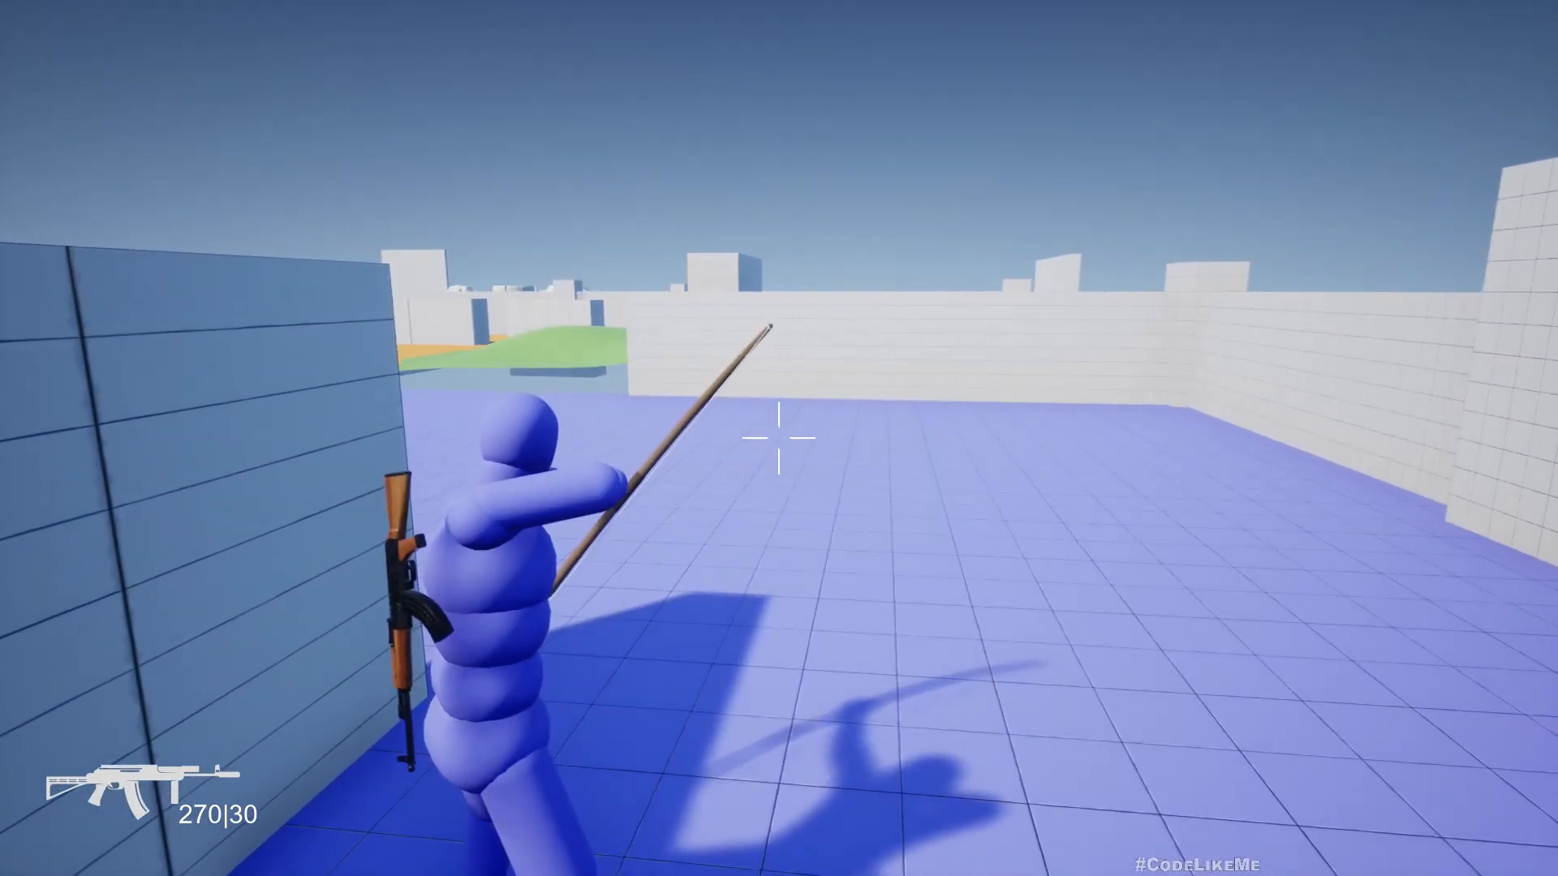
pyautogui.moveTo(779, 438)
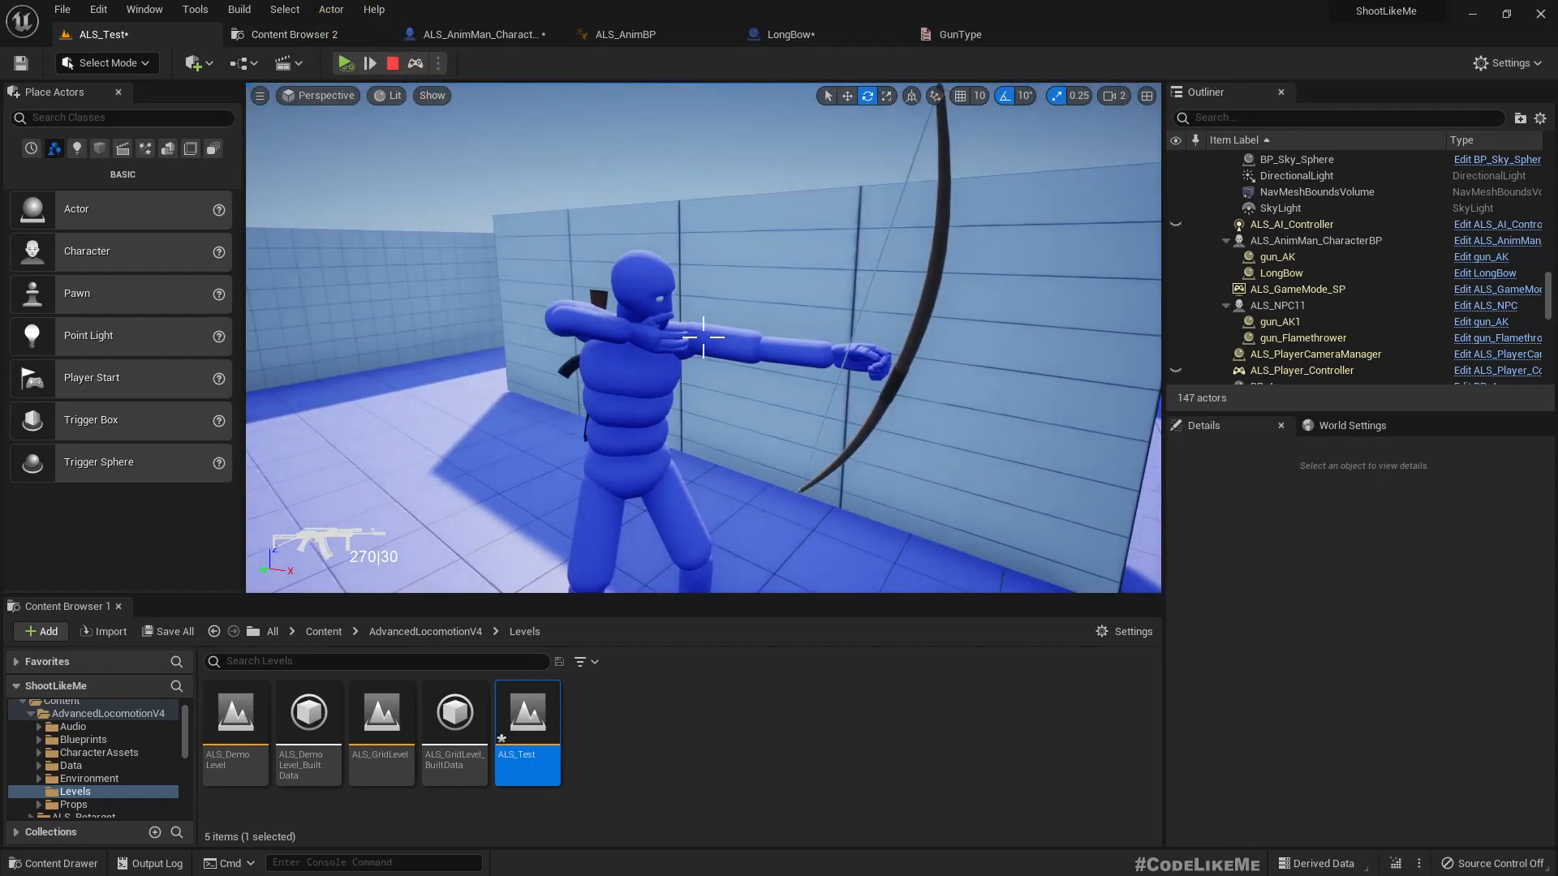
pyautogui.click(1283, 273)
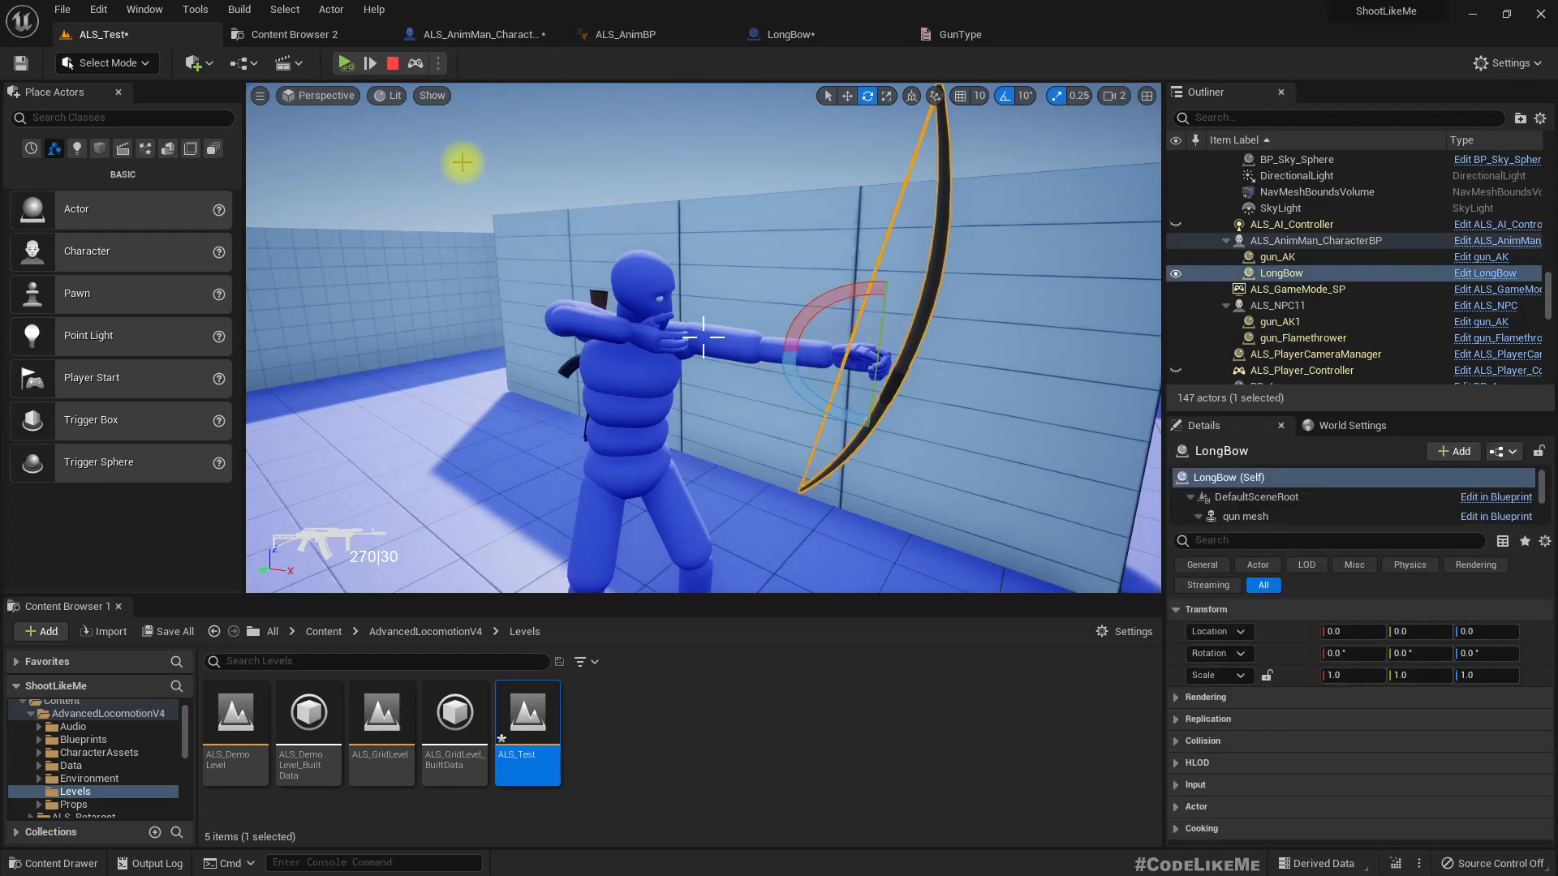
pyautogui.moveTo(393, 62)
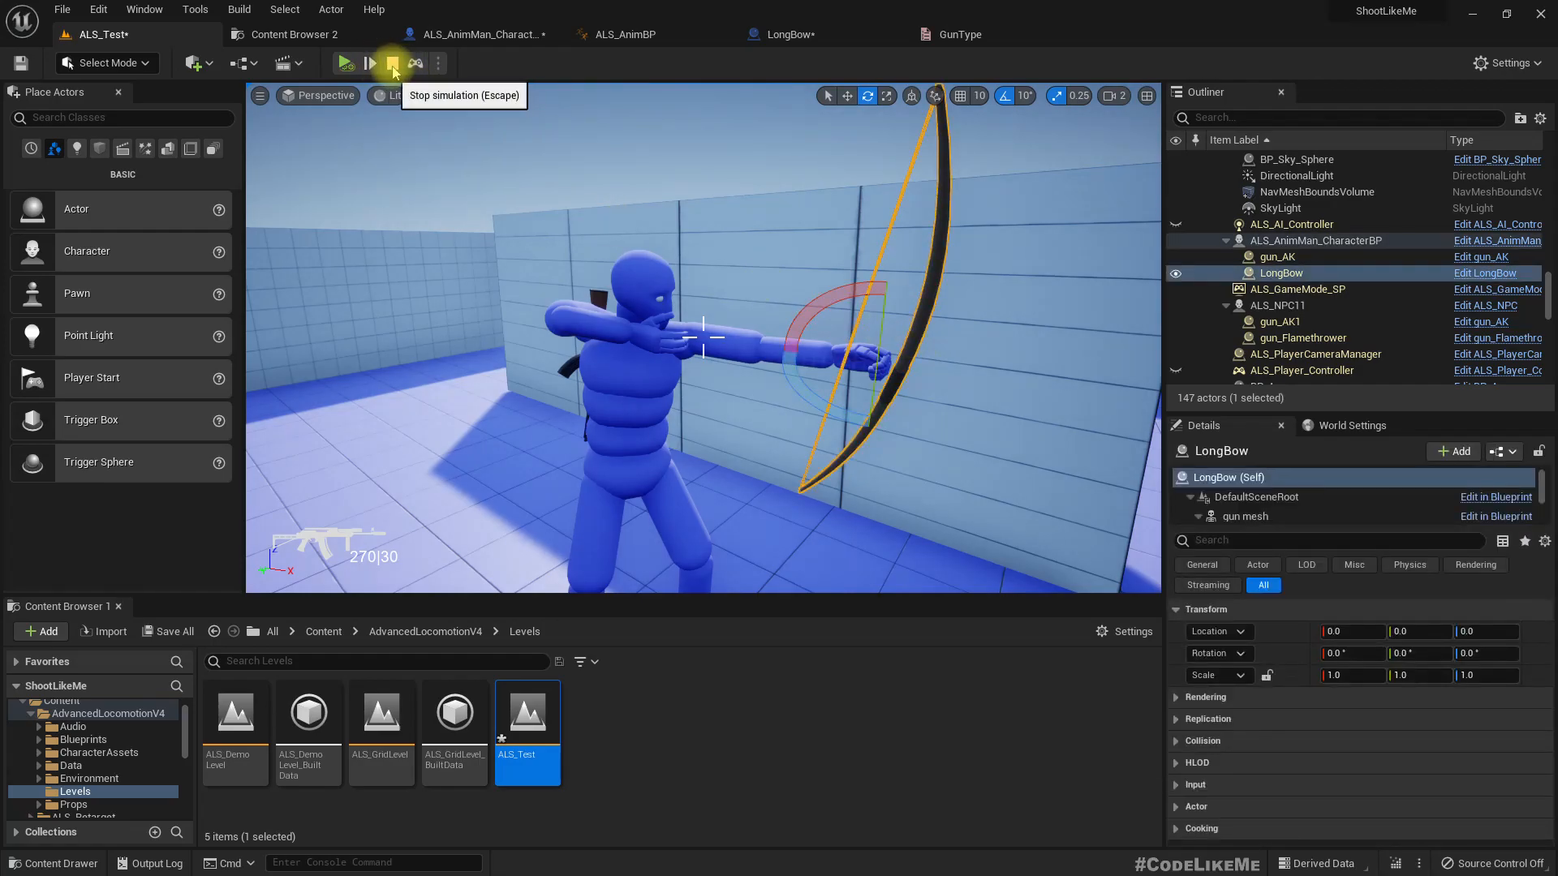
pyautogui.click(345, 63)
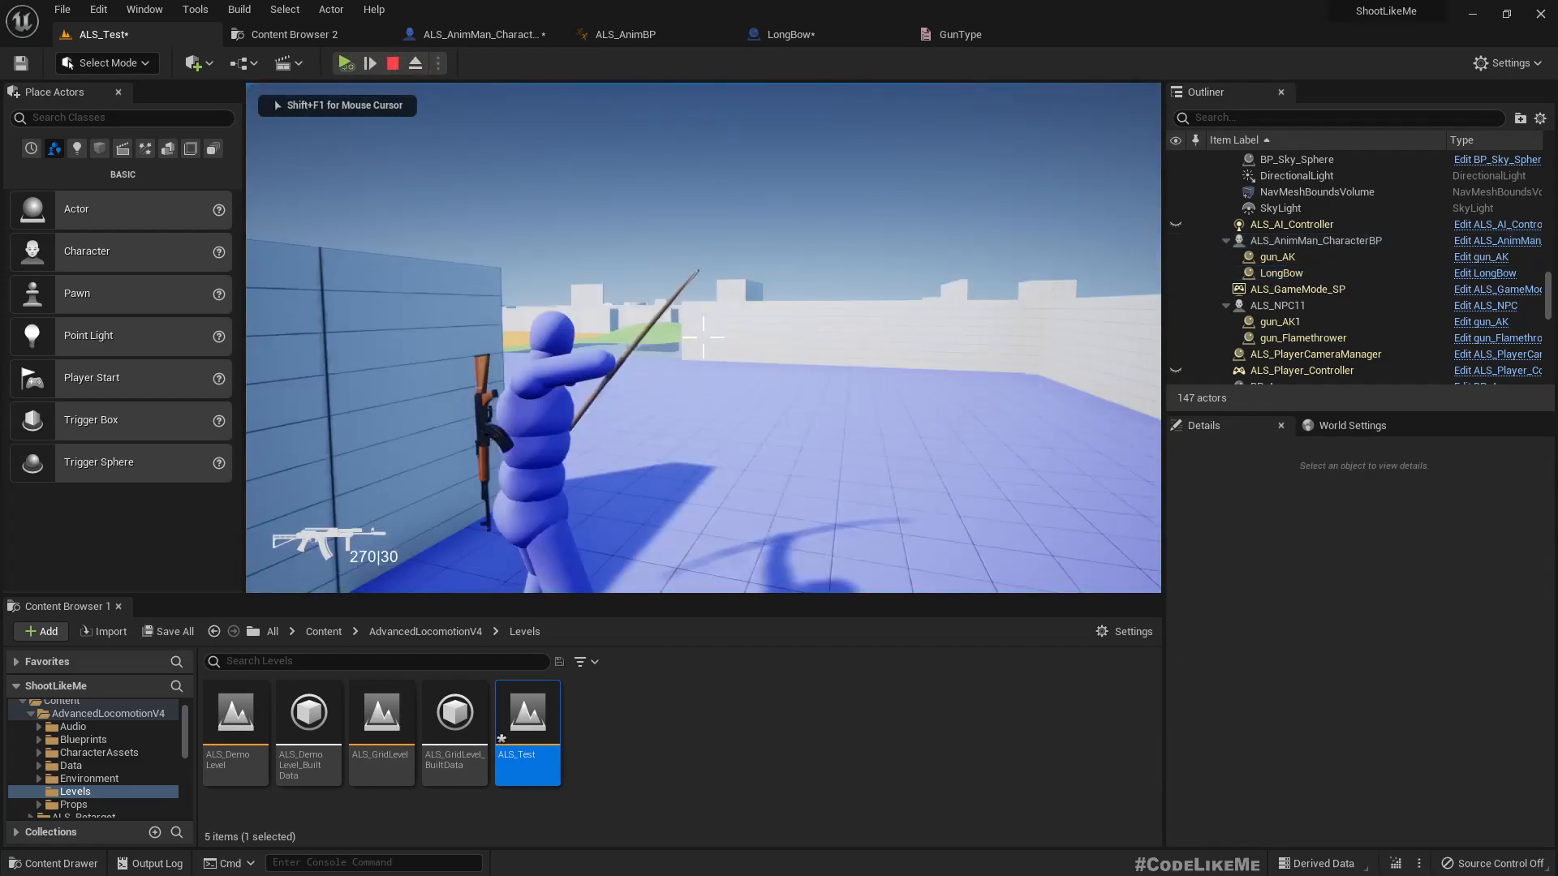
pyautogui.click(346, 62)
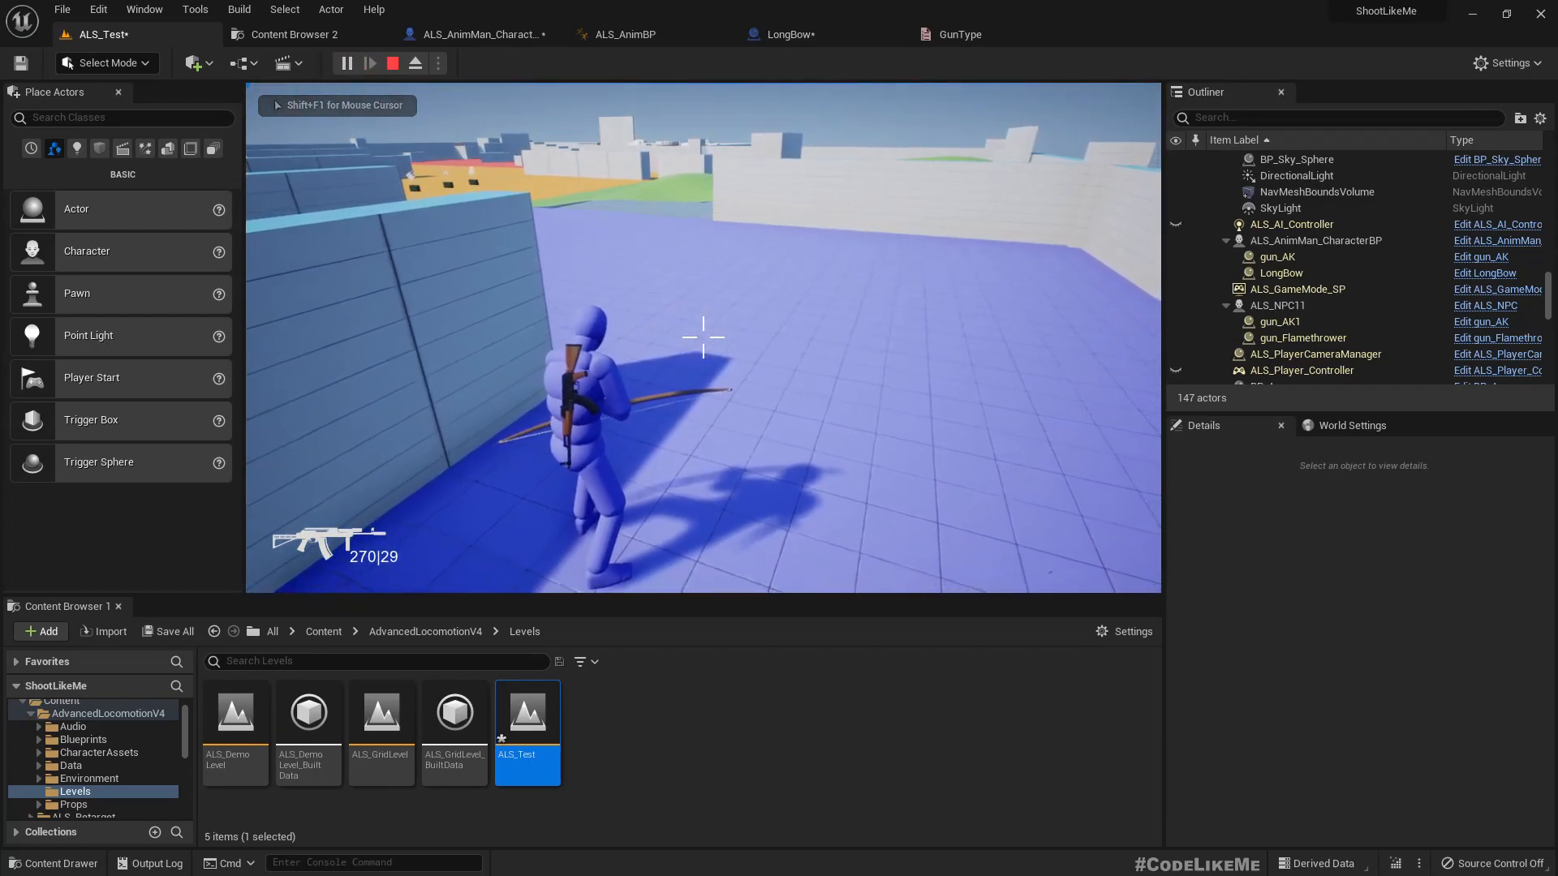
pyautogui.click(367, 63)
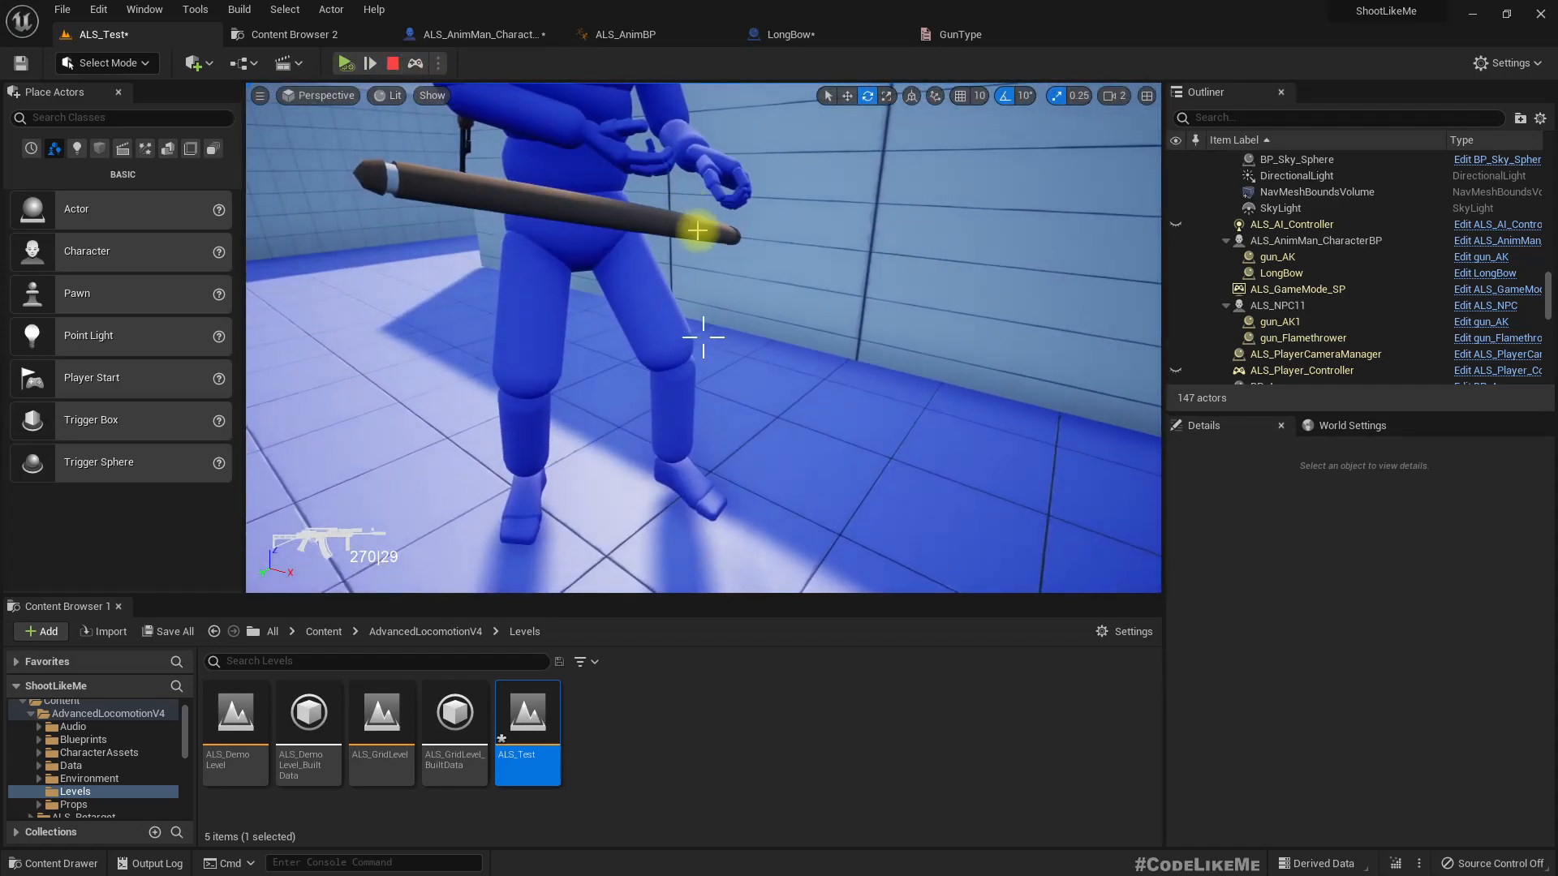
# Step: Select the held bow's gun mesh and zero its X and Y location, leaving Z at 8
pyautogui.click(1282, 273)
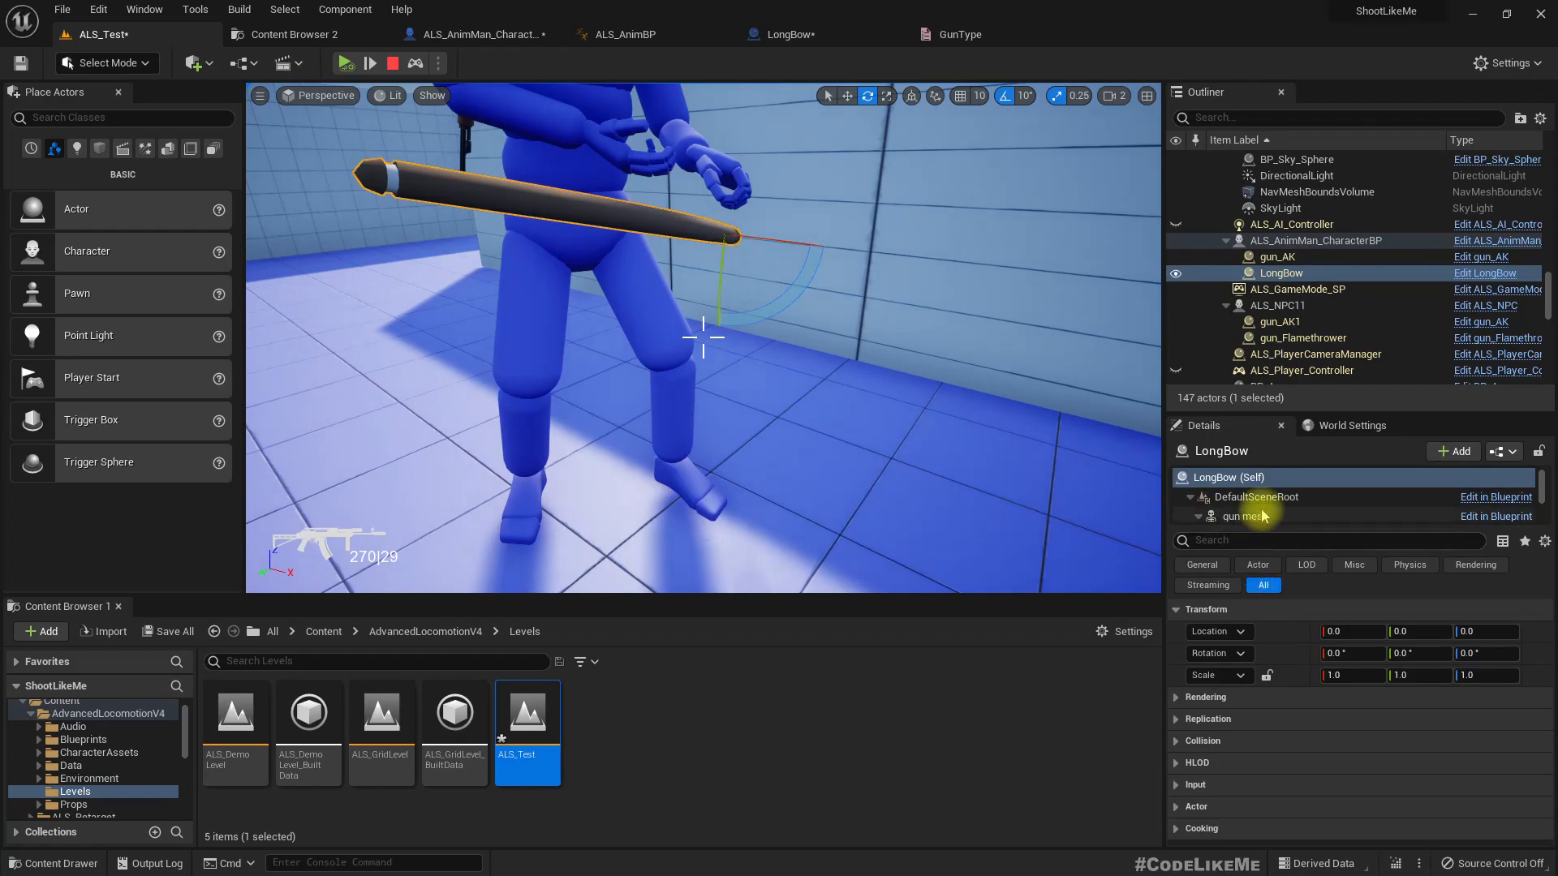
pyautogui.click(1245, 516)
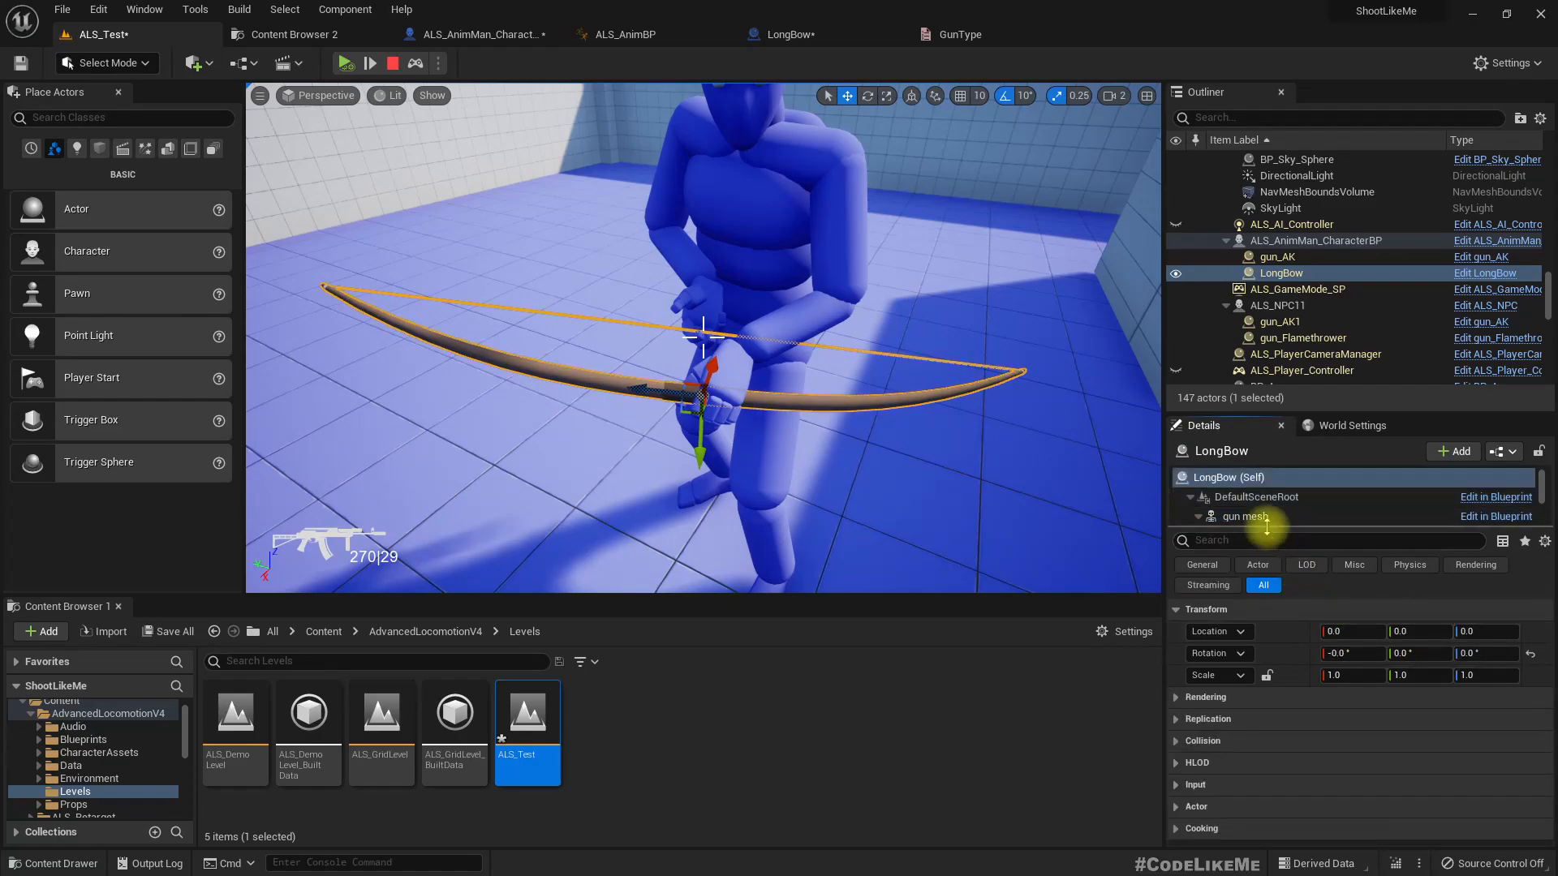
pyautogui.click(1244, 516)
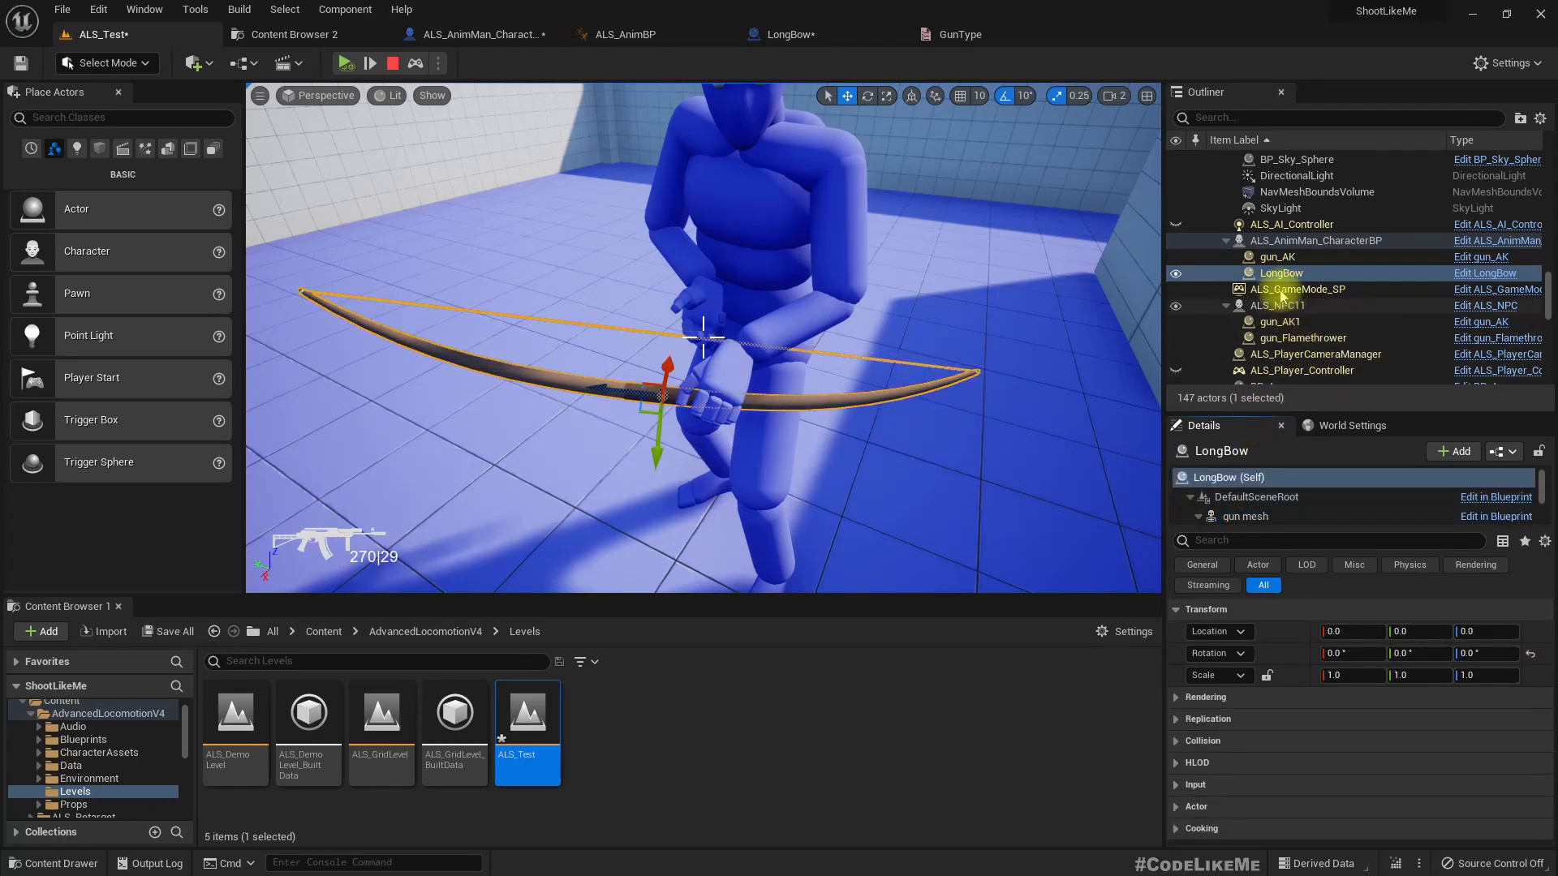
pyautogui.click(1245, 516)
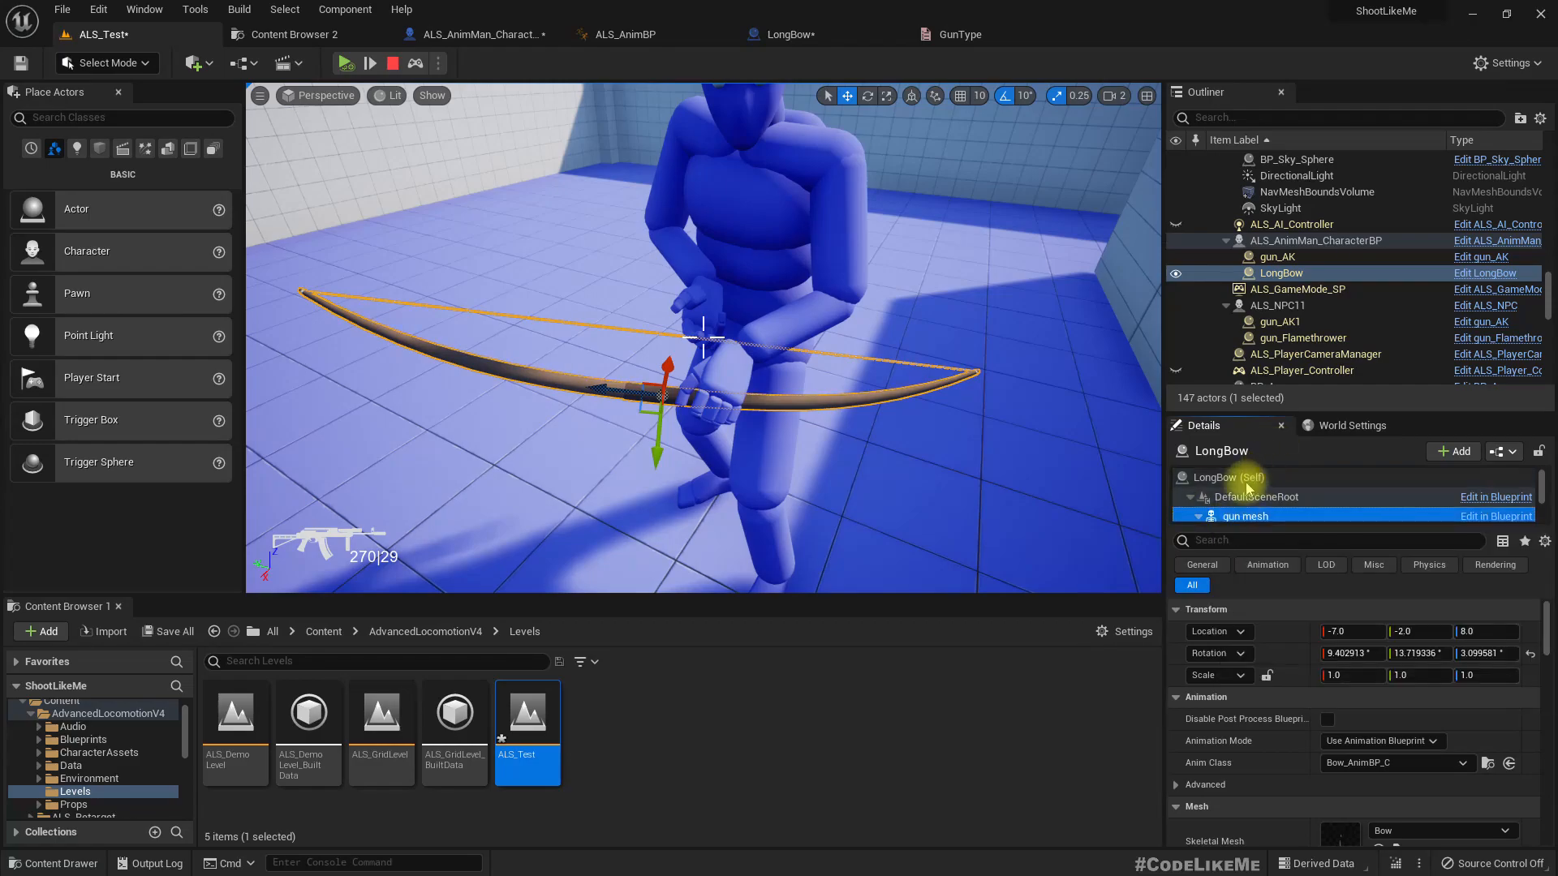
pyautogui.click(1227, 477)
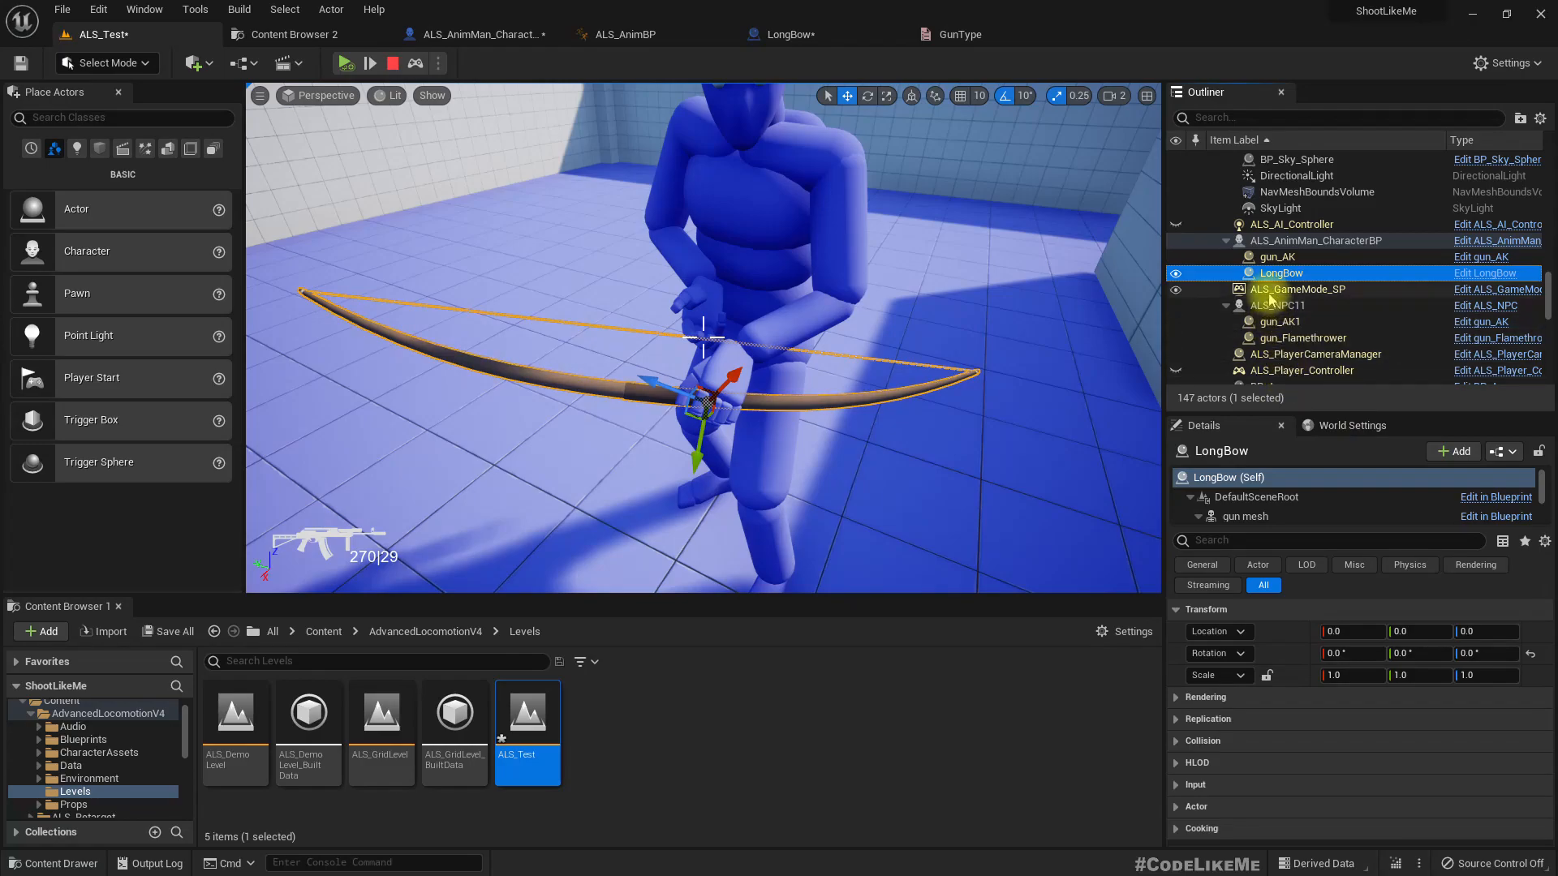
pyautogui.click(1244, 516)
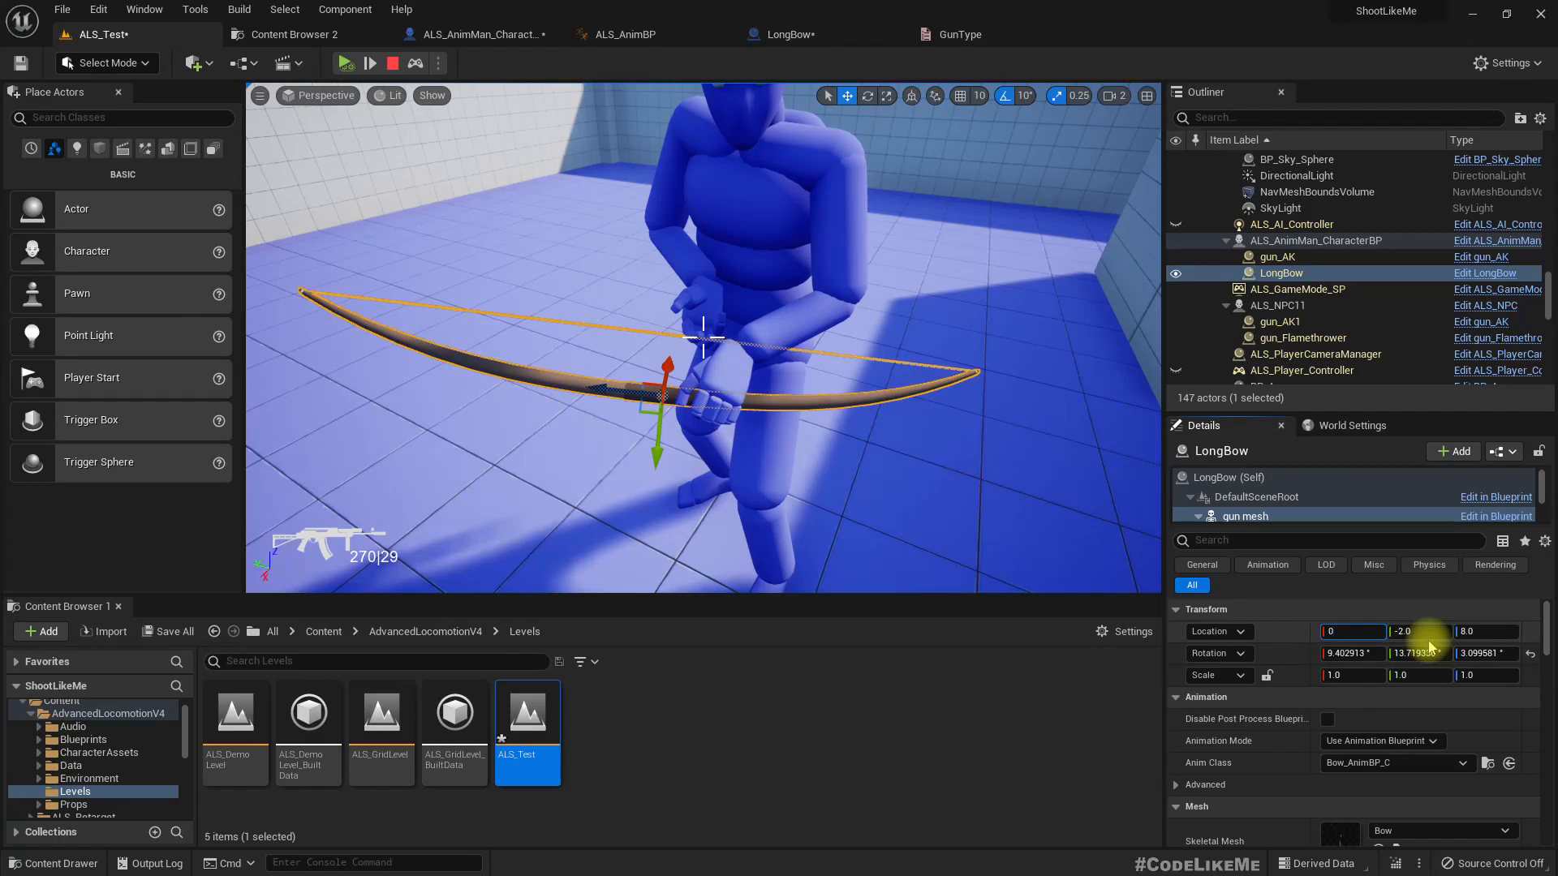
pyautogui.click(1223, 477)
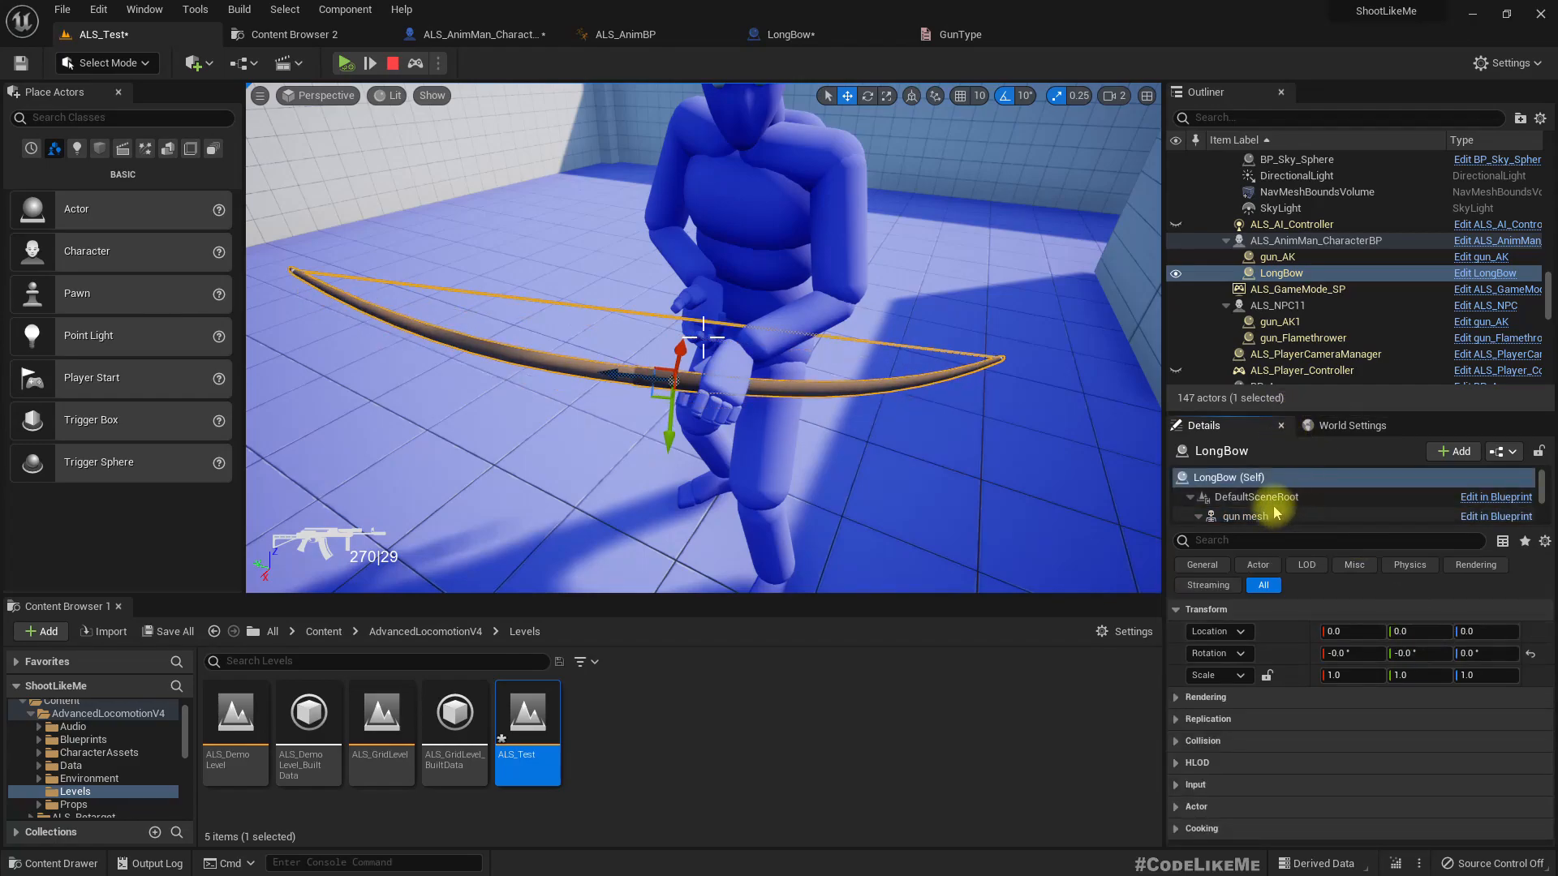
pyautogui.click(1245, 516)
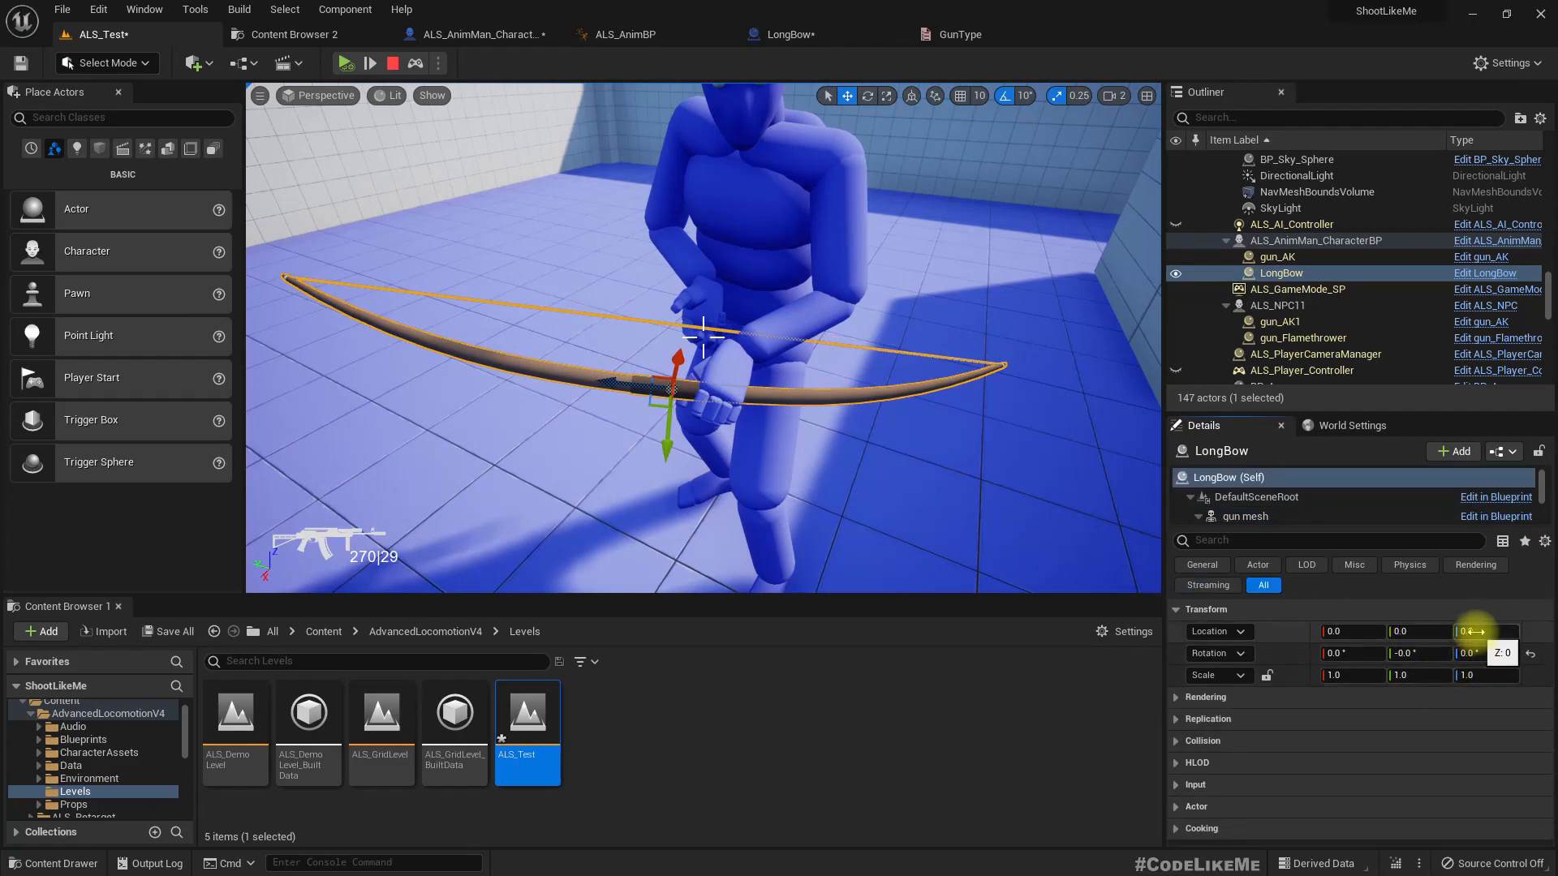
pyautogui.click(1245, 516)
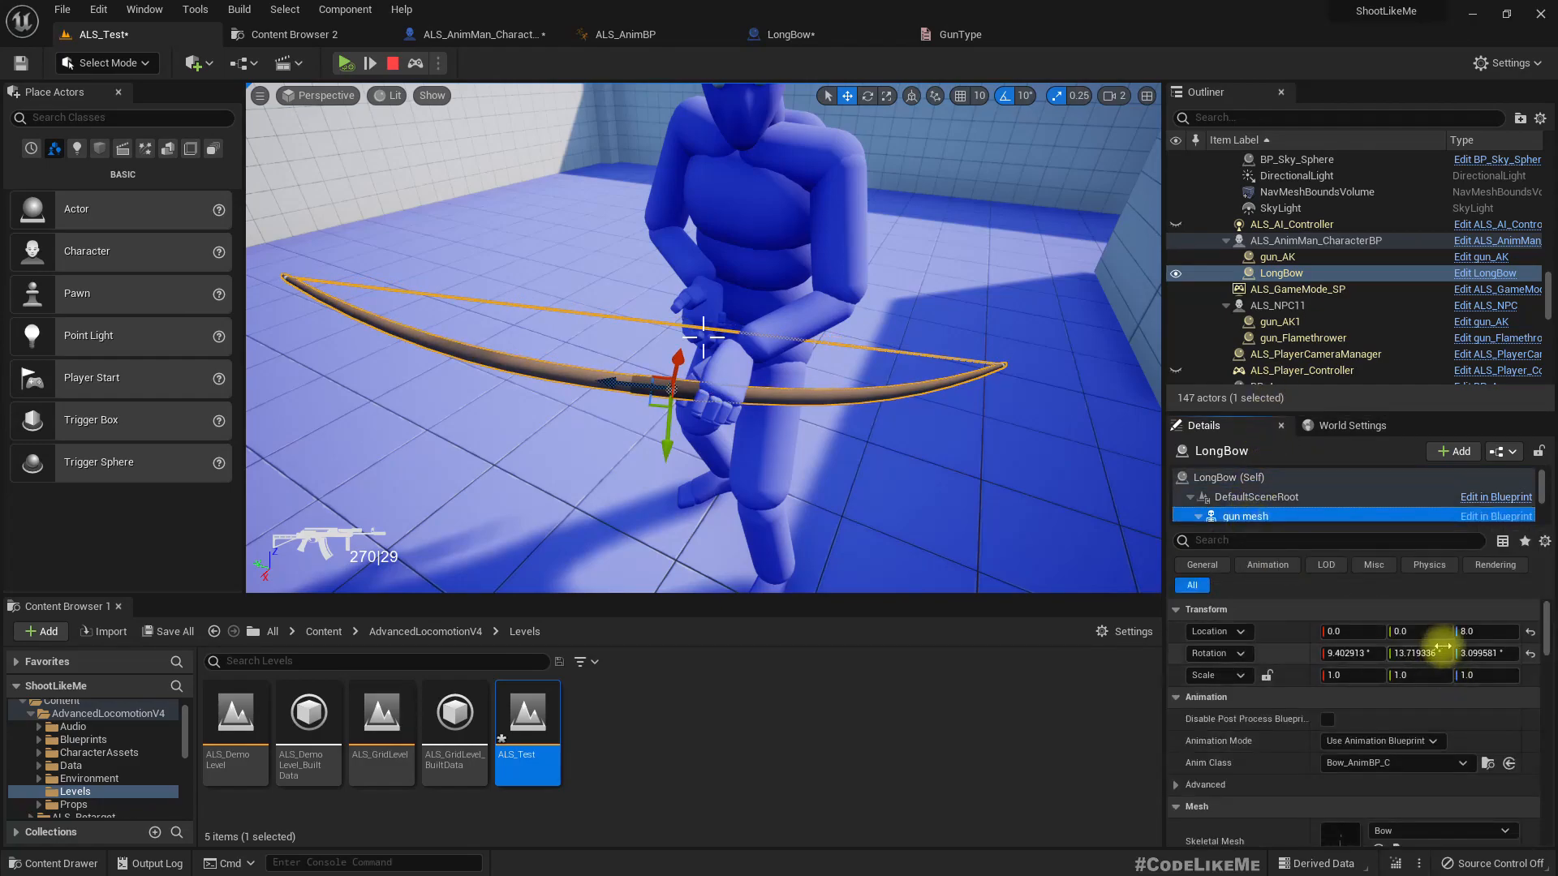
pyautogui.click(1224, 477)
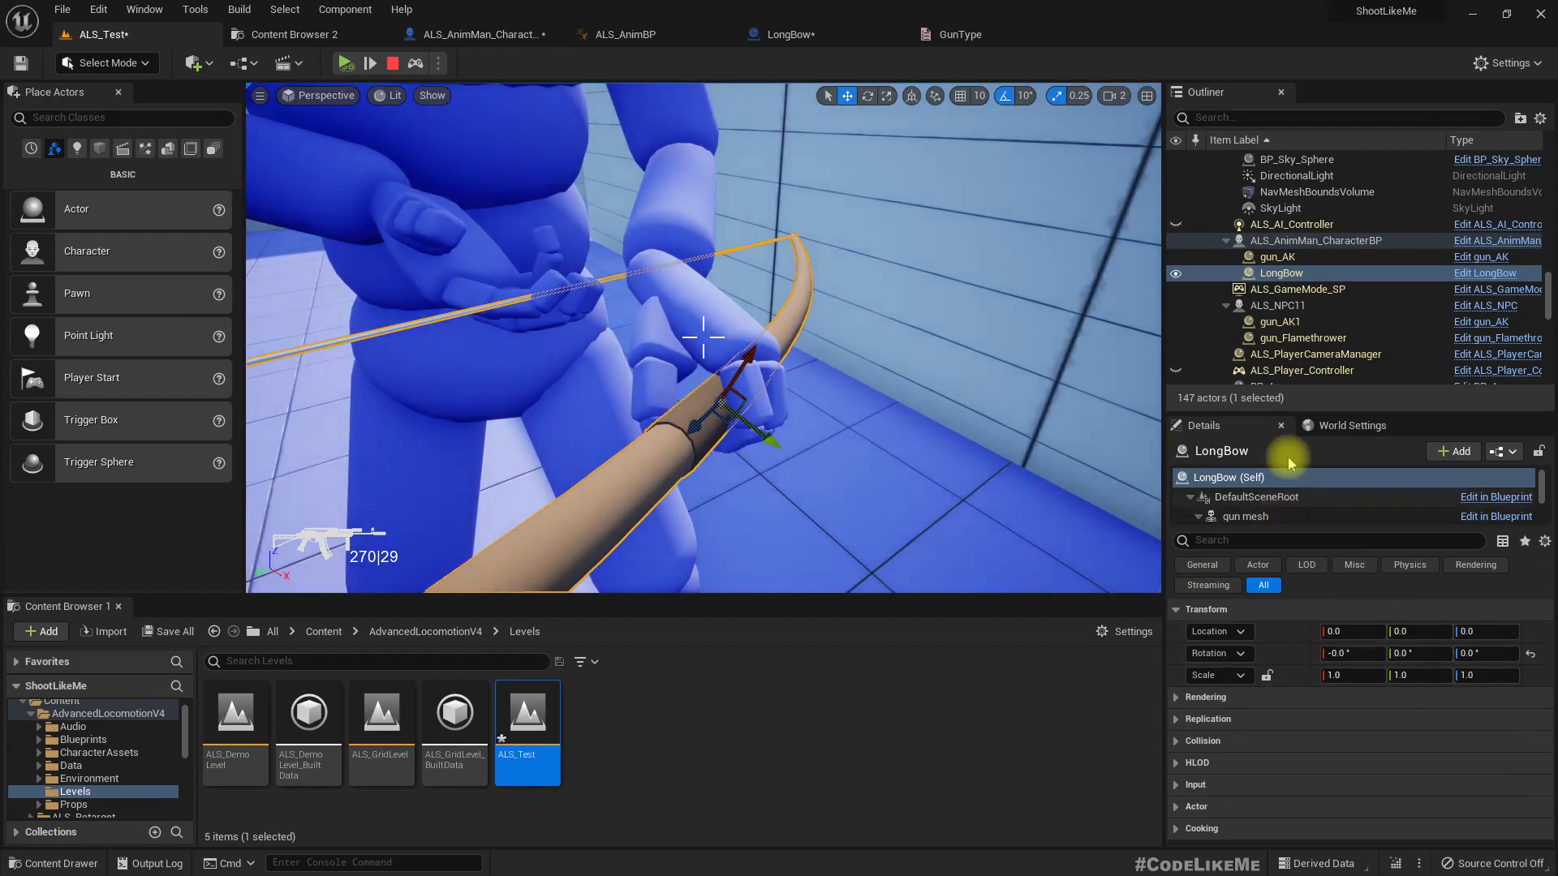
# Step: Copy the gun mesh rotation and set its first two rotation values to 0
pyautogui.click(1245, 516)
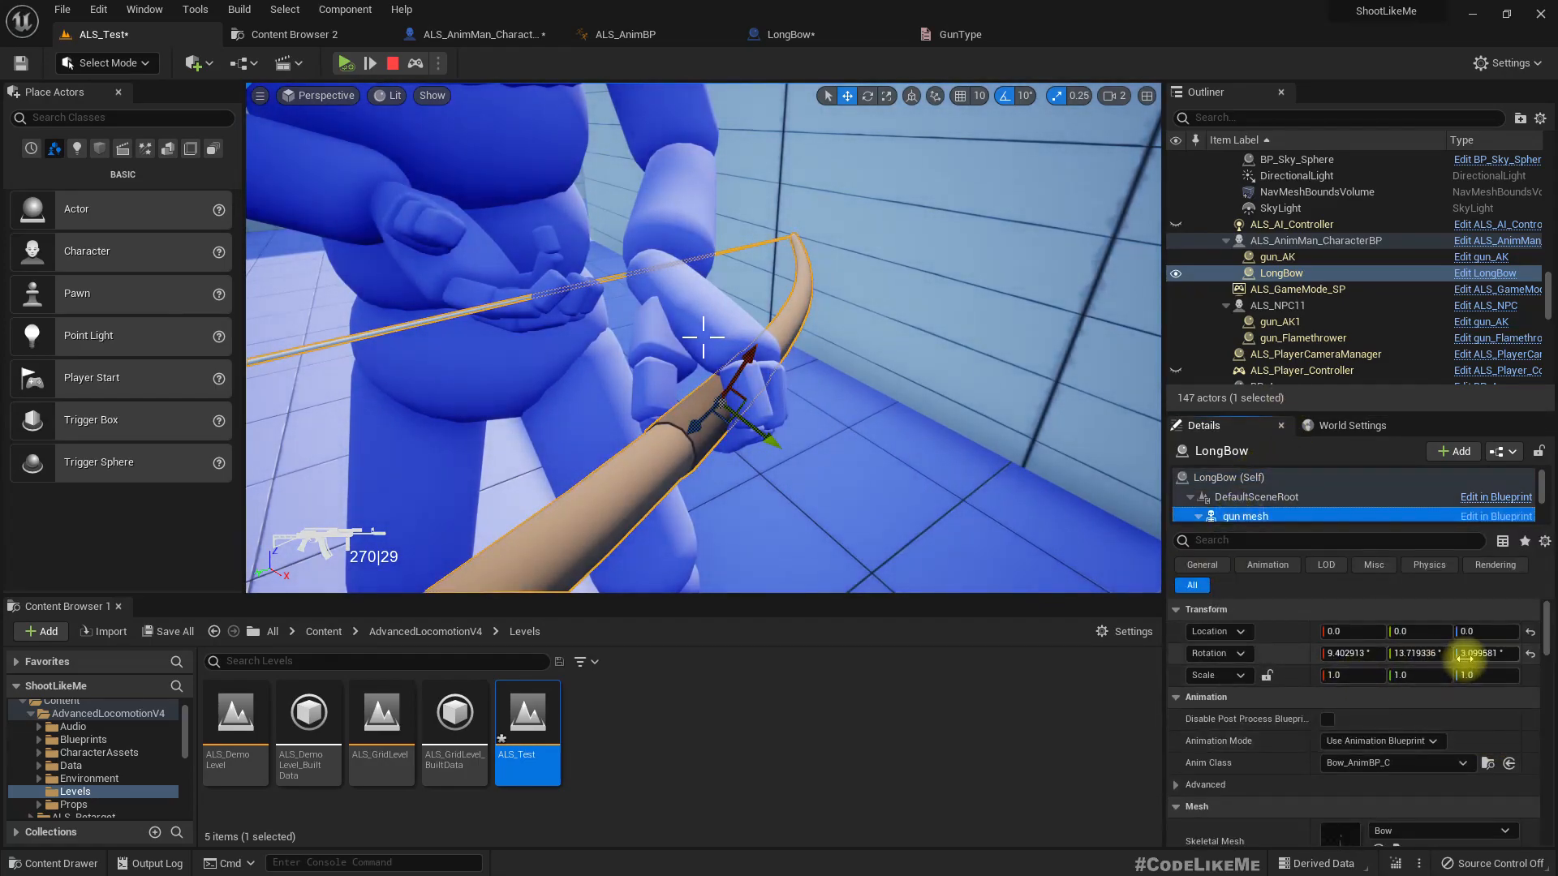
pyautogui.rightClick(1480, 653)
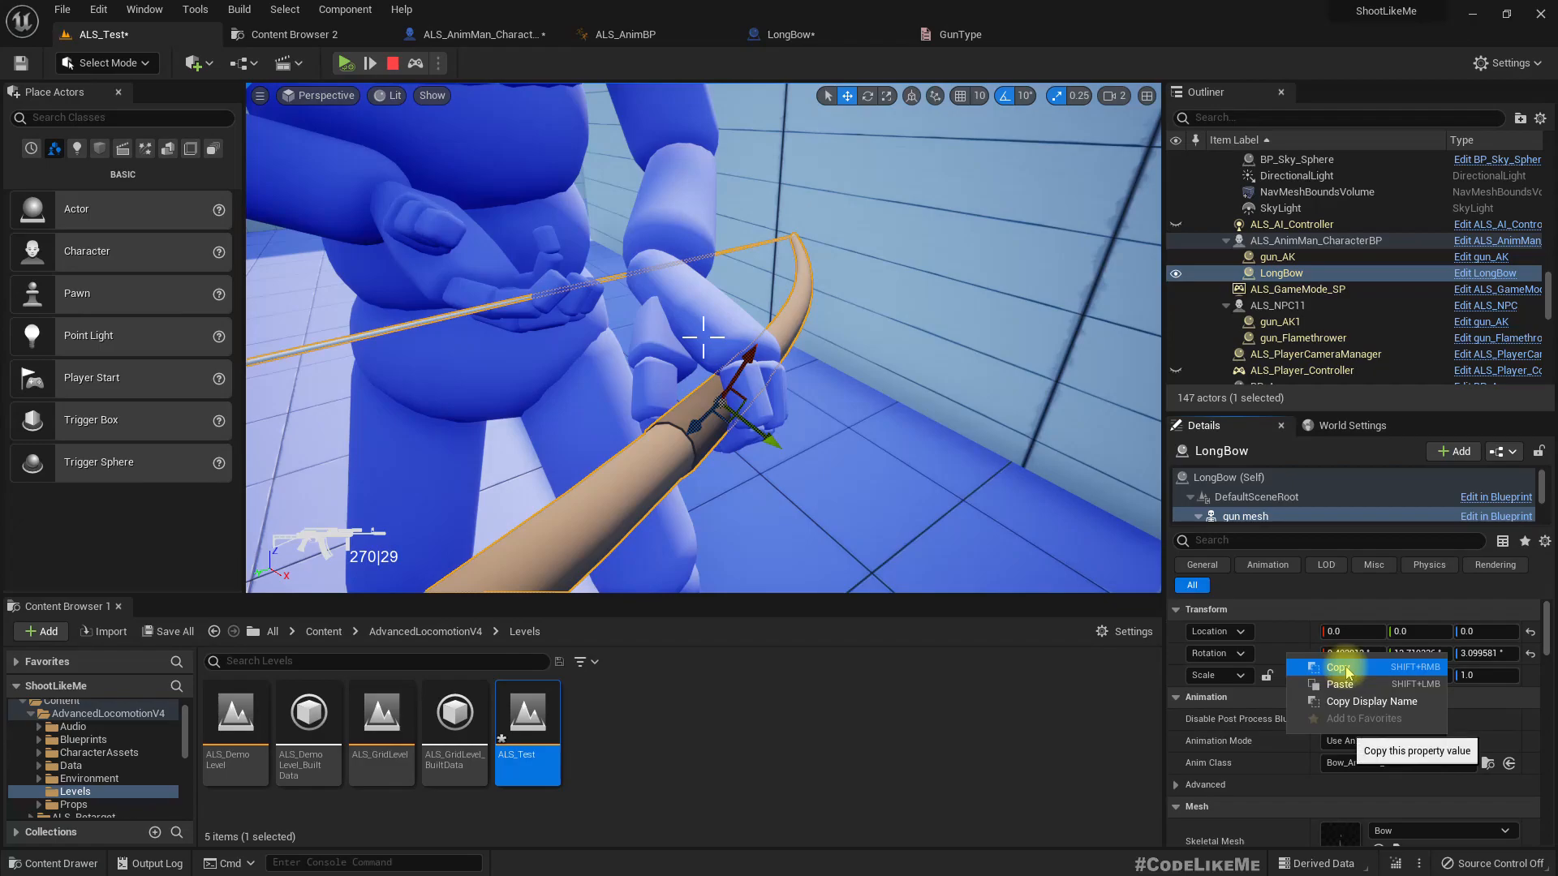
pyautogui.click(1336, 667)
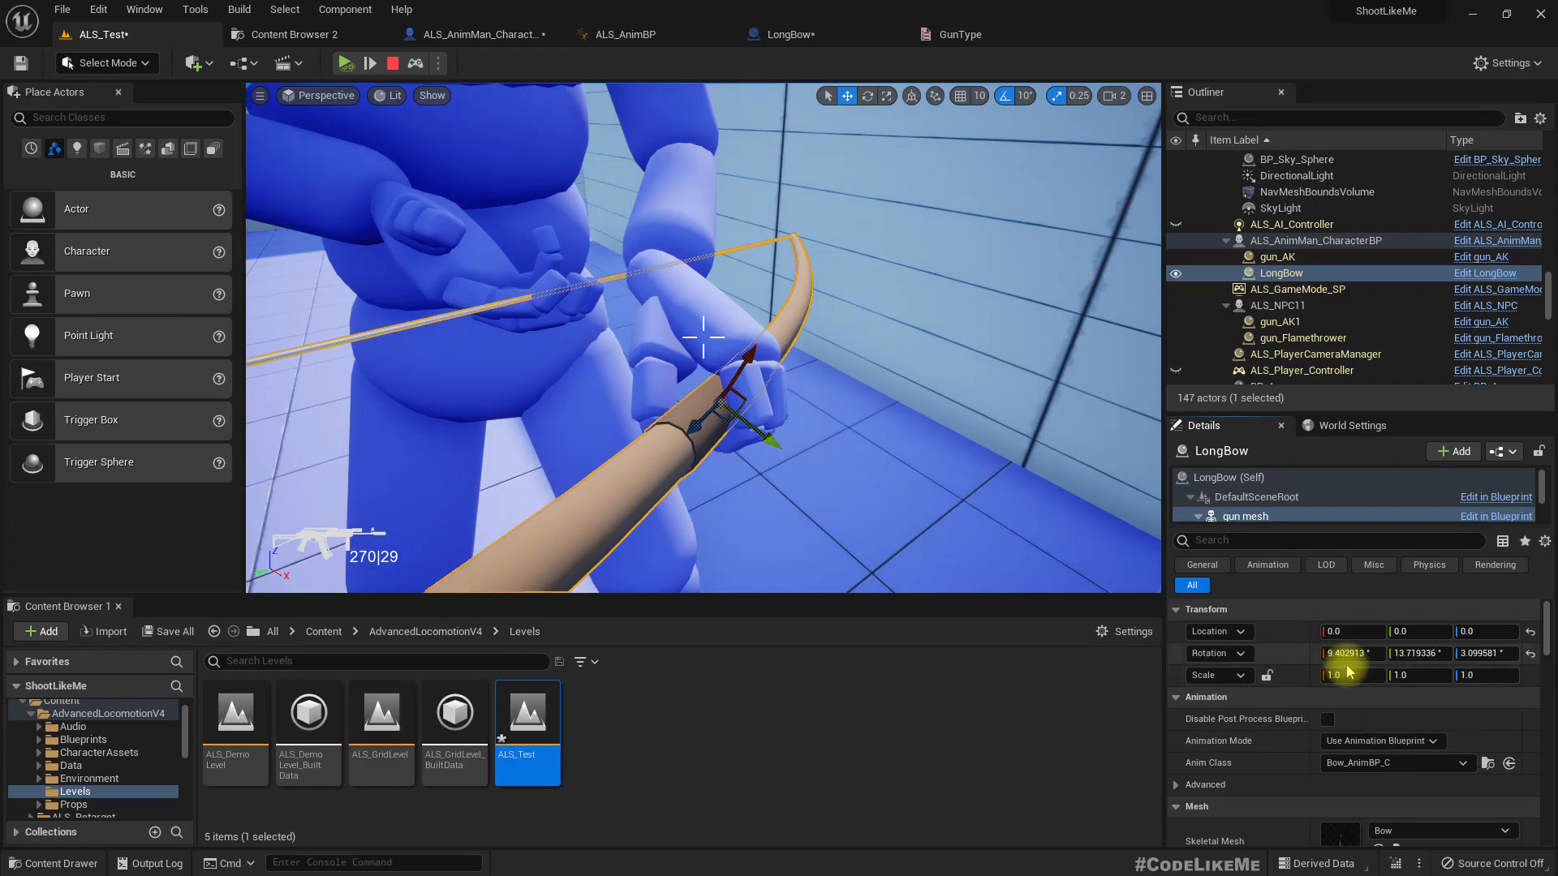
pyautogui.click(1351, 652)
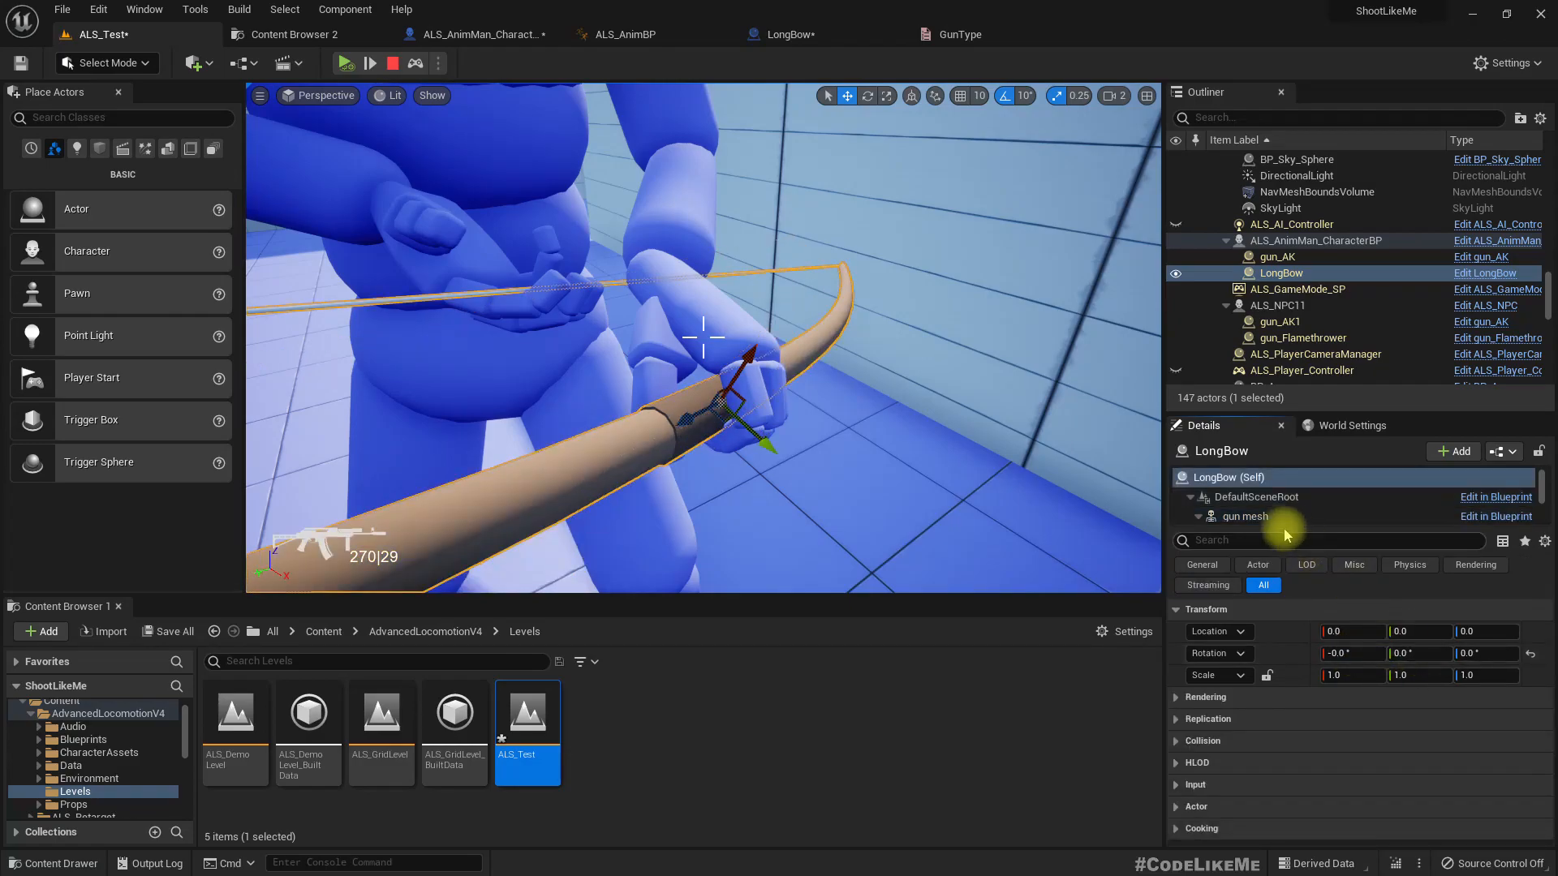
pyautogui.click(1244, 516)
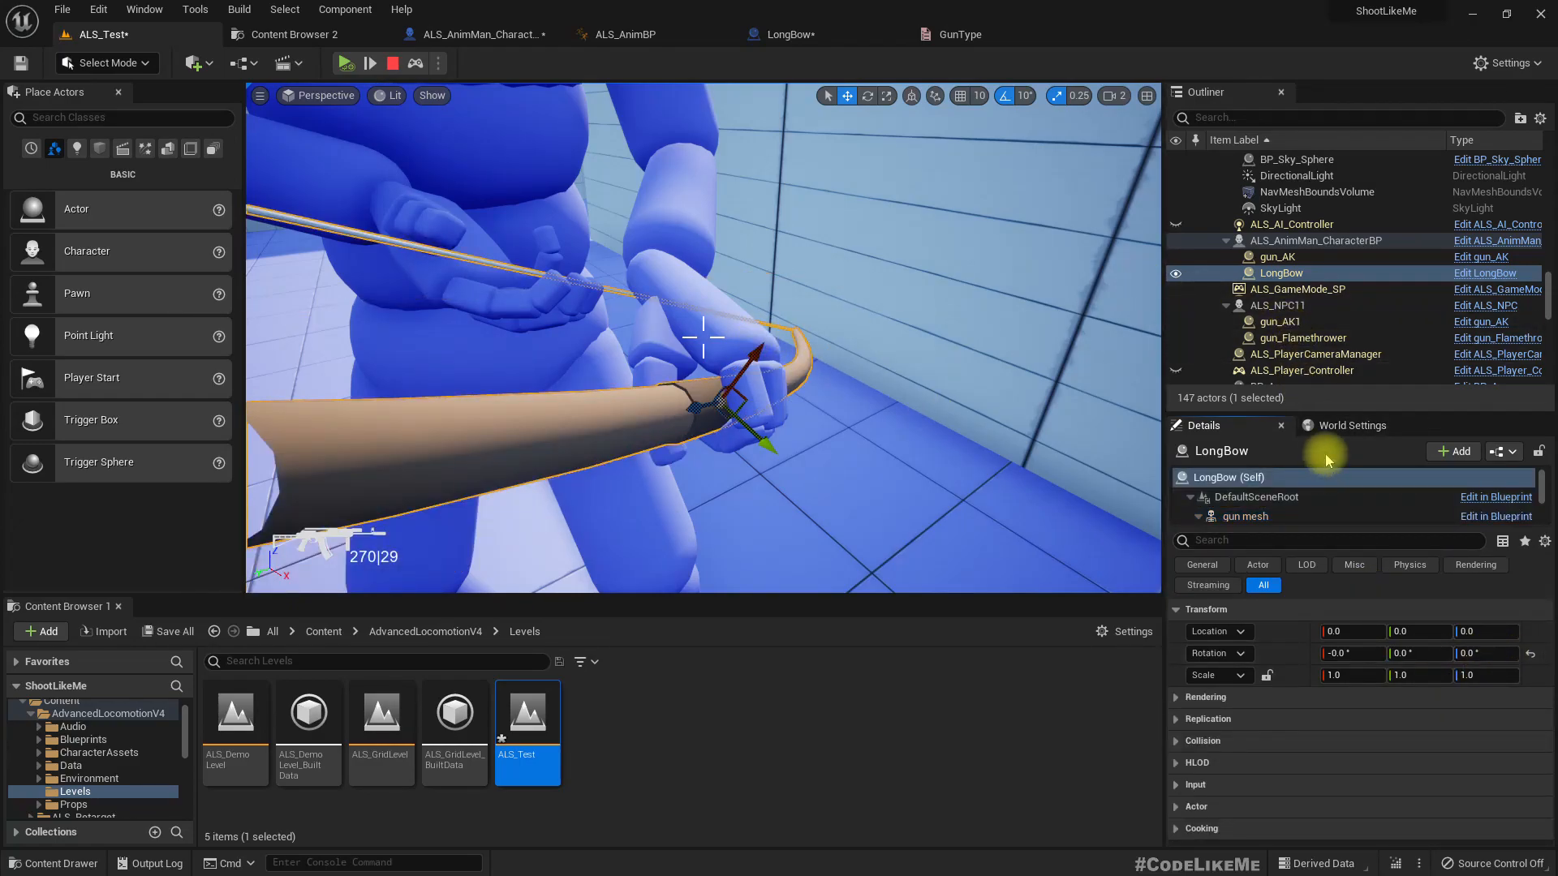
pyautogui.click(1245, 516)
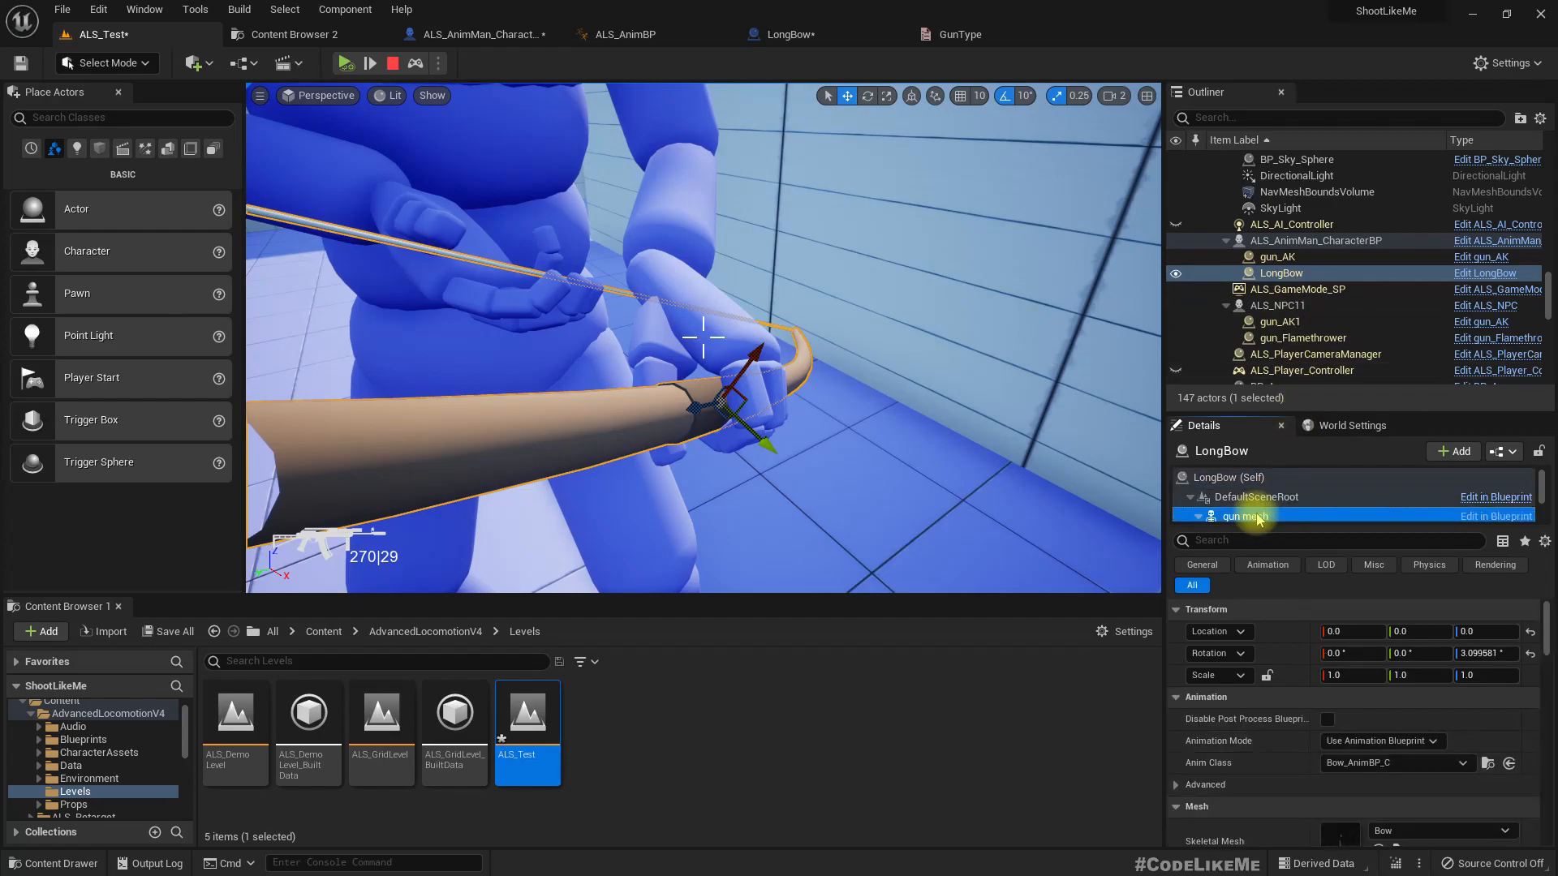
pyautogui.click(1482, 652)
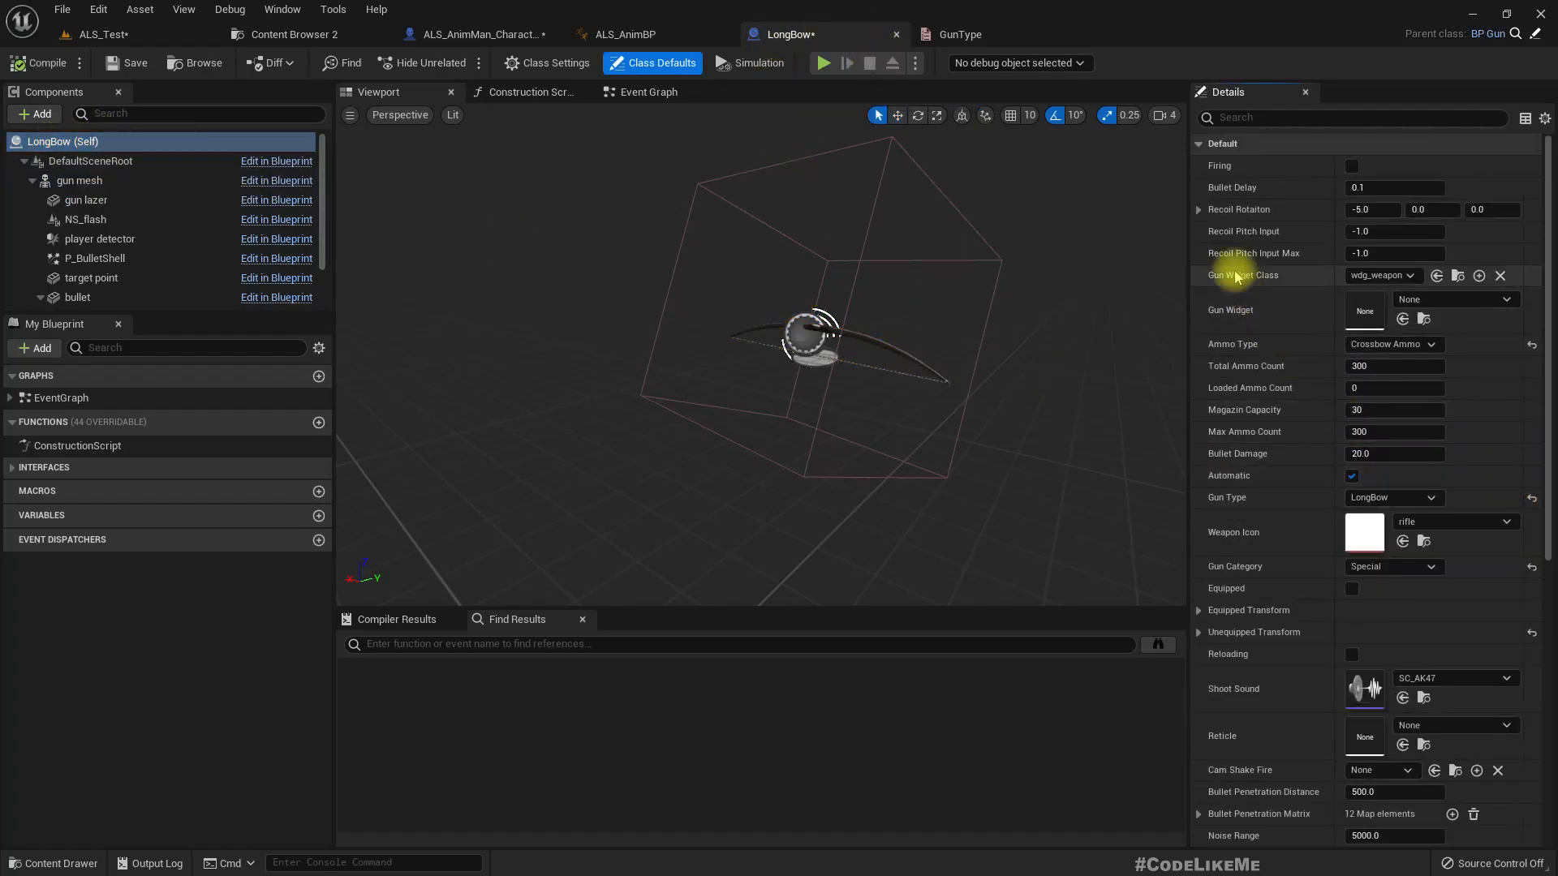
# Step: Set the LongBow's Equipped Transform location and rotation to 0, then compile
pyautogui.click(1198, 506)
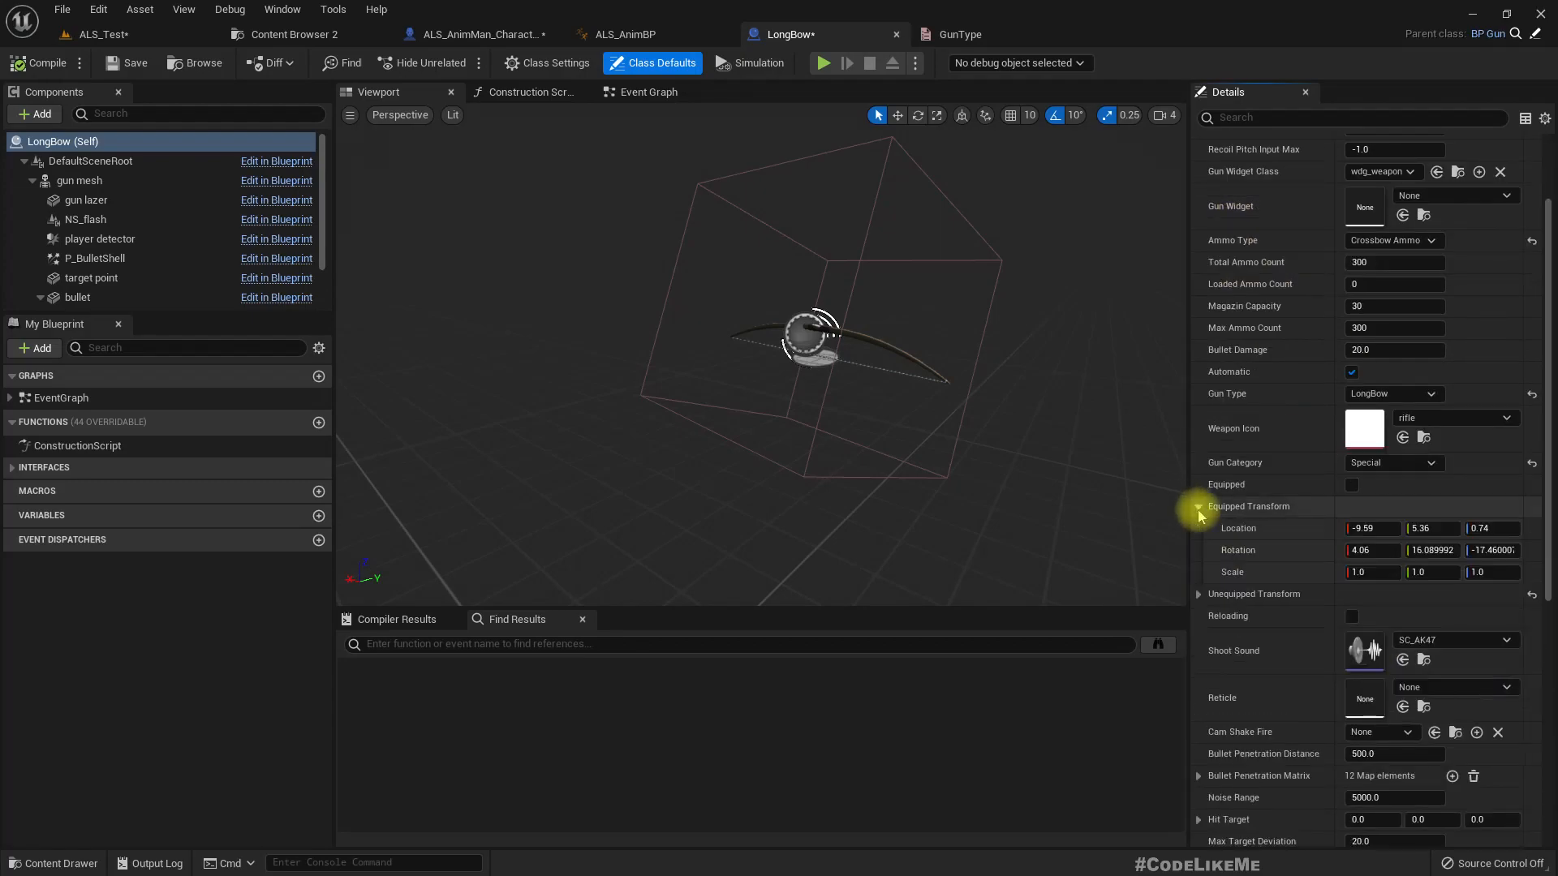
pyautogui.click(1372, 527)
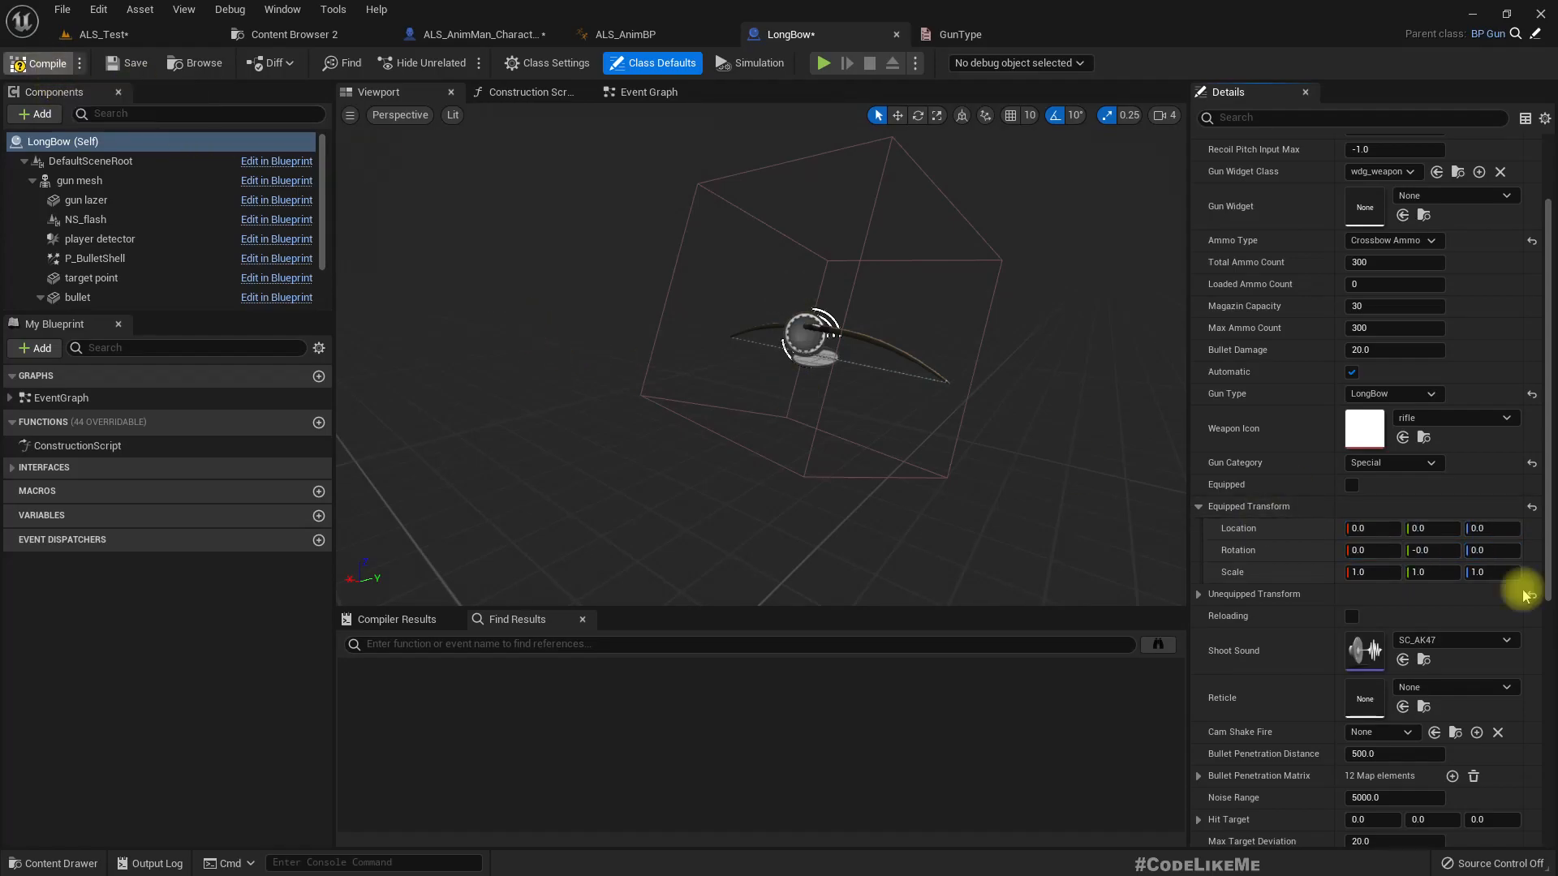
pyautogui.click(110, 34)
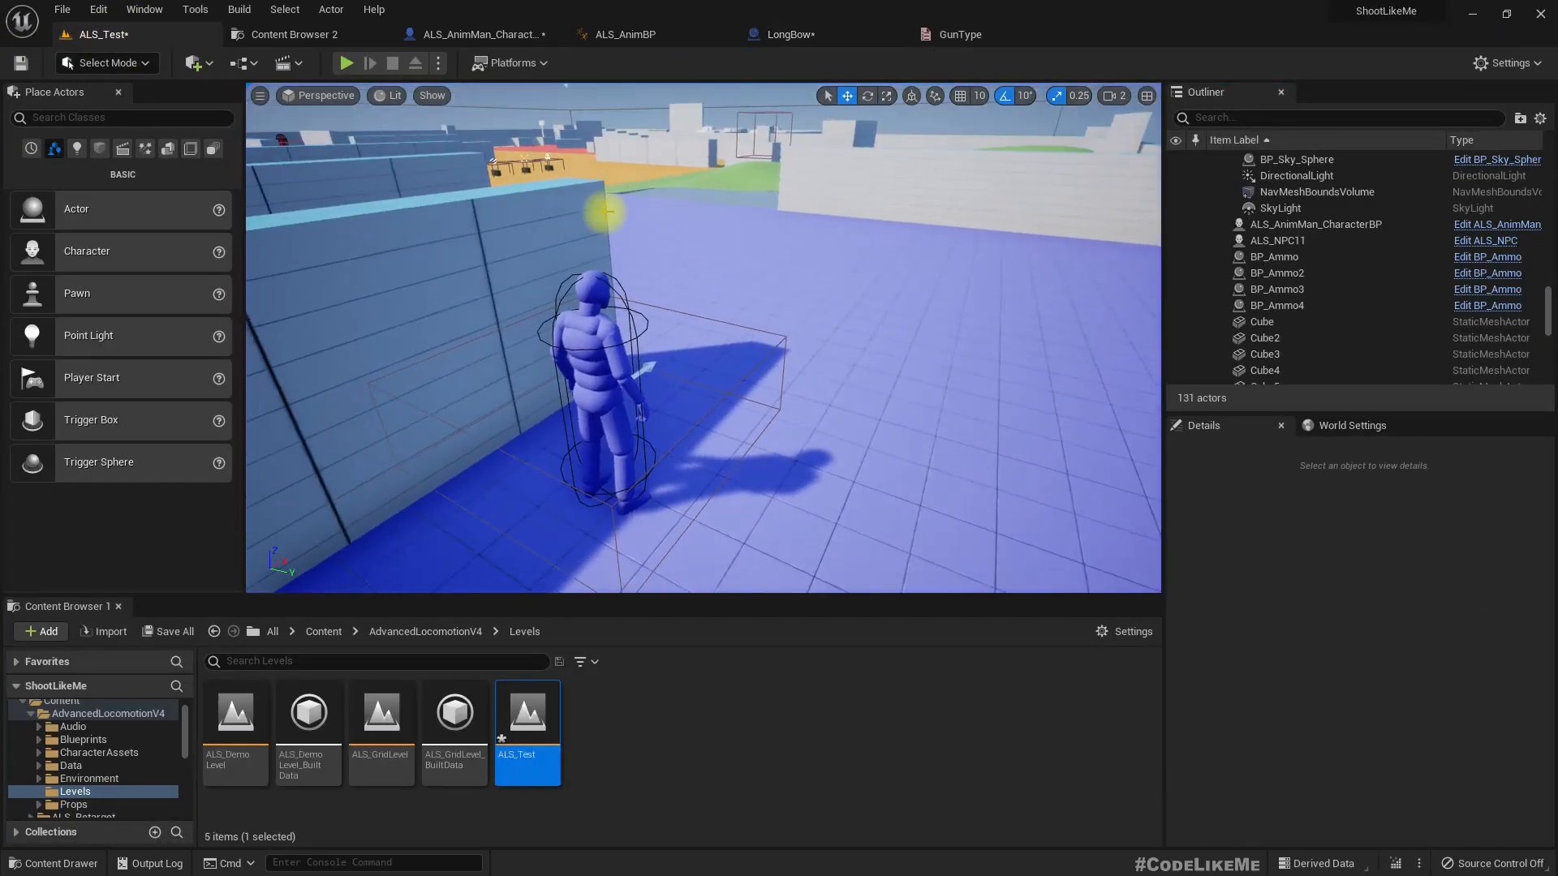
# Step: Run a play test to watch the character holding the long bow
pyautogui.click(346, 63)
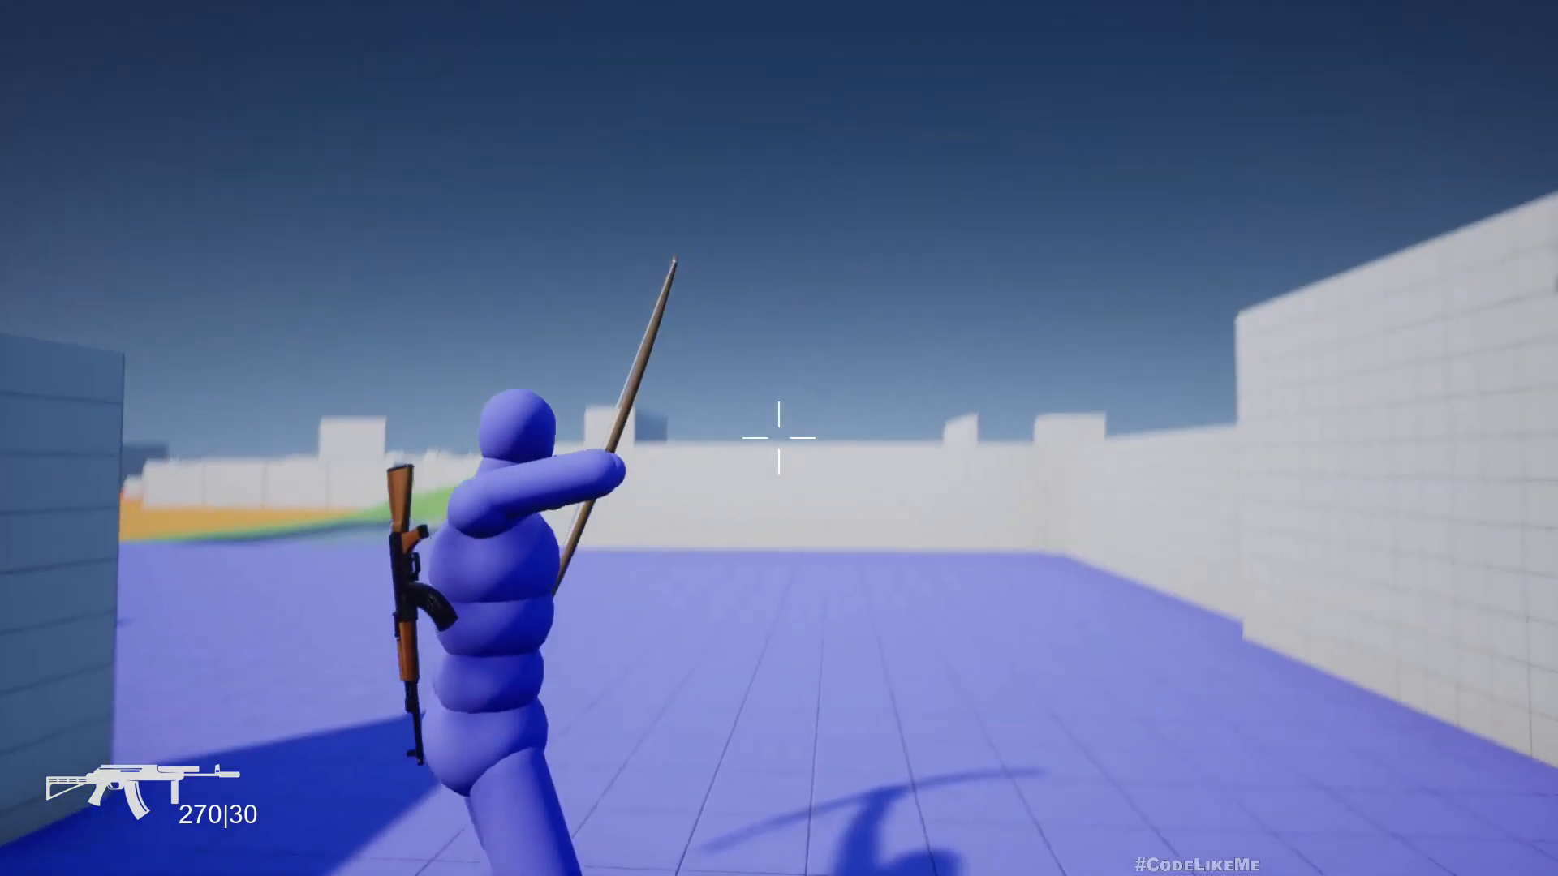
pyautogui.moveTo(779, 438)
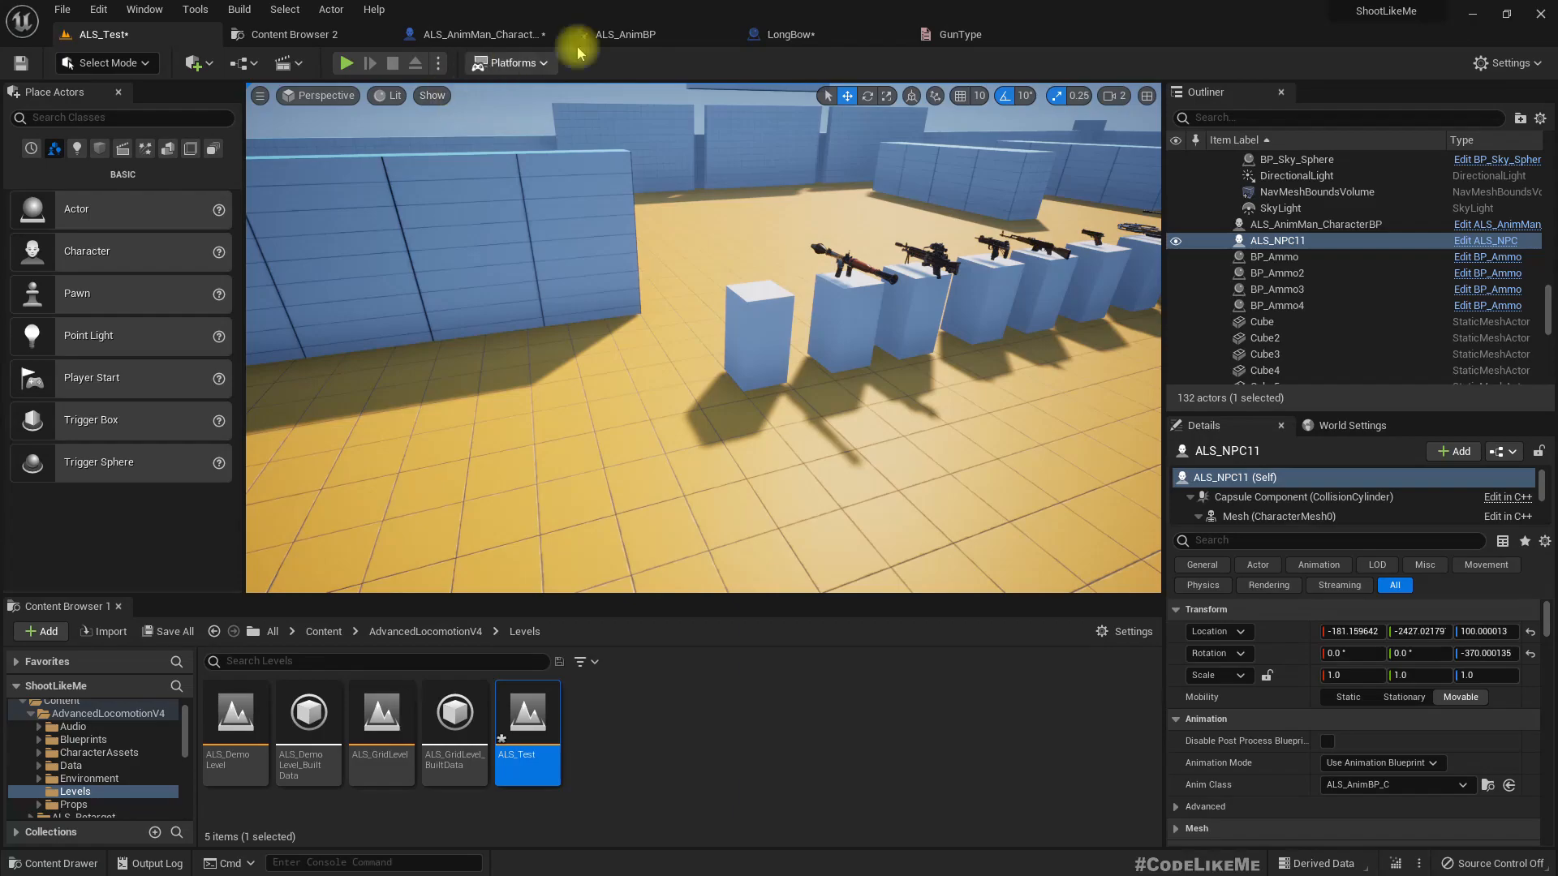
# Step: Drop a LongBow onto the front empty weapon stand and move it into position
pyautogui.click(290, 34)
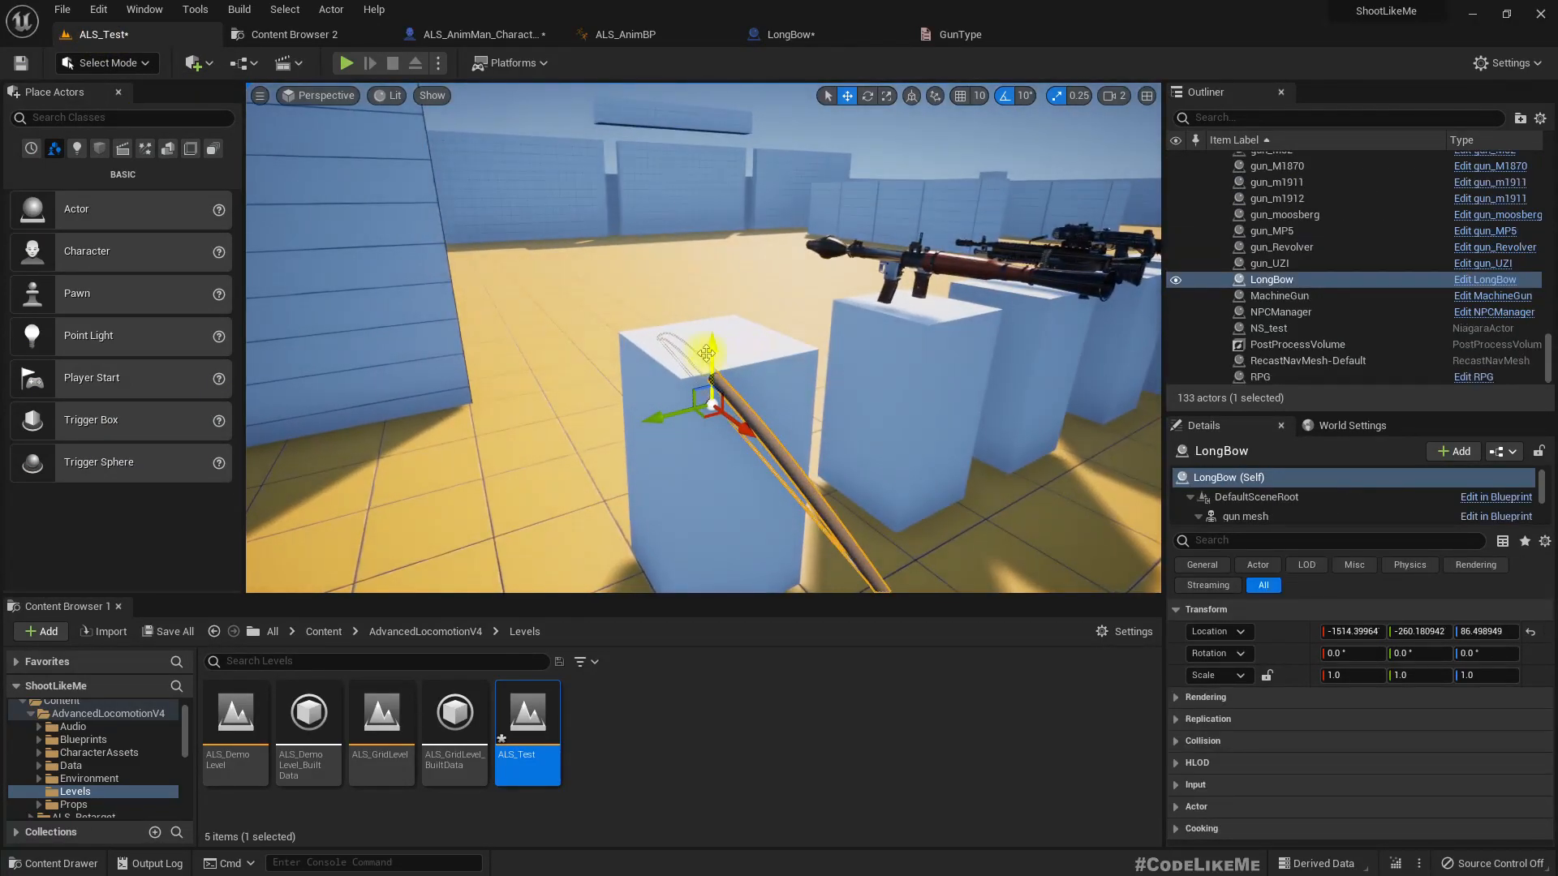
pyautogui.click(866, 96)
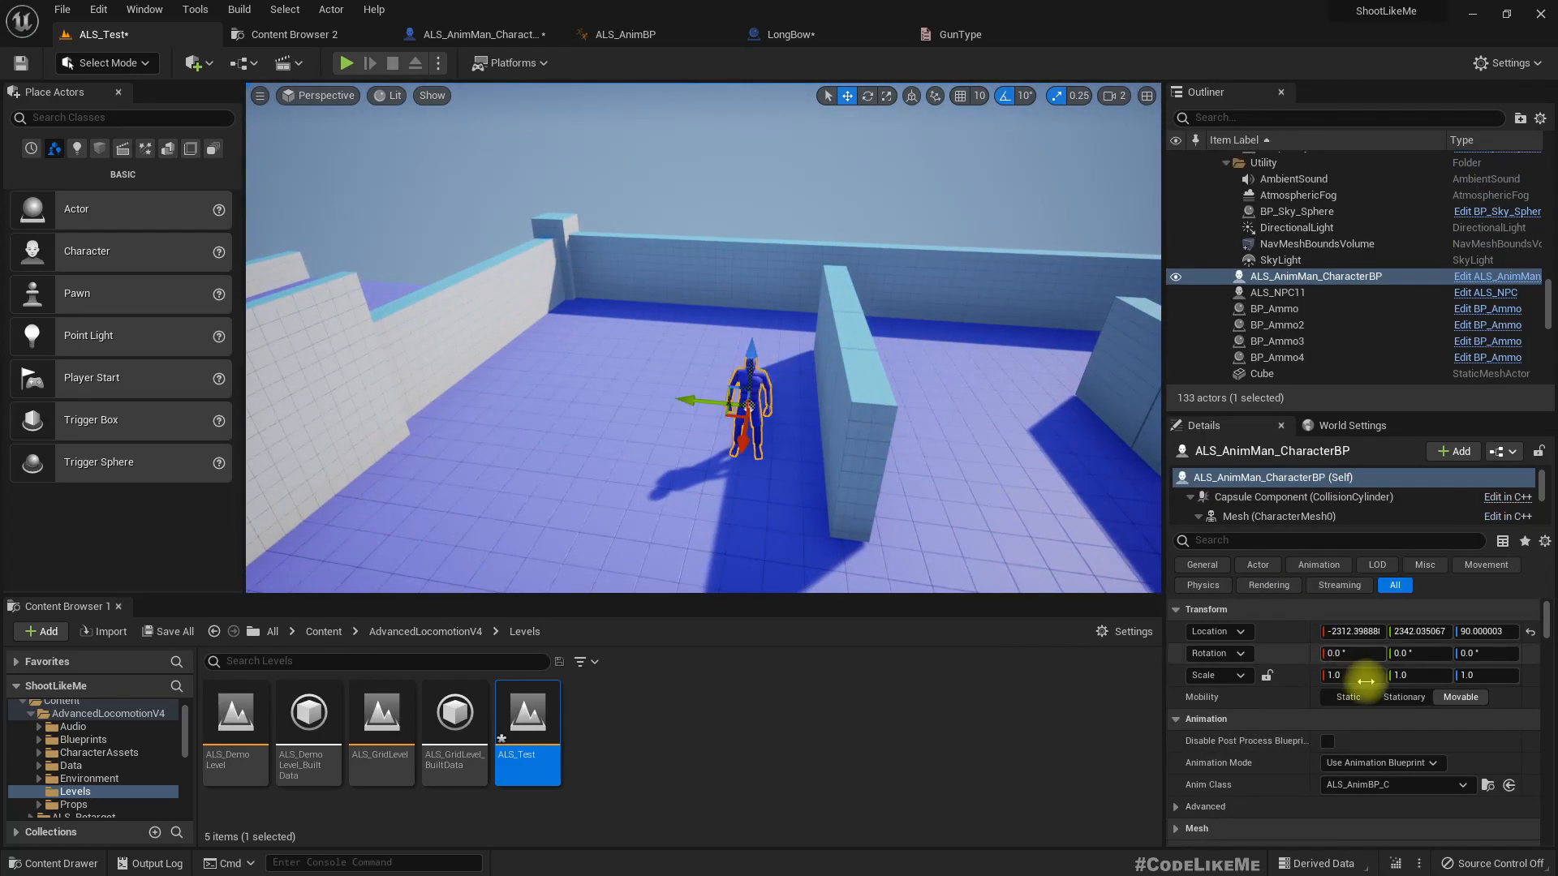
# Step: Start a play test to walk to the stand and pick up the LongBow
pyautogui.scroll(-3)
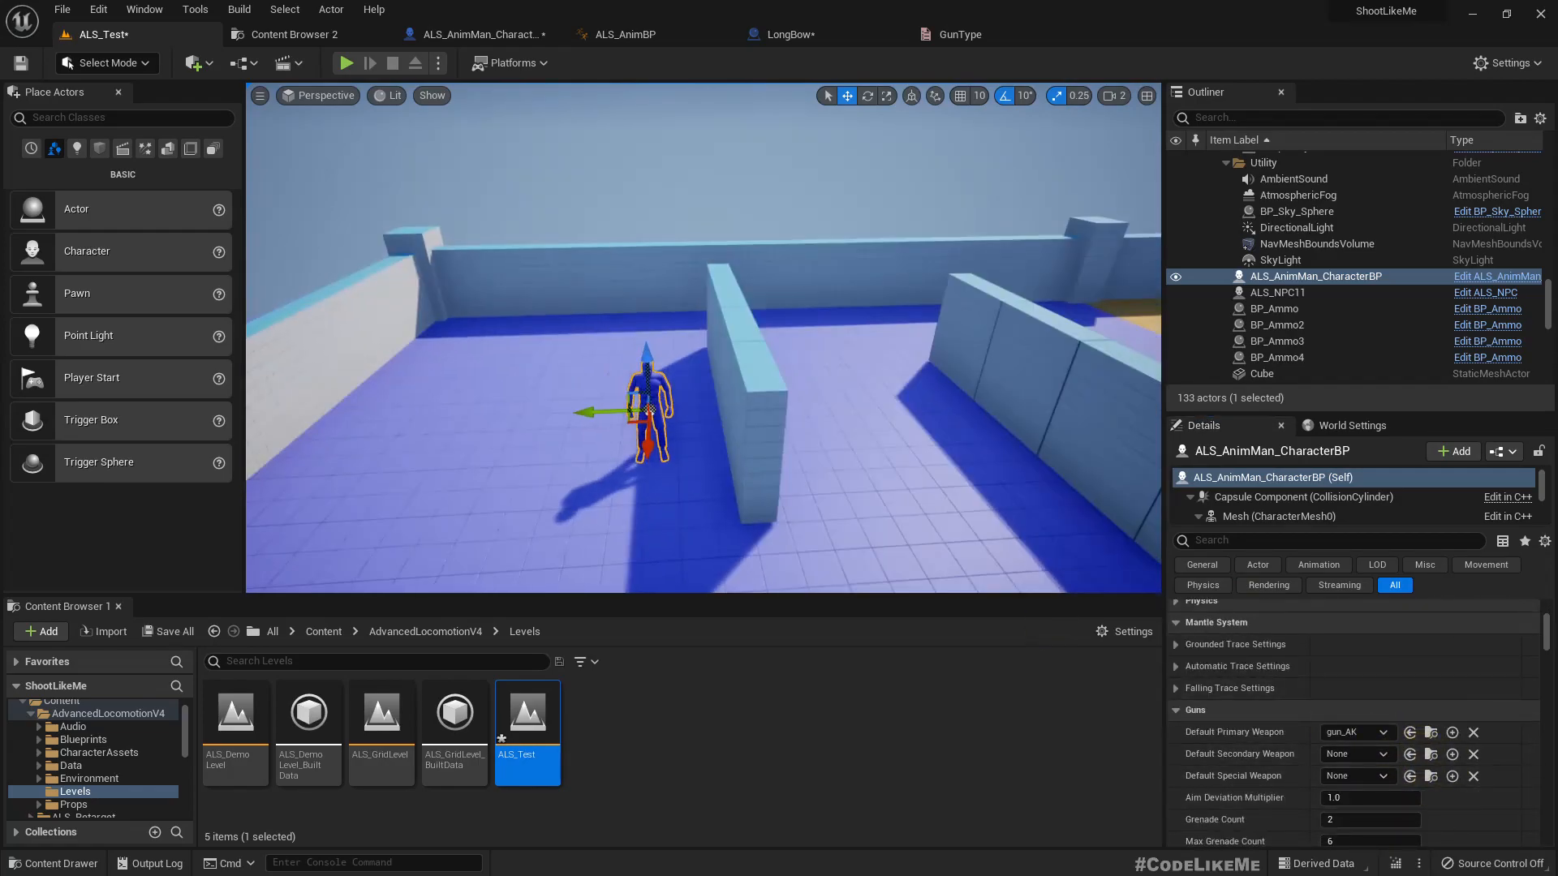
pyautogui.click(345, 62)
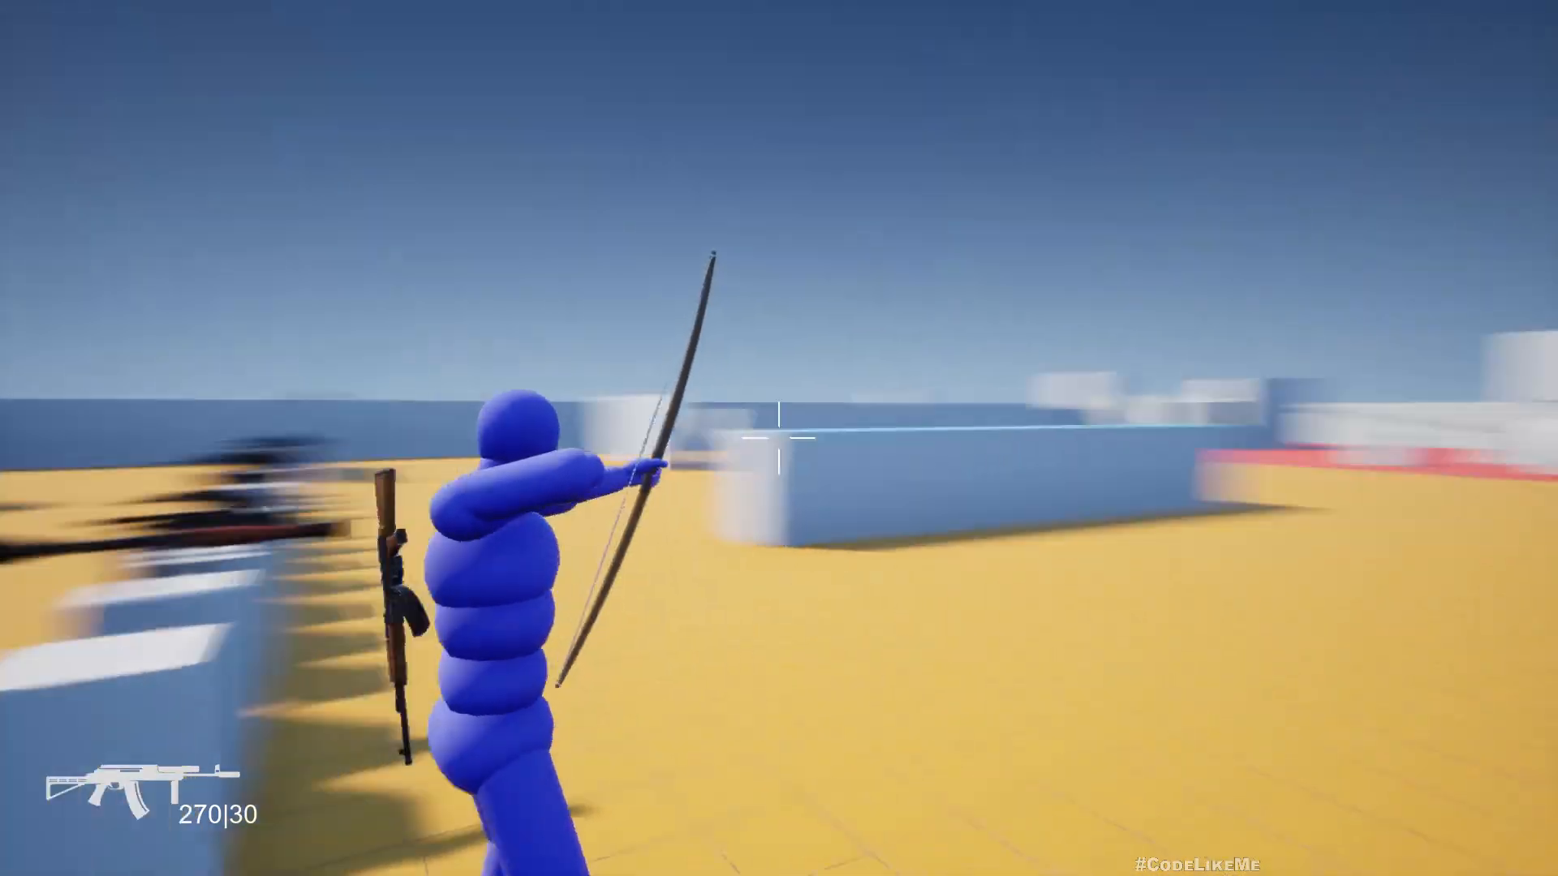
pyautogui.moveTo(779, 439)
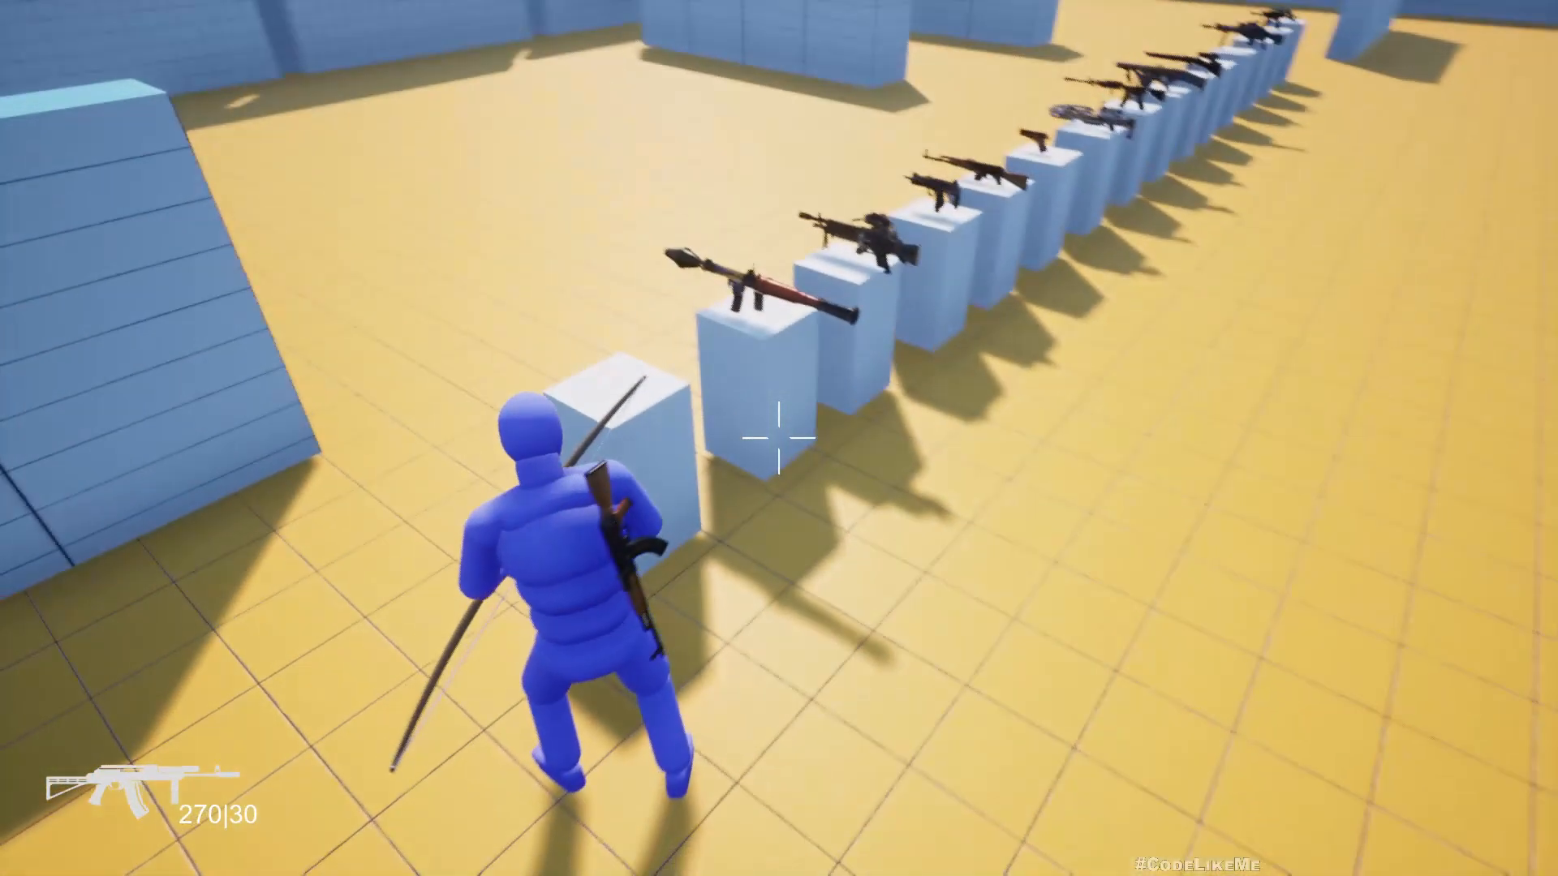
pyautogui.moveTo(779, 438)
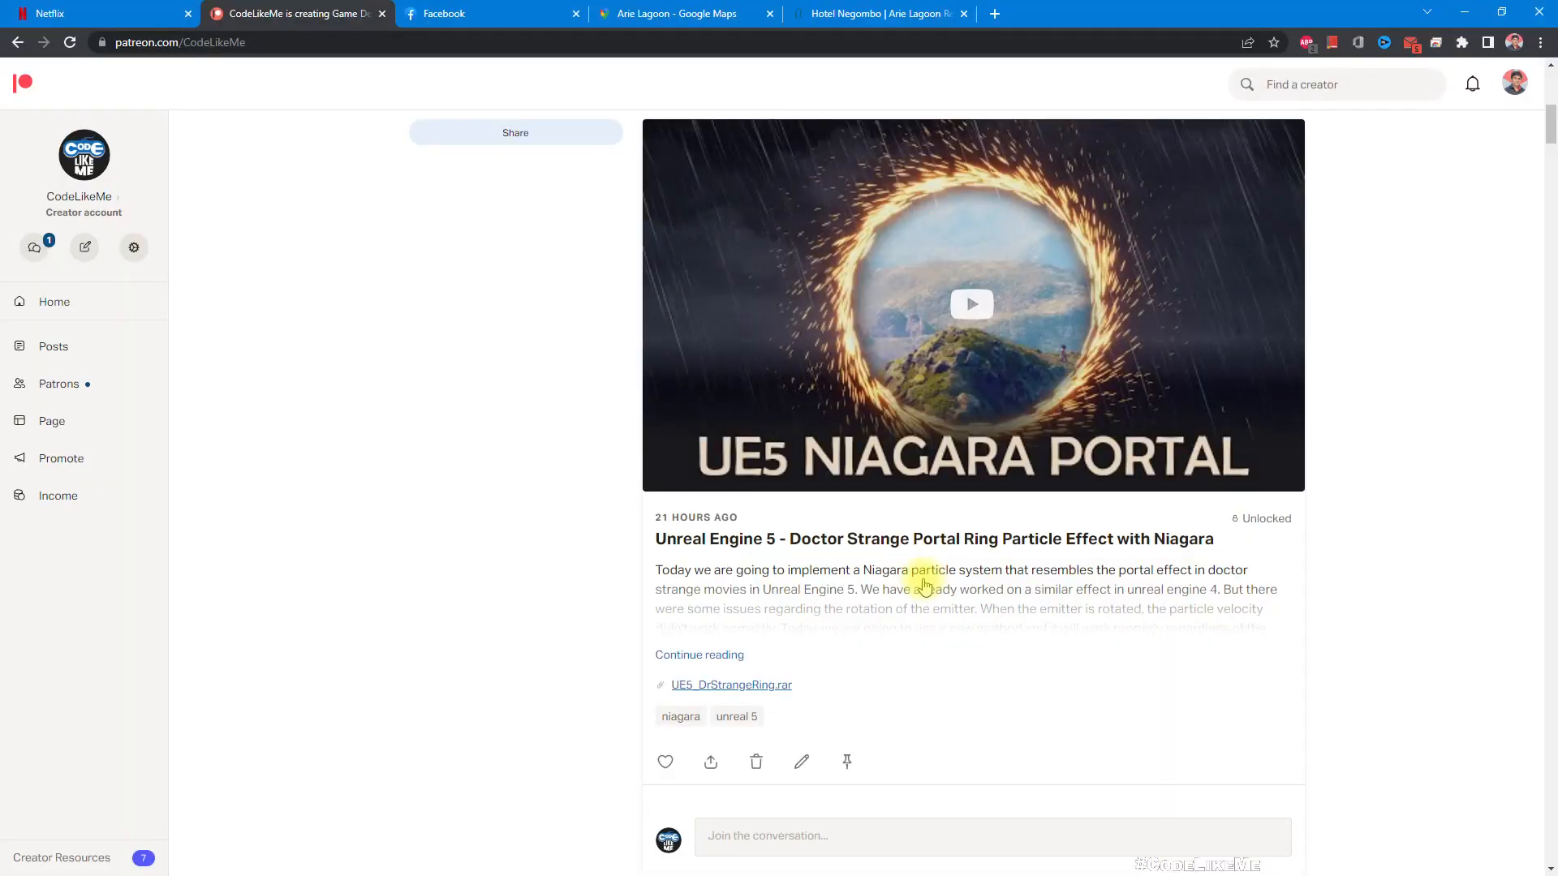
# Step: Scroll the CodeLikeMe Patreon feed past the Niagara portal, stylized rendering, flashbang and minimap posts
pyautogui.scroll(-3)
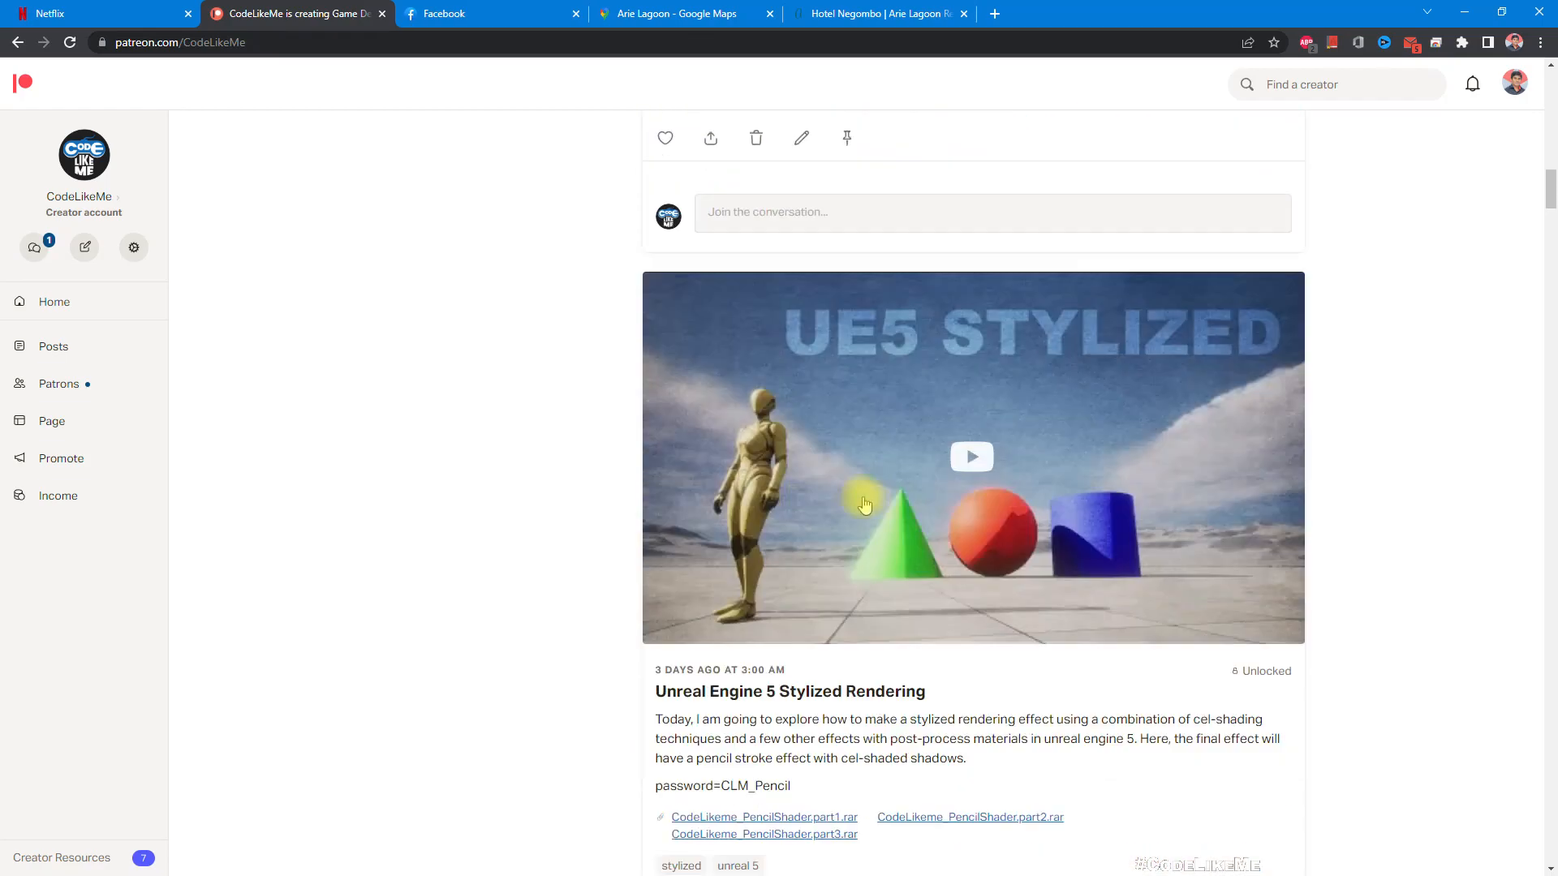
pyautogui.scroll(-3)
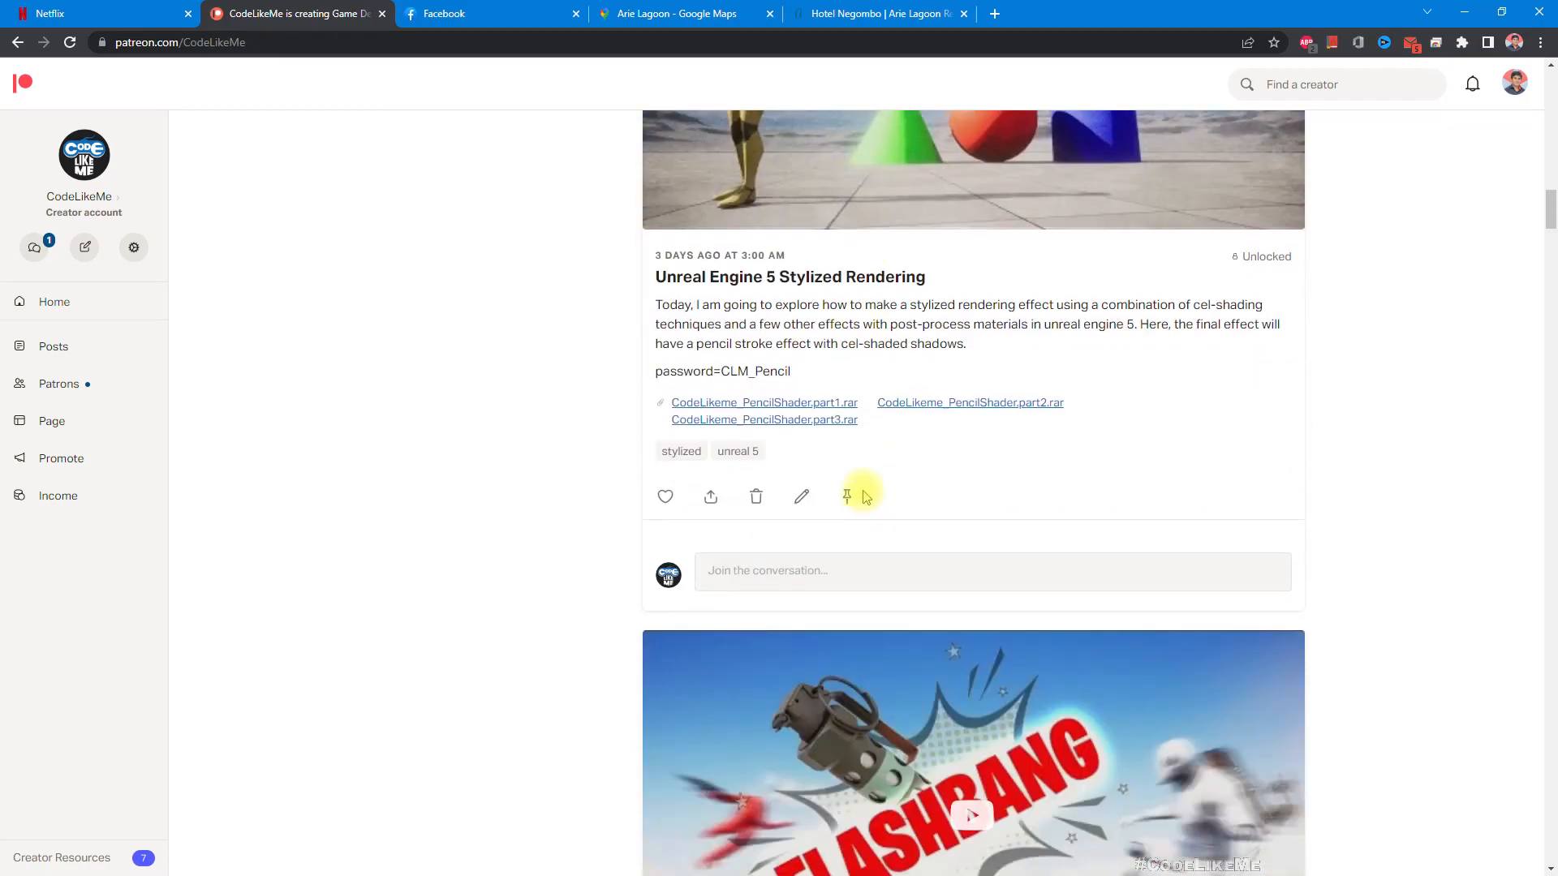
pyautogui.scroll(-3)
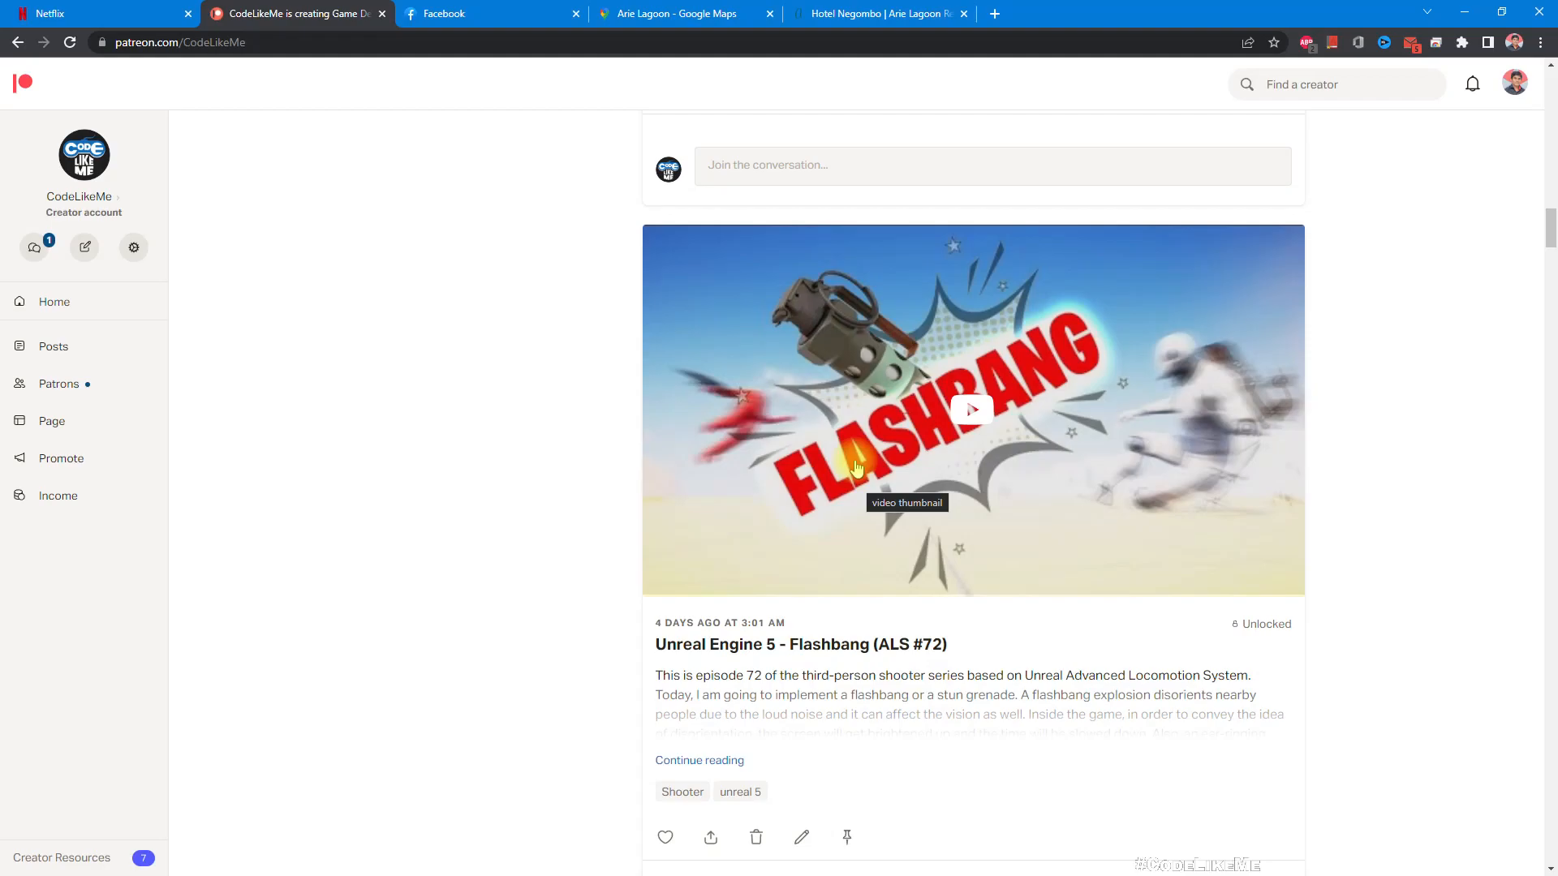
pyautogui.scroll(-3)
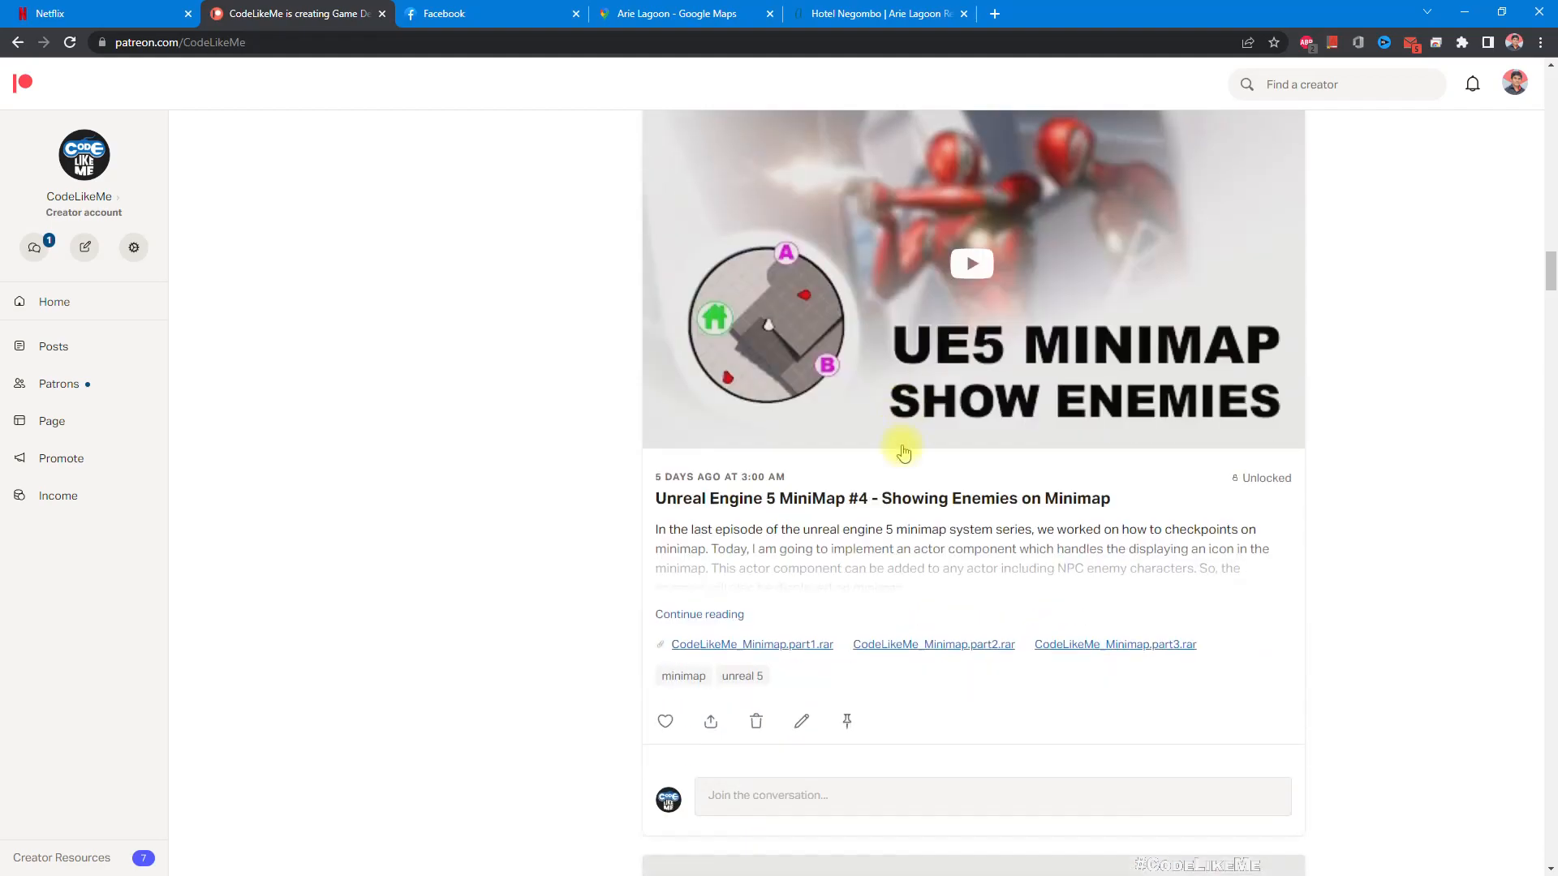
pyautogui.scroll(-3)
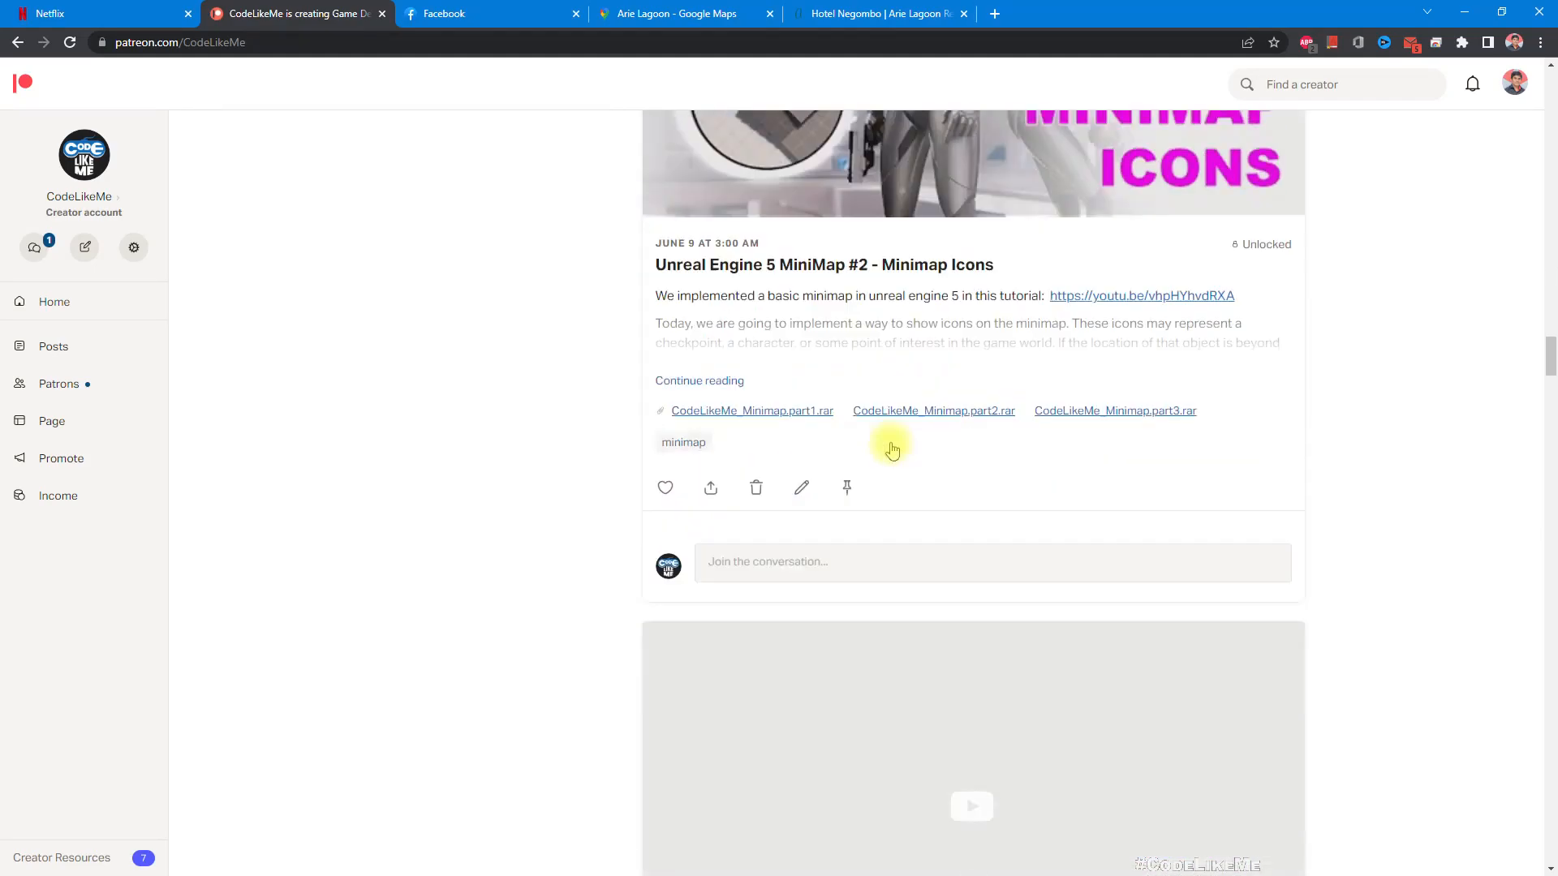